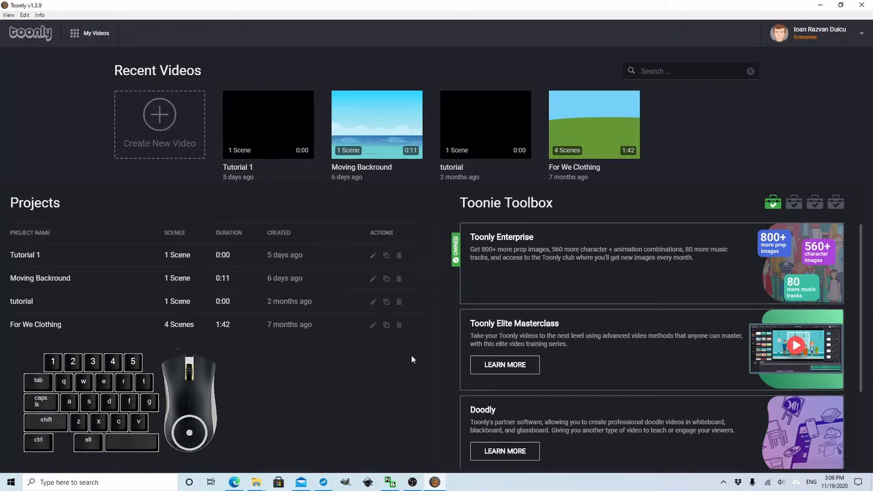
mouse_move(355, 328)
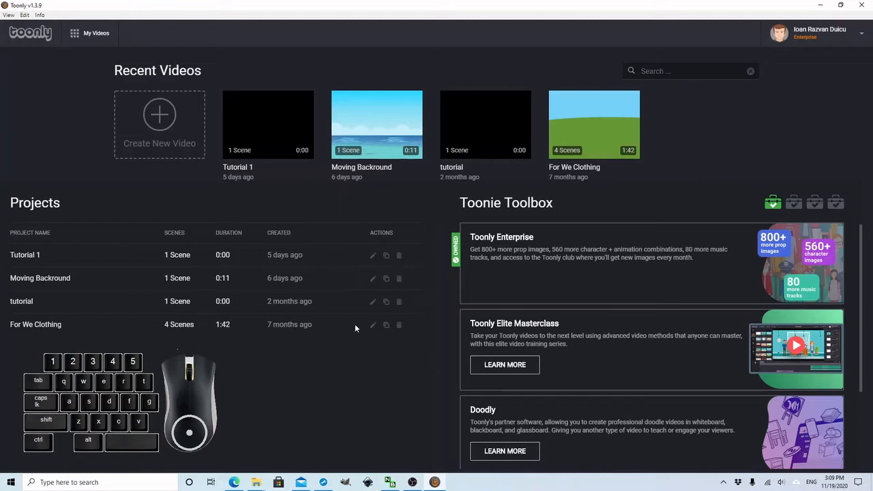
mouse_move(172, 189)
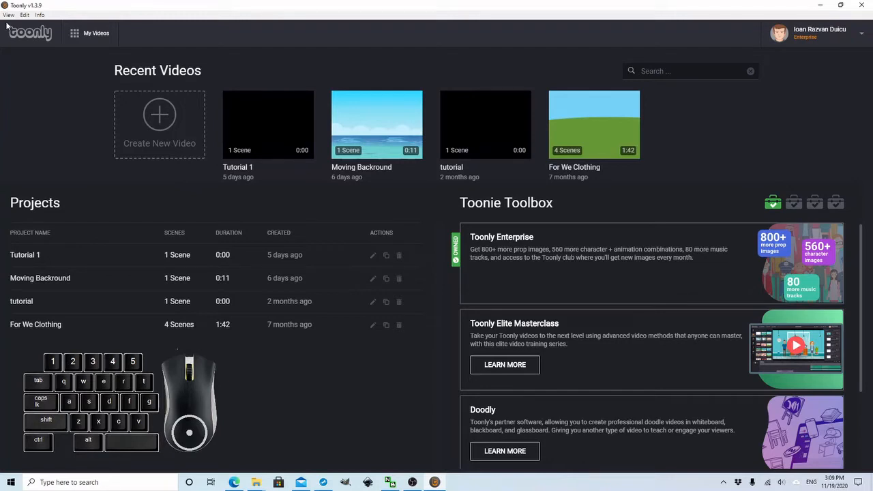
mouse_move(8, 15)
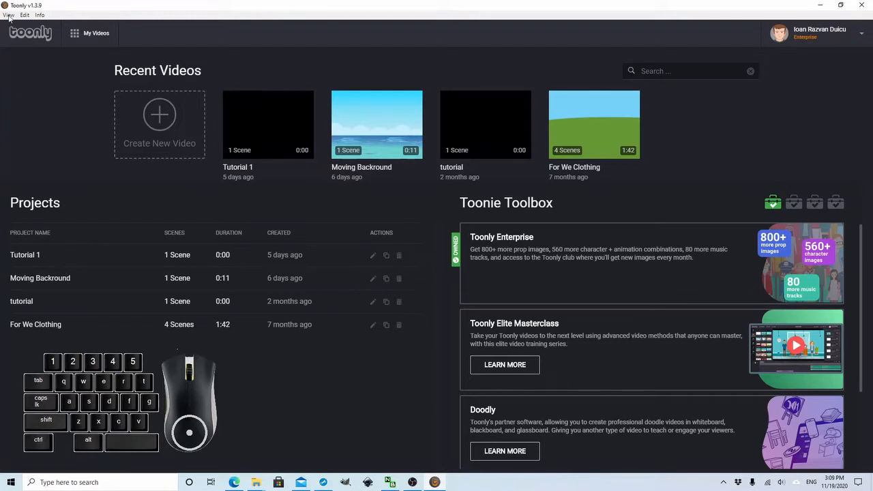
Check Toonly's version and licence details, then browse the edit commands and dashboard list
left_click(41, 15)
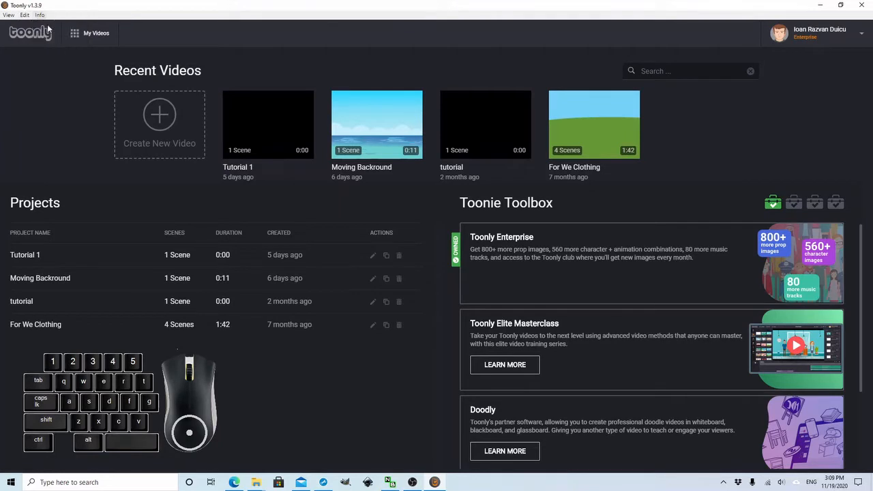
left_click(40, 14)
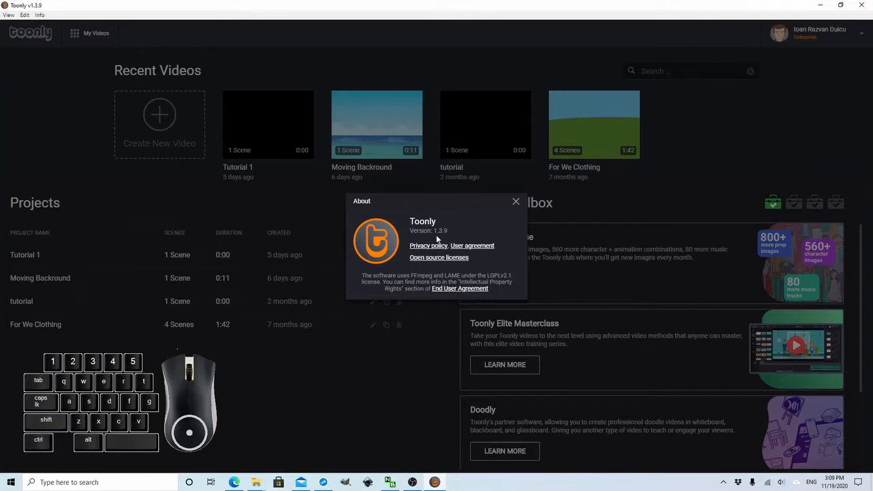
mouse_move(445, 240)
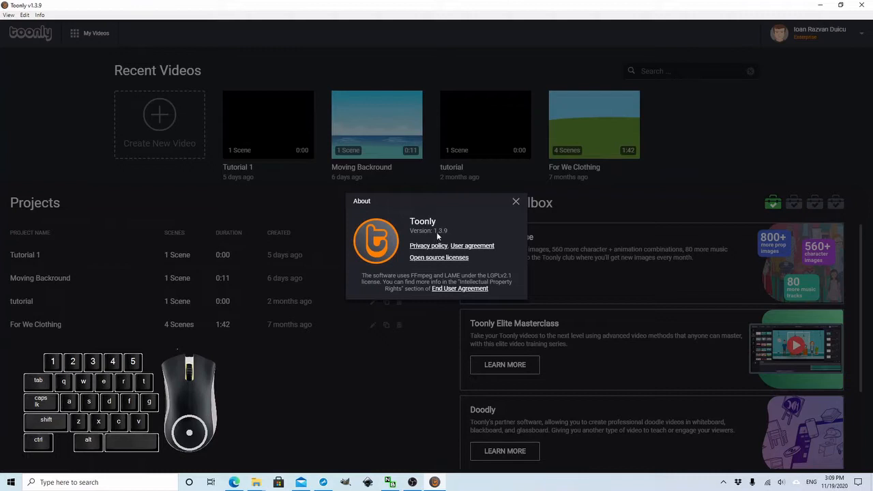
left_click(516, 202)
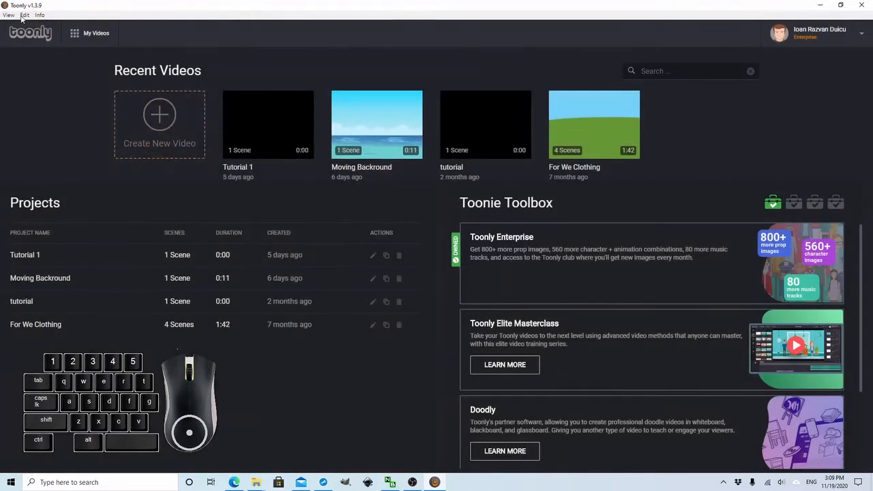
left_click(25, 14)
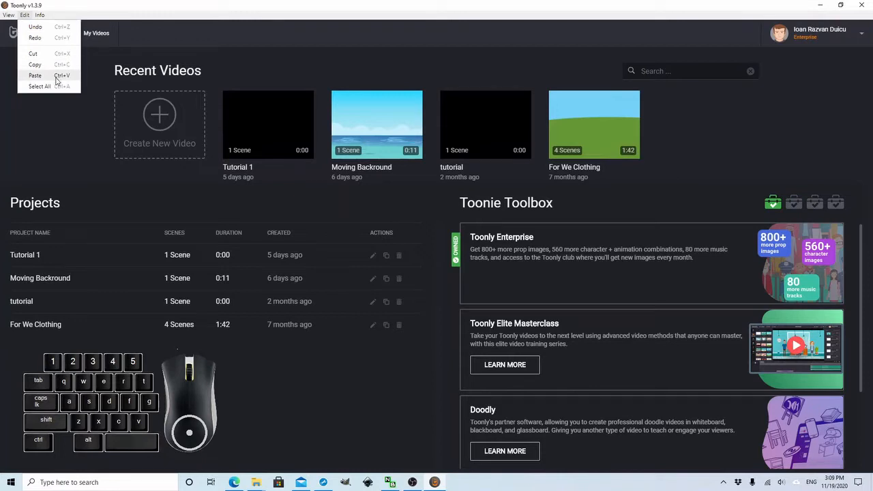
mouse_move(39, 86)
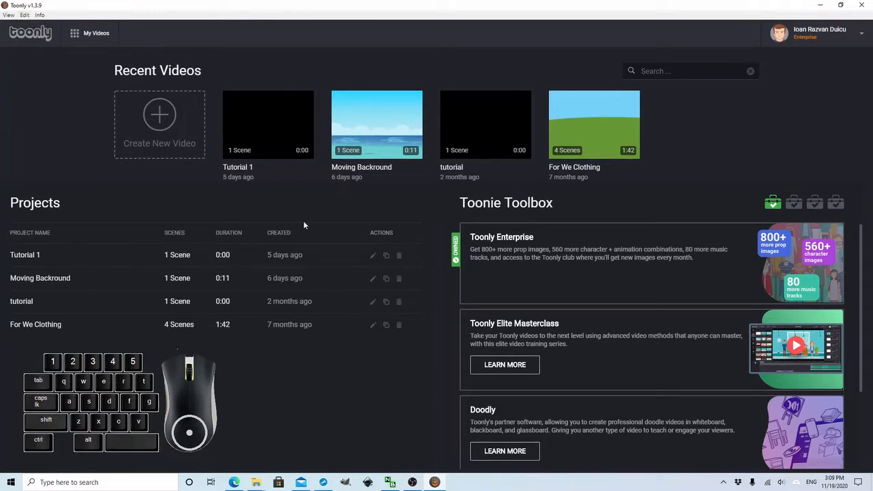
mouse_move(144, 277)
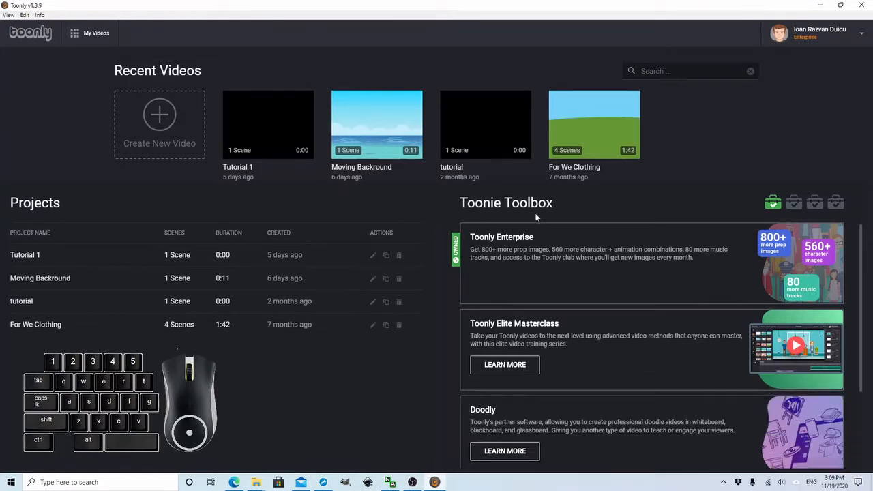
mouse_move(490, 237)
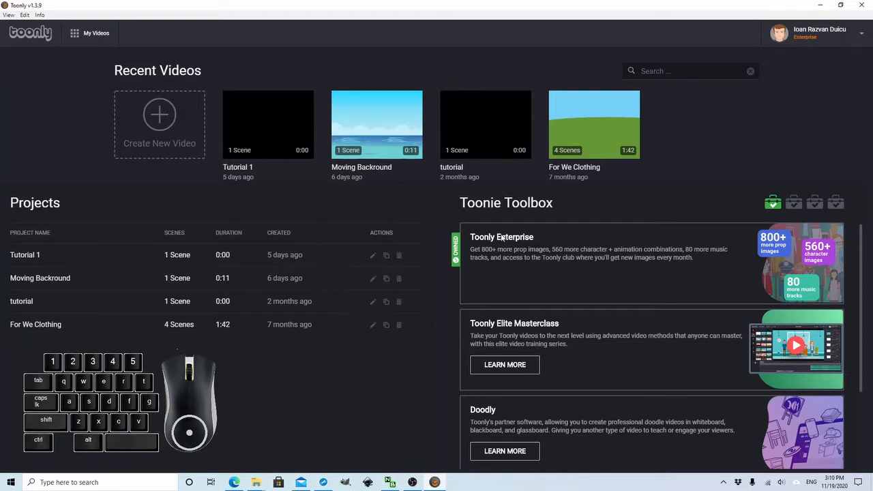
mouse_move(483, 243)
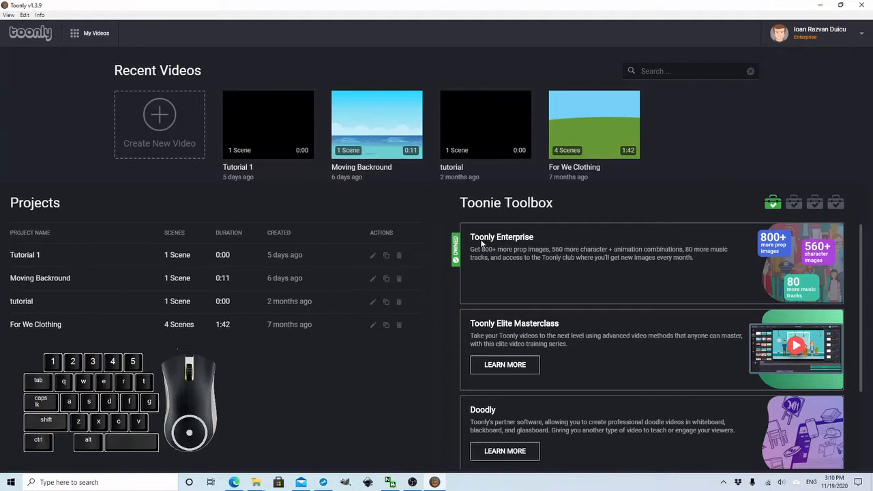
mouse_move(480, 344)
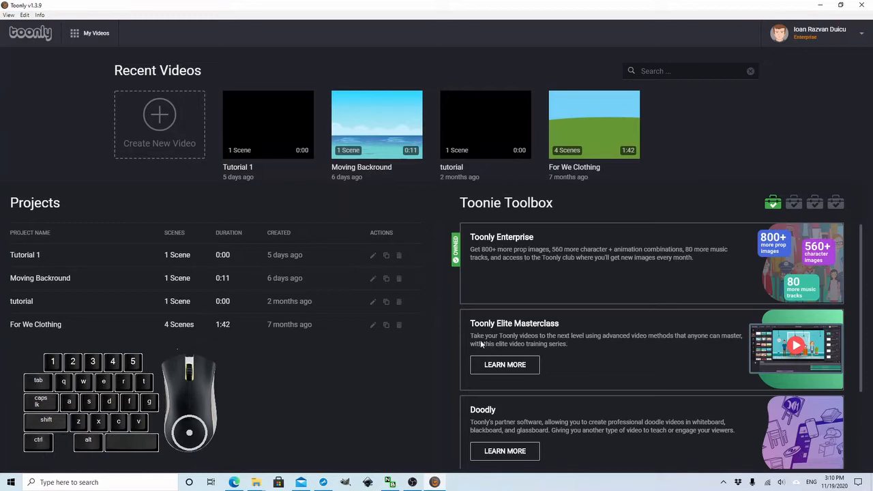
mouse_move(551, 337)
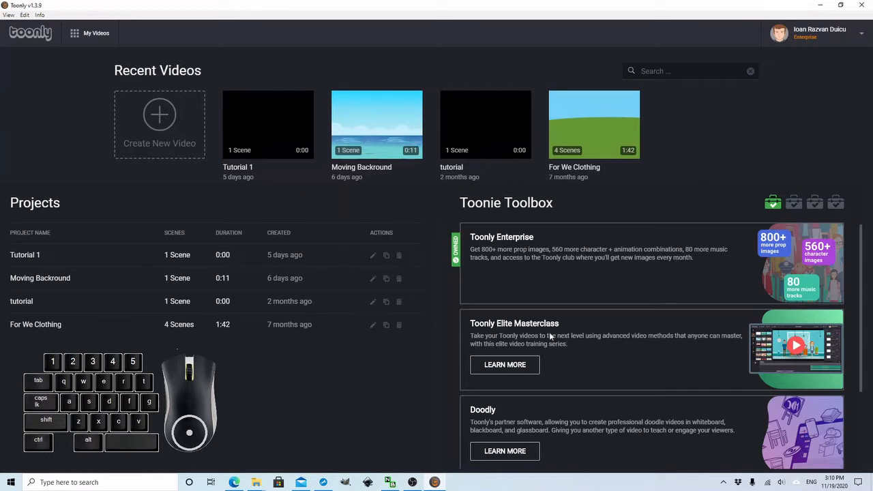
scroll("down", 3)
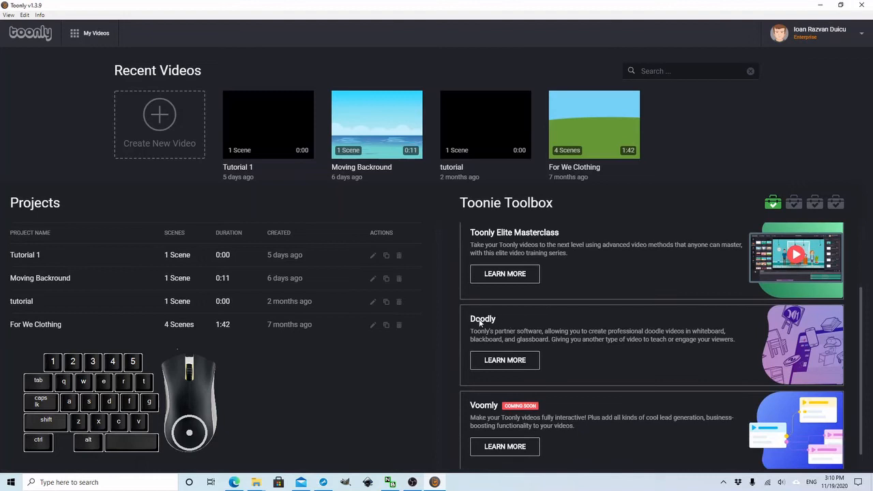
scroll("down", 3)
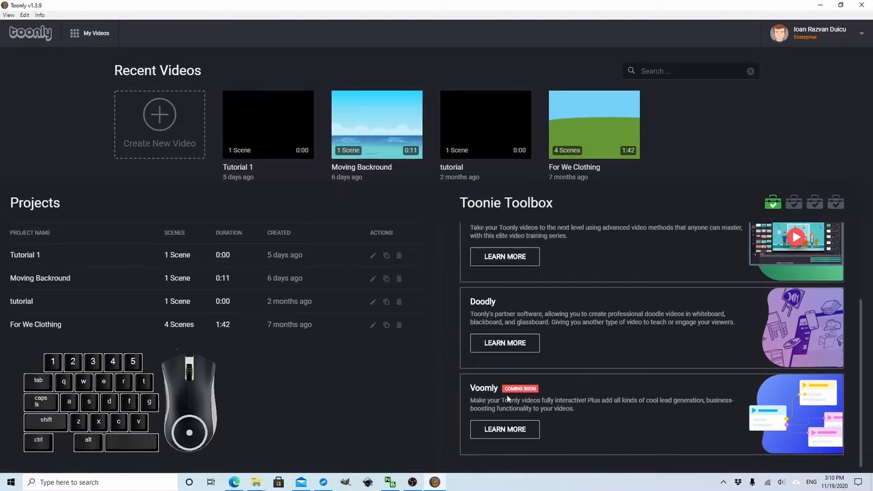
mouse_move(505, 398)
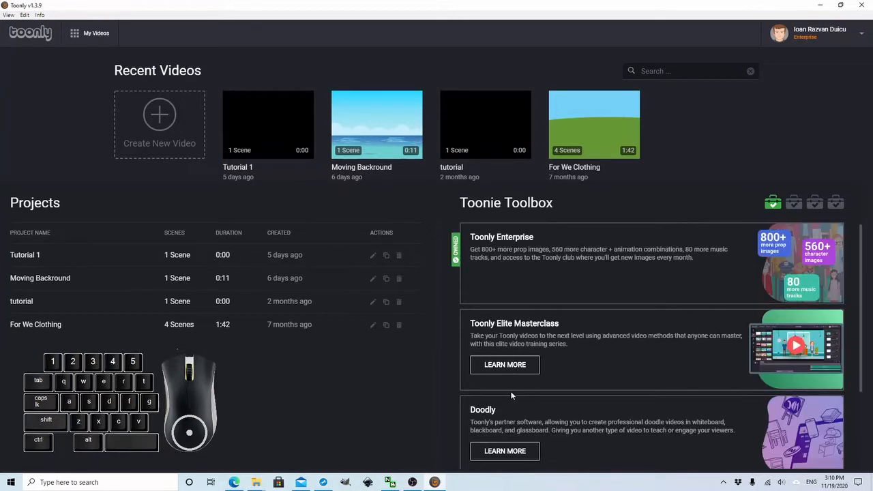
mouse_move(151, 286)
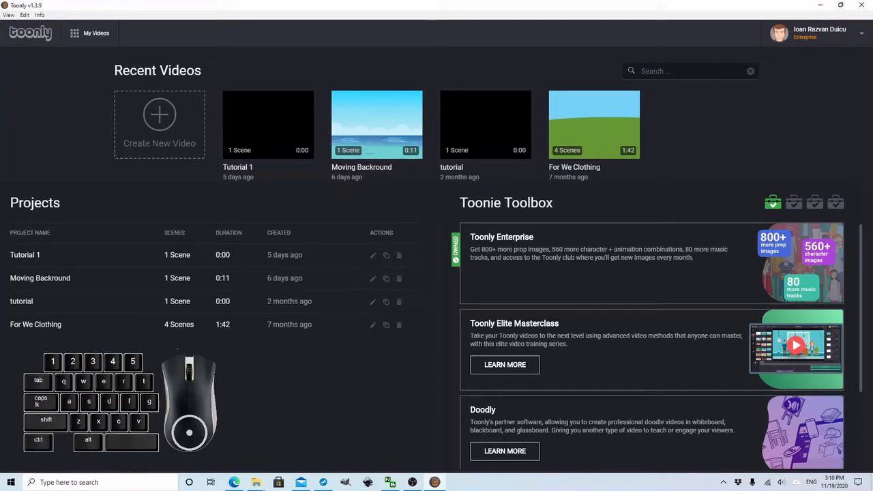
mouse_move(682, 94)
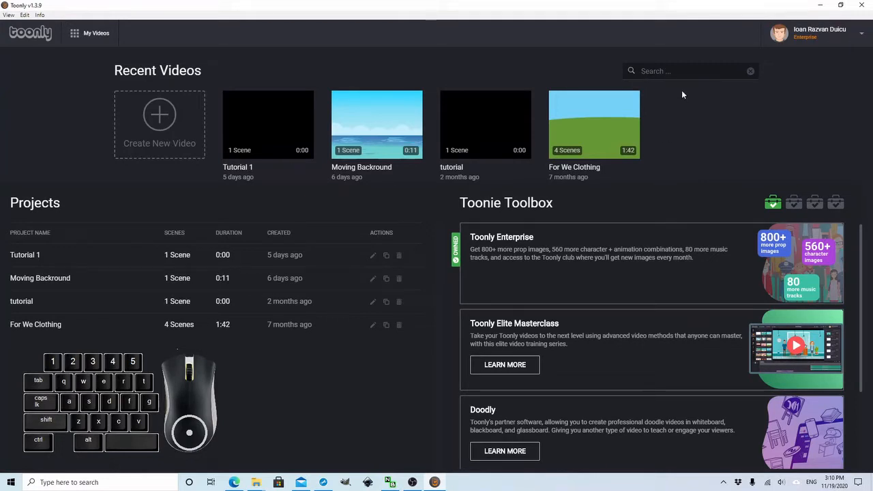
mouse_move(326, 117)
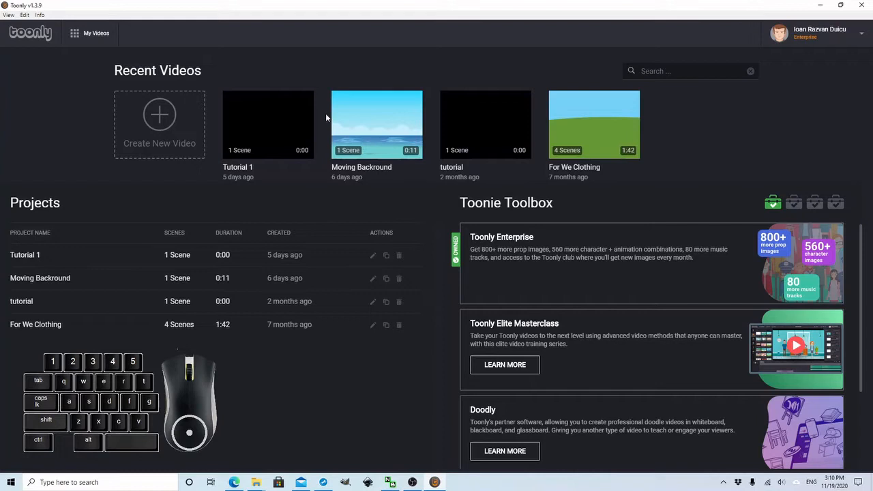
mouse_move(303, 311)
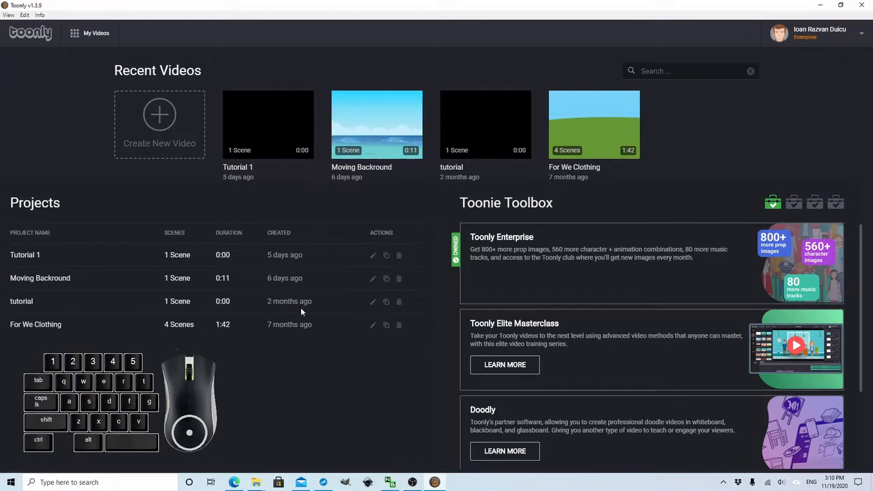
mouse_move(150, 292)
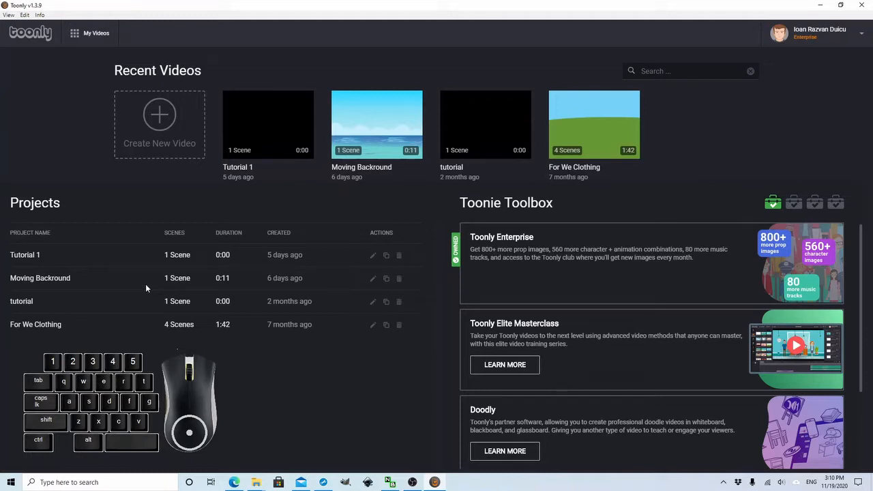
mouse_move(180, 262)
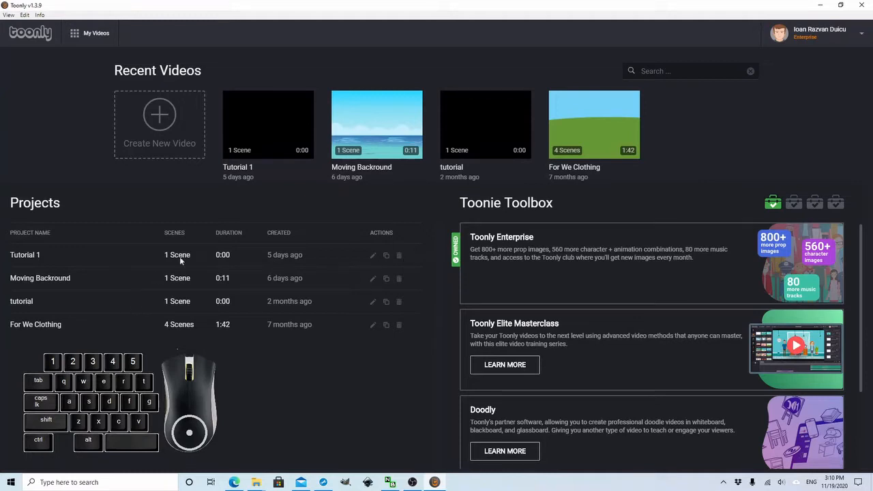
mouse_move(48, 344)
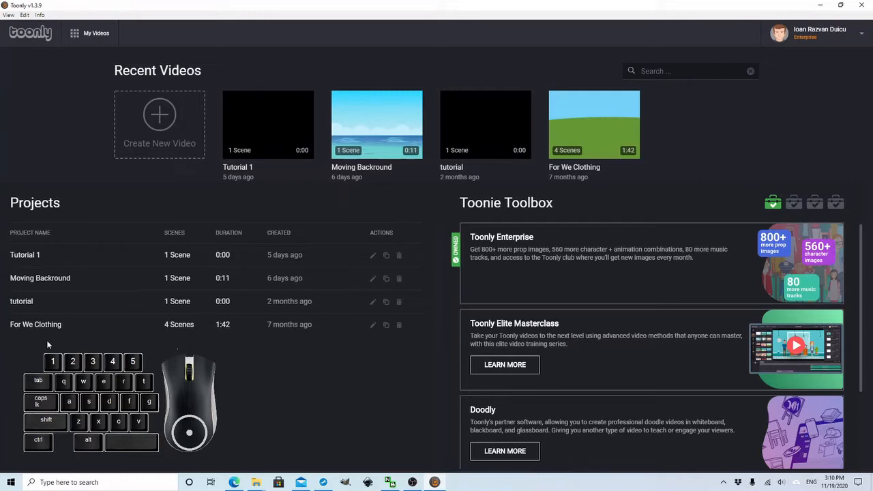
mouse_move(58, 326)
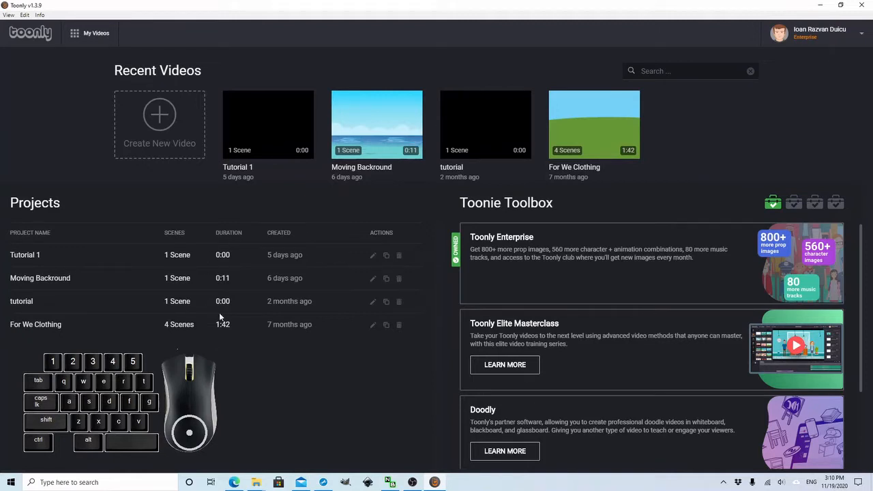
mouse_move(285, 326)
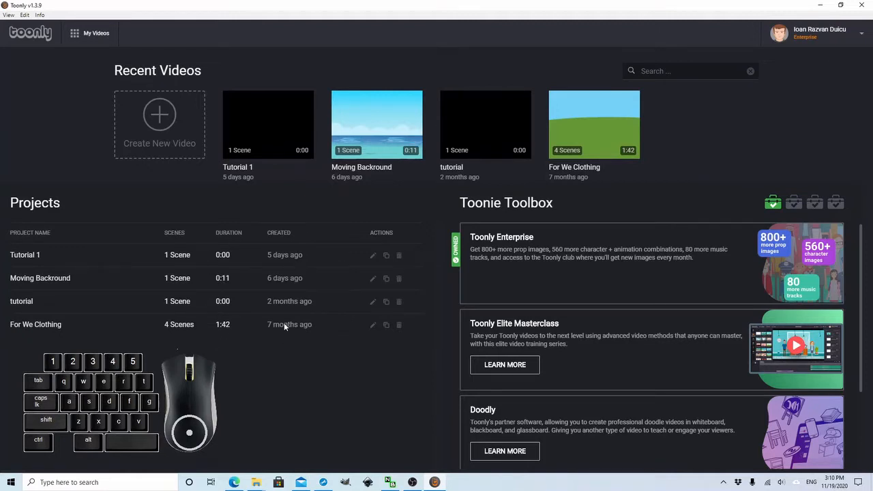
mouse_move(366, 243)
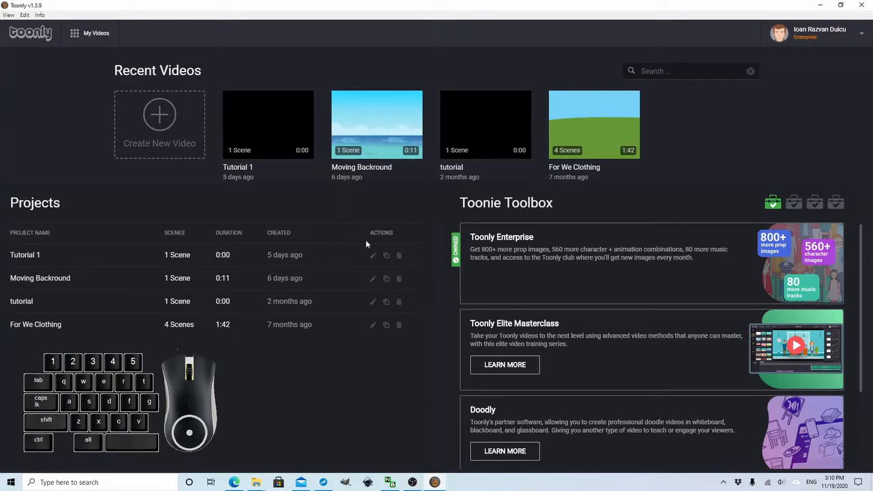
mouse_move(379, 257)
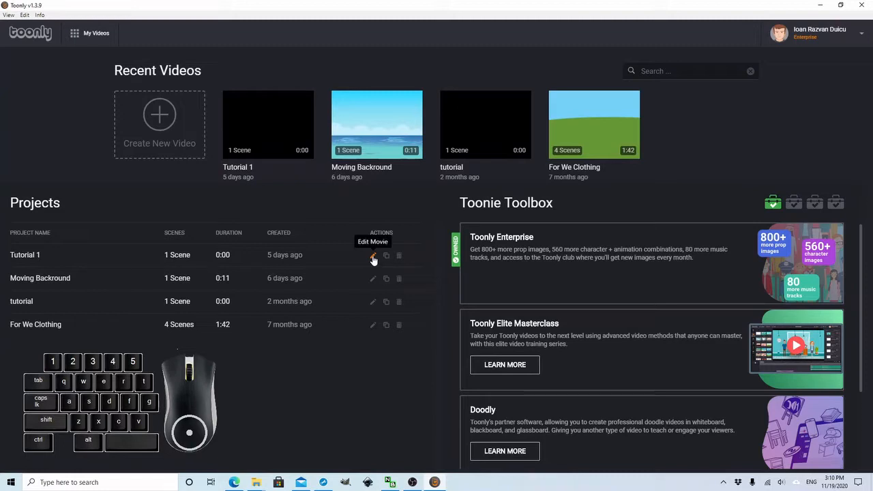
mouse_move(386, 255)
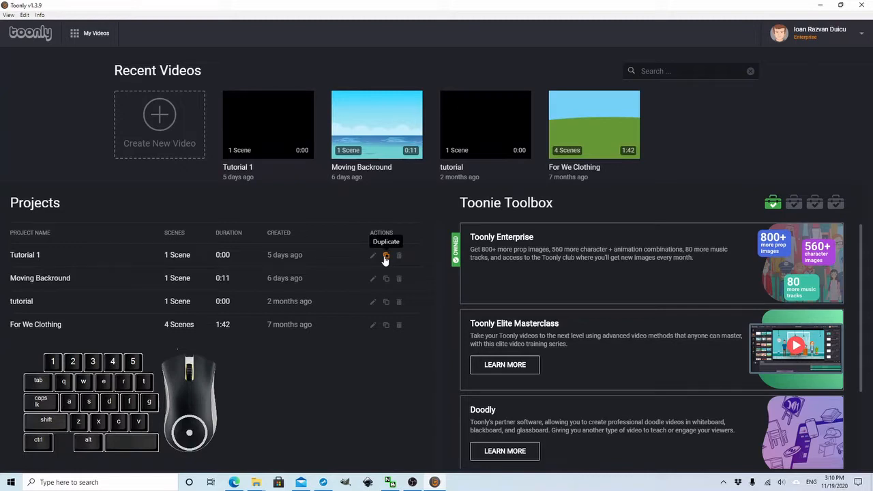
mouse_move(398, 257)
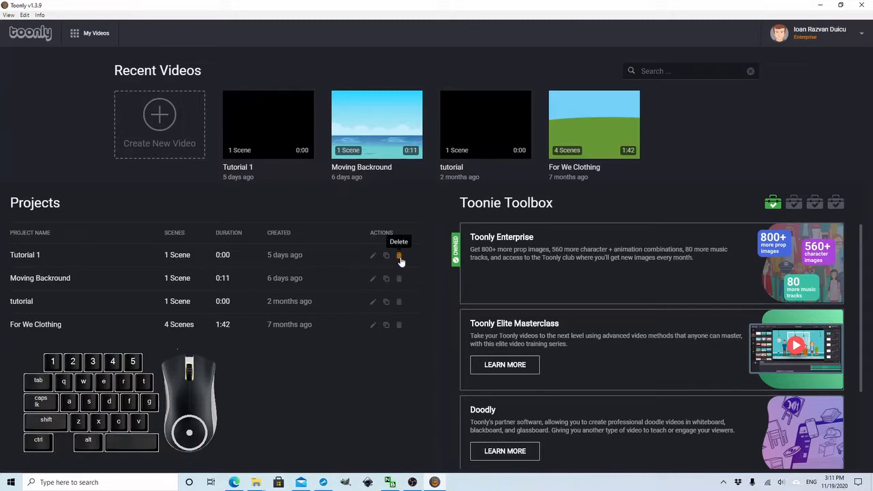
mouse_move(398, 303)
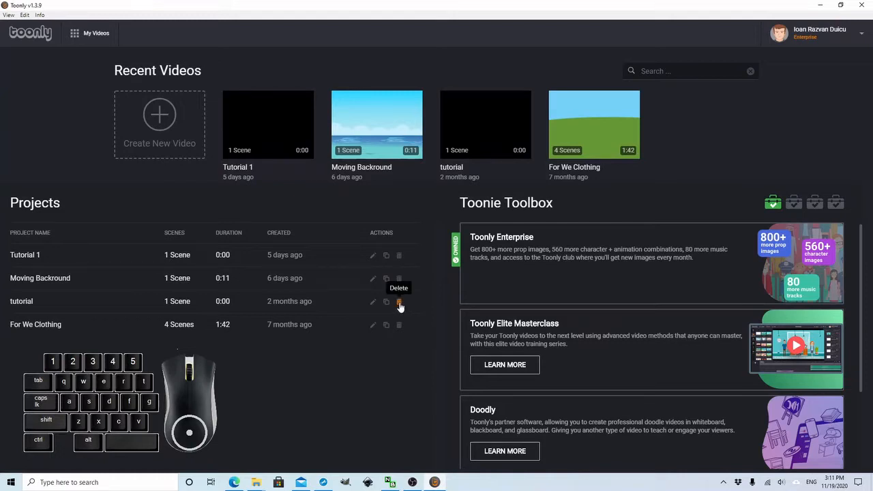
Delete the tutorial and Tutorial 1 projects, confirming each deletion
left_click(398, 302)
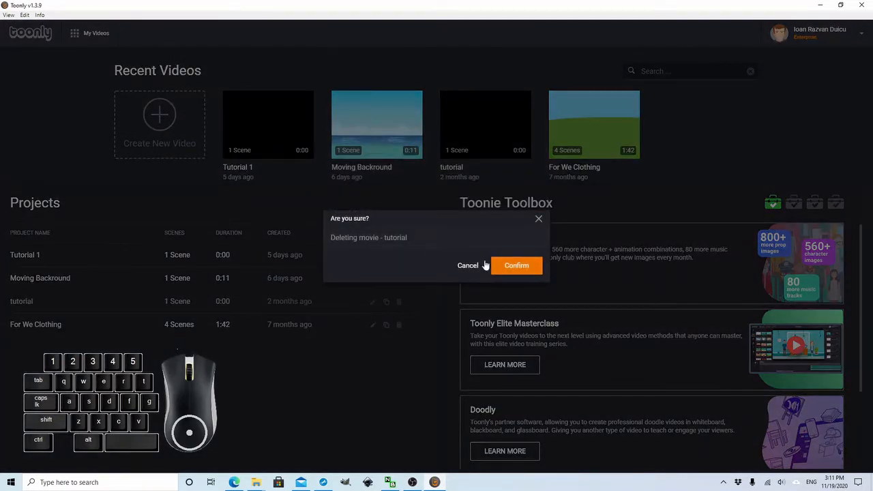
left_click(516, 265)
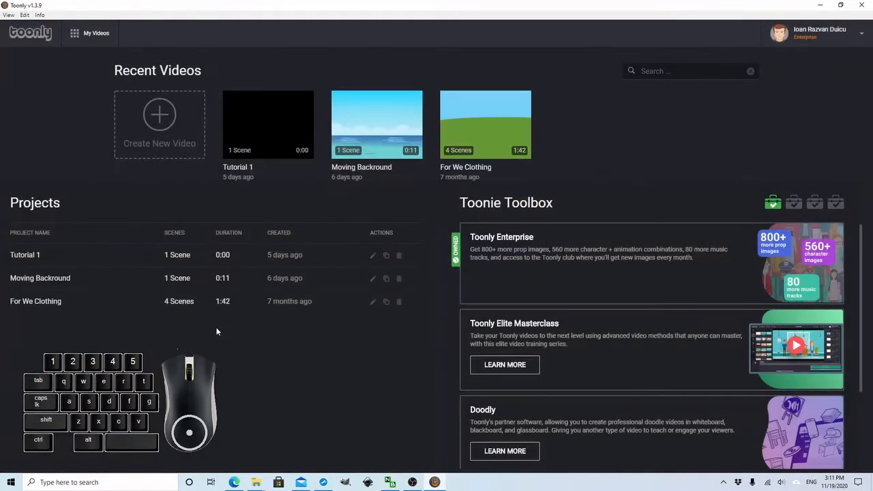
mouse_move(39, 289)
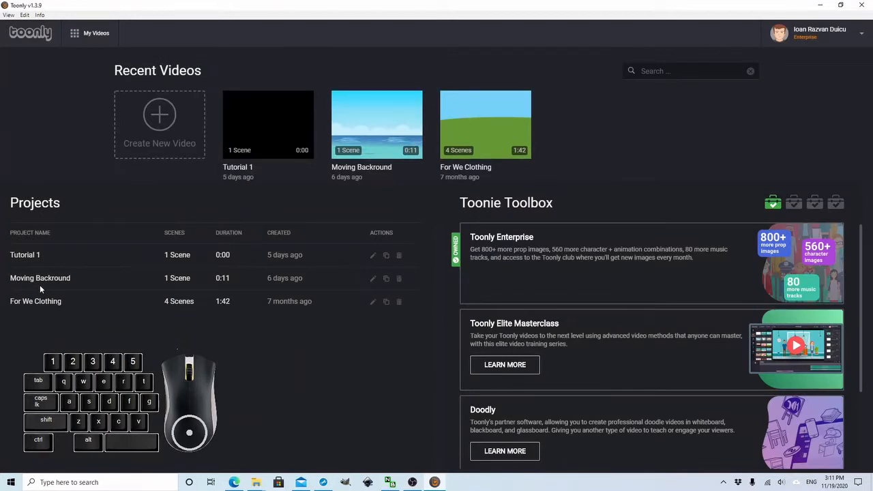
mouse_move(197, 257)
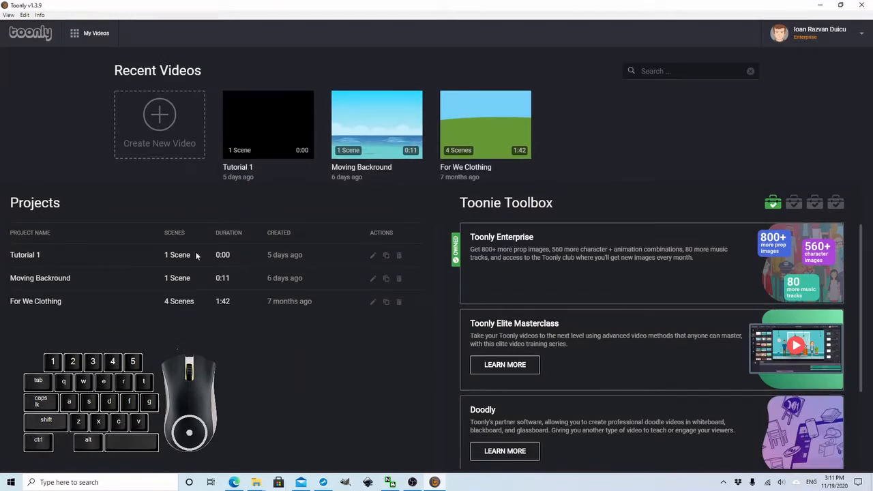
mouse_move(399, 255)
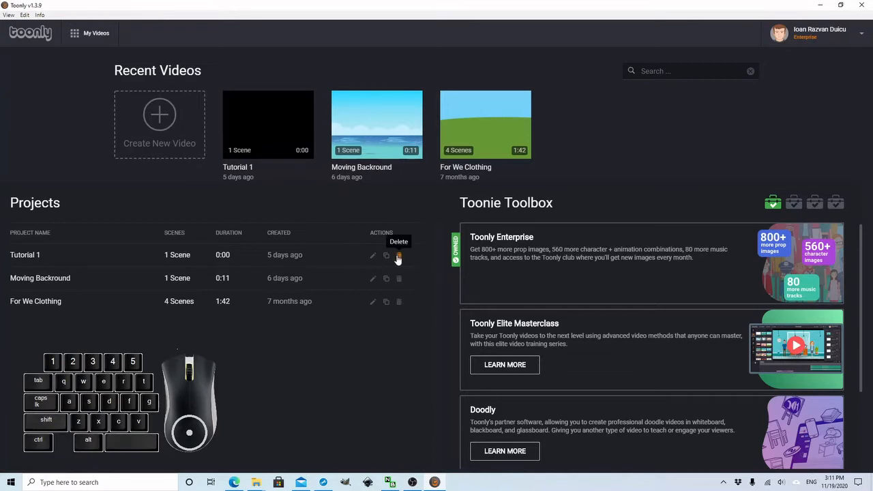
left_click(398, 255)
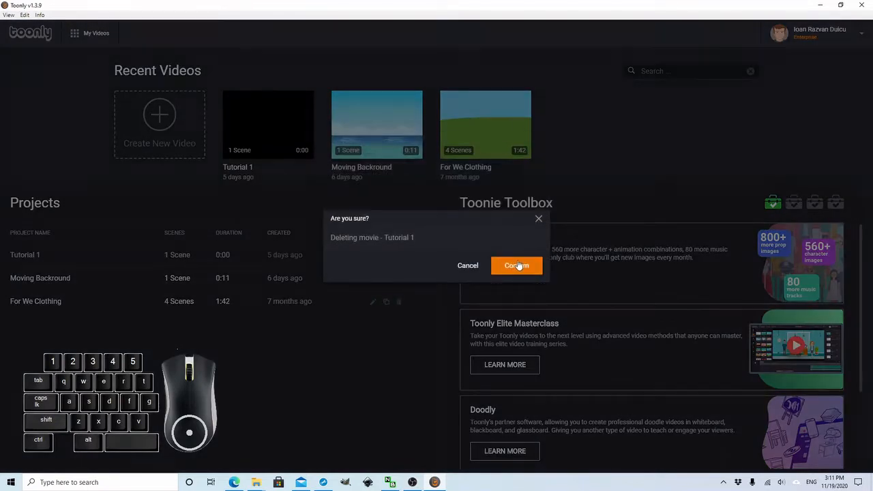
left_click(516, 264)
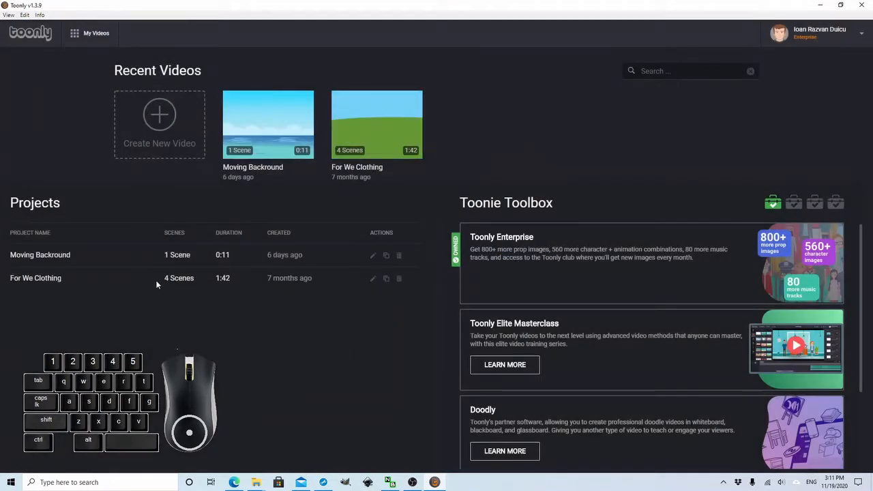
mouse_move(387, 278)
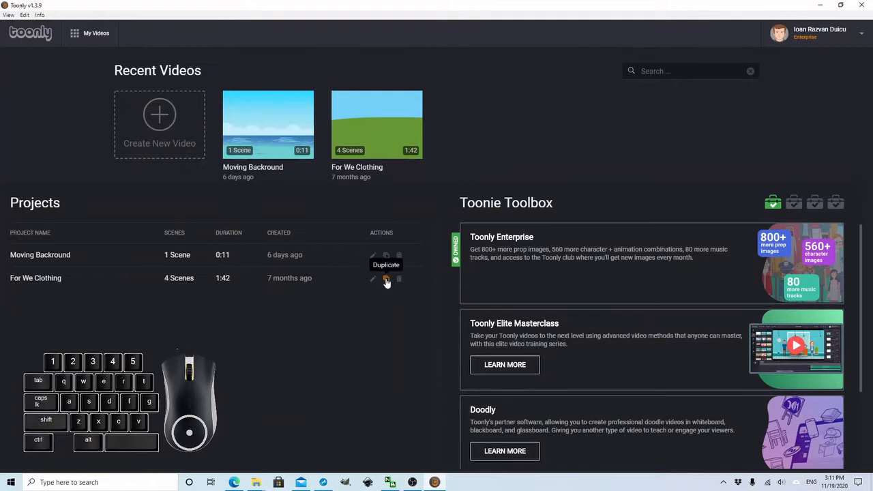
Duplicate For We Clothing as a copy named 'project duplicate'
left_click(386, 279)
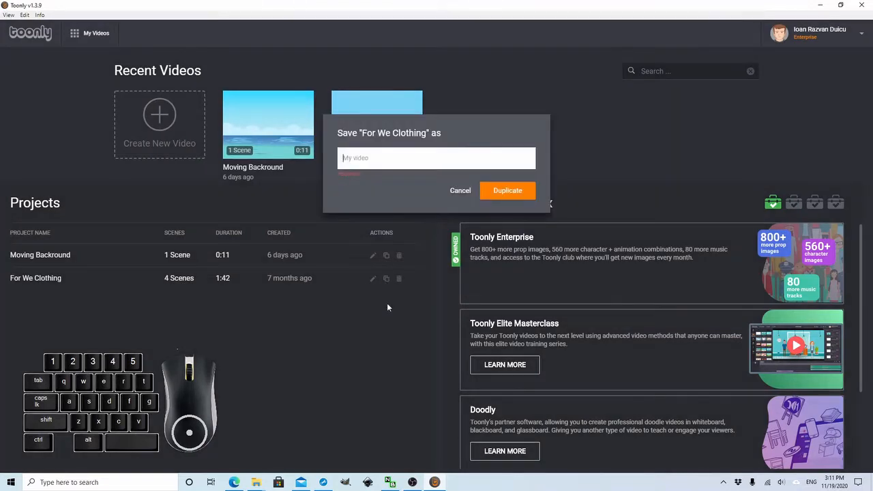
mouse_move(408, 199)
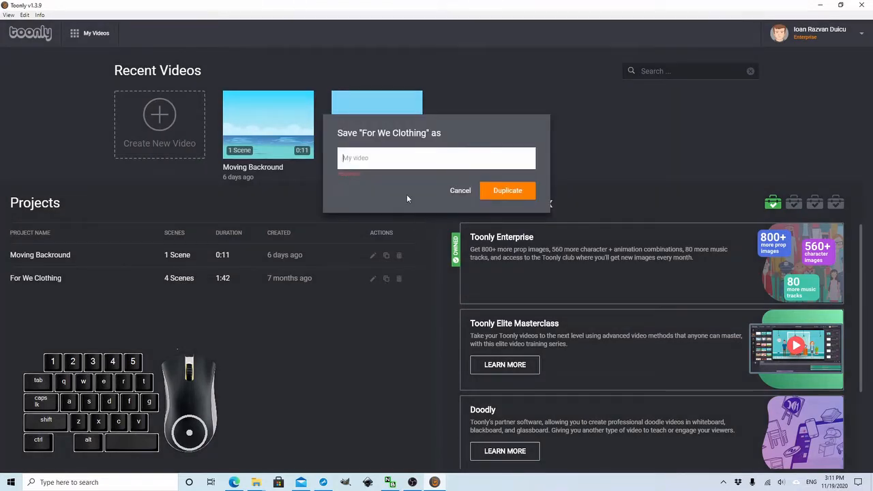
type("project duplicate")
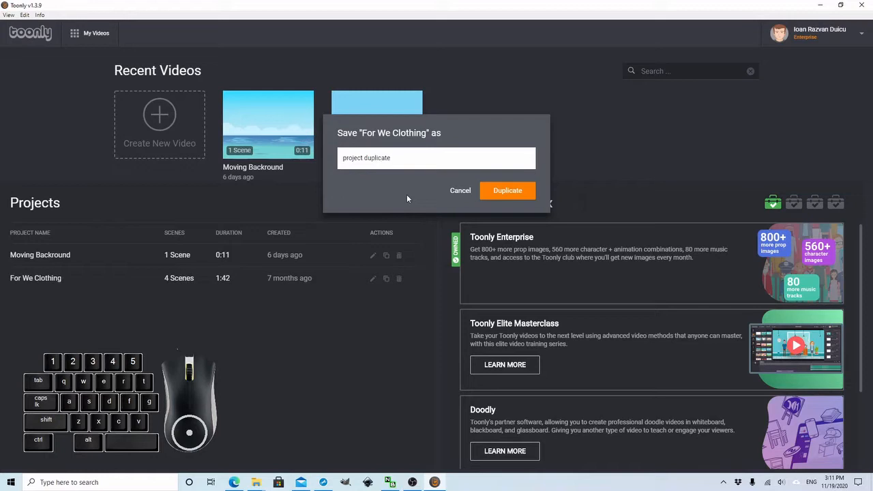
left_click(507, 191)
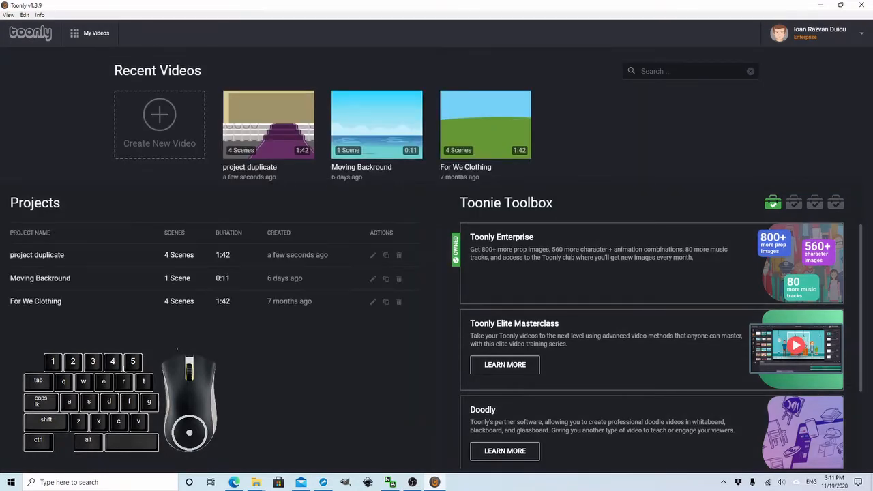
mouse_move(66, 266)
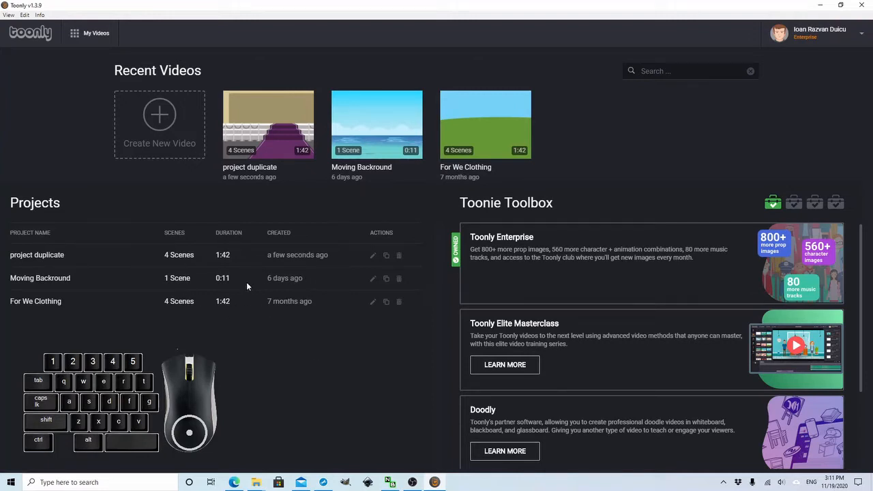
mouse_move(412, 270)
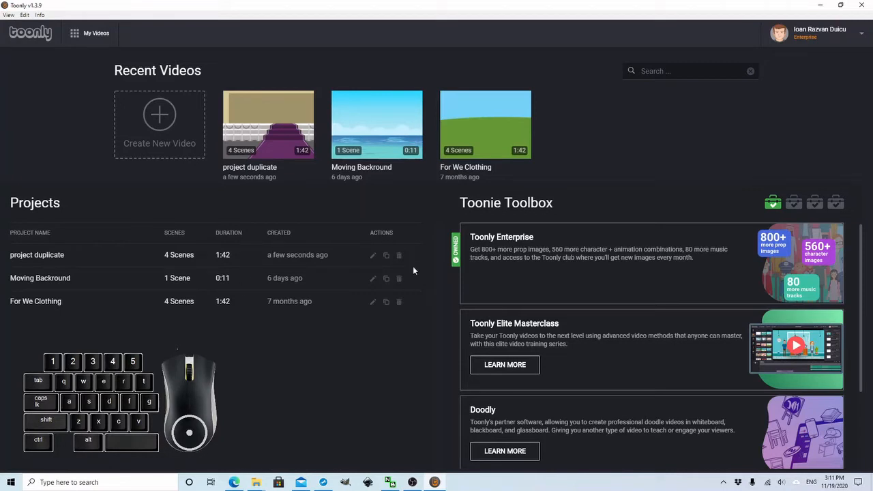
mouse_move(371, 257)
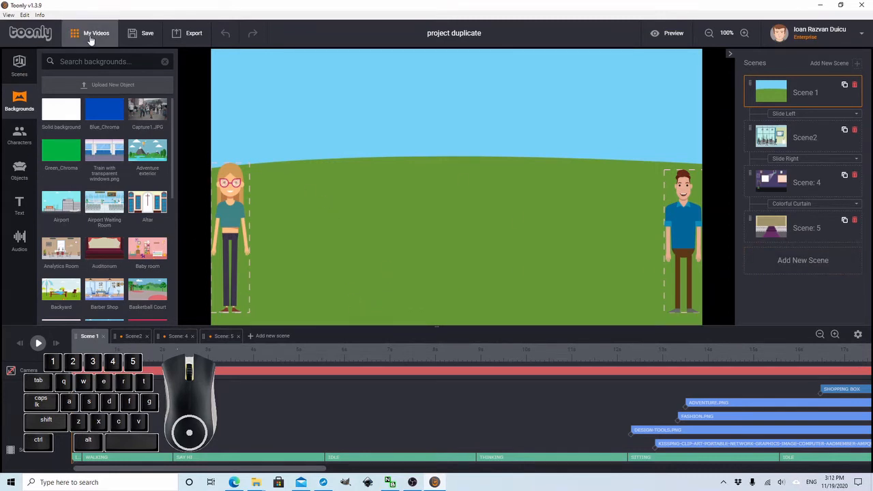
left_click(90, 33)
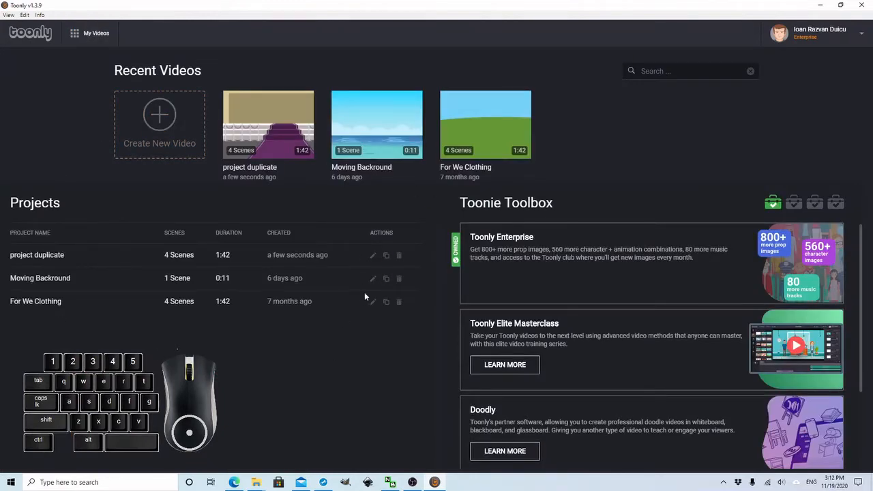
mouse_move(720, 246)
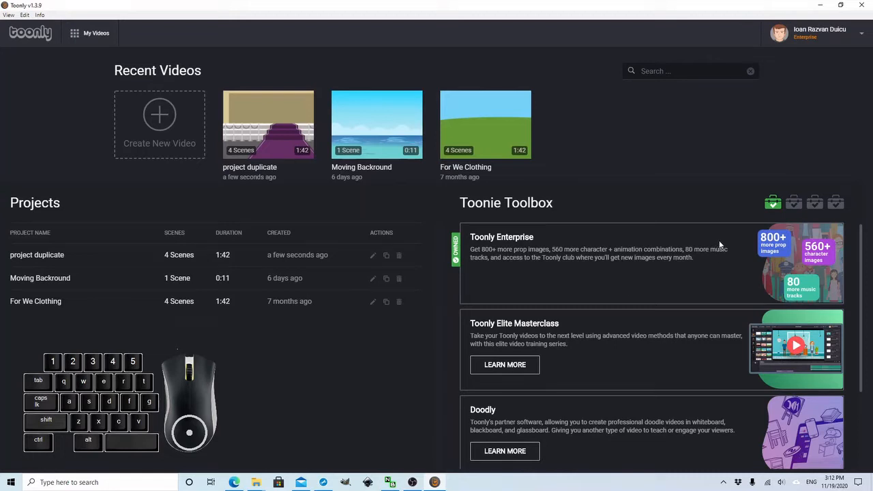
mouse_move(844, 209)
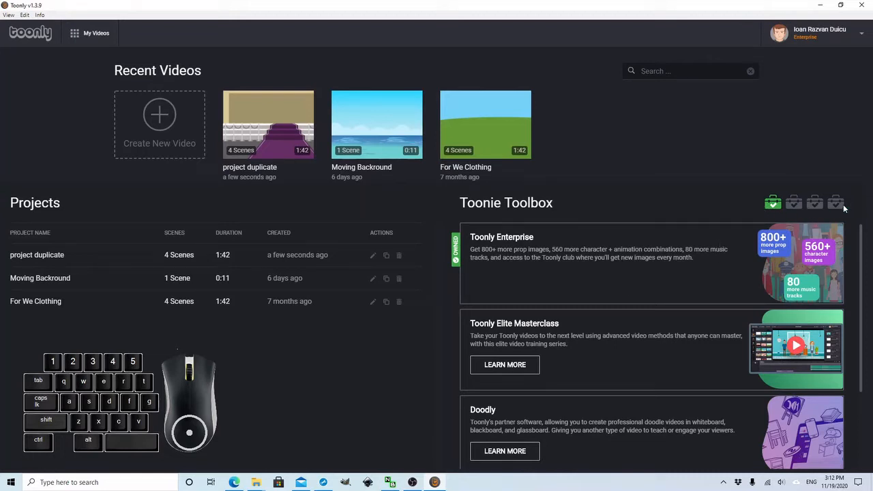
scroll("down", 3)
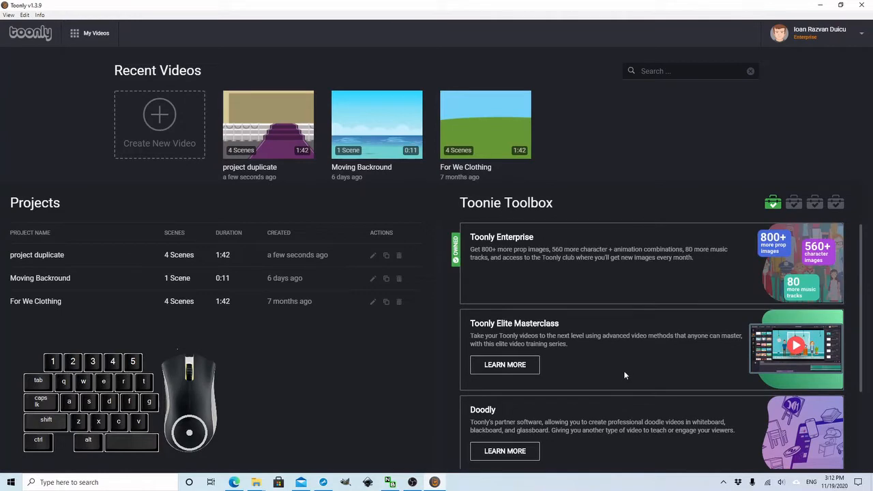
scroll("down", 3)
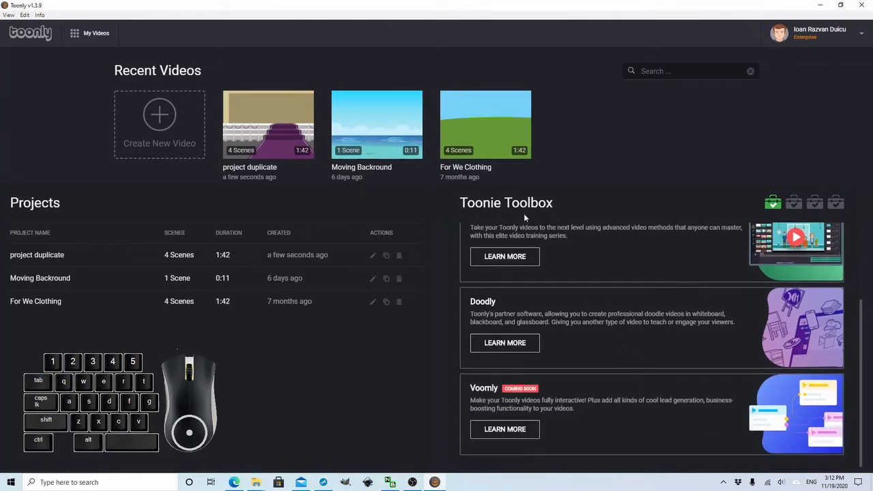
mouse_move(599, 366)
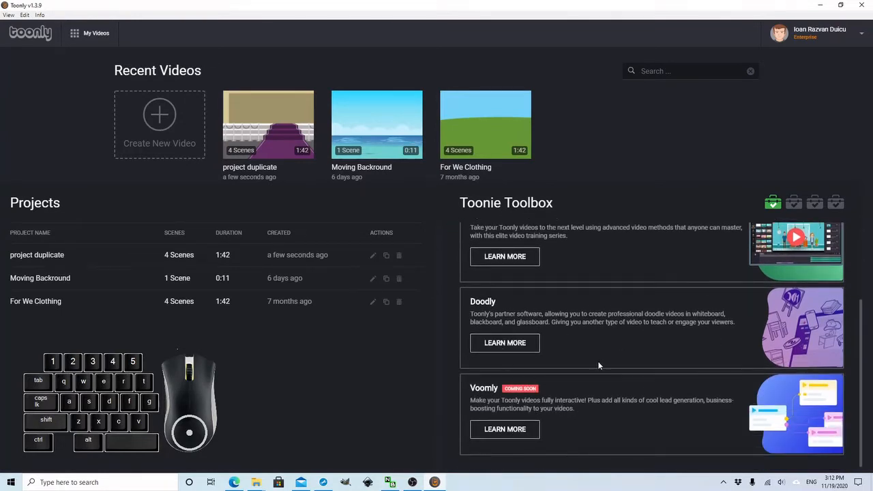
left_click(505, 428)
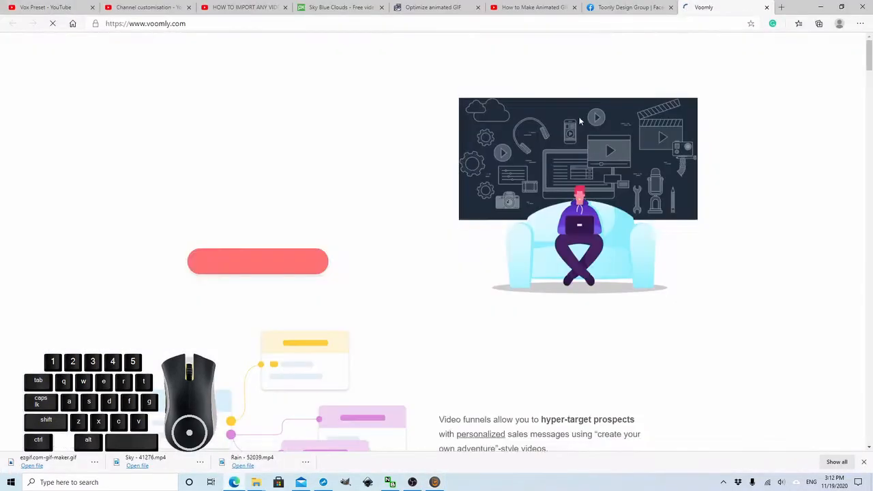
scroll("down", 3)
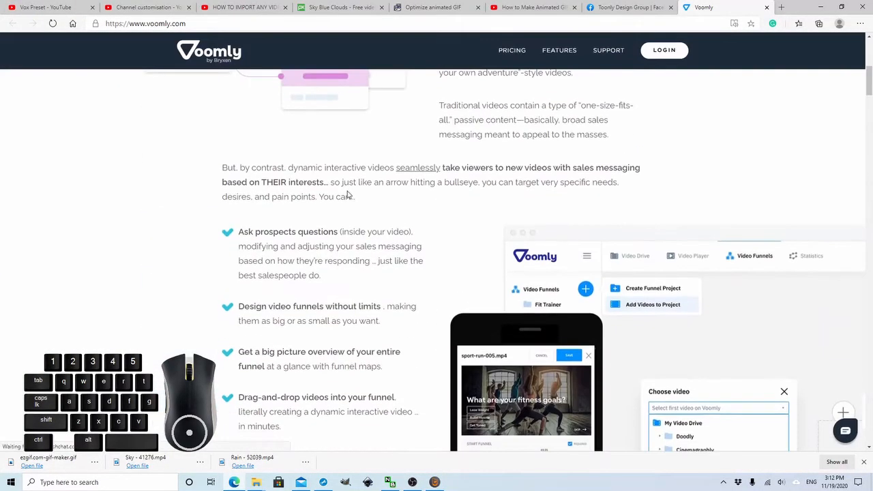
scroll("down", 3)
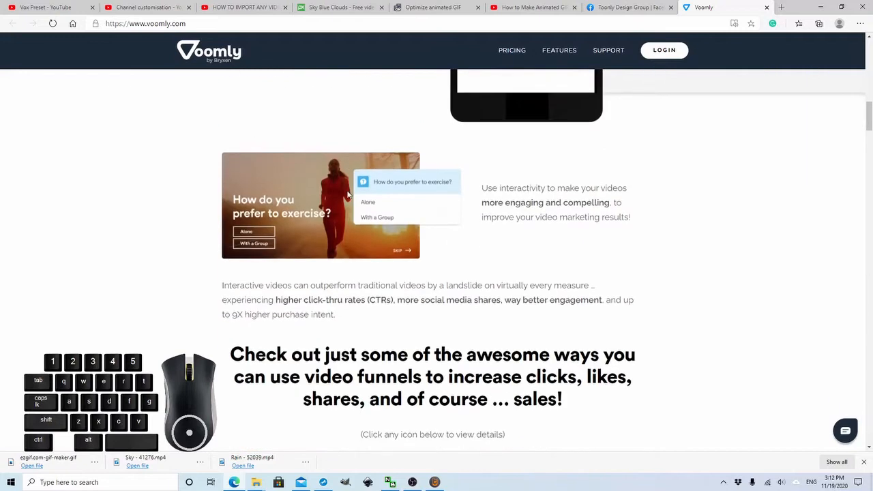
scroll("down", 3)
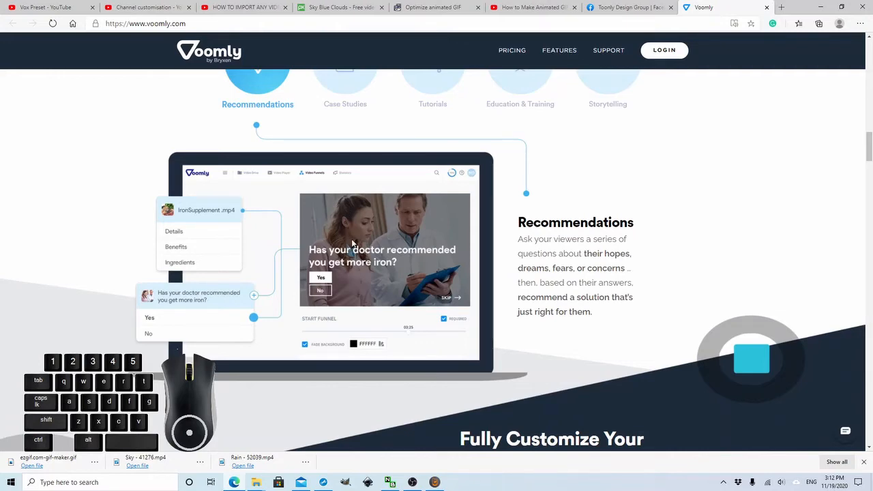
scroll("up", 3)
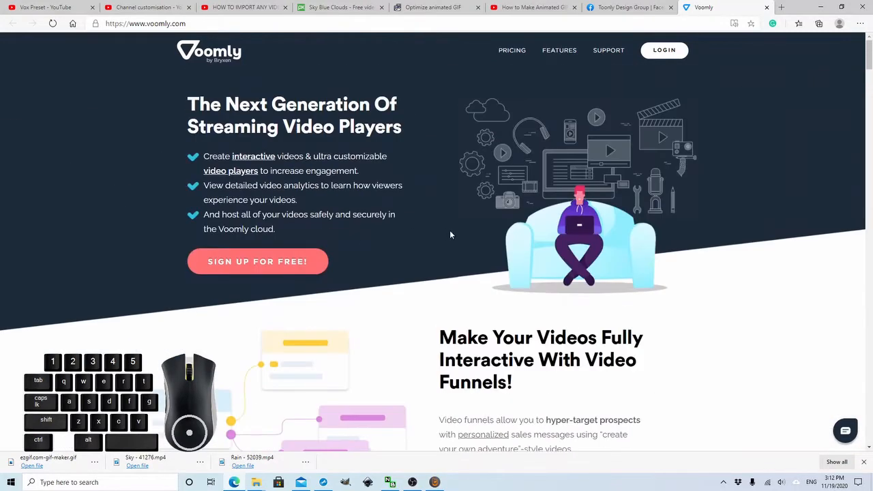
mouse_move(640, 159)
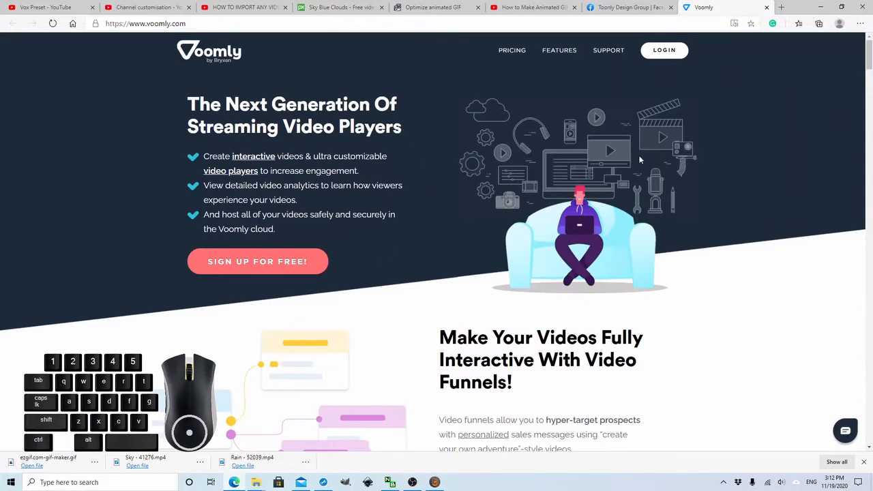
left_click(628, 8)
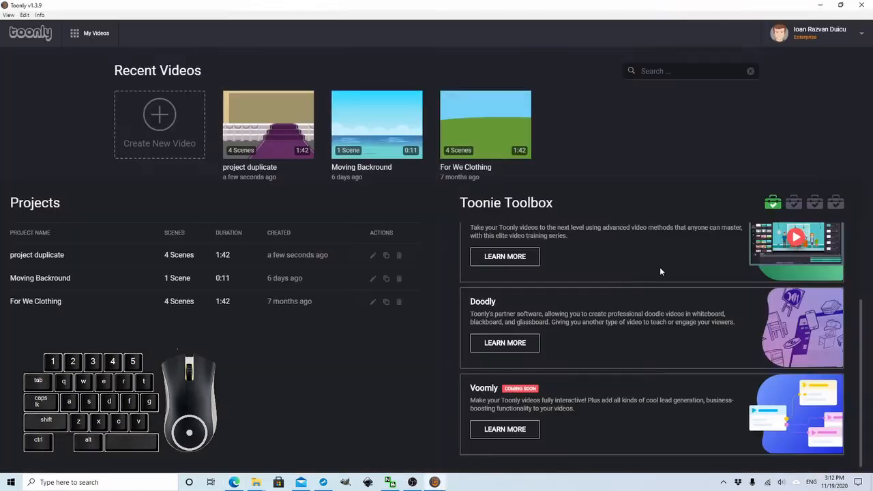
left_click(505, 343)
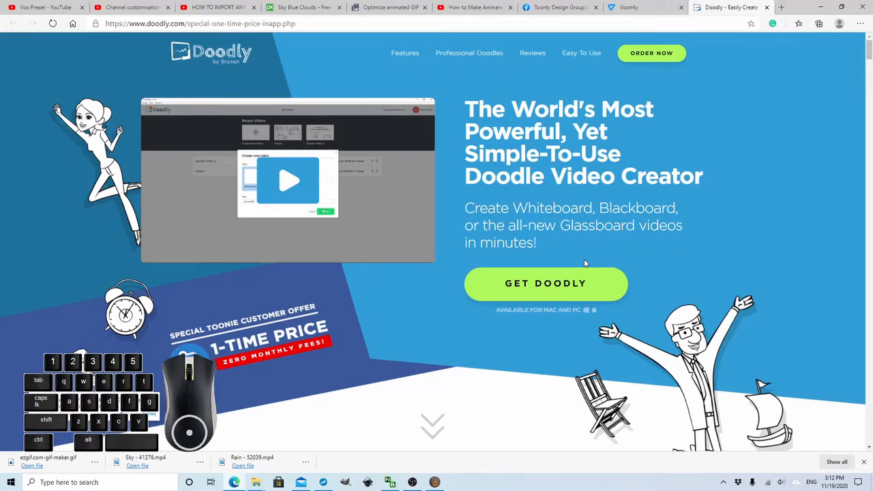
mouse_move(628, 348)
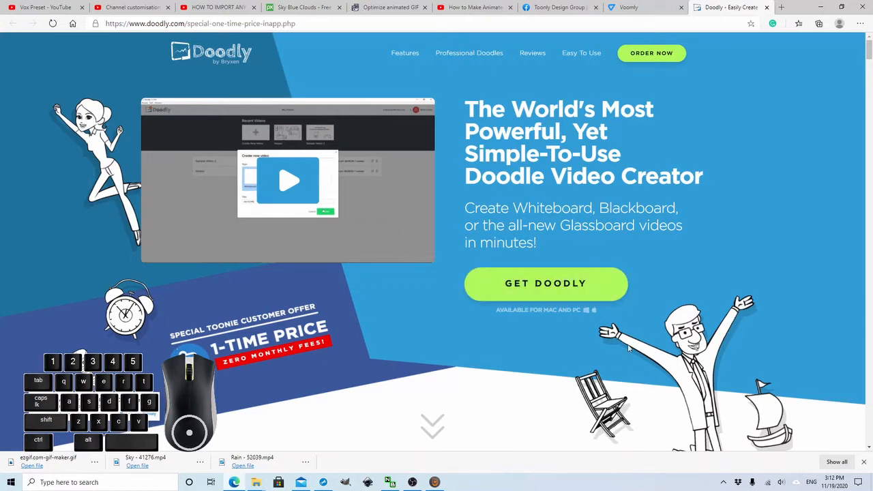
scroll("down", 3)
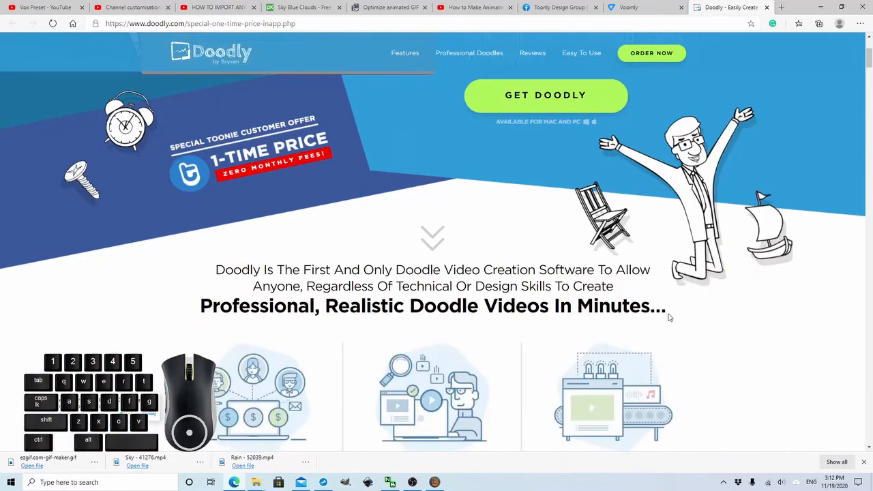
scroll("down", 3)
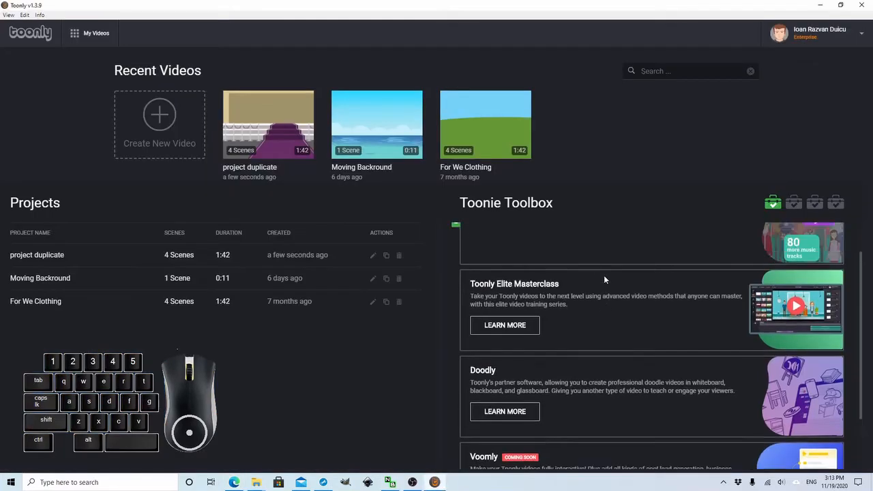
left_click(505, 325)
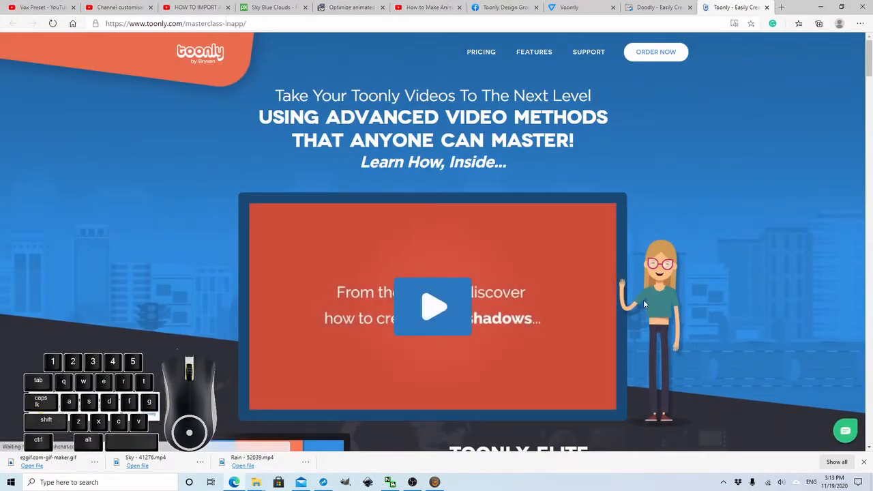
scroll("down", 3)
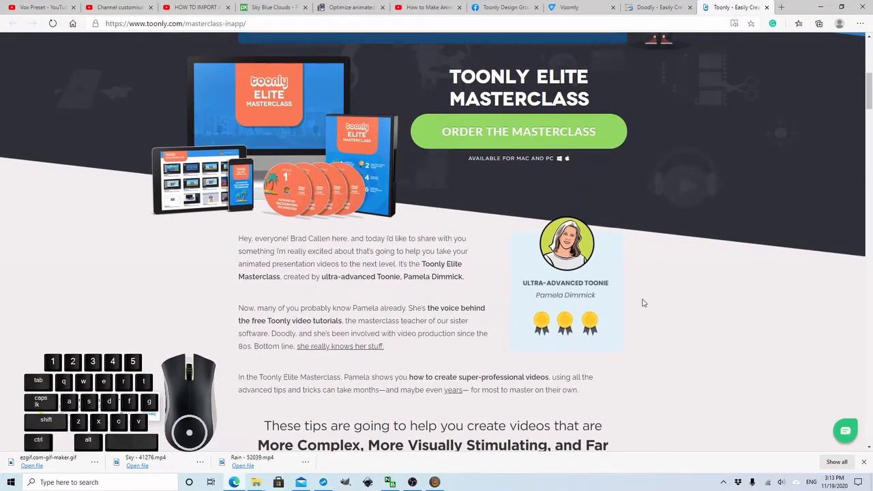
scroll("down", 3)
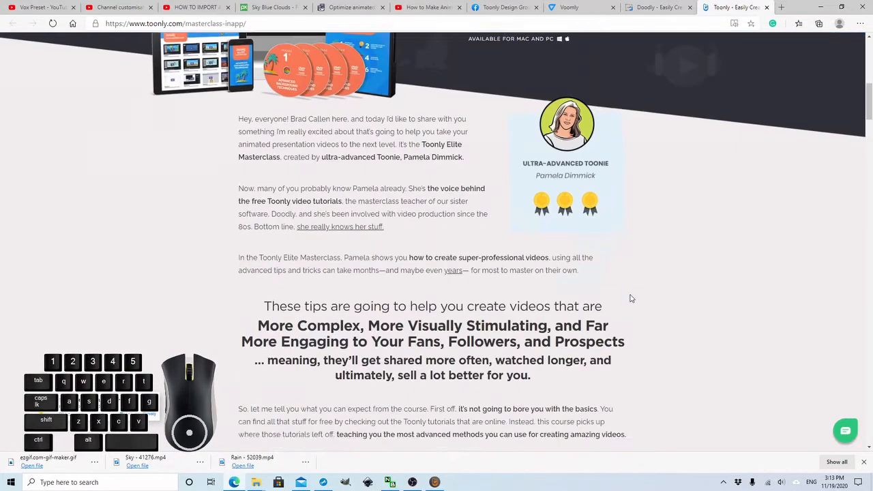
scroll("down", 3)
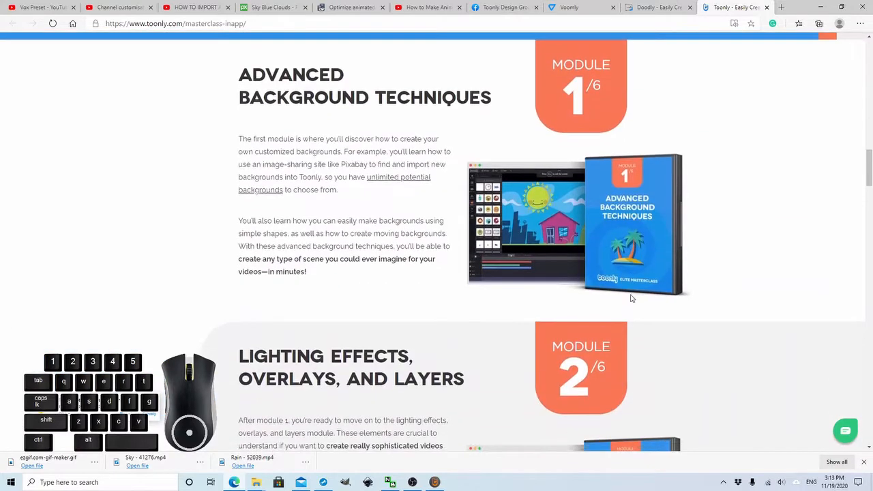
scroll("down", 3)
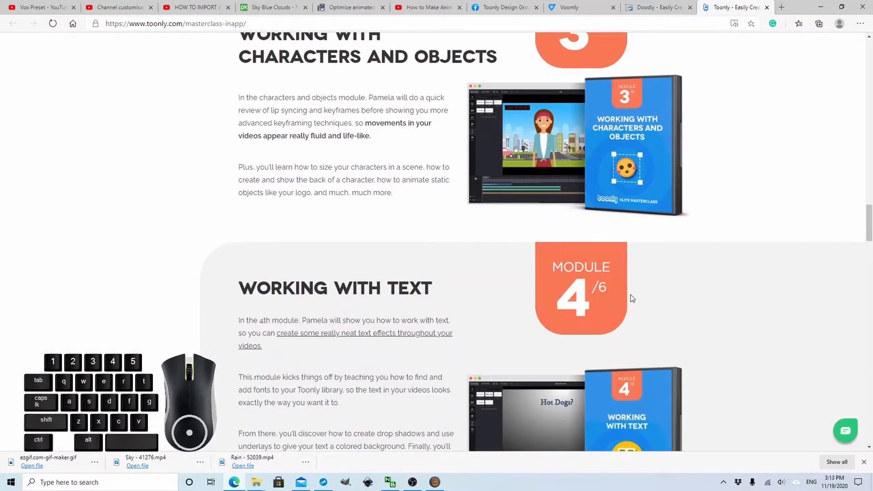
scroll("down", 3)
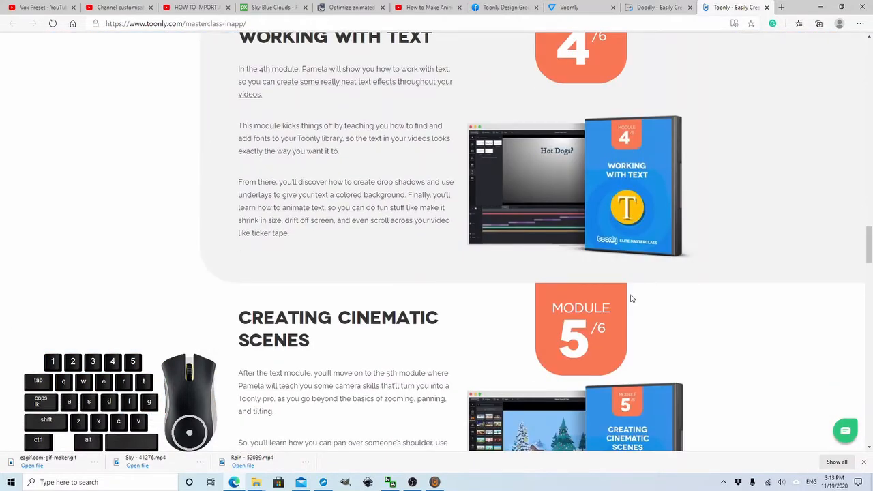
scroll("up", 3)
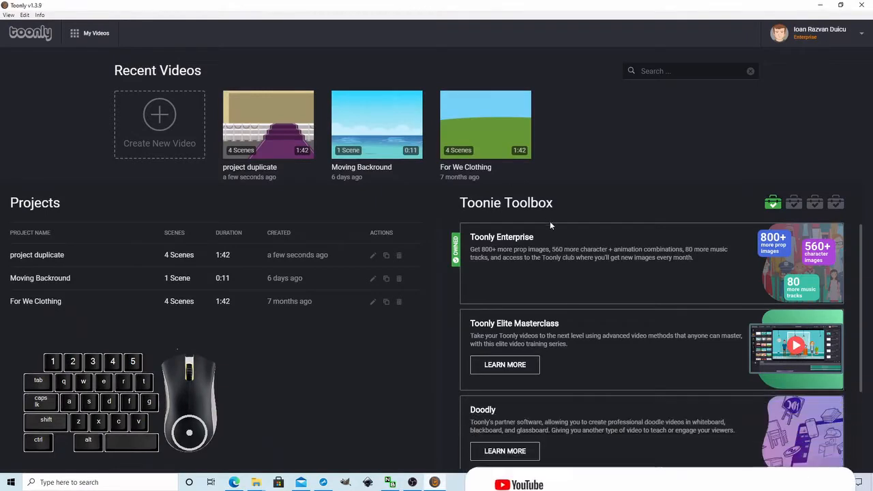
mouse_move(582, 327)
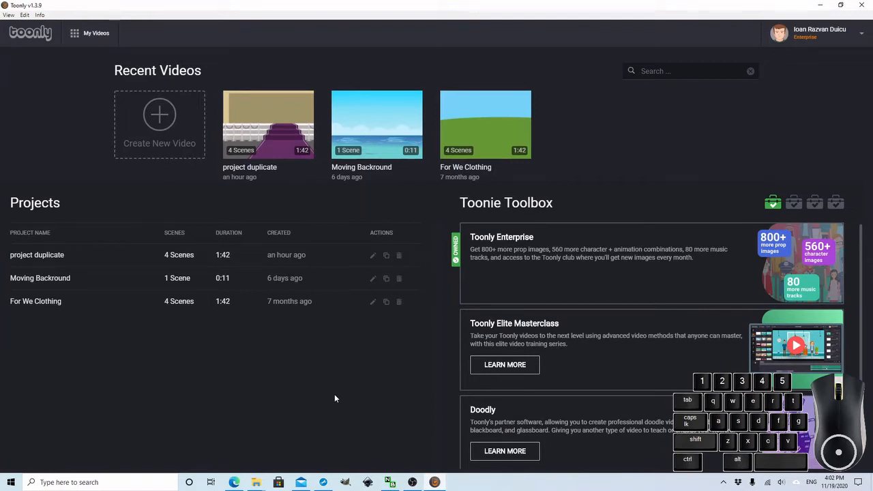
mouse_move(160, 124)
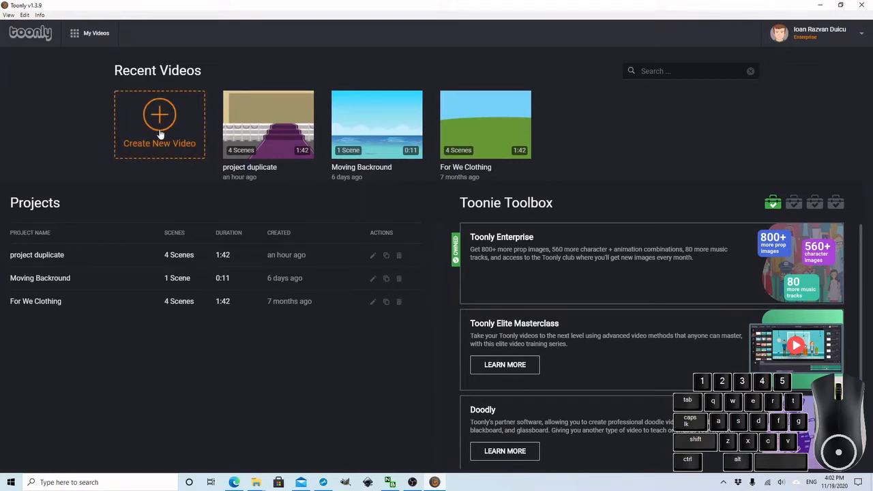
Create a new video named 'Basic Training' and open it in the editor
left_click(159, 124)
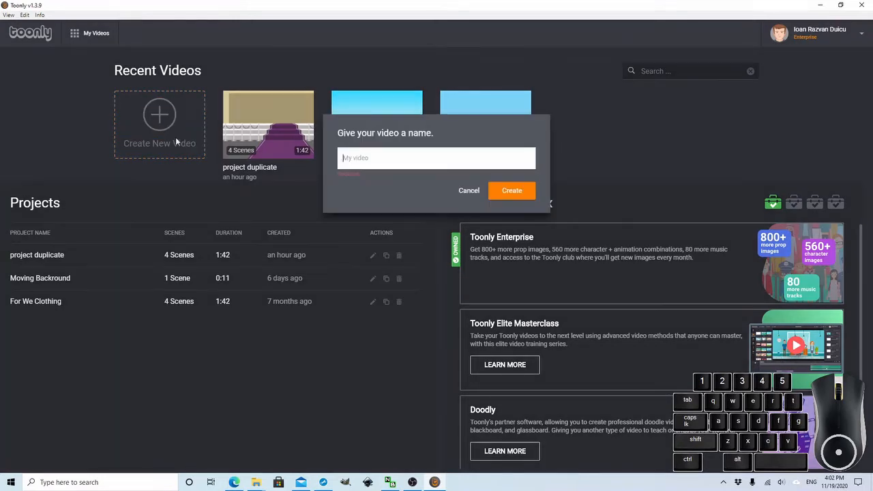
type("B")
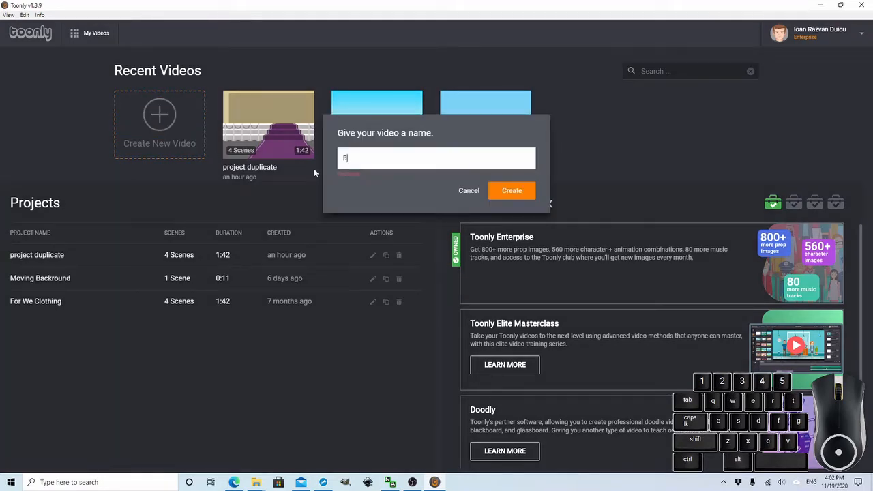
type("asic Tra")
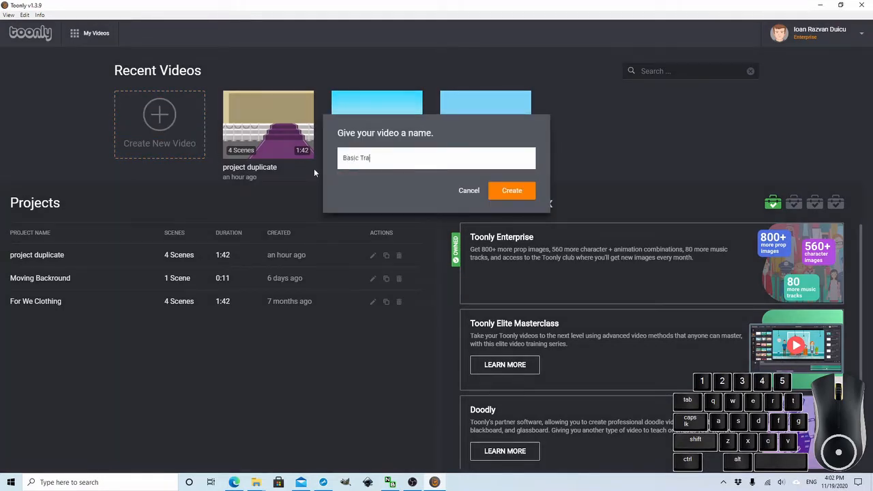
type("ining")
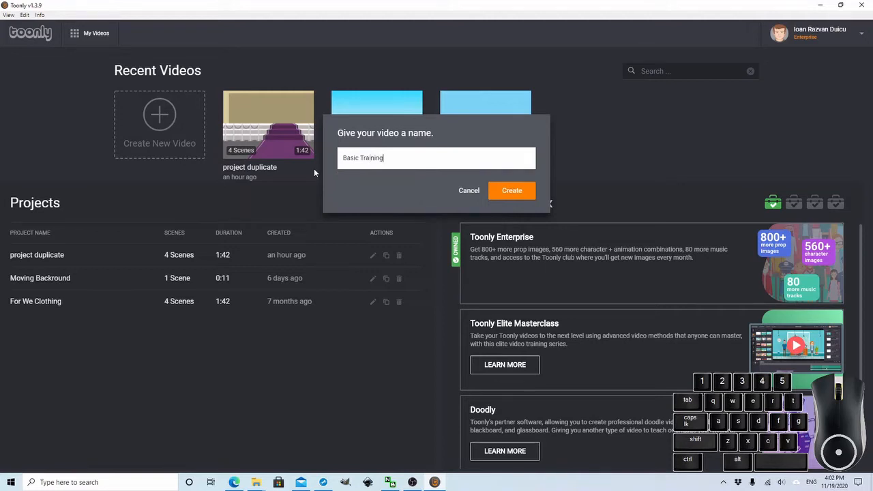
left_click(512, 191)
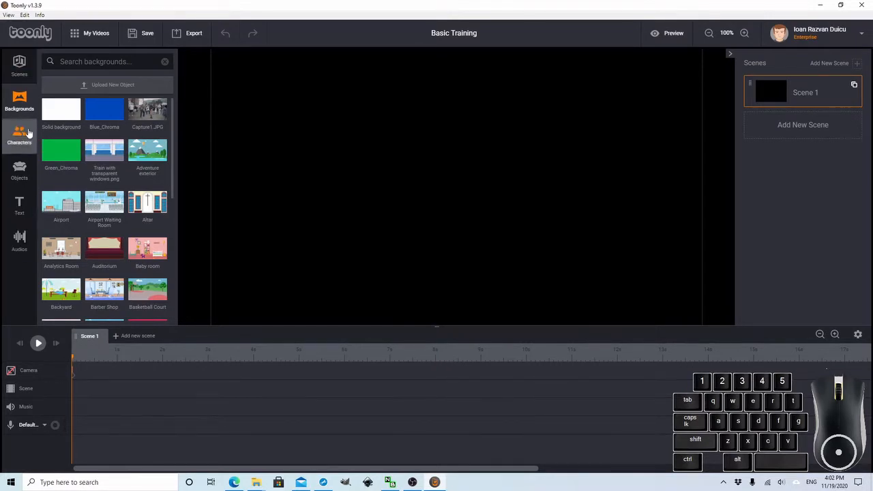
Browse the Scenes presets and place the Office scene into scene 1
left_click(19, 66)
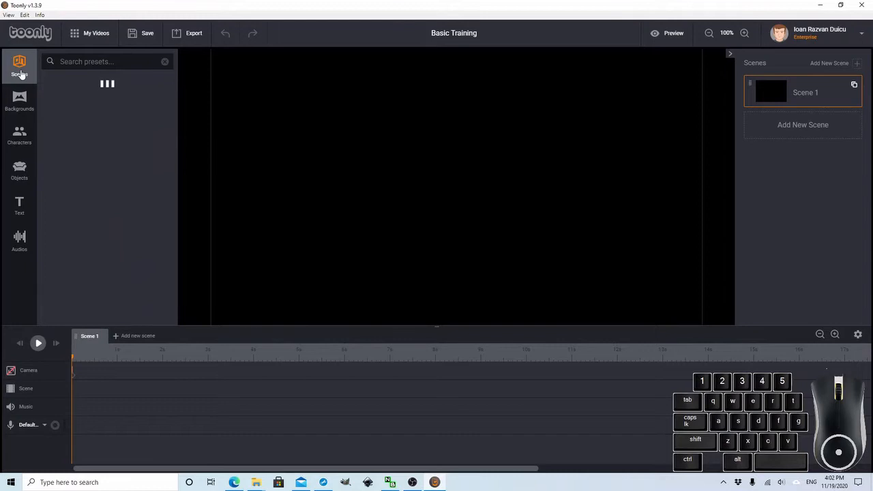
left_click(19, 65)
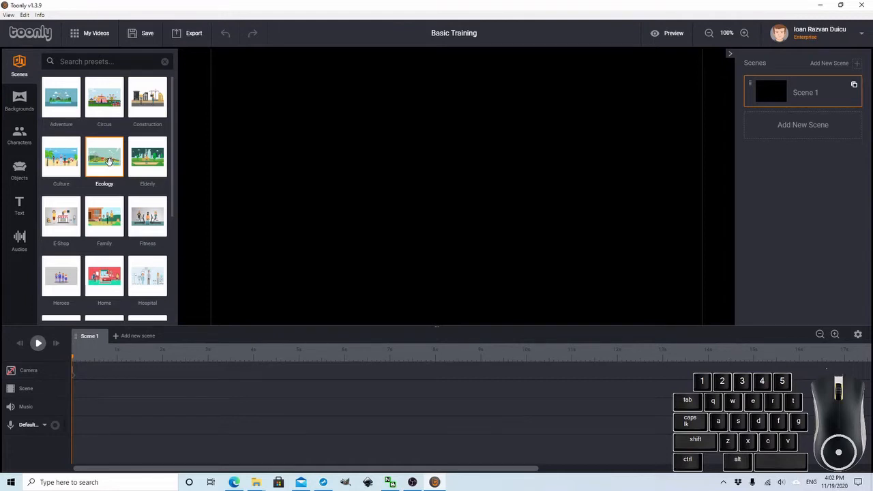
mouse_move(106, 159)
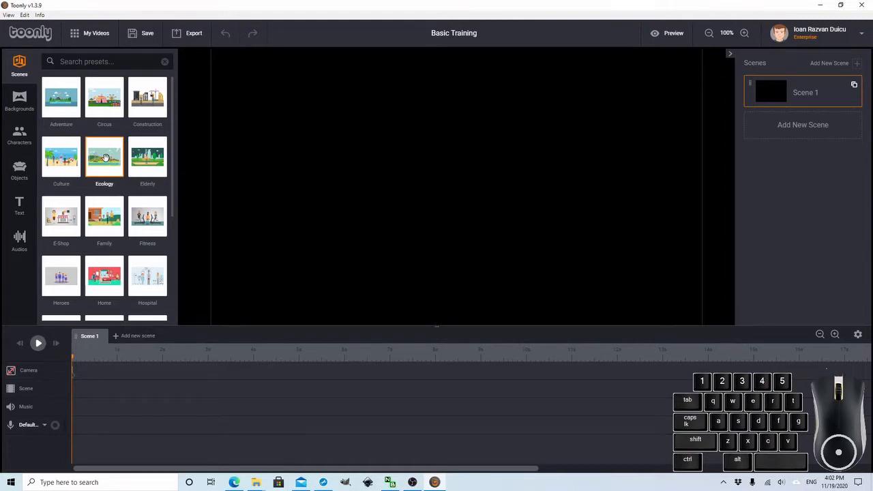
mouse_move(112, 200)
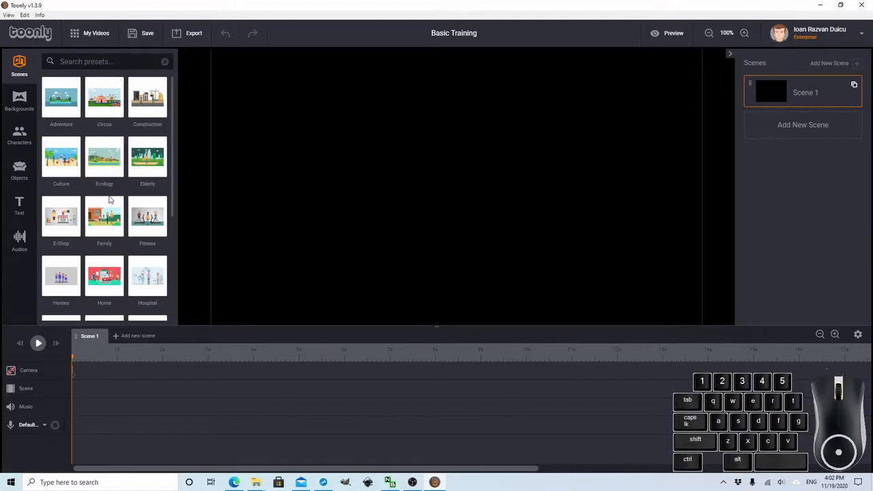
mouse_move(108, 197)
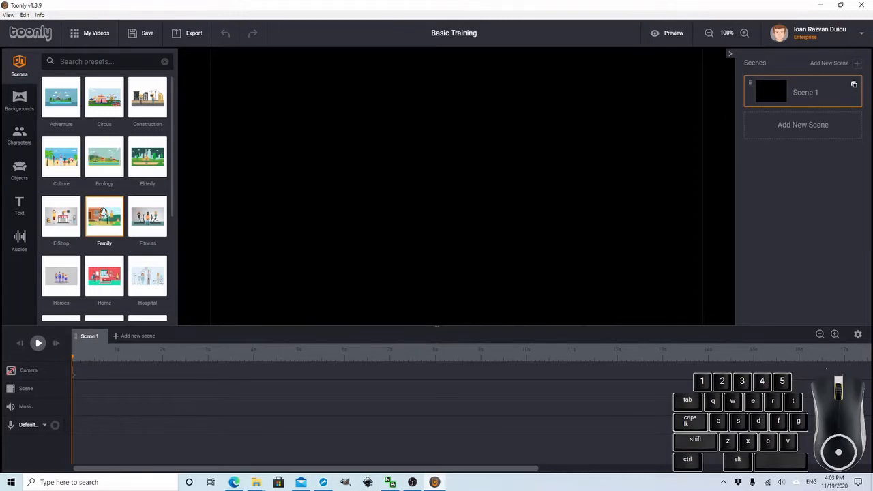
scroll("down", 3)
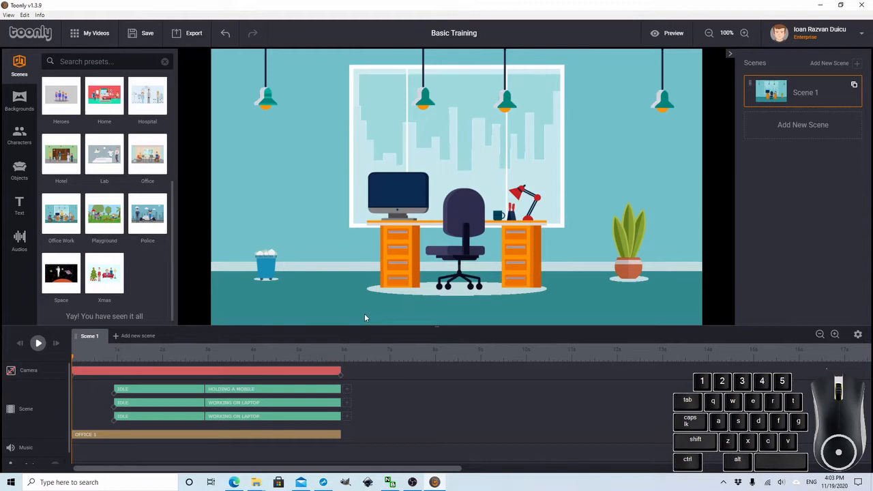
Play the office scene until three characters stand by the desk, then pause
left_click(38, 344)
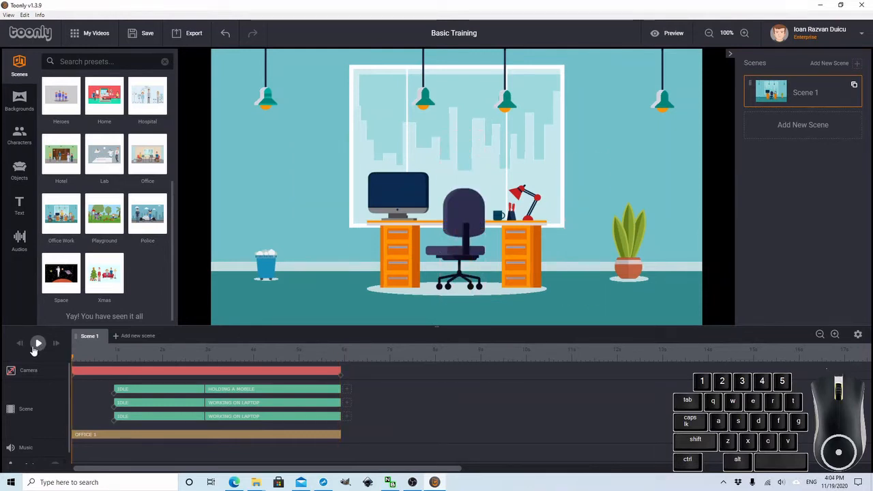
left_click(39, 344)
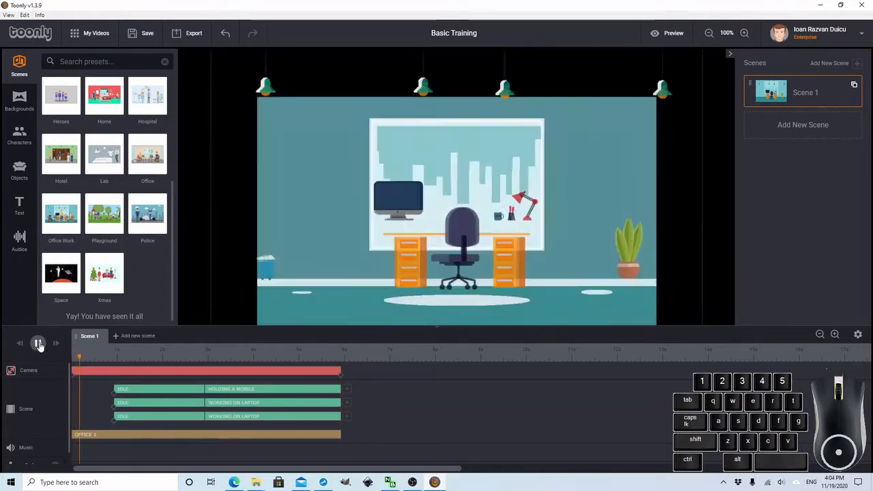
left_click(38, 344)
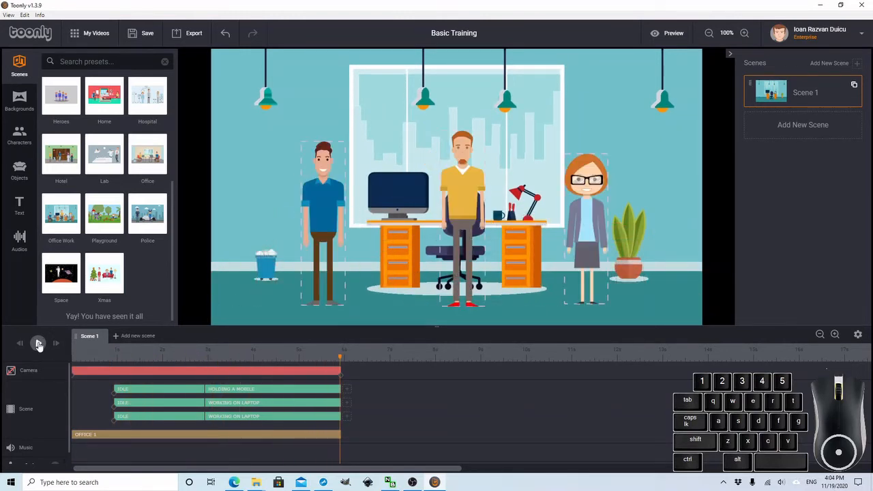
left_click(38, 344)
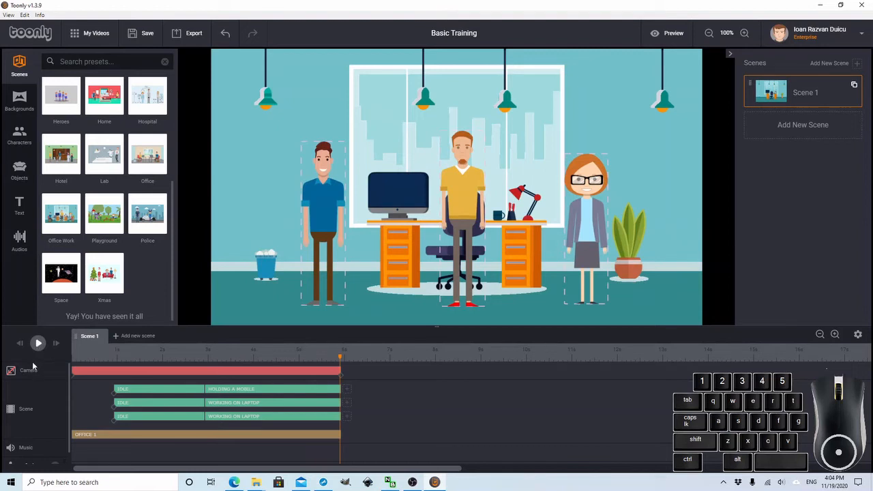
mouse_move(137, 336)
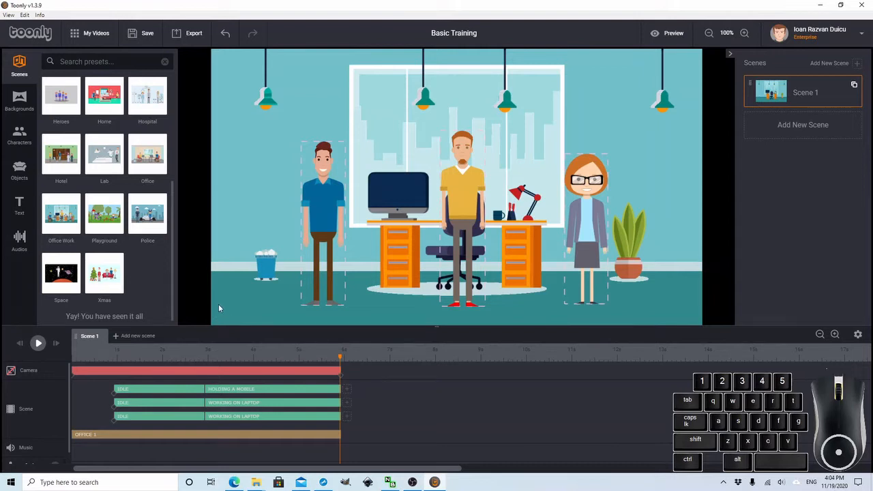
mouse_move(215, 308)
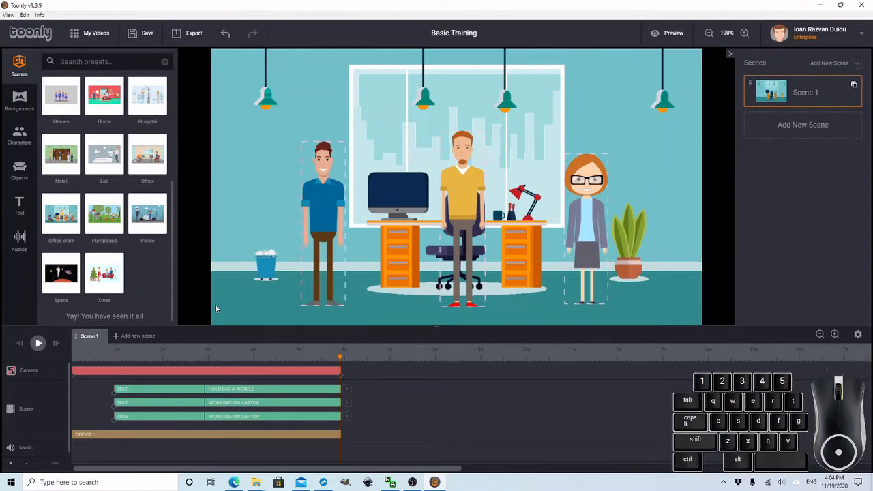
mouse_move(216, 363)
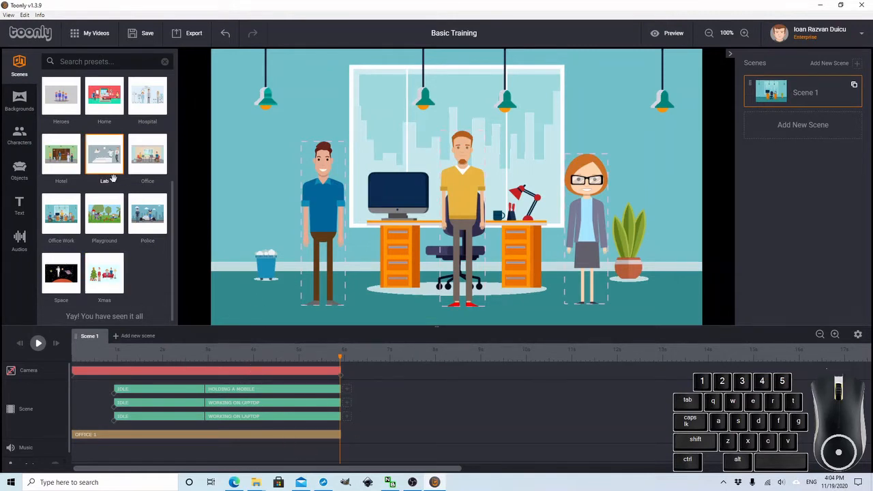
Undo the office preset, mute the voiceover and show the Backgrounds library
left_click(225, 33)
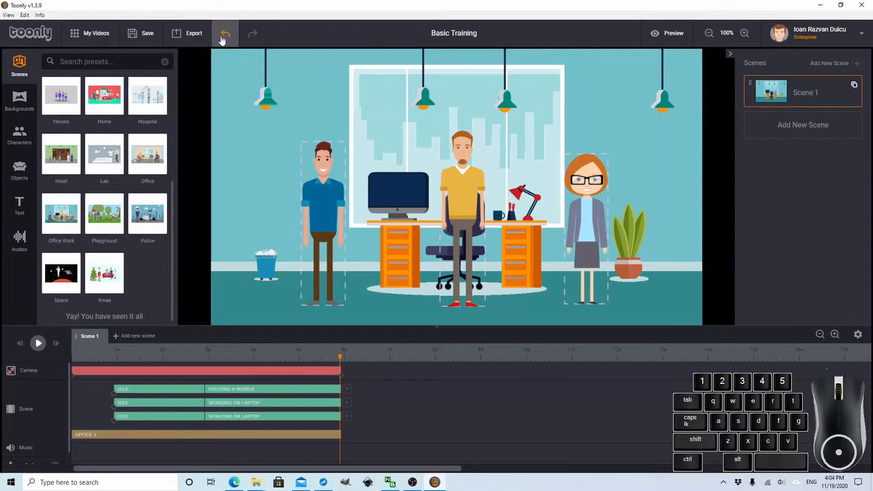
left_click(225, 33)
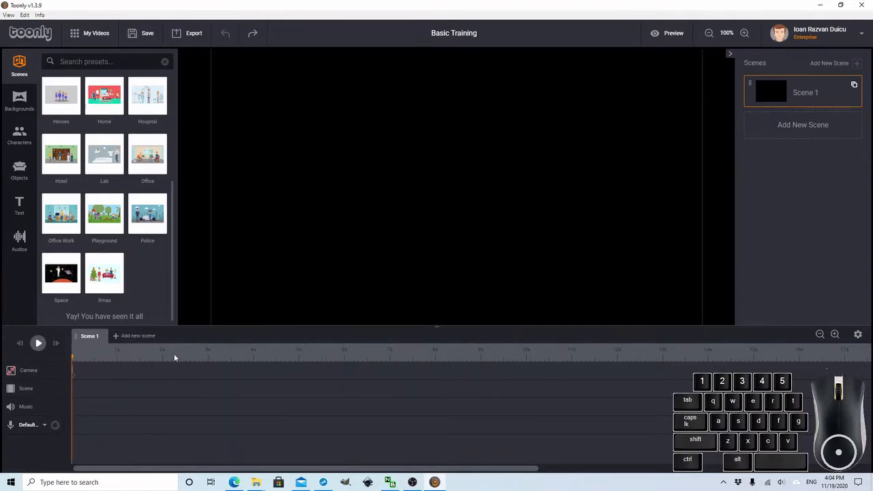
mouse_move(202, 361)
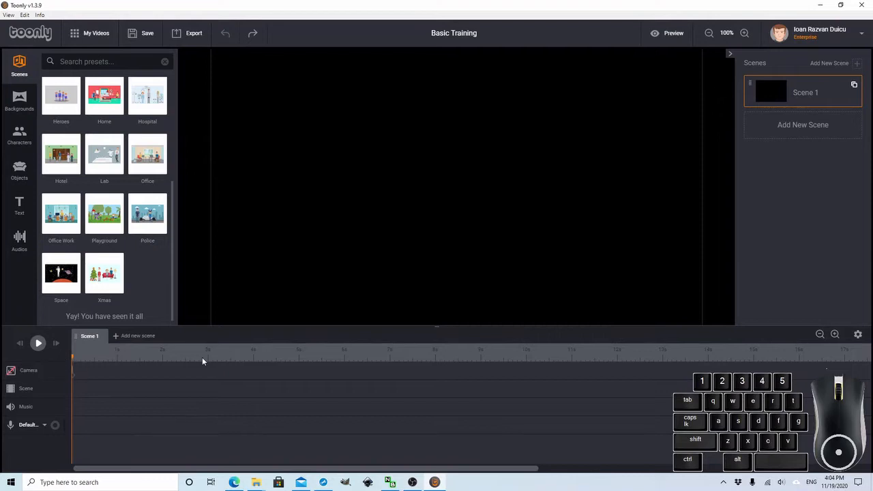
mouse_move(37, 401)
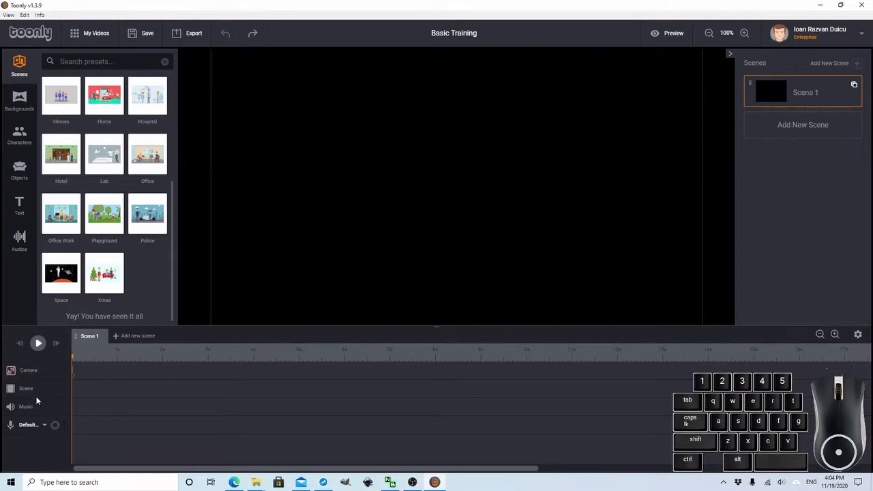
mouse_move(17, 428)
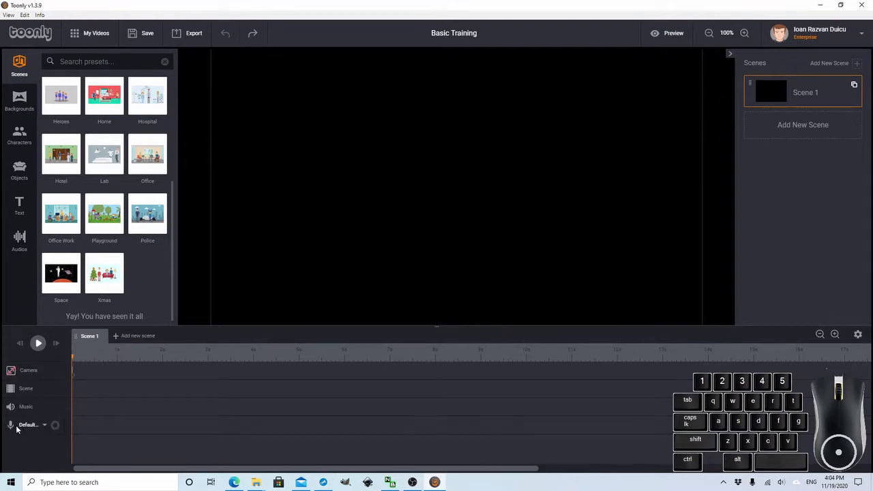
mouse_move(11, 426)
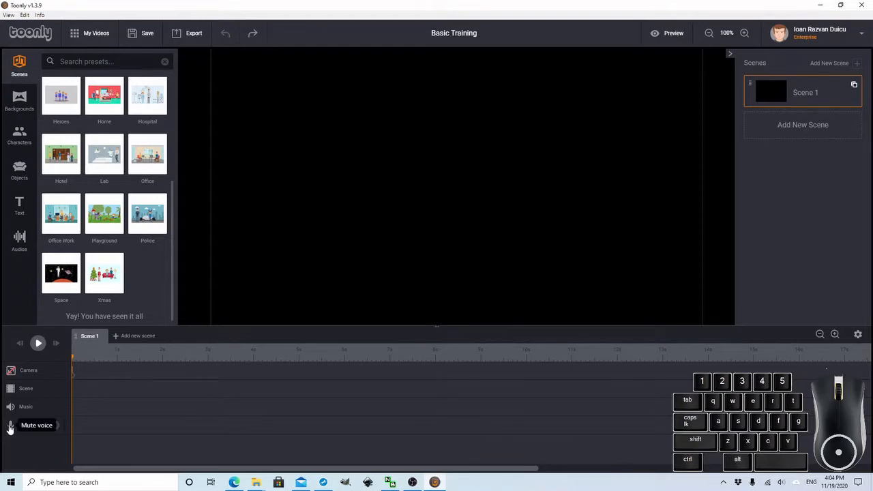
left_click(11, 426)
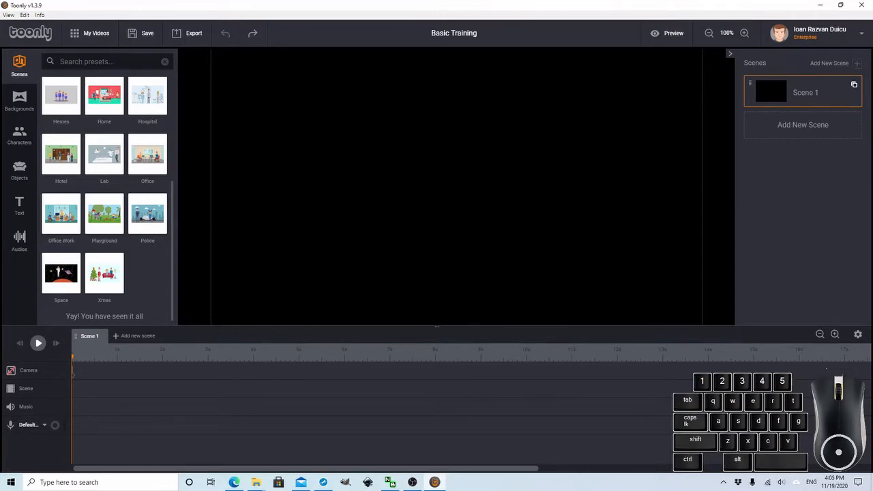
left_click(19, 101)
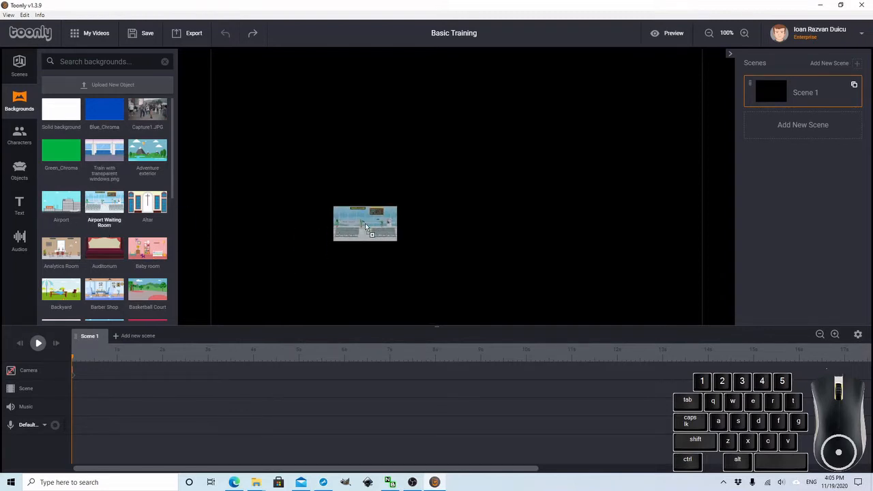
Start uploading a custom background image via Upload New Object
left_click(104, 202)
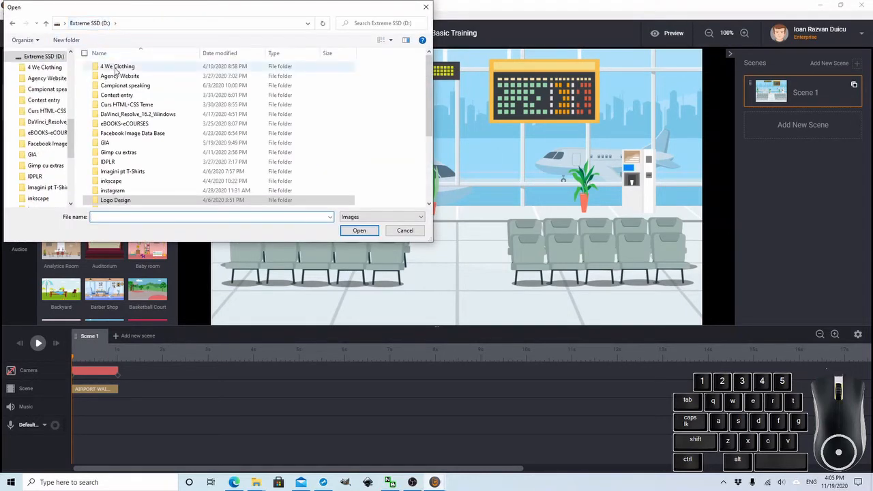
Upload Public Speaking.jpg from the Vox Preset folder to the background library
scroll("down", 3)
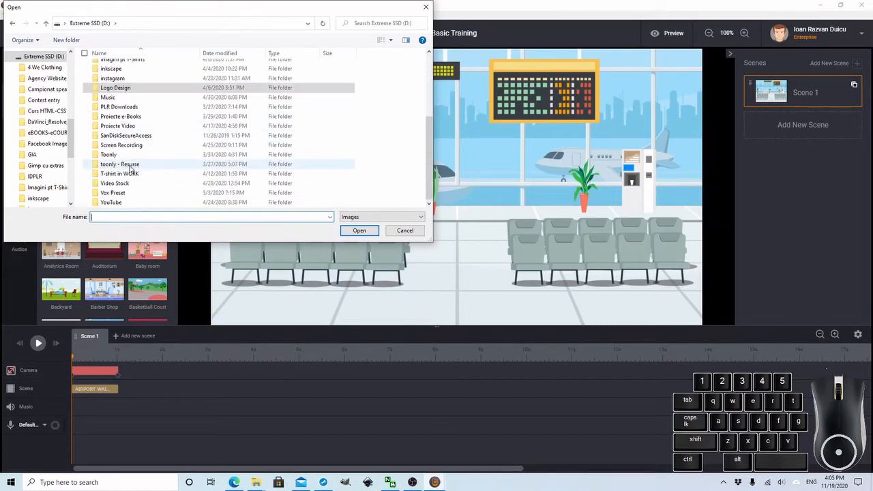
left_click(115, 183)
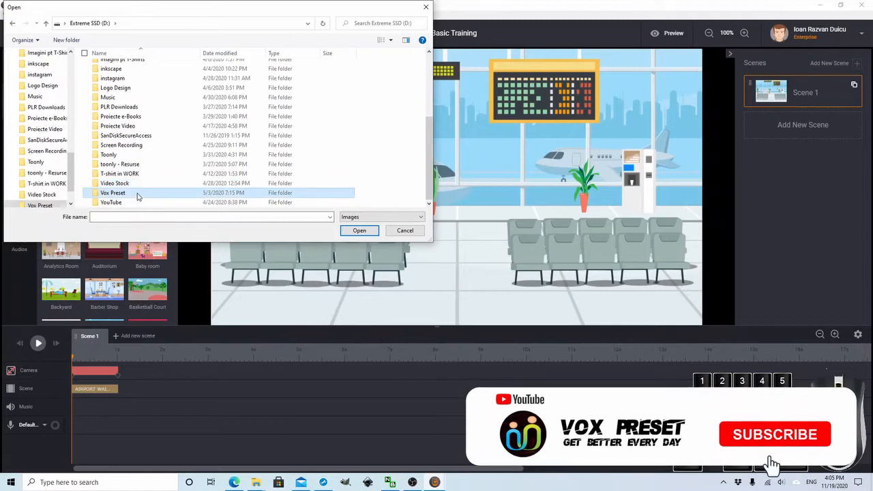
double_click(112, 193)
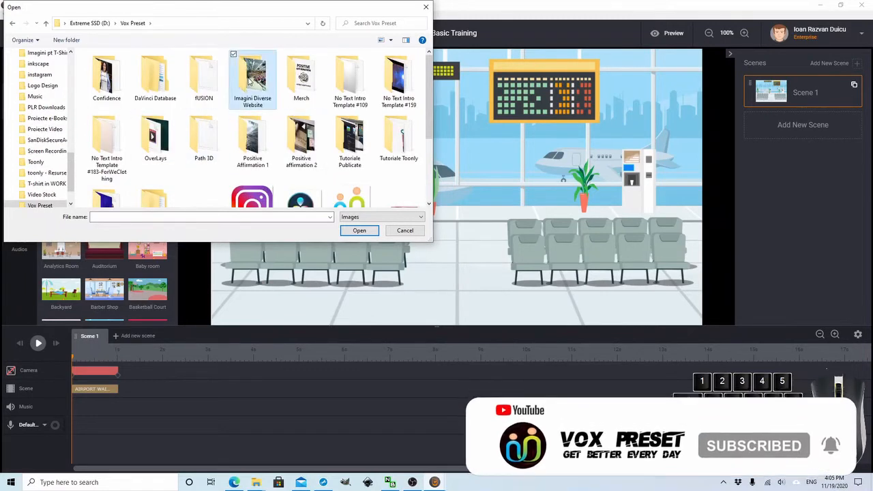
double_click(253, 78)
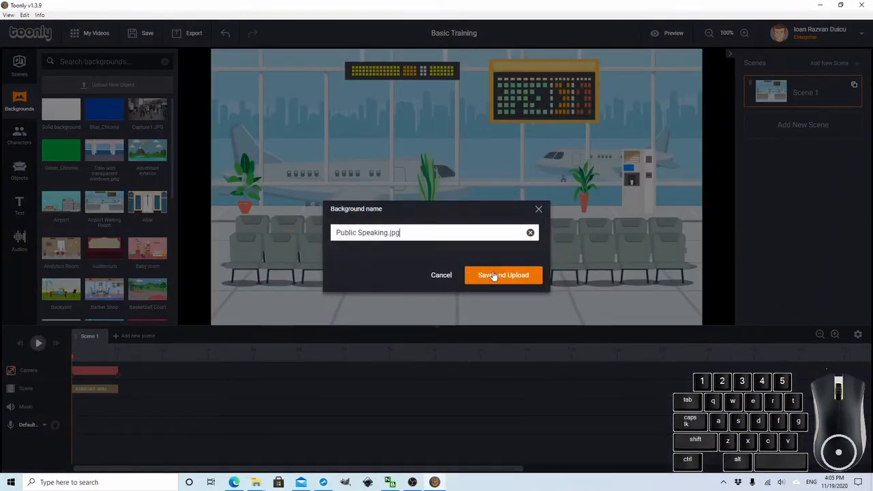
left_click(503, 275)
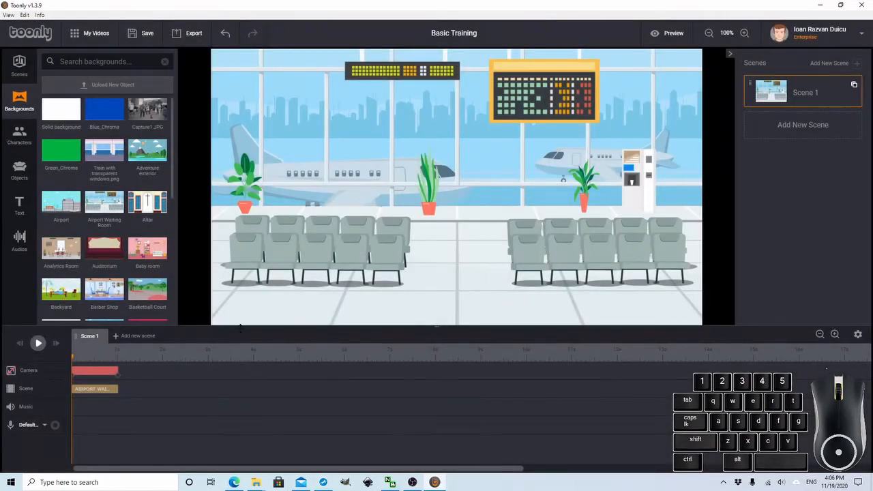
mouse_move(116, 149)
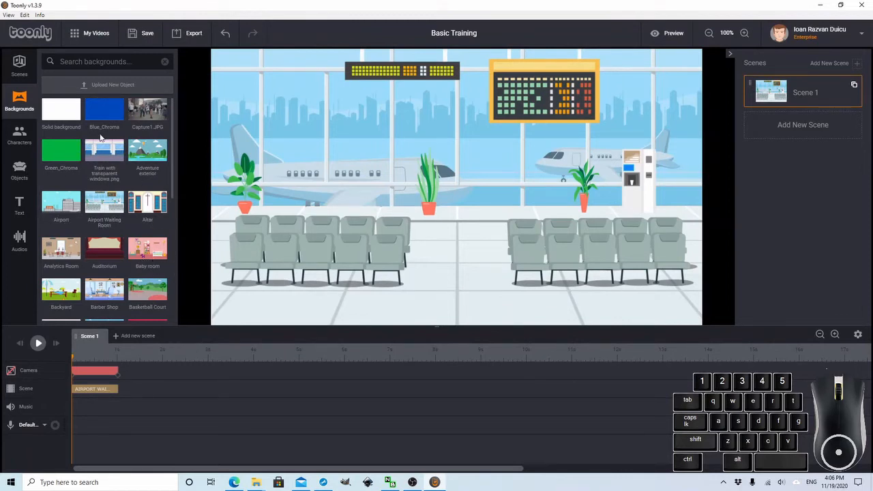
mouse_move(171, 157)
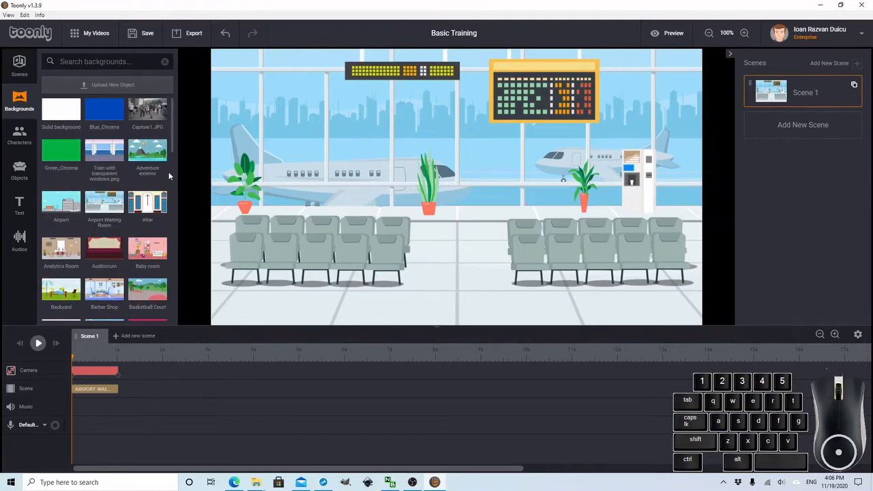
mouse_move(128, 164)
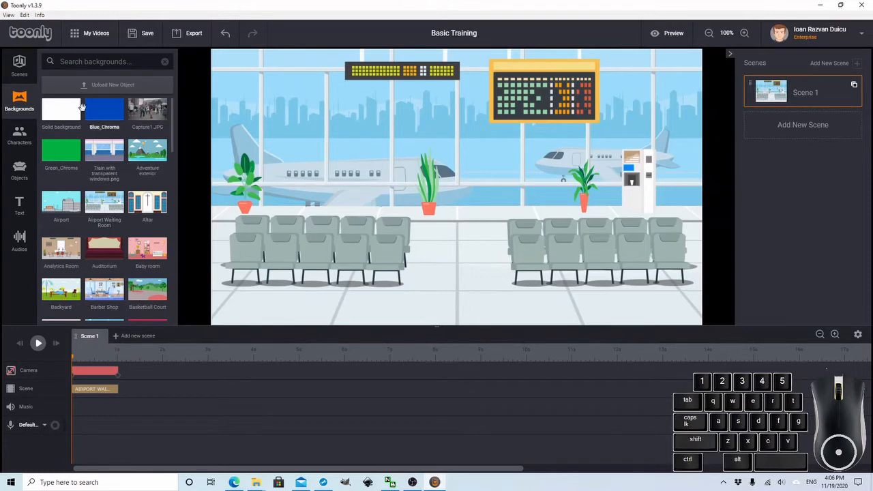
mouse_move(77, 174)
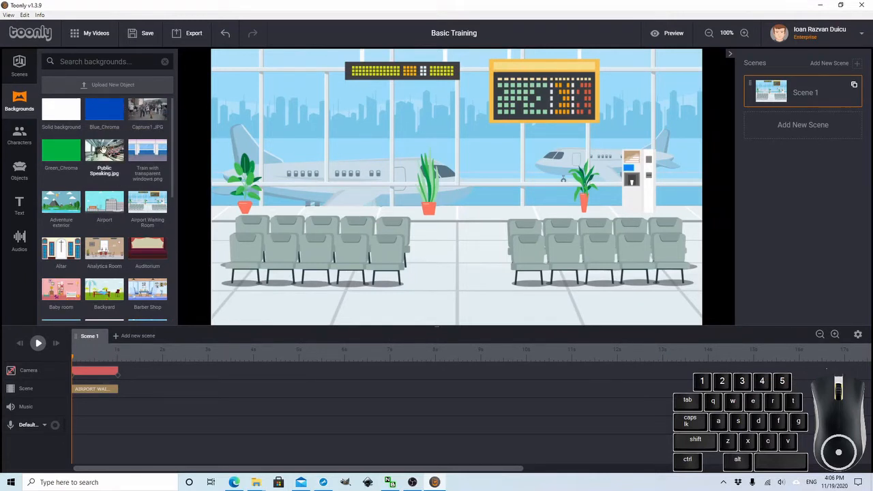
Set Public Speaking.jpg as the first background and the train interior as the second
left_click(104, 148)
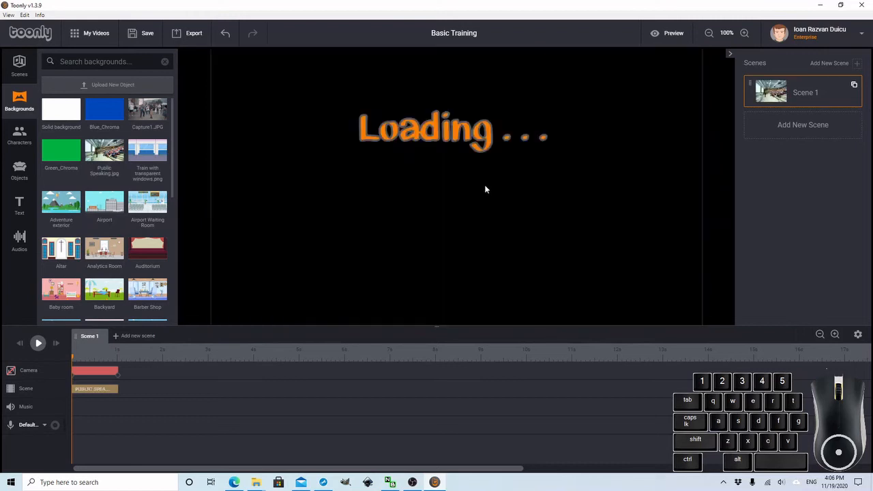
mouse_move(476, 248)
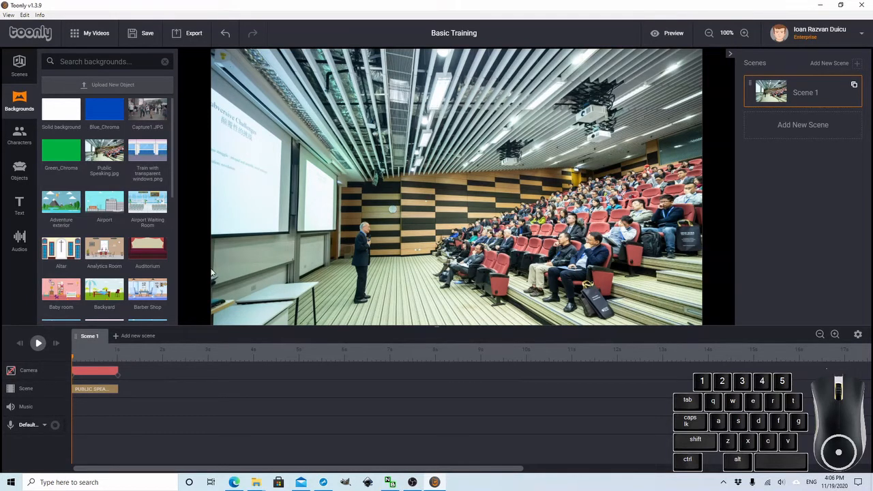
mouse_move(434, 217)
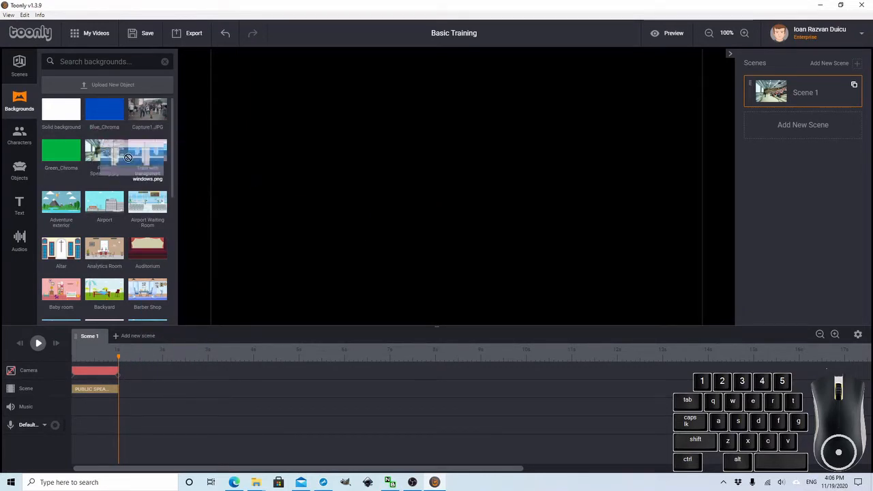
left_click(147, 157)
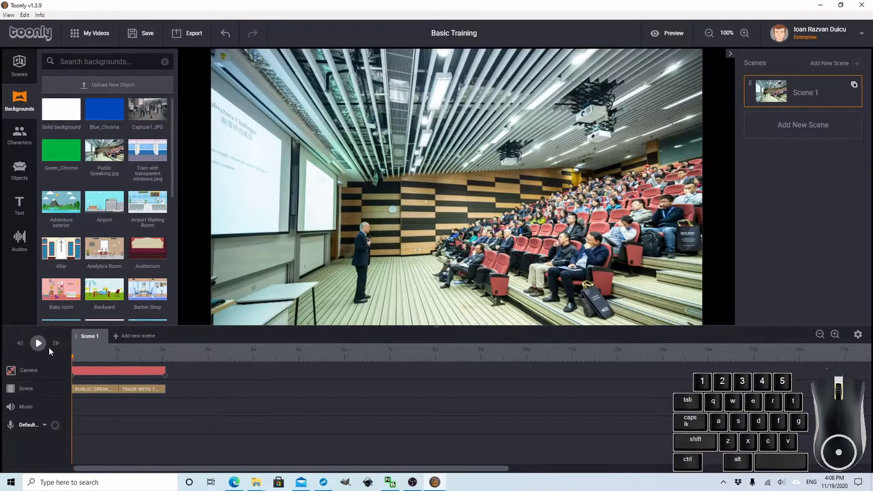
Preview scene 1, then swap the train background for the Analytics Room office
left_click(38, 343)
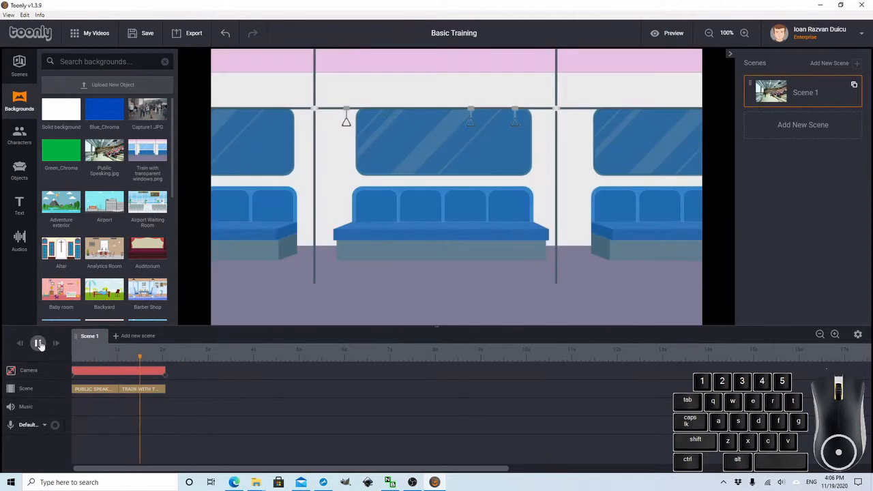
left_click(38, 343)
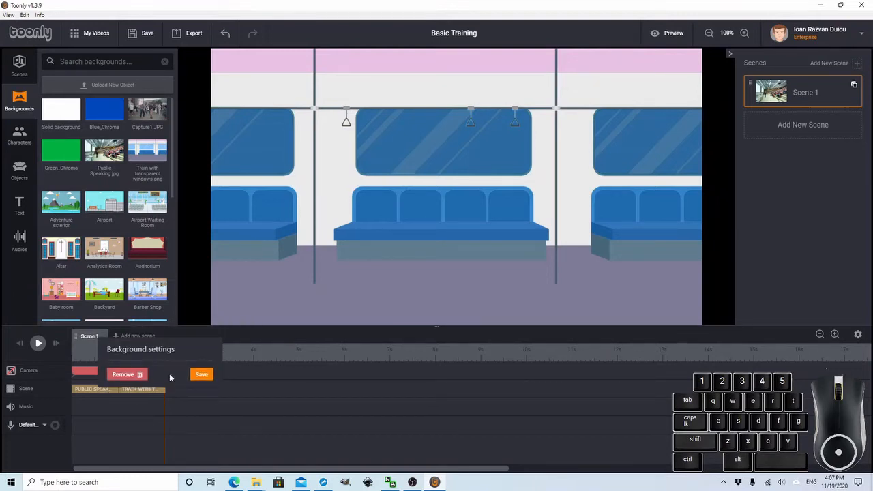
left_click(202, 374)
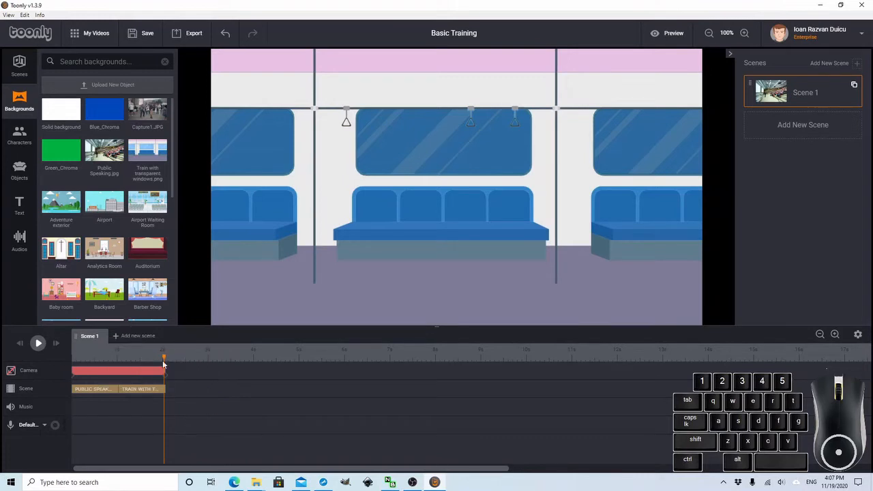
left_click(93, 357)
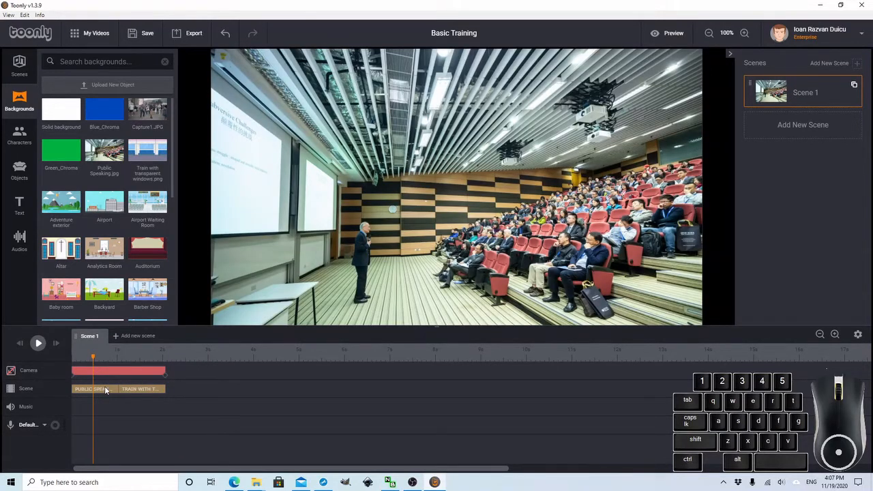
mouse_move(123, 370)
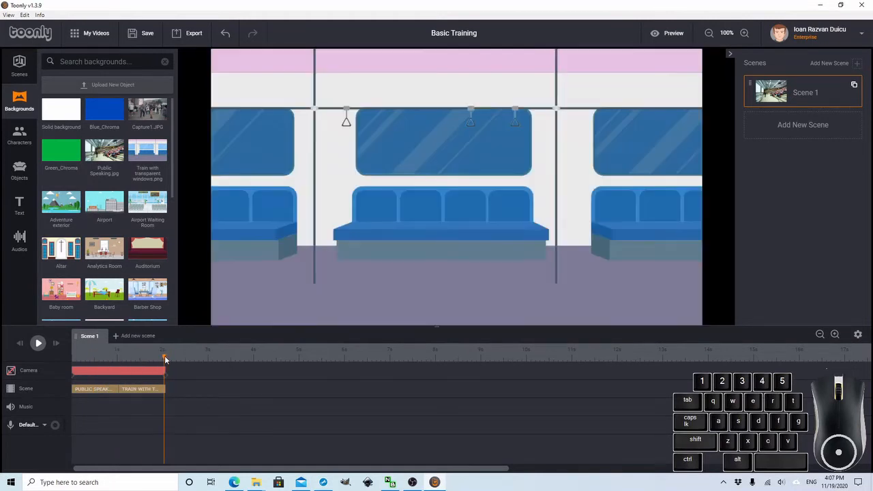
left_click_drag(104, 249, 184, 393)
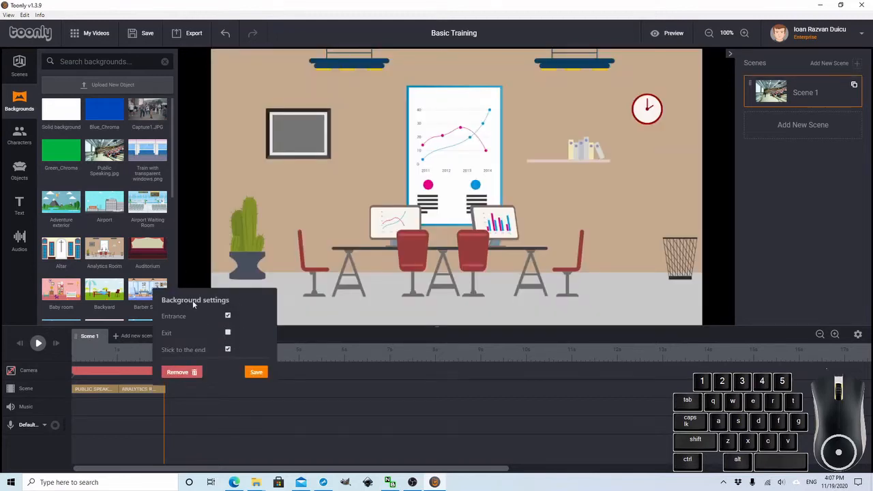
mouse_move(159, 357)
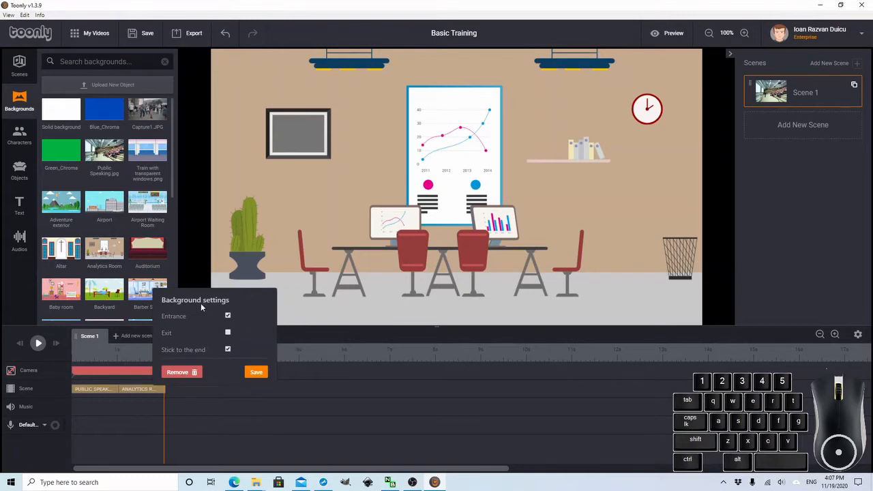
mouse_move(201, 306)
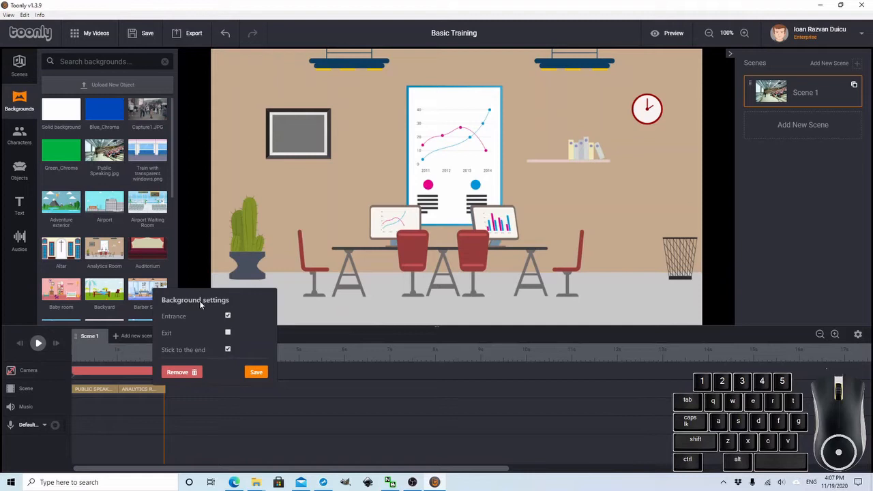
mouse_move(184, 329)
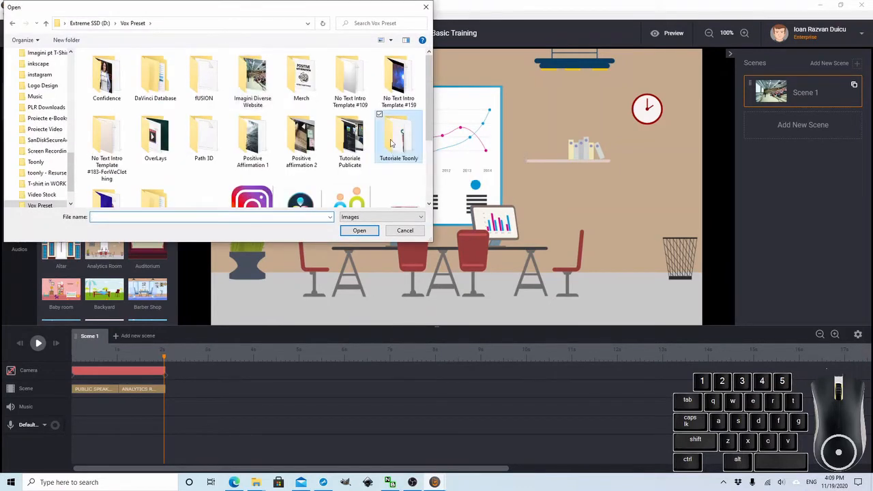
Browse the Upload New Object dialog into the Tutorial 6 folder, then cancel the upload
double_click(398, 137)
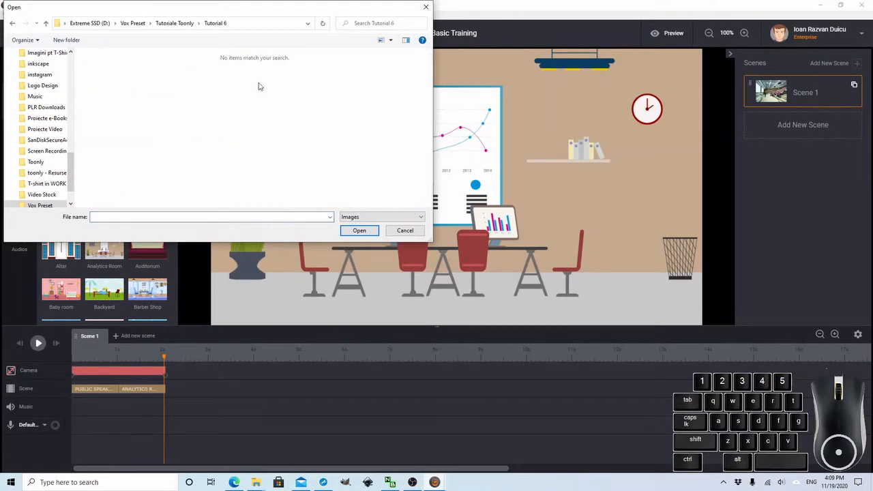
mouse_move(98, 46)
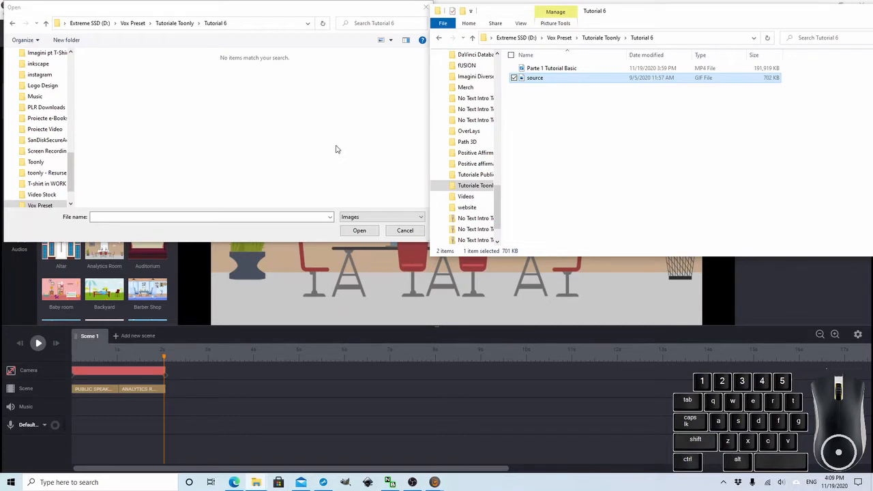
mouse_move(387, 191)
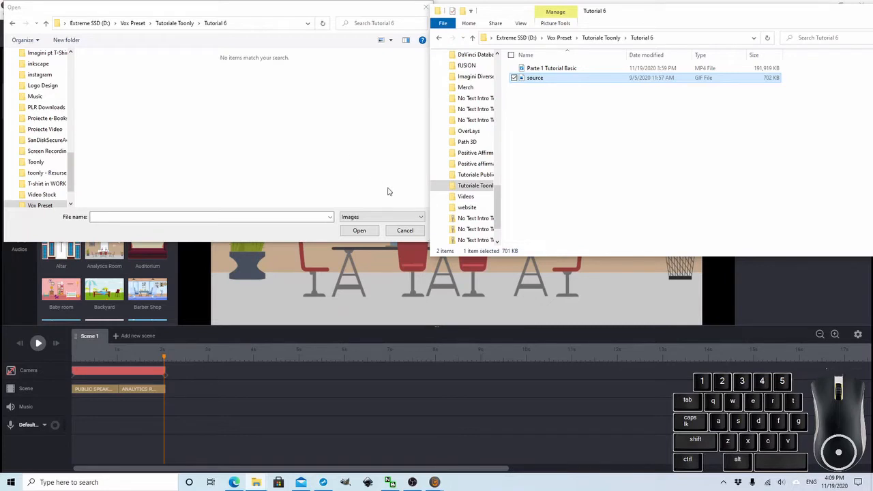
left_click(406, 229)
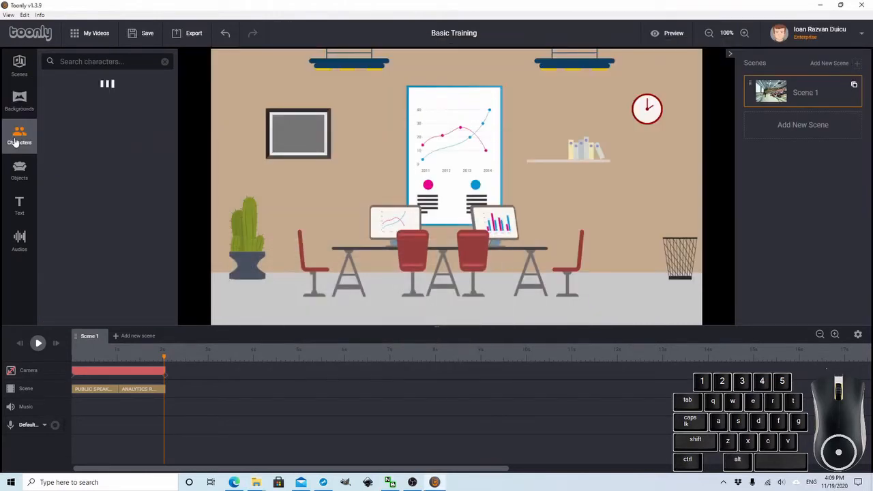
Find Bride in the Characters library and place her right of the speaker among the audience
left_click(19, 136)
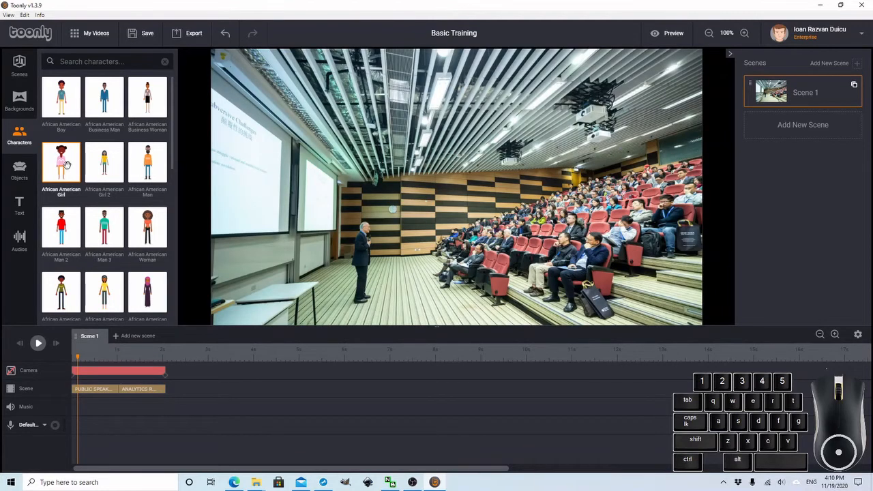
scroll("down", 3)
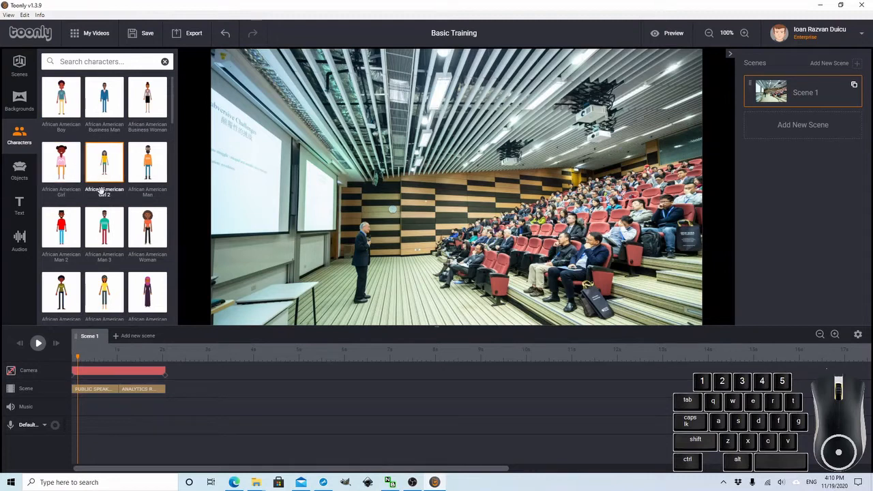
mouse_move(104, 227)
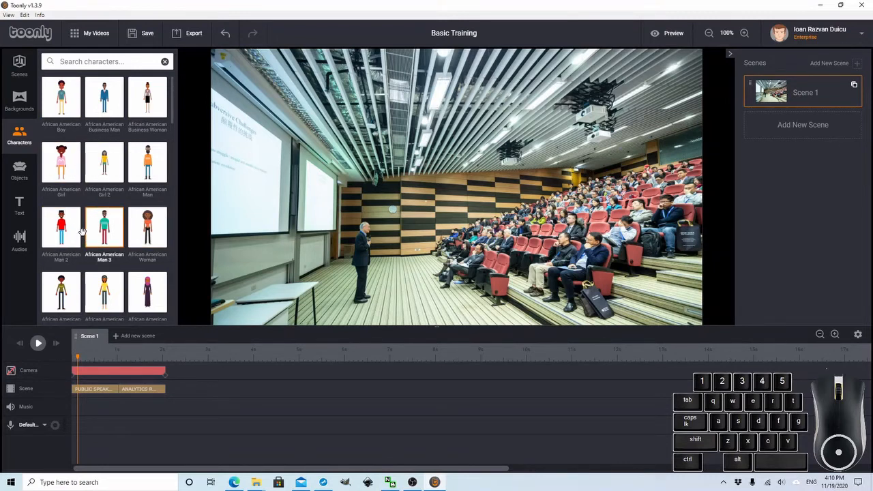
mouse_move(96, 234)
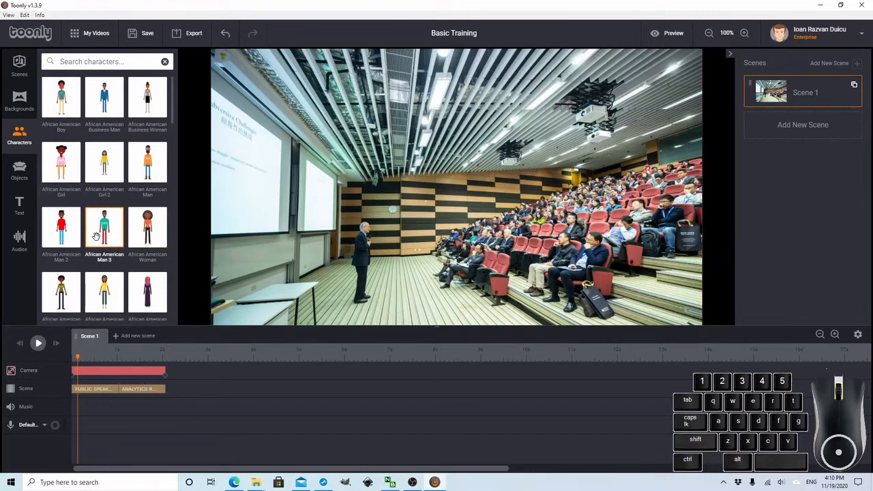
scroll("down", 3)
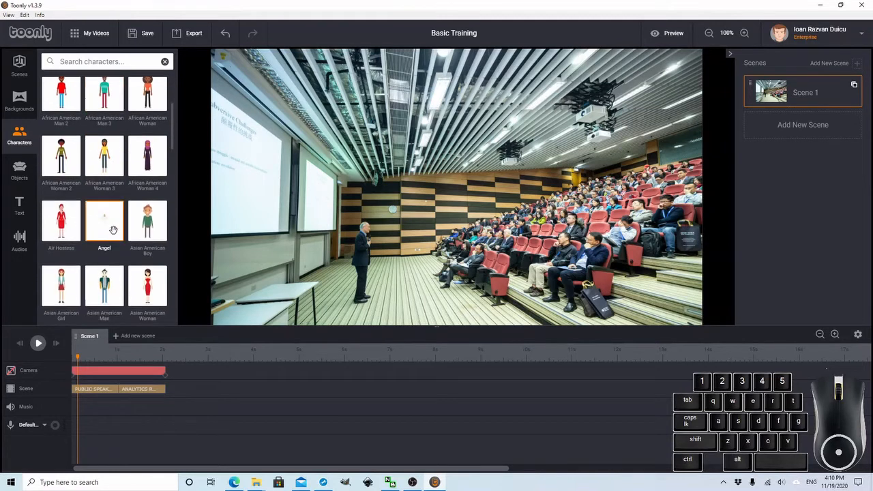
scroll("down", 3)
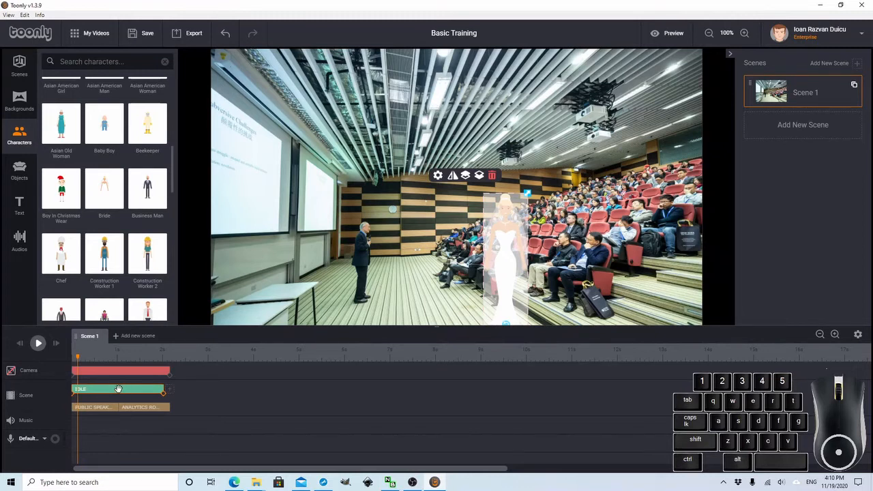
mouse_move(106, 390)
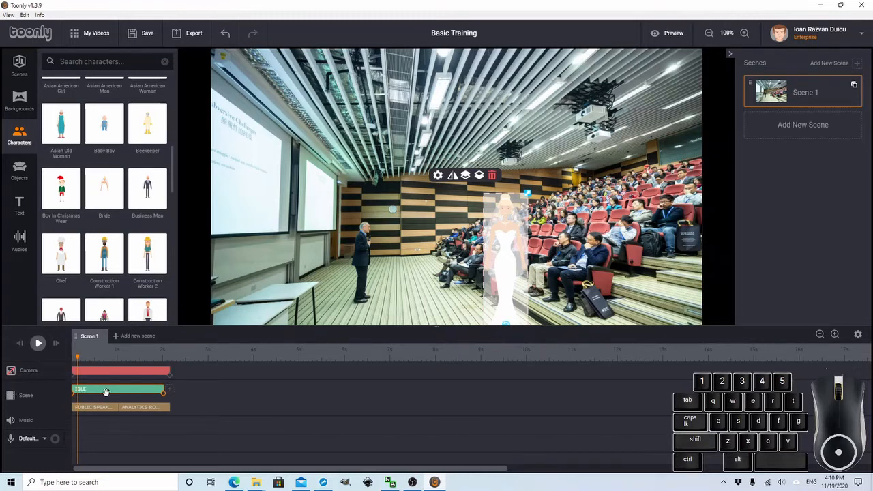
Delete the ANALYTICS ROOM background clip from the Scene track and replay to check the lecture hall shows throughout
left_click(38, 343)
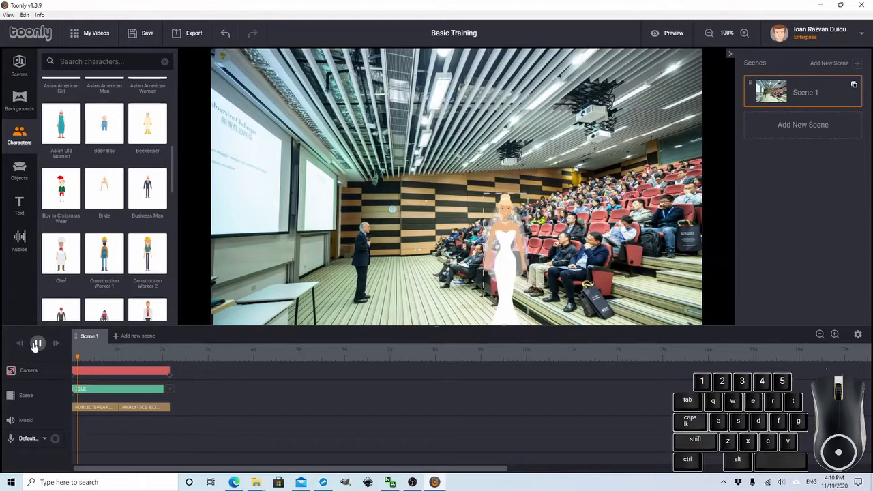
left_click(38, 344)
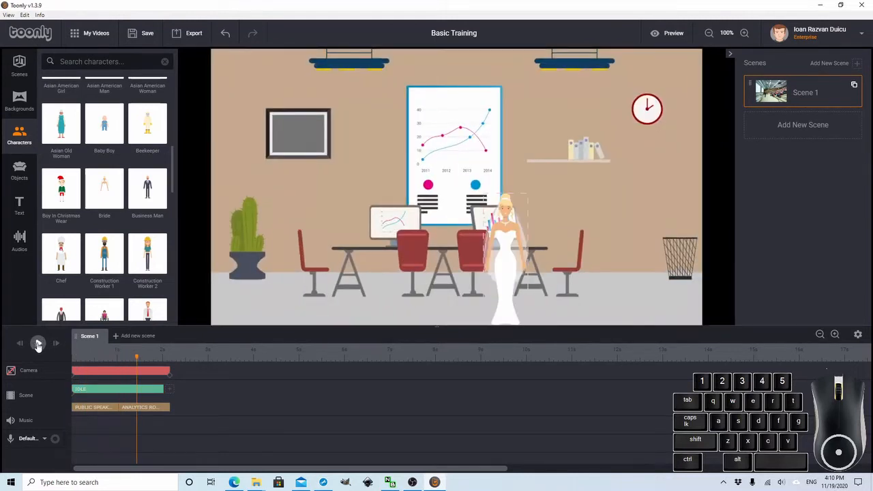
left_click(136, 407)
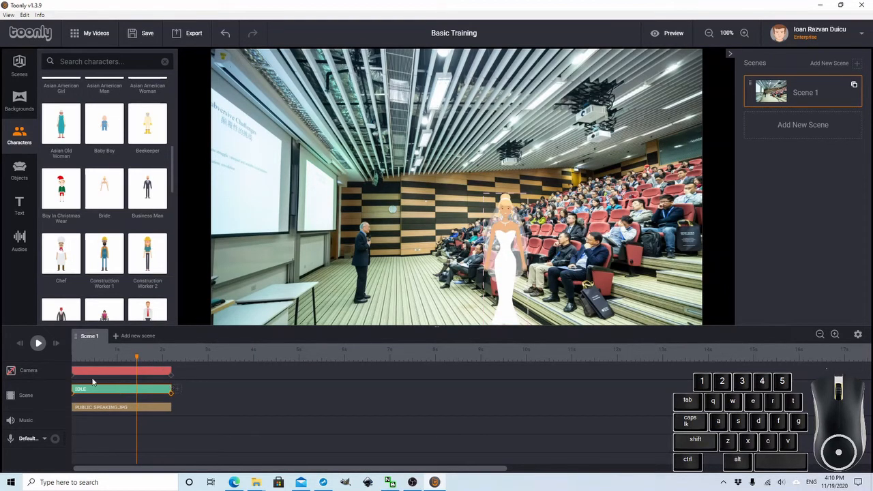
left_click(505, 238)
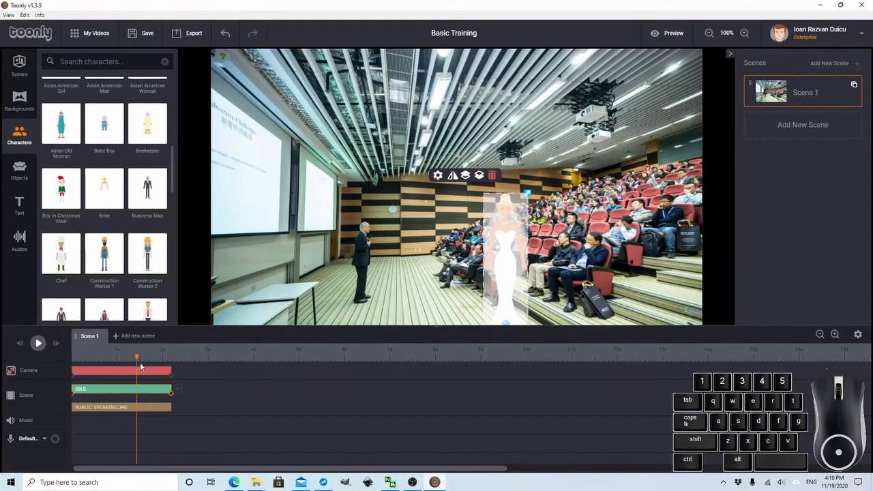
left_click(38, 344)
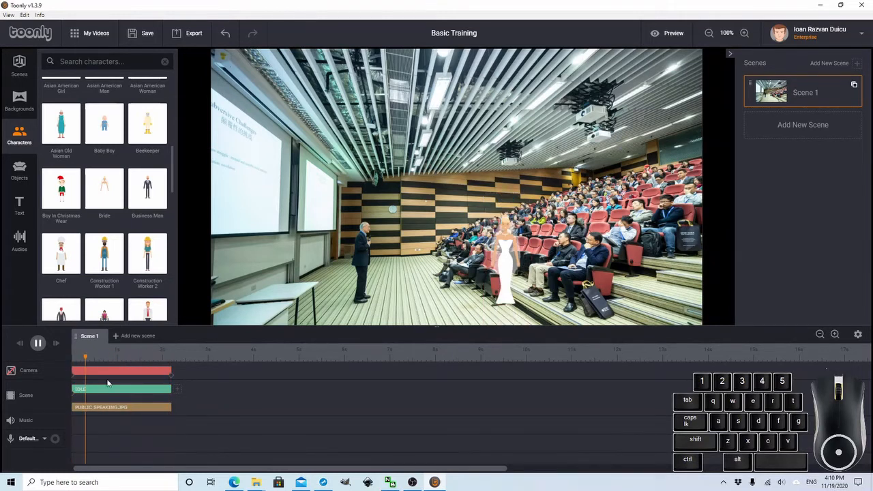
left_click(38, 343)
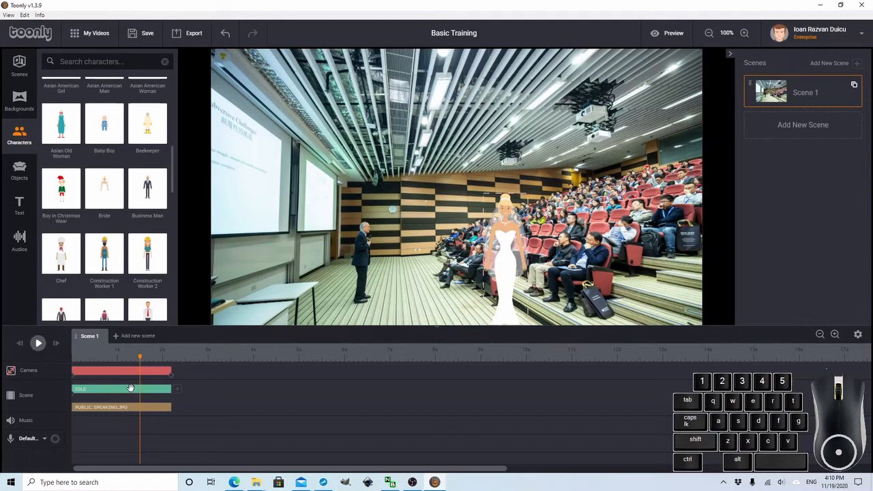
Set the bride clip's In Effect to Instant in Animation settings and save
left_click(122, 389)
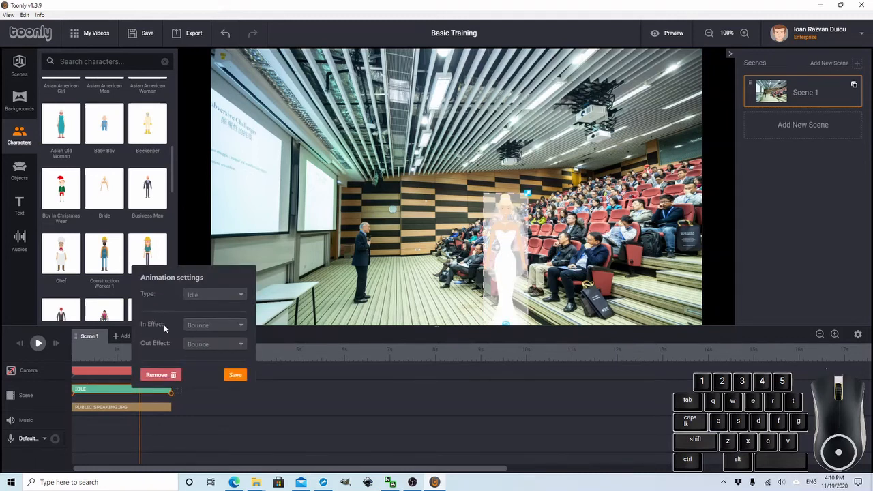
left_click(240, 325)
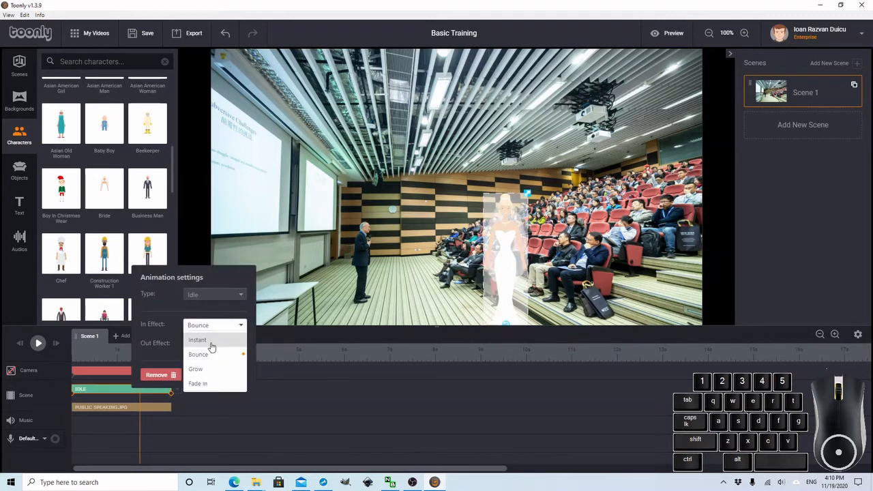
left_click(197, 340)
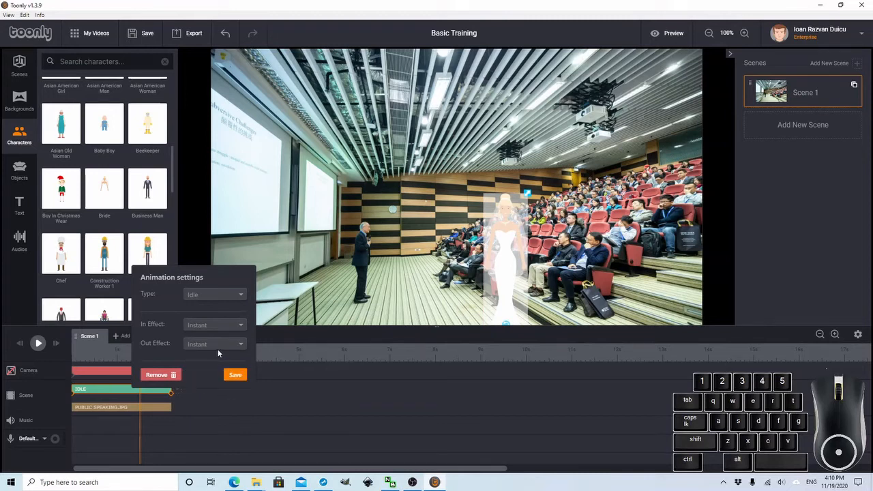
left_click(214, 325)
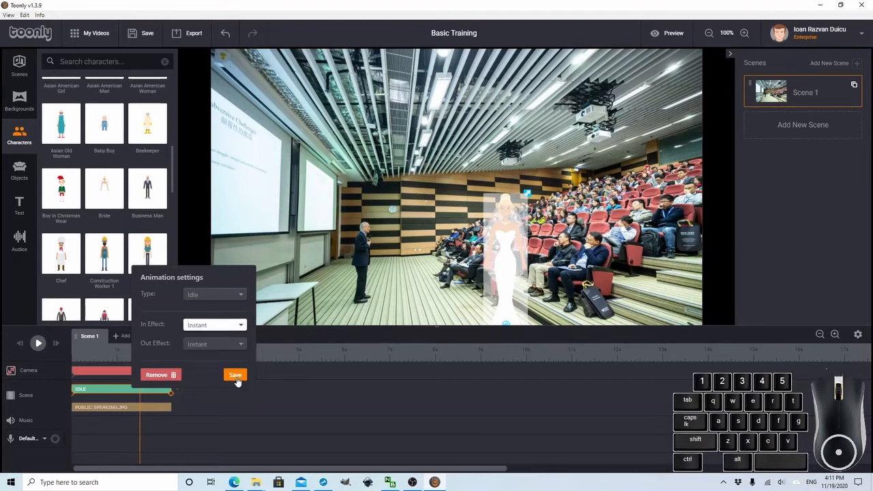
left_click(235, 375)
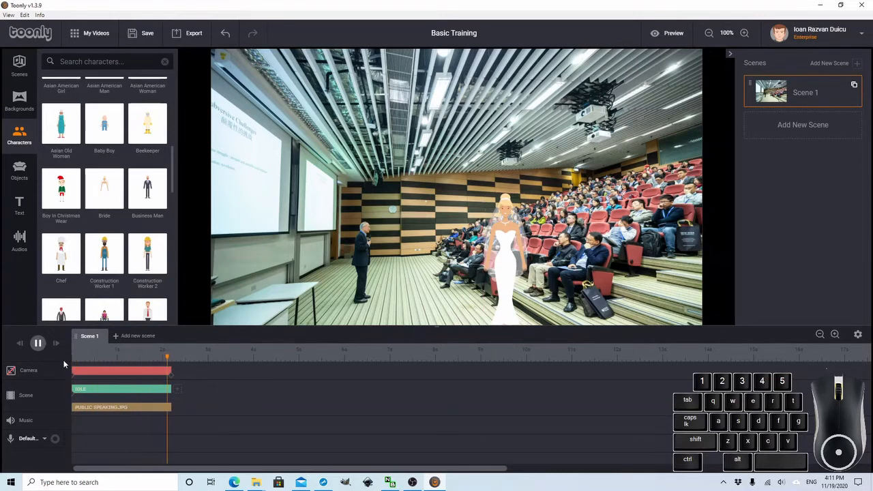
left_click(38, 344)
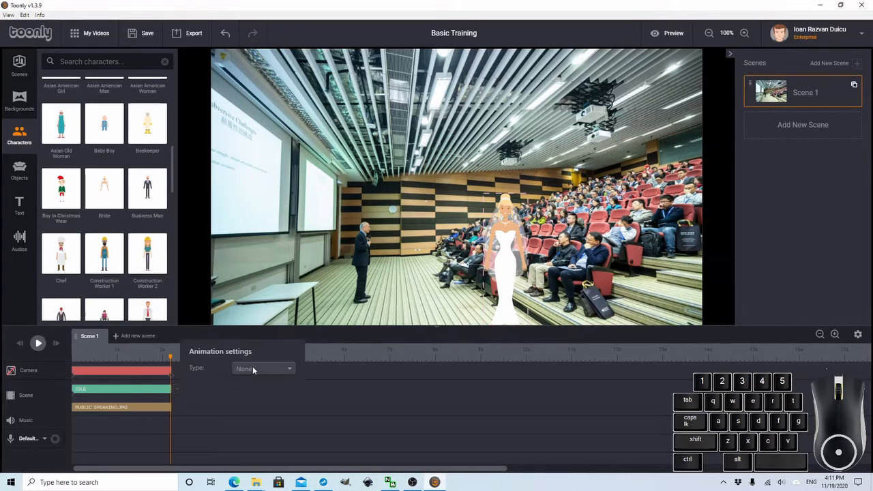
Add a Dancing action after the bride's idle clip and scrub the preview to watch it
left_click(262, 369)
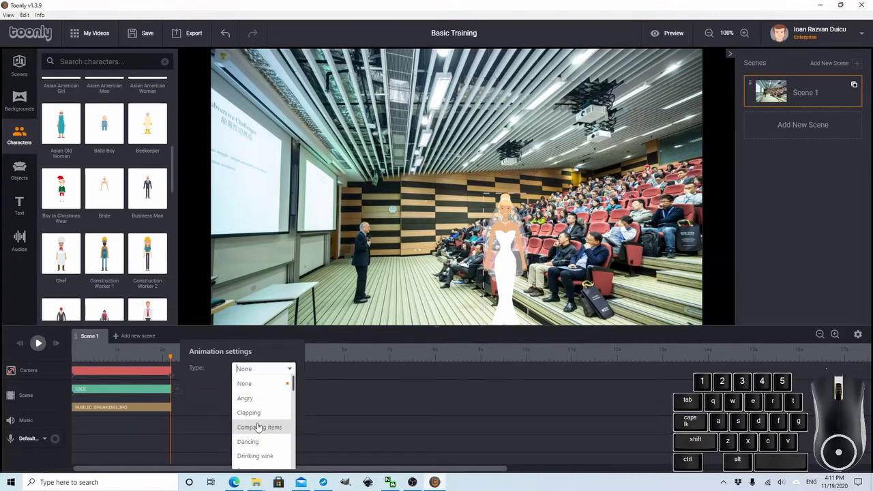
left_click(248, 442)
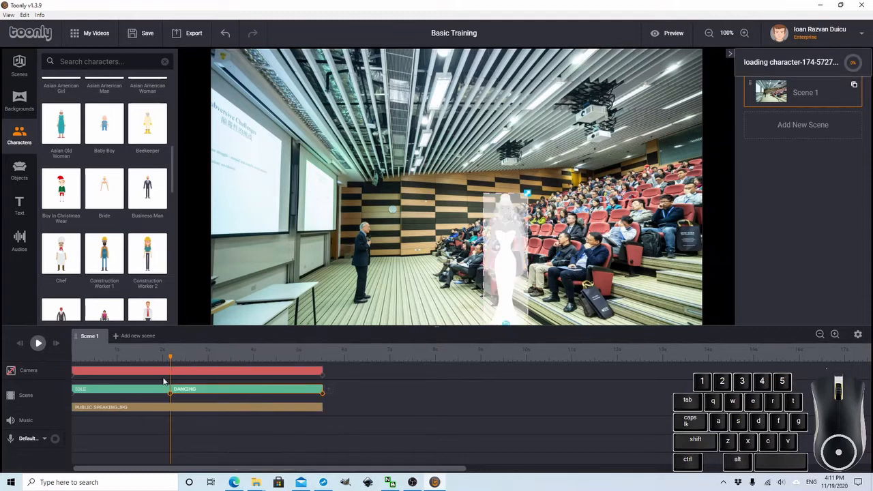
left_click(38, 344)
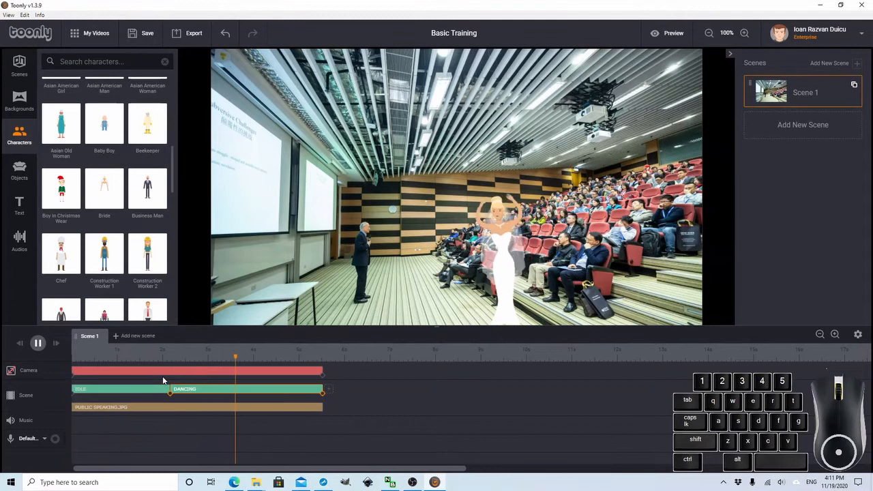
left_click(38, 344)
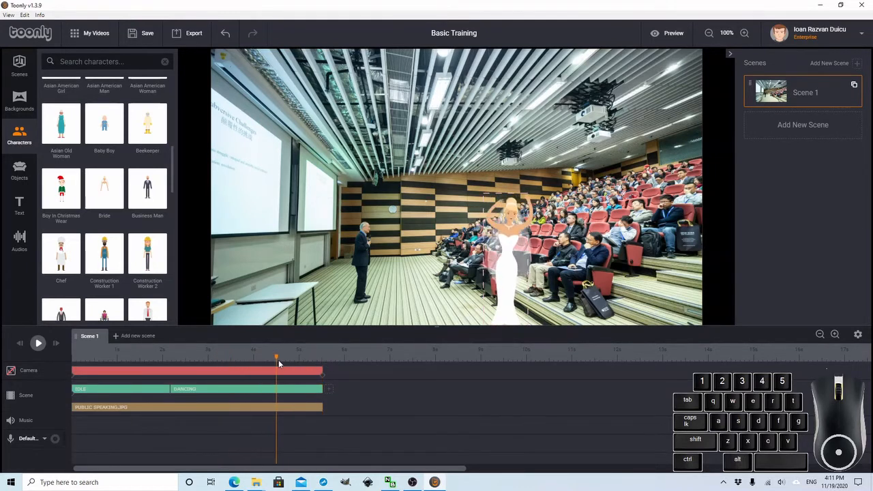
left_click_drag(275, 358, 191, 357)
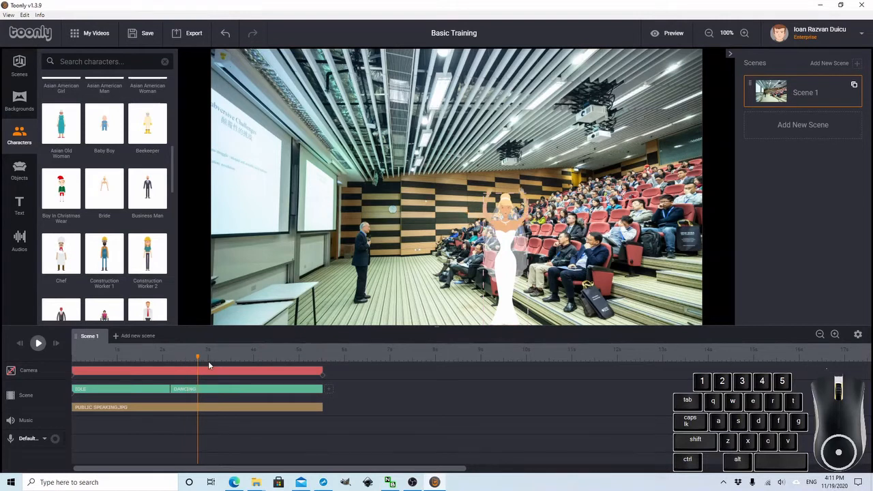
left_click_drag(198, 357, 155, 357)
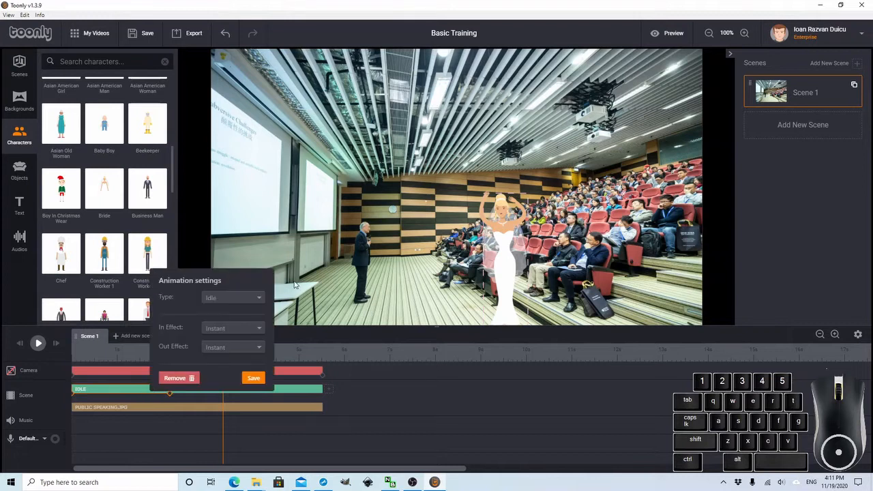
Change the bride's idle clip action to Working on laptop and preview it
left_click(232, 297)
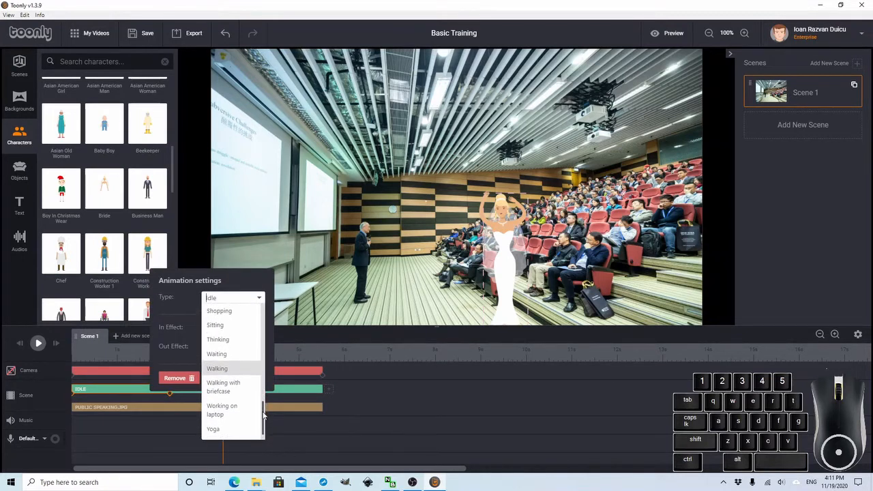
left_click(221, 410)
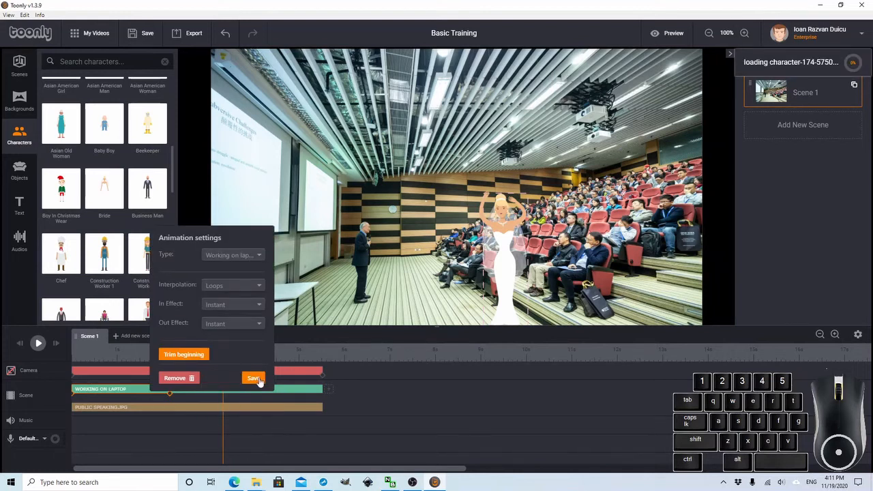
left_click(254, 378)
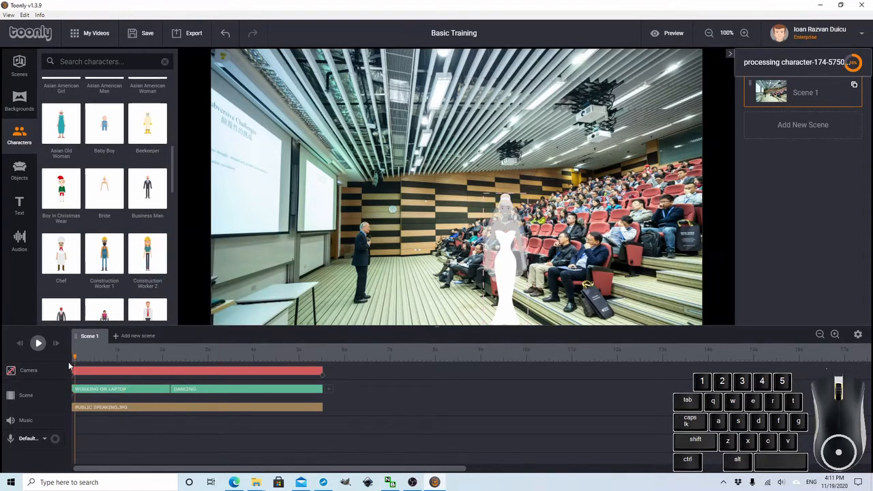
left_click(120, 389)
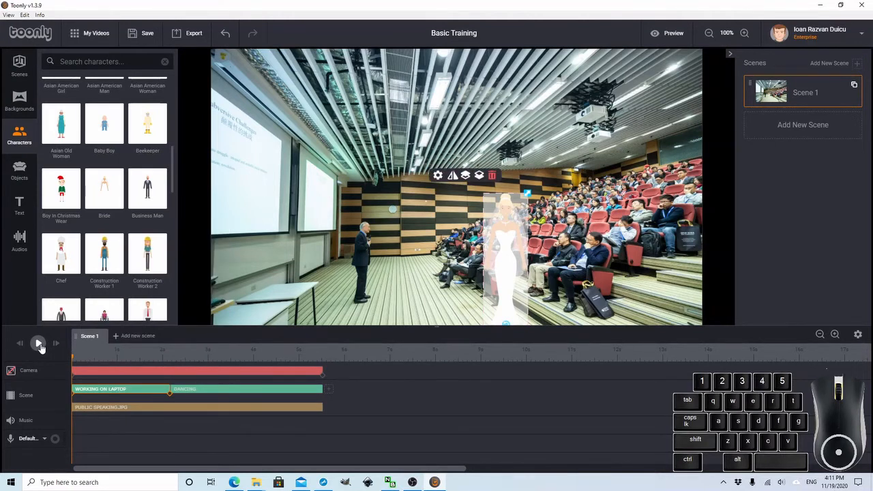
left_click(38, 344)
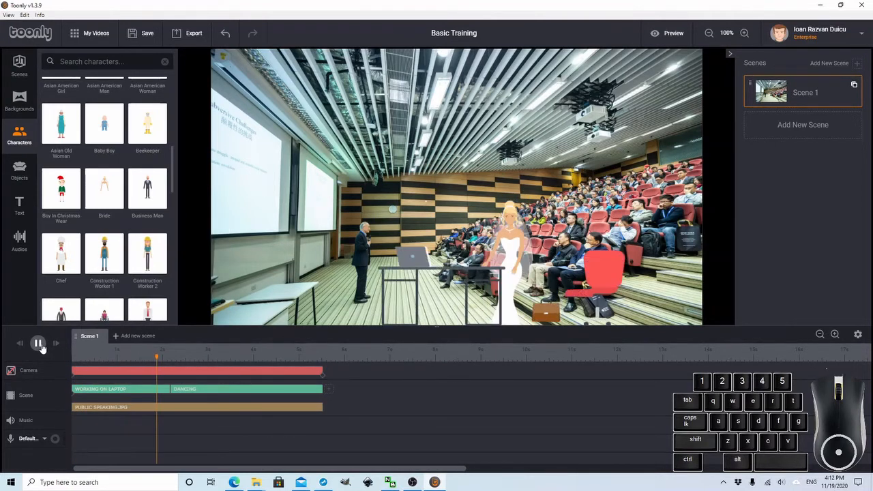
left_click(38, 344)
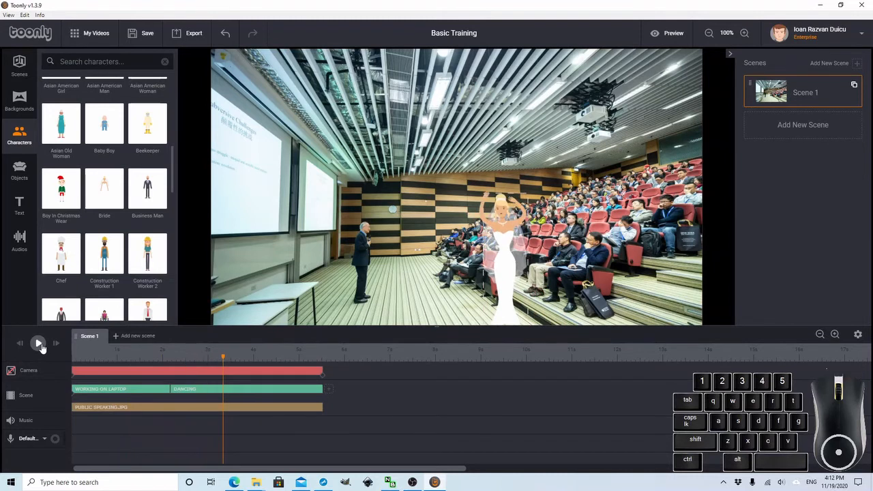
left_click(120, 389)
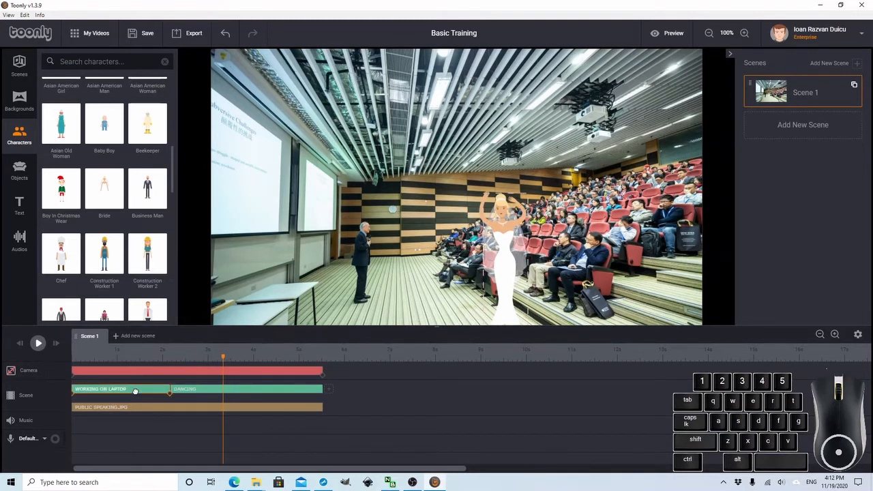
Set that clip's Type to Thinking with Repeat Once and Interpolation Stretch, then save
left_click(135, 389)
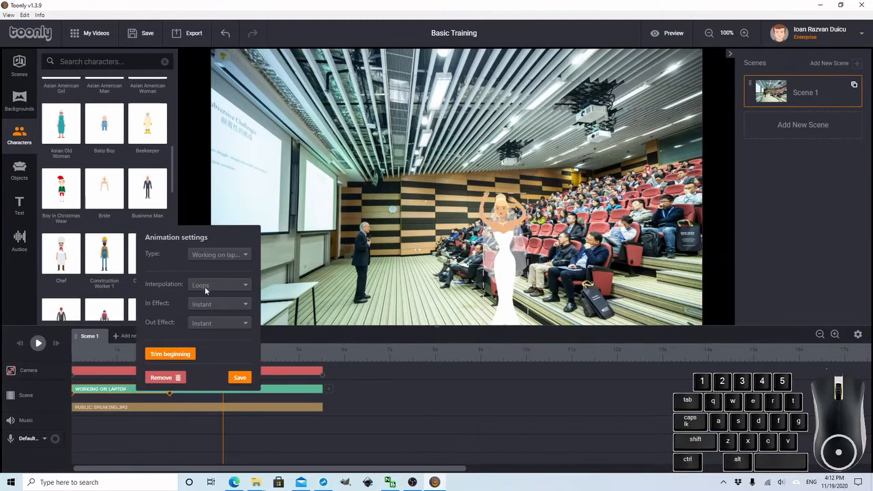
left_click(219, 285)
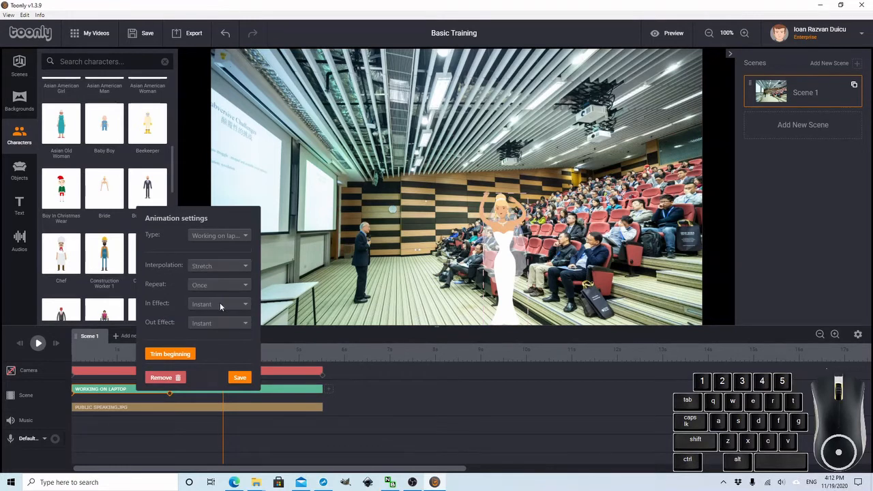
mouse_move(245, 286)
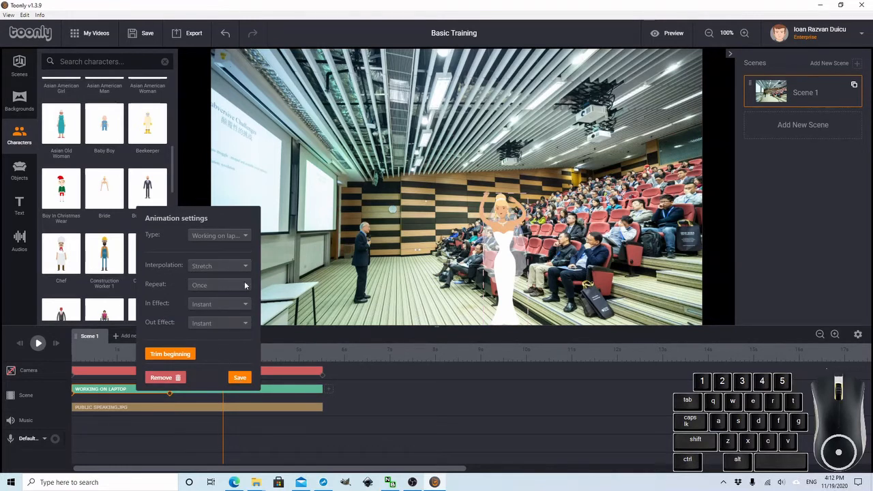
left_click(219, 285)
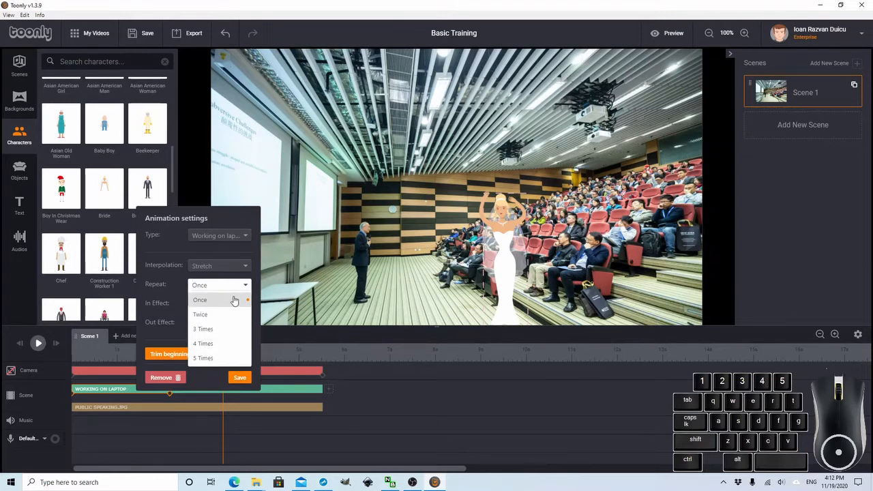
left_click(218, 264)
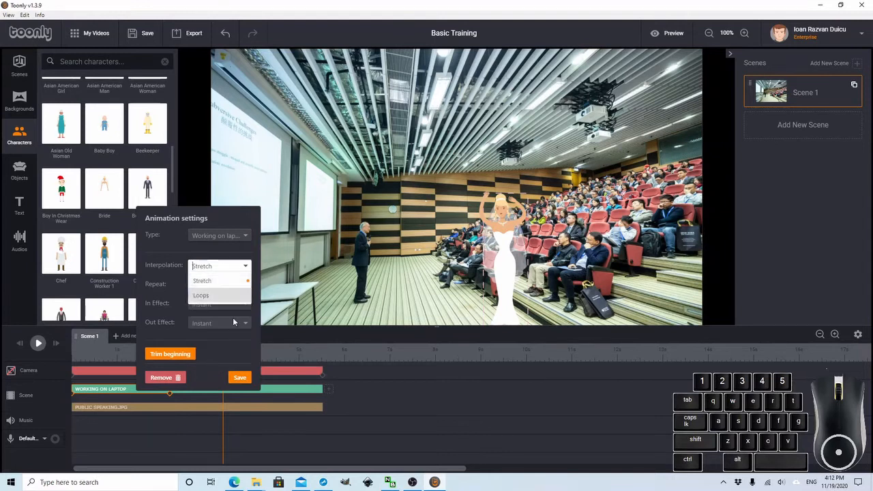
left_click(218, 285)
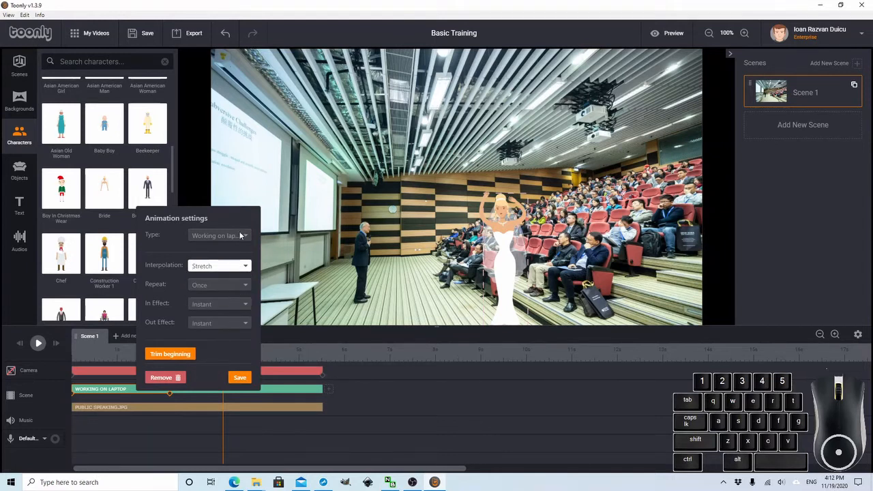
left_click(218, 235)
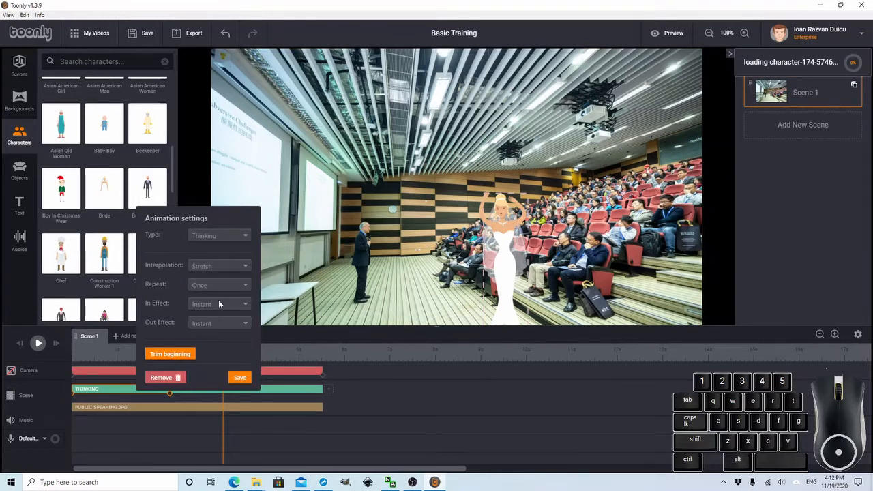
left_click(240, 377)
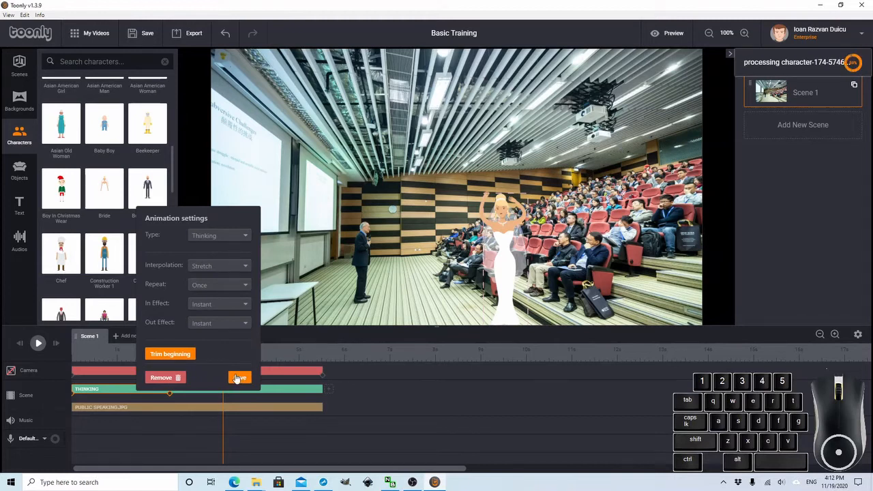
left_click(238, 378)
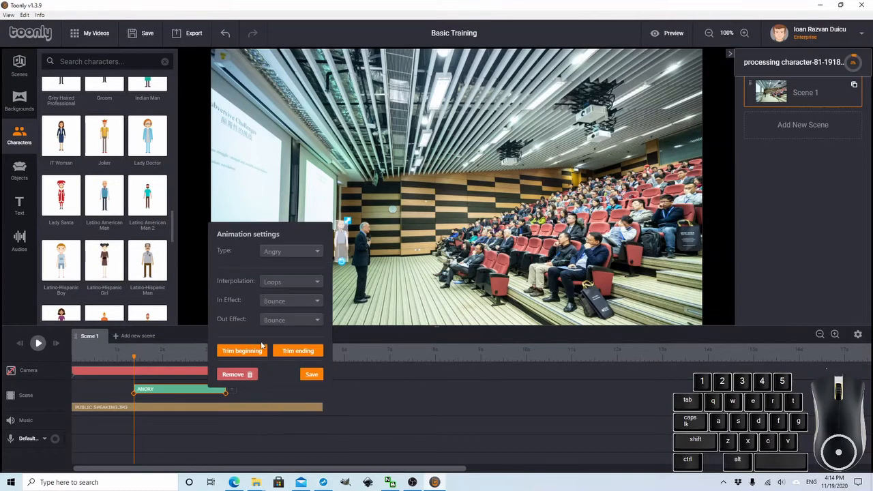
Set the Angry animation's Interpolation to Loops, save, and select the character on stage
left_click(291, 281)
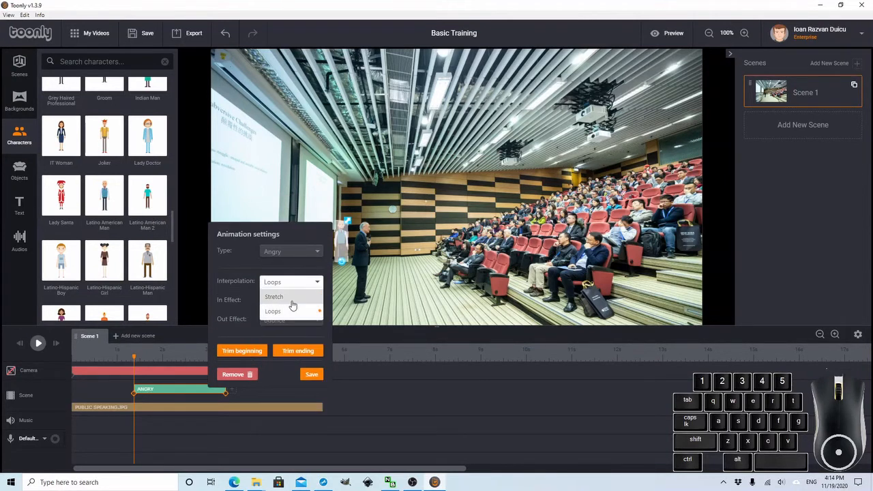
left_click(273, 311)
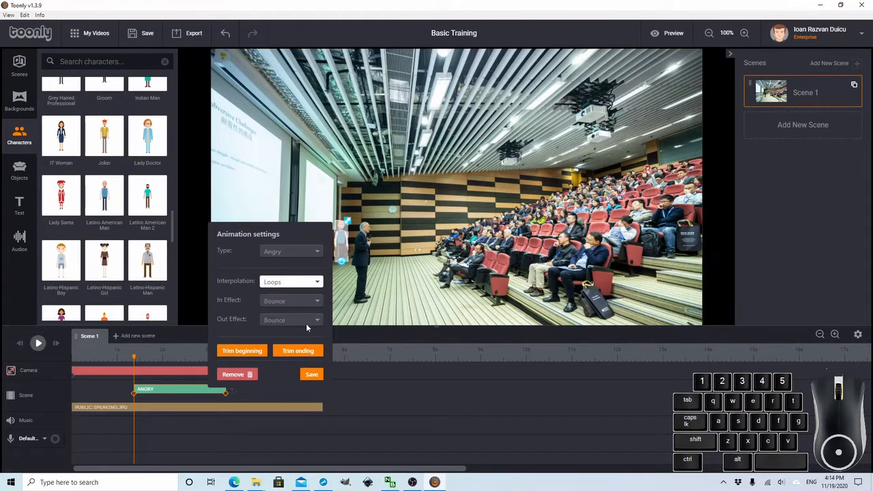
left_click(292, 319)
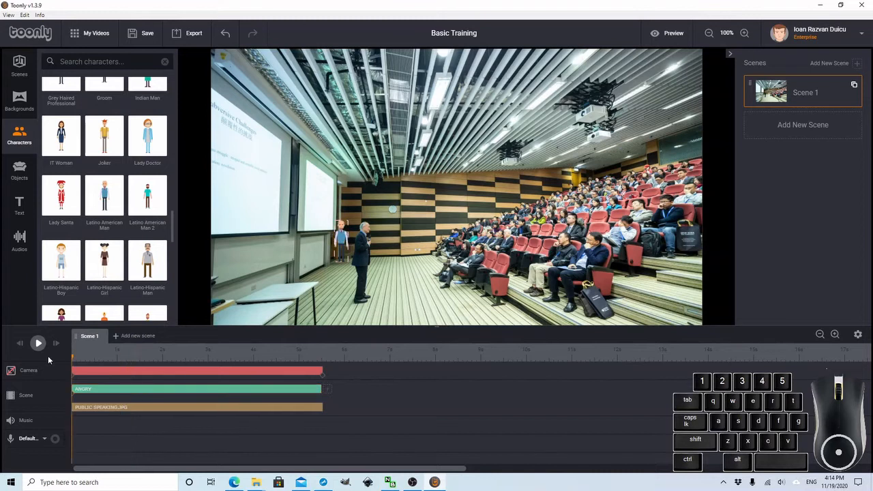
left_click(38, 344)
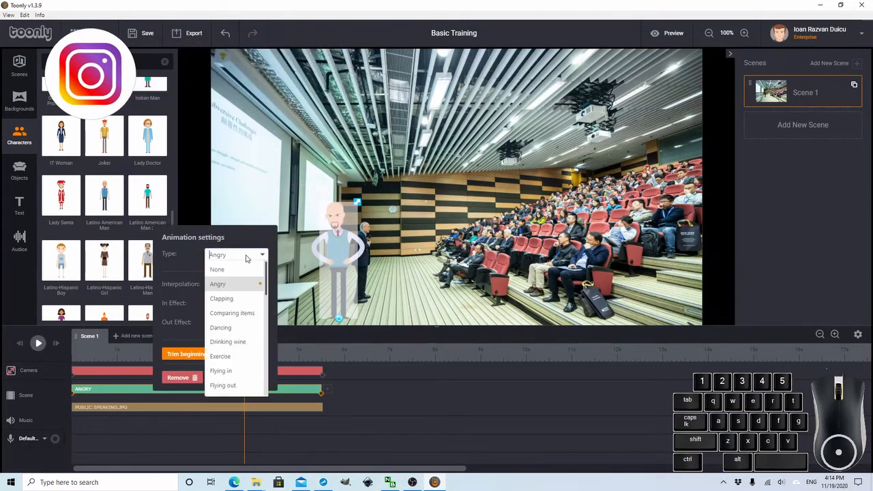
Pick the Walking animation type and drag the bald man's end position right into the audience
scroll("down", 3)
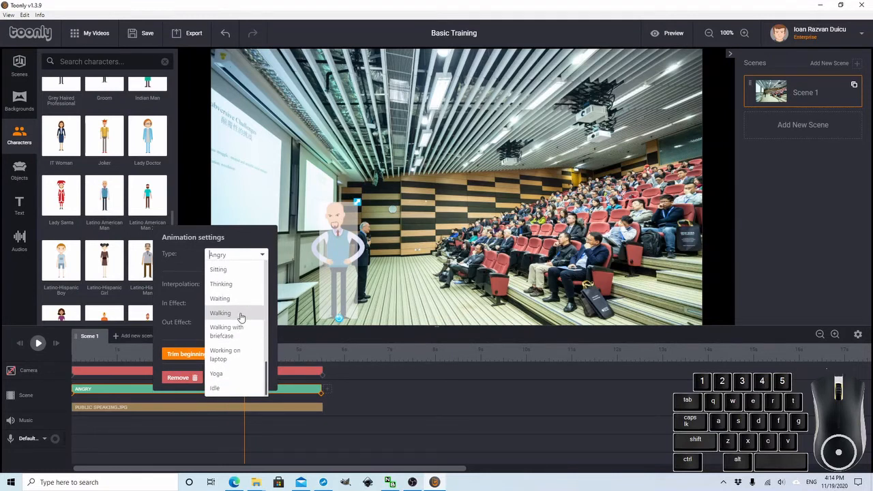
left_click(222, 312)
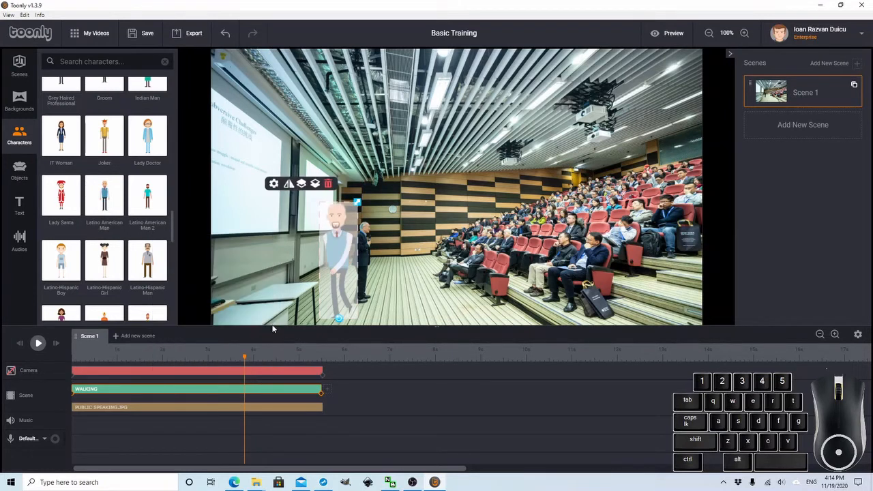
mouse_move(243, 295)
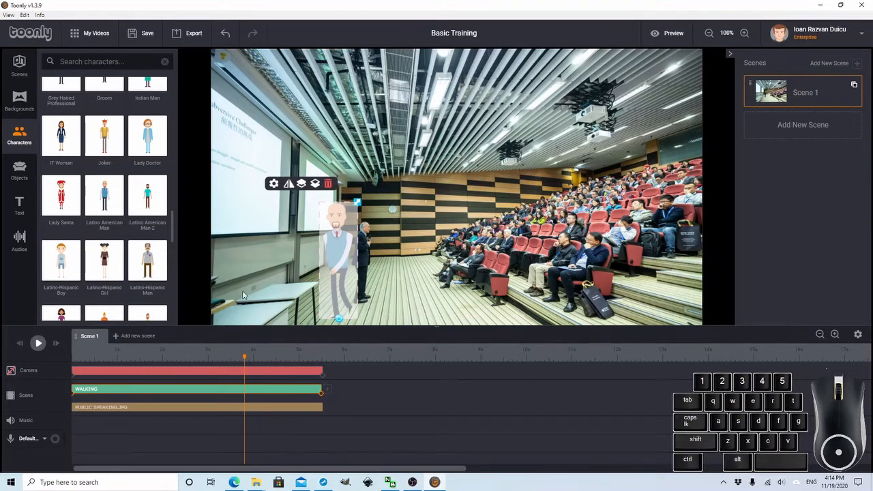
mouse_move(67, 397)
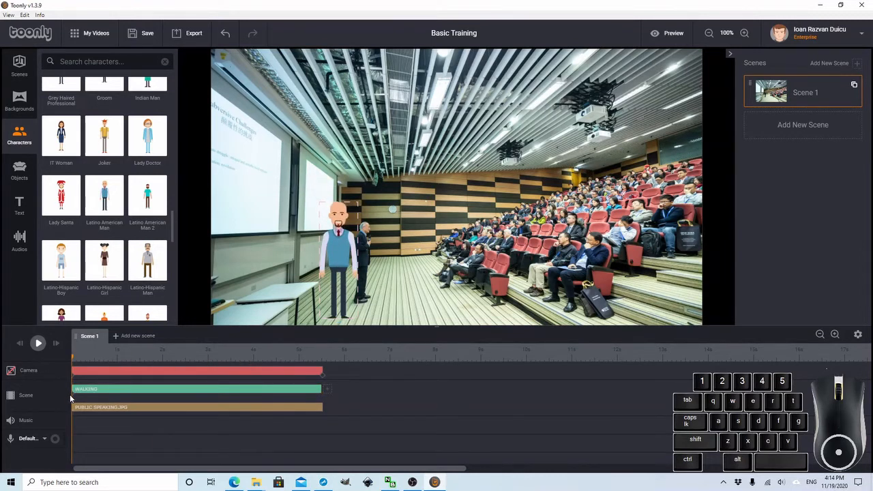
left_click(339, 239)
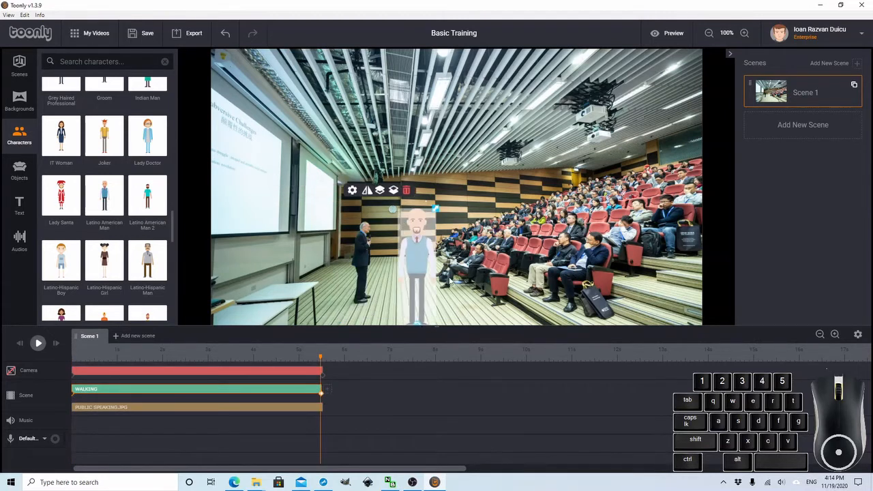
left_click_drag(417, 259, 662, 232)
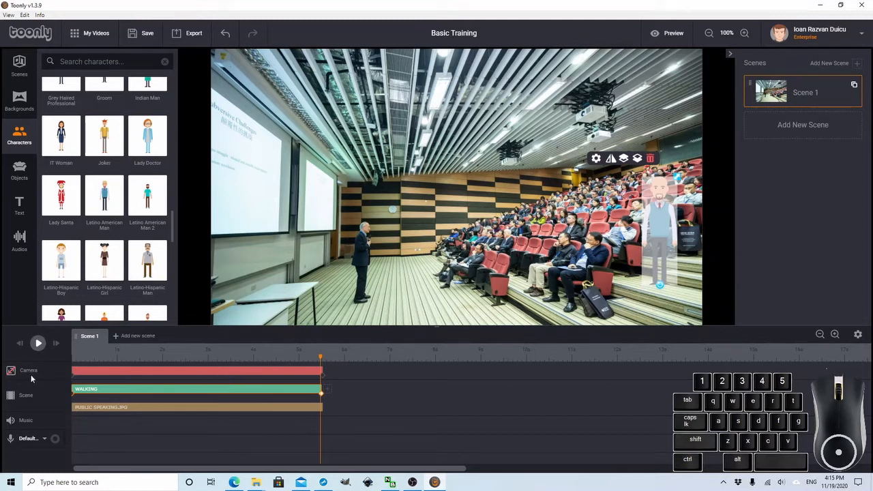
Play Scene 1 back several times to check he walks across through the audience
left_click(38, 343)
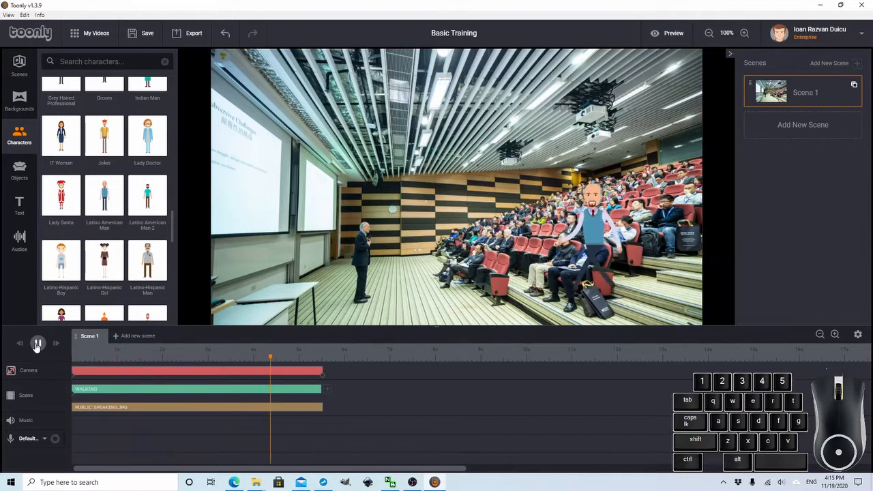
left_click(38, 344)
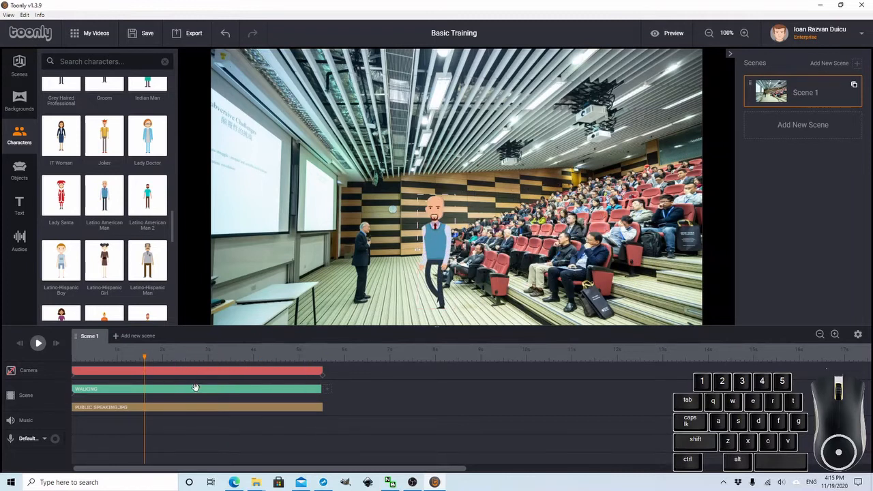
left_click(436, 238)
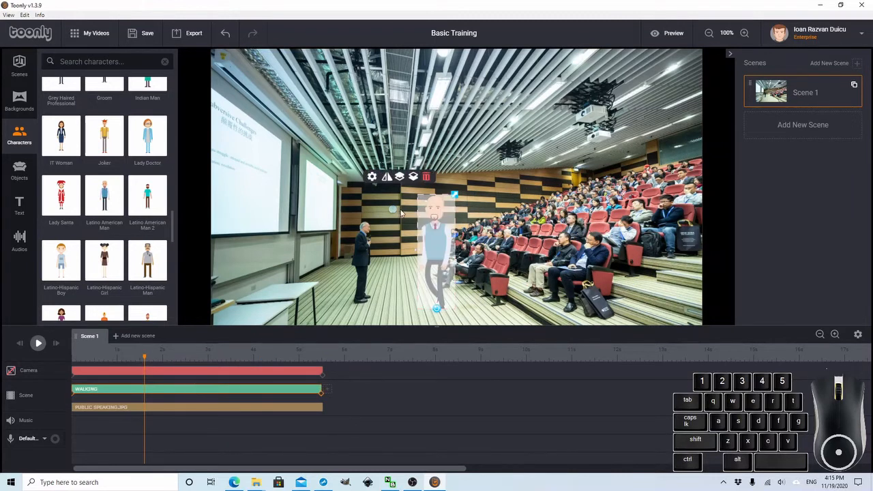
mouse_move(377, 183)
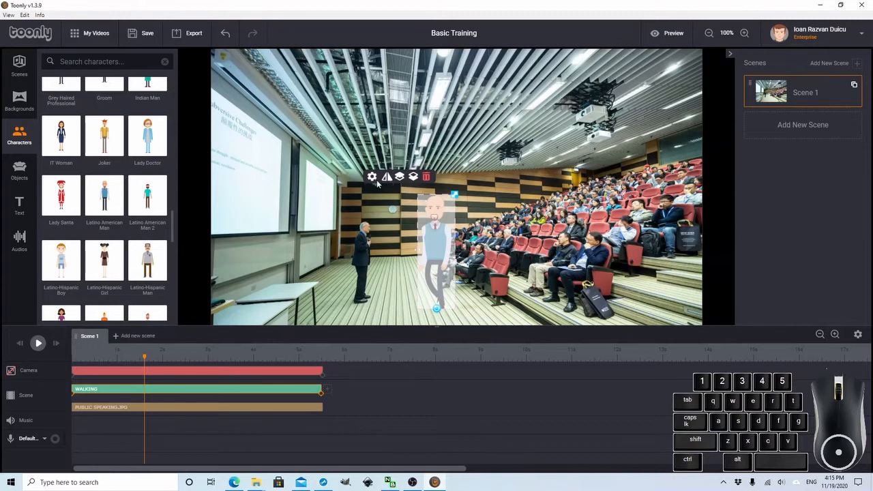
mouse_move(435, 236)
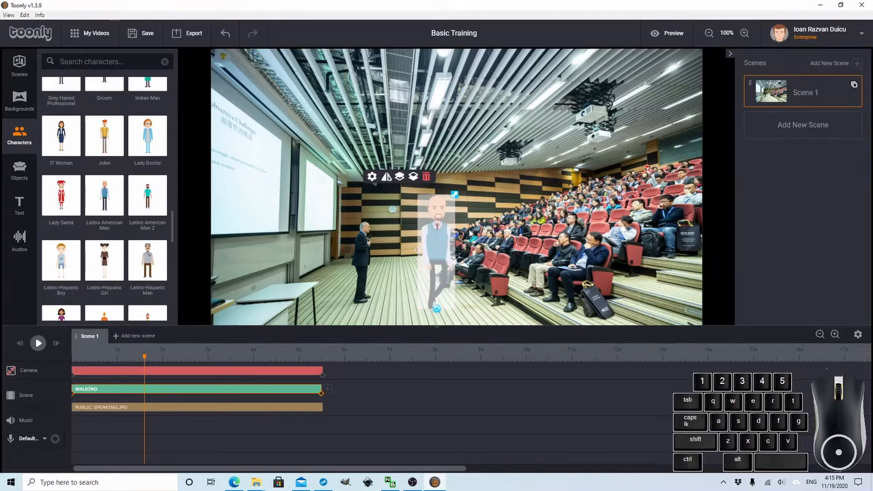
left_click(38, 344)
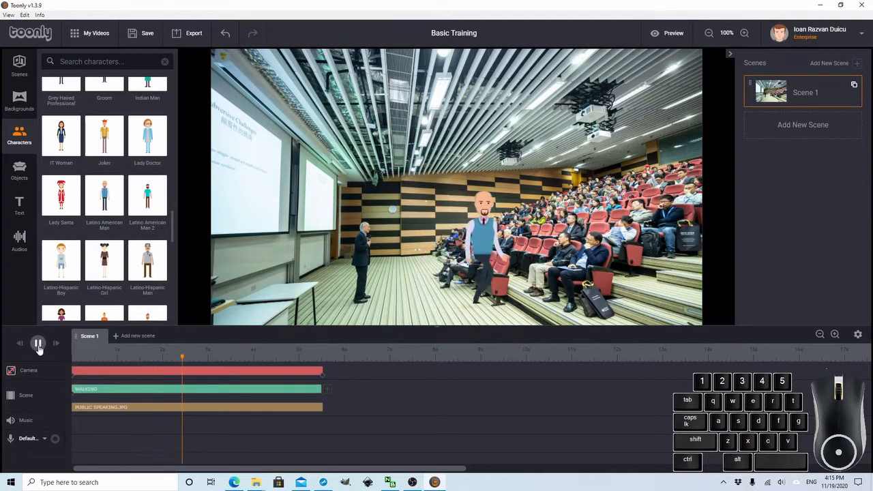
left_click(39, 344)
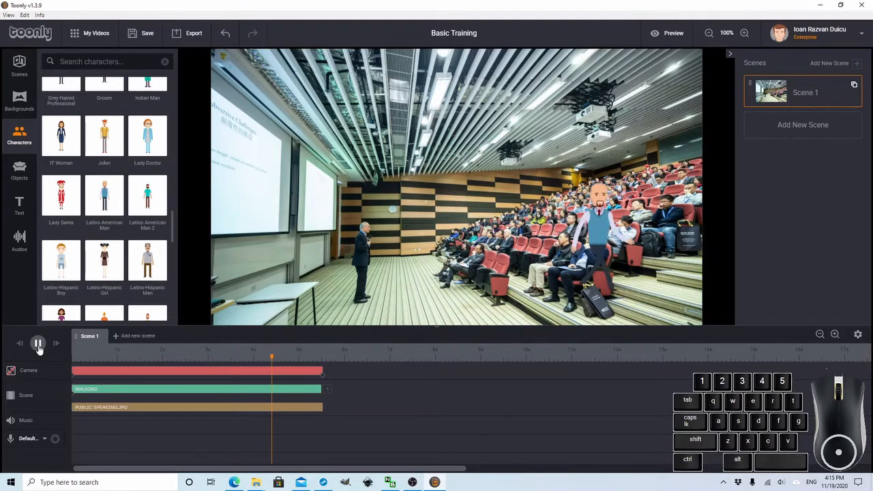
left_click(38, 344)
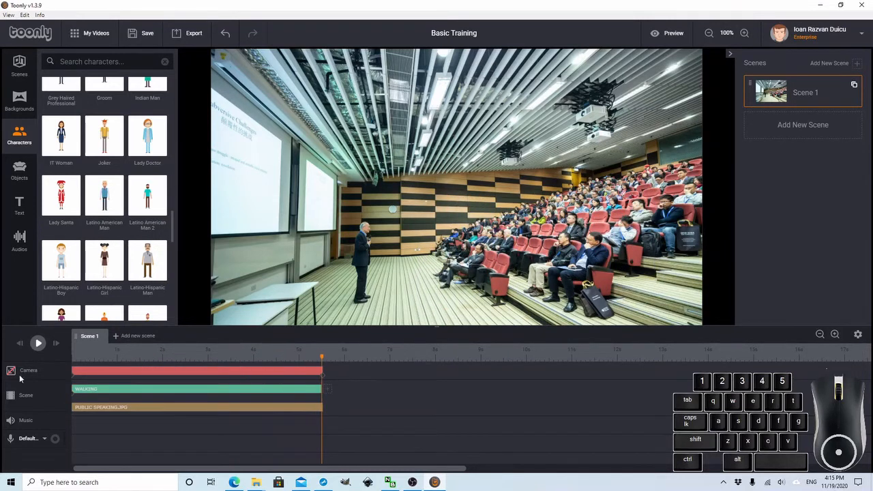
mouse_move(176, 424)
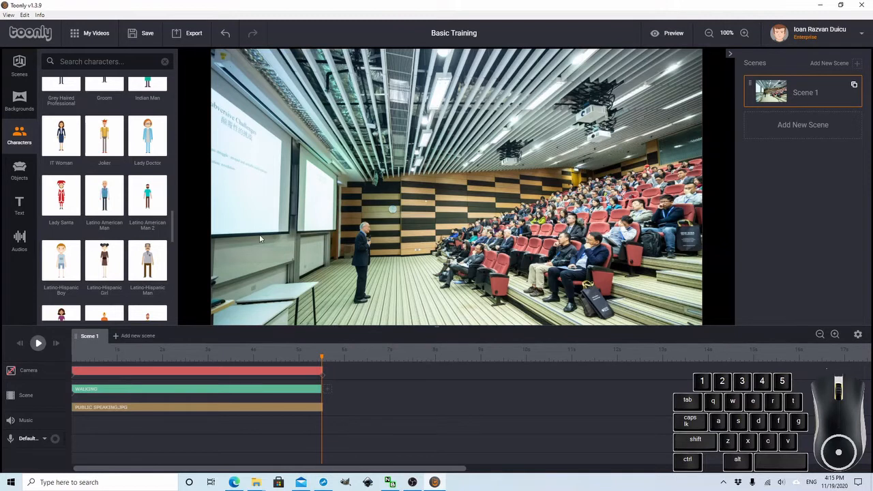
Start Upload New Object from the Objects library and choose the dog GIF from the tutorial folder
left_click(19, 170)
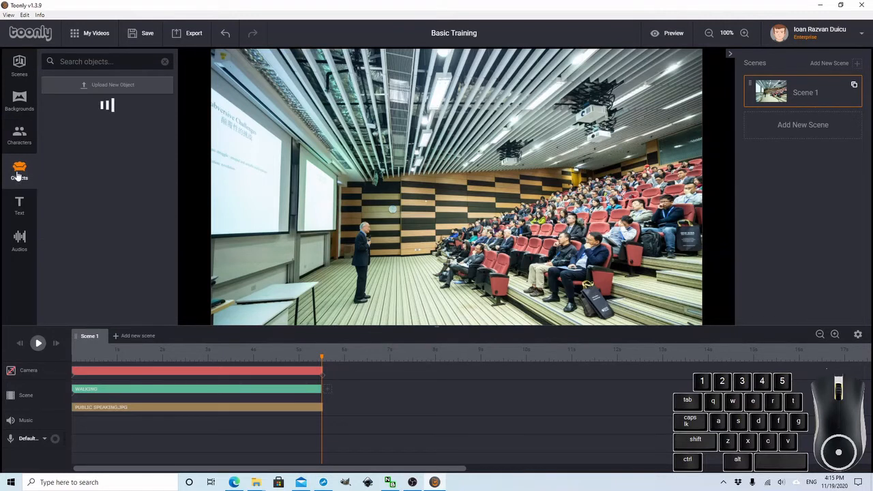
left_click(19, 172)
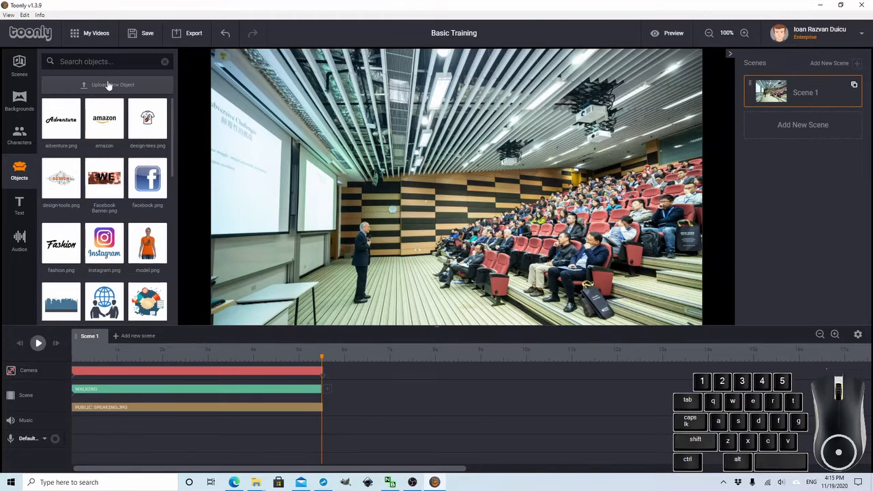
left_click(106, 85)
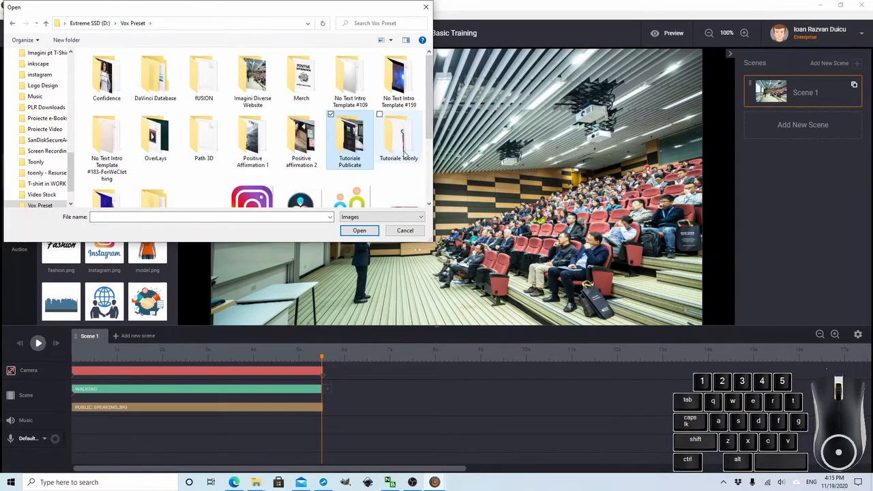
double_click(399, 139)
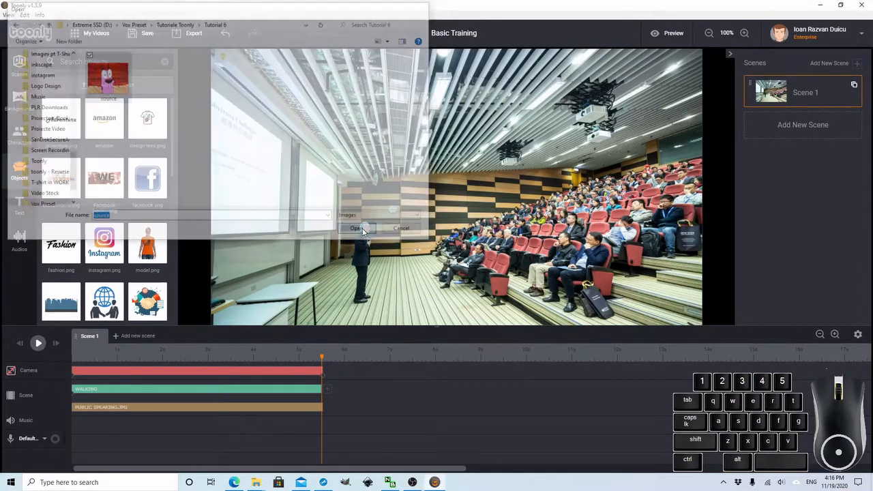
left_click(356, 230)
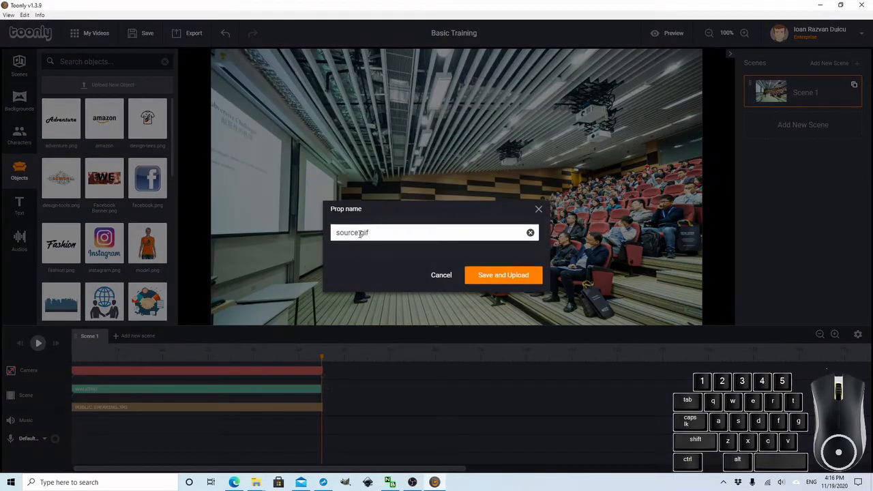
Name the prop dog1.gif, Save and Upload, and let it upload in the background
double_click(347, 232)
type("dog")
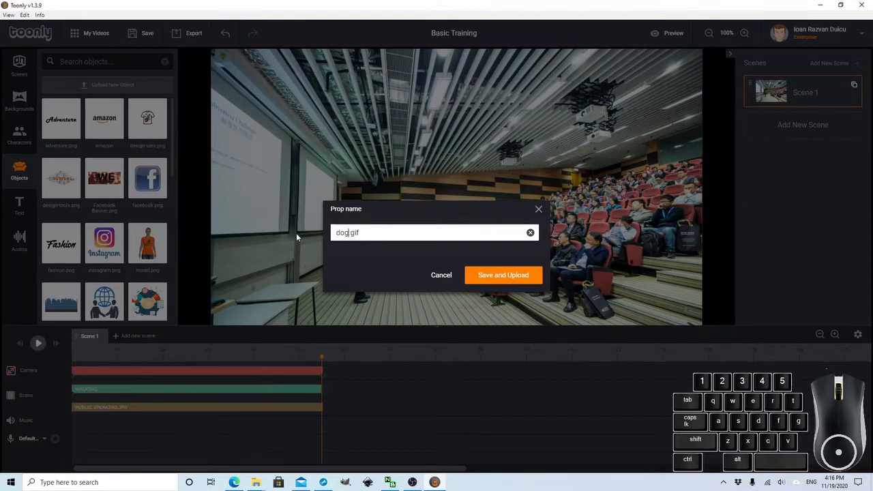
type("1")
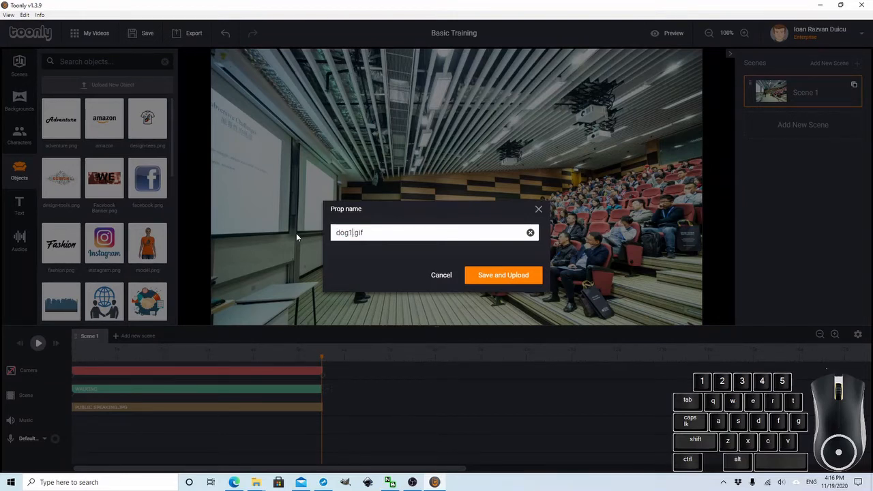
left_click(503, 276)
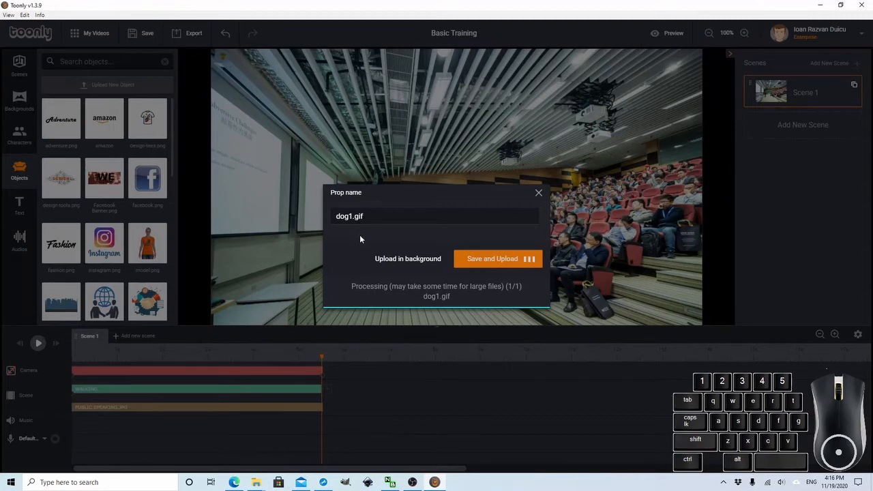
mouse_move(404, 262)
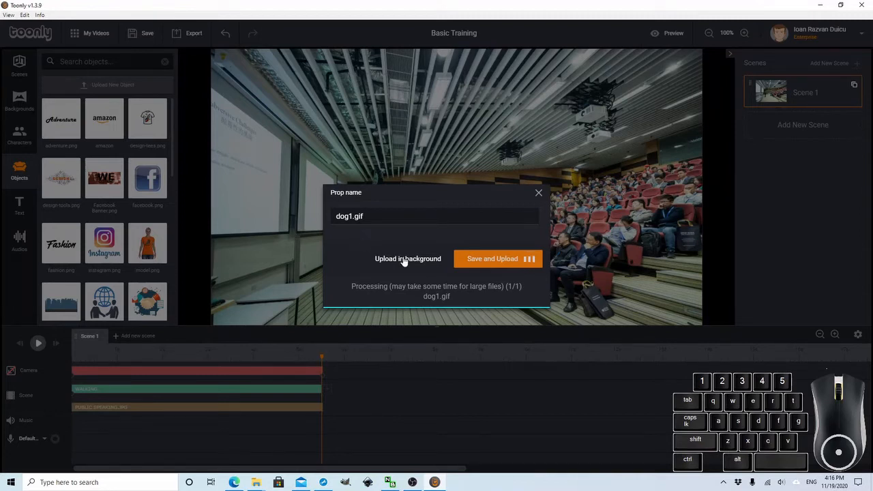
left_click(408, 259)
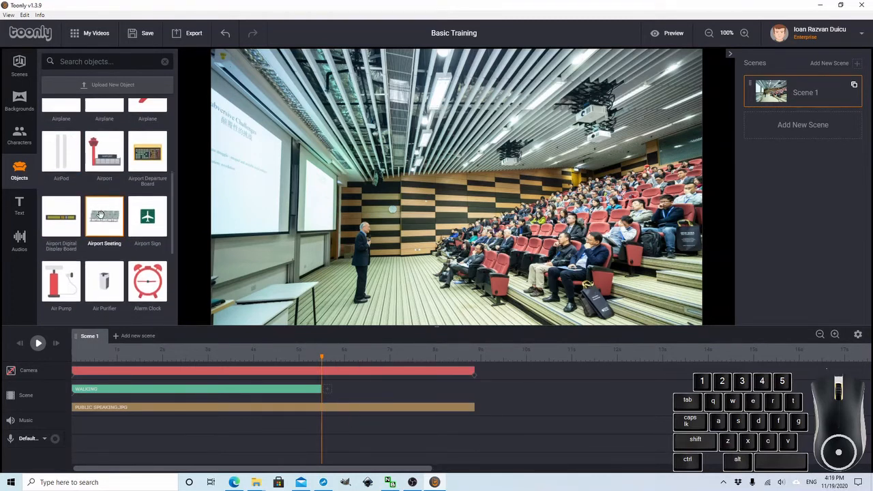
Add American Pit Bull Terrier from Objects, start its timeline block earlier, and preview the scene
scroll("down", 3)
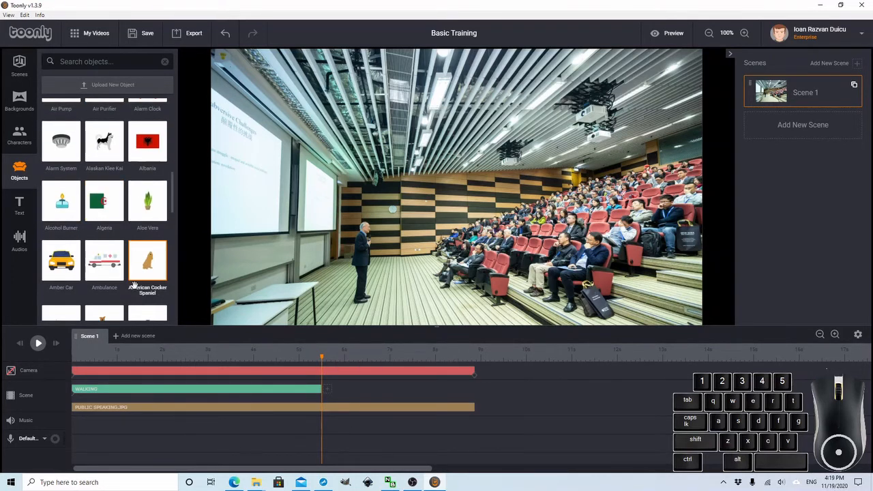
scroll("down", 3)
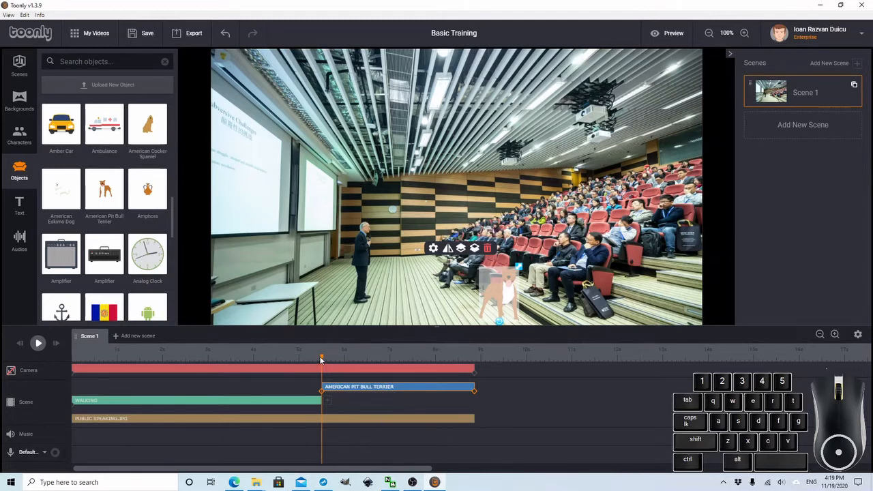
left_click(175, 358)
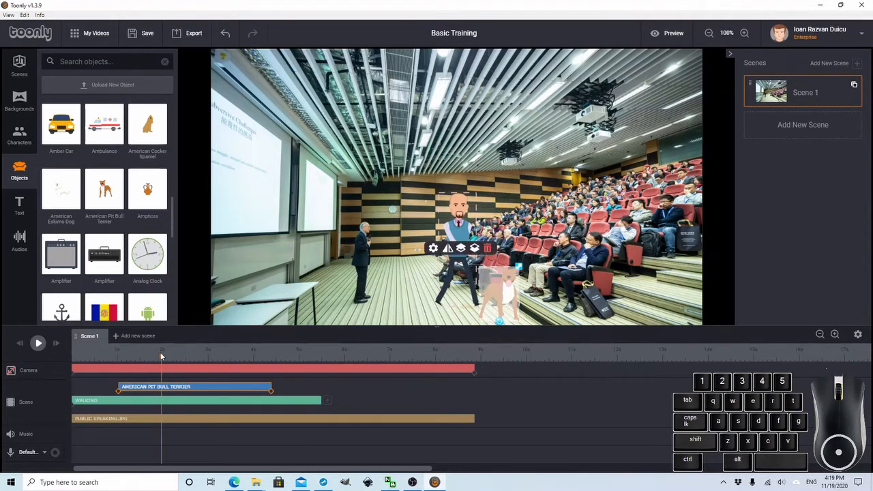
left_click(38, 344)
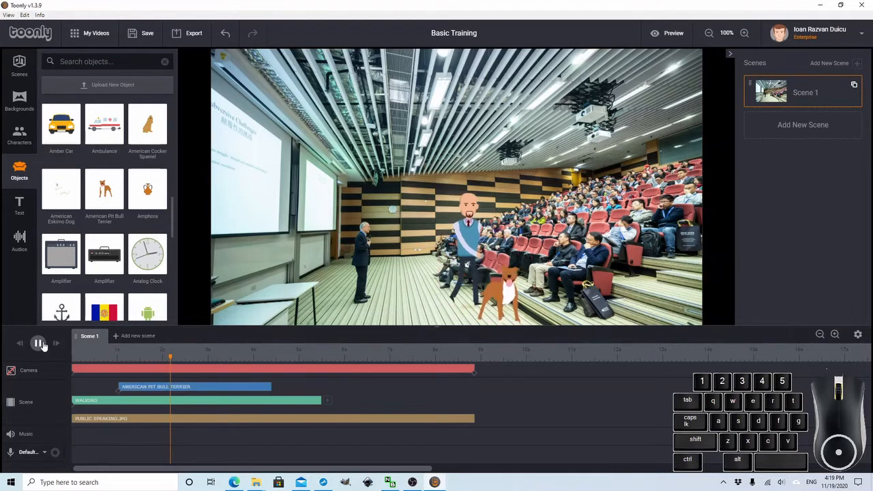
left_click(38, 344)
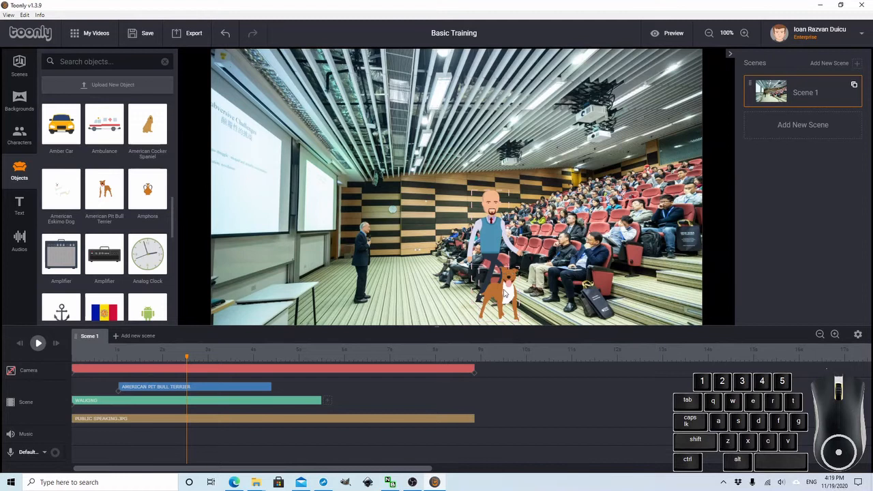
left_click(498, 287)
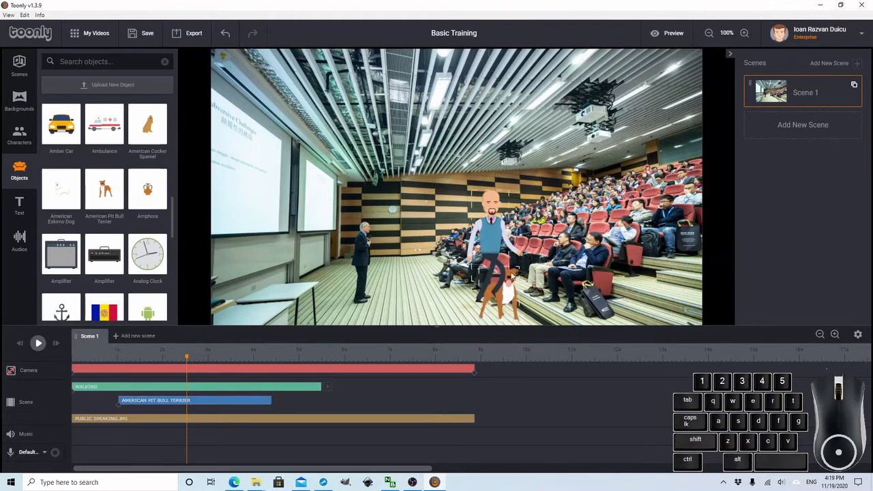
mouse_move(60, 374)
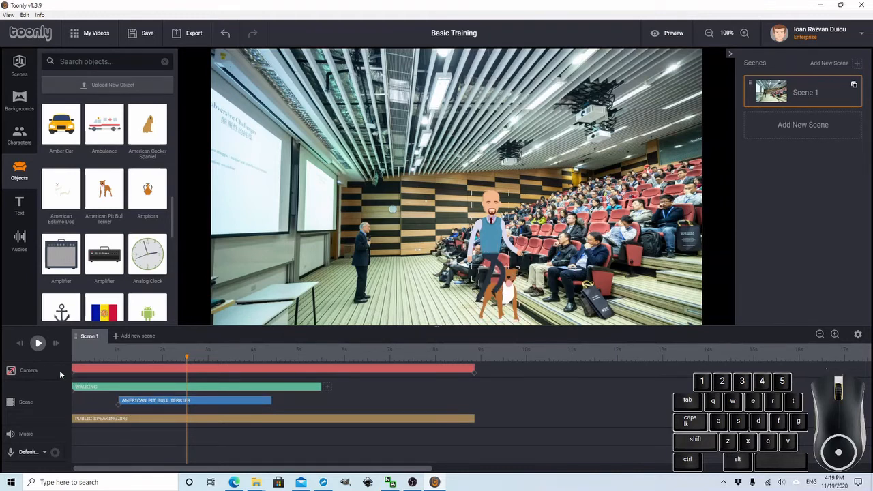
left_click(38, 344)
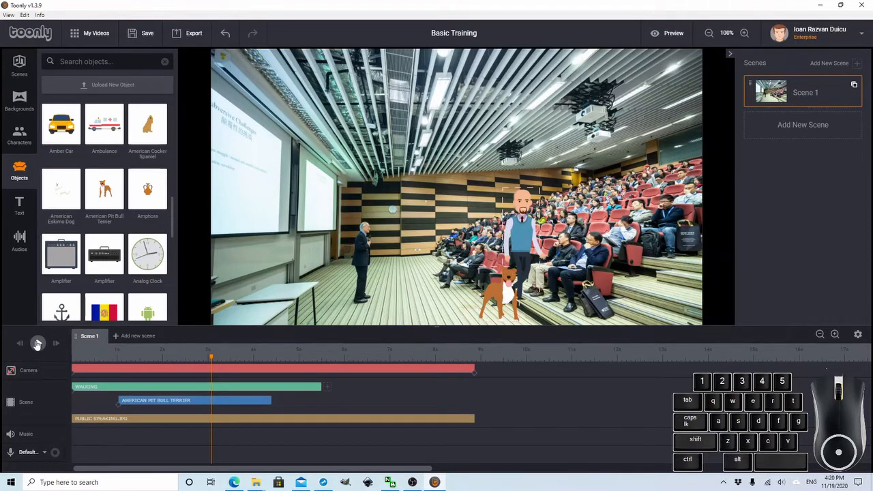
left_click(38, 344)
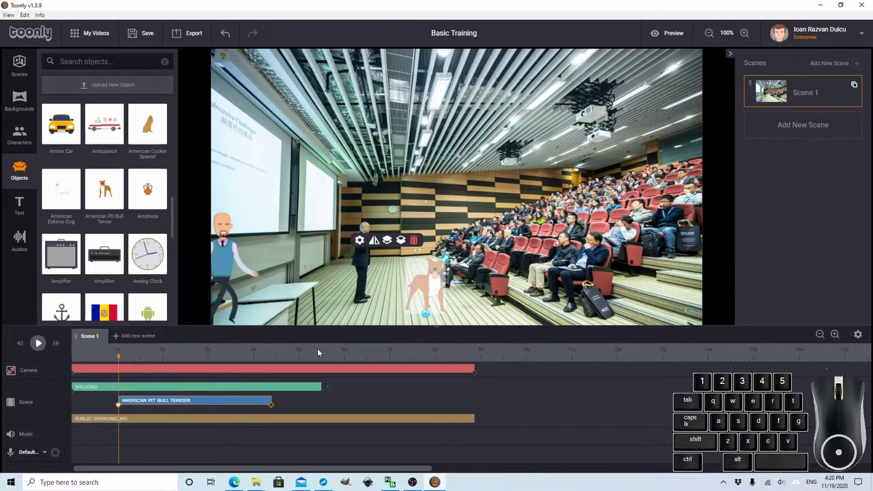
mouse_move(432, 289)
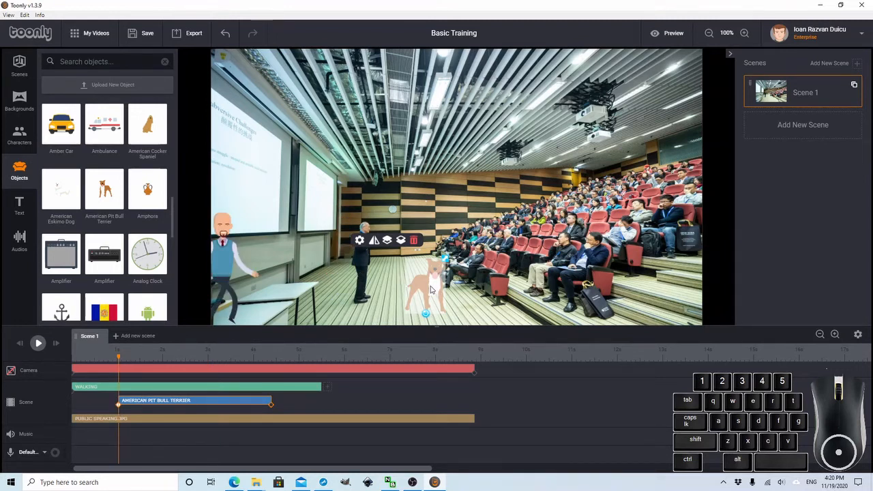
Nudge the terrier slightly right on the canvas and play the scene back to check it
left_click_drag(425, 287, 409, 286)
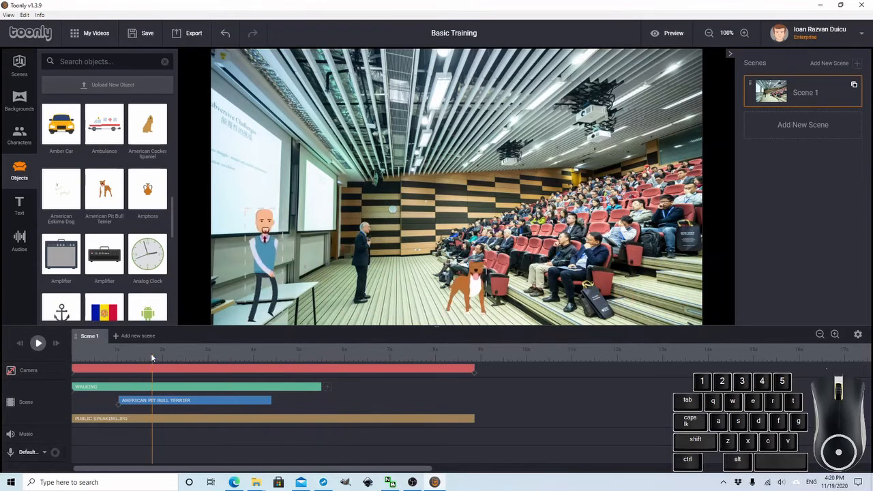
left_click(39, 344)
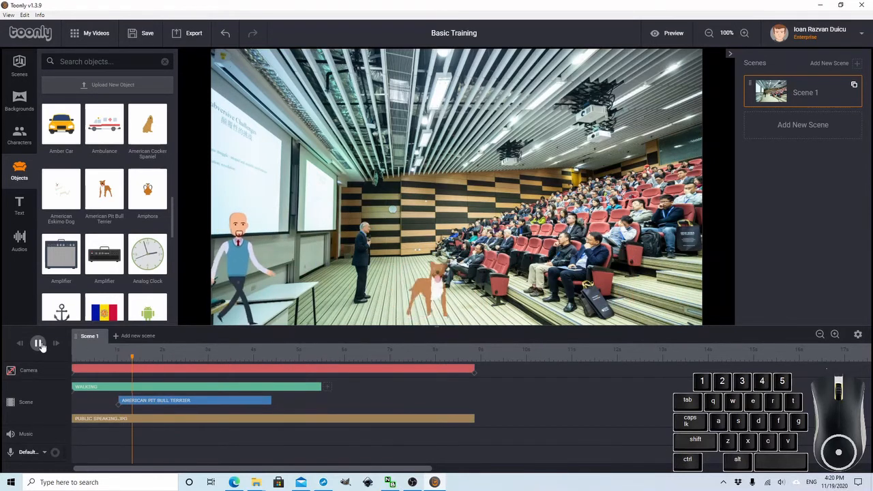
left_click(39, 344)
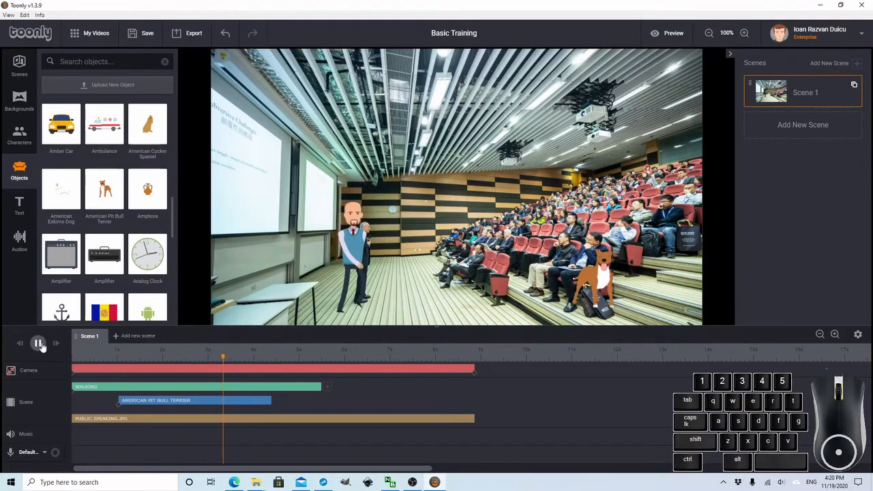
left_click(38, 344)
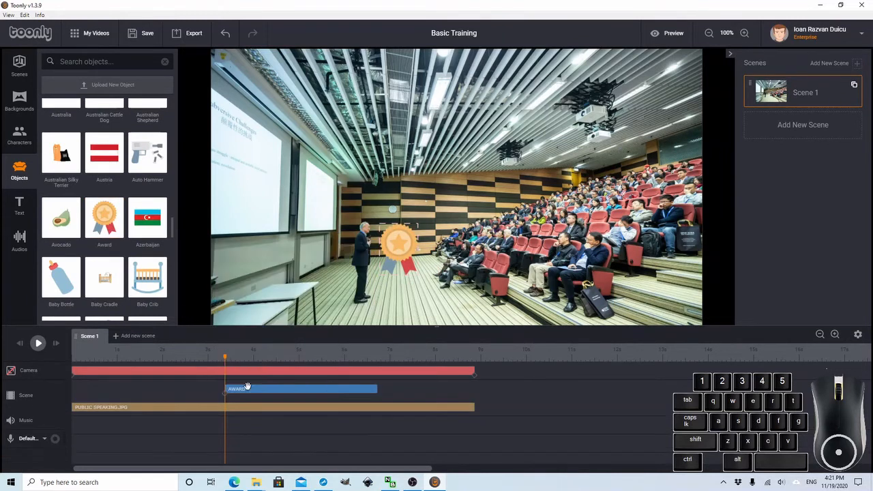
Select the Award ribbon in Scene 1 and choose its In Effect entrance option
left_click(398, 243)
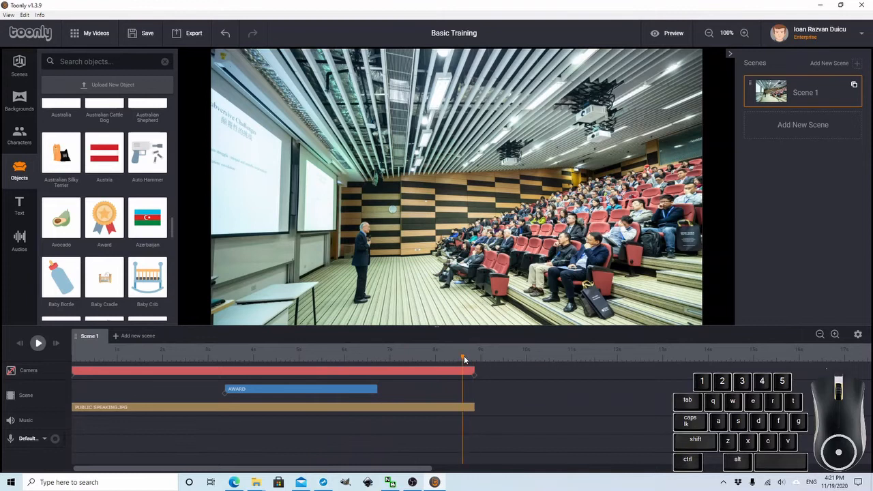
left_click(301, 389)
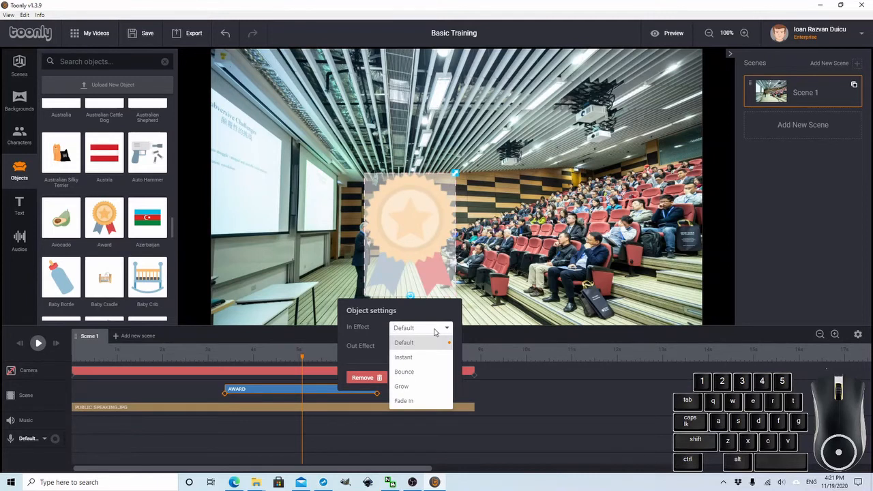
left_click(404, 357)
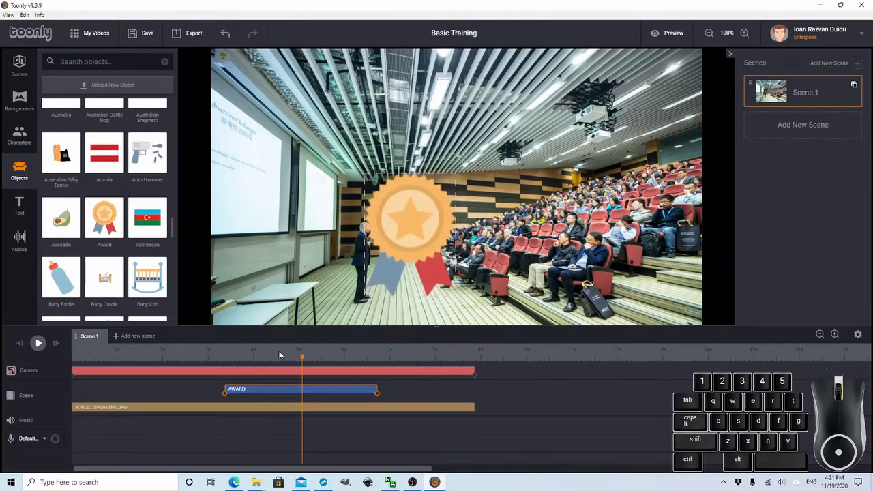
left_click(38, 344)
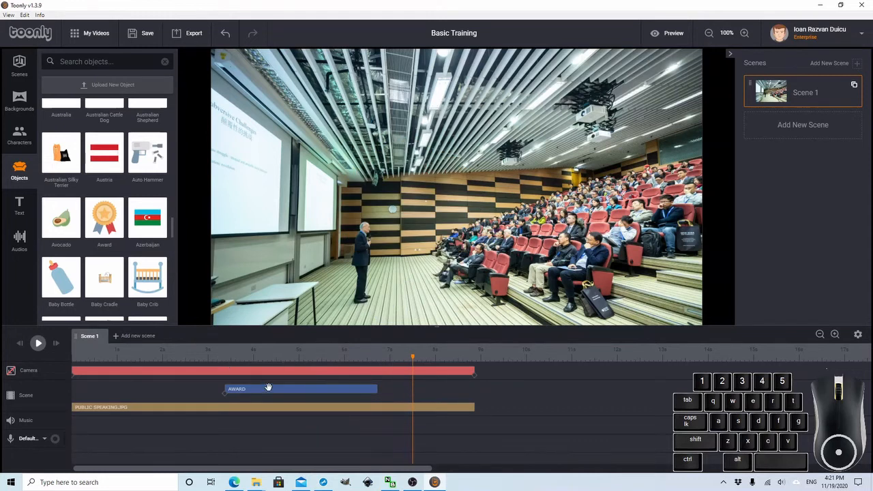
mouse_move(135, 289)
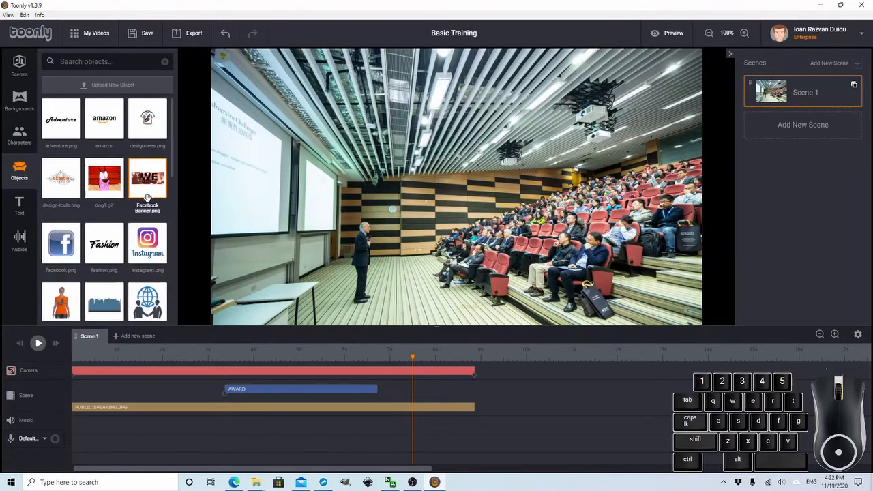
mouse_move(104, 178)
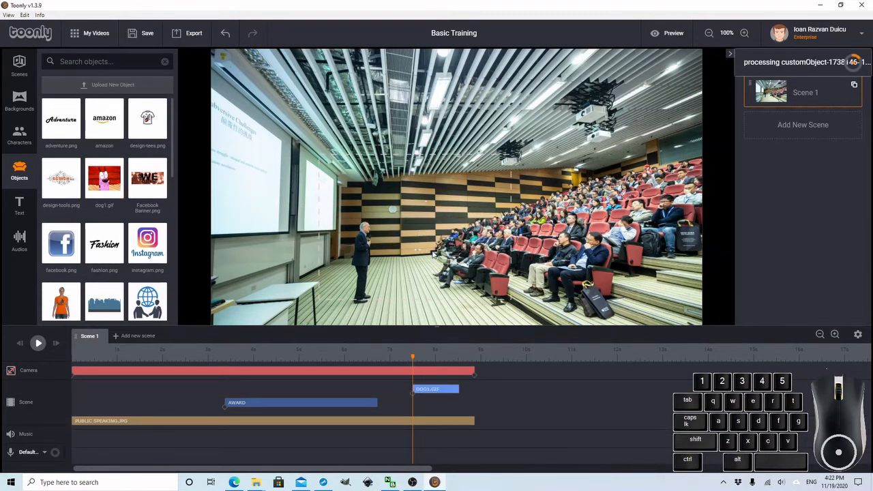
mouse_move(584, 221)
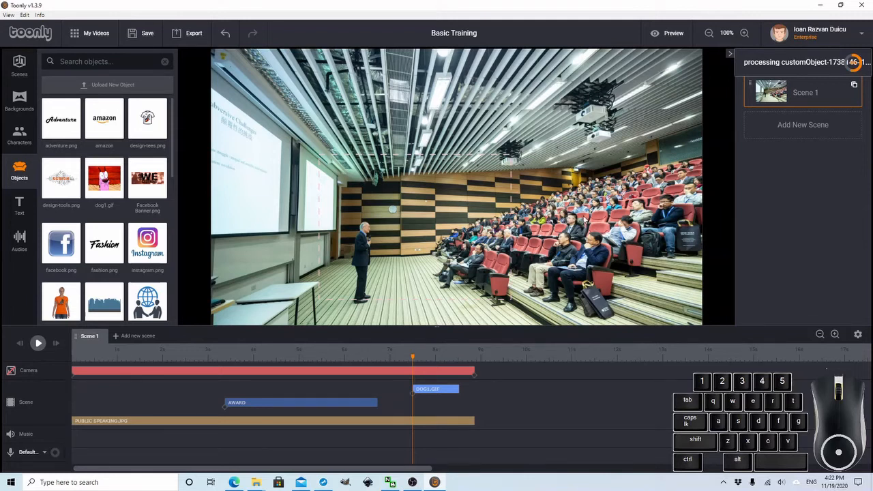
mouse_move(599, 231)
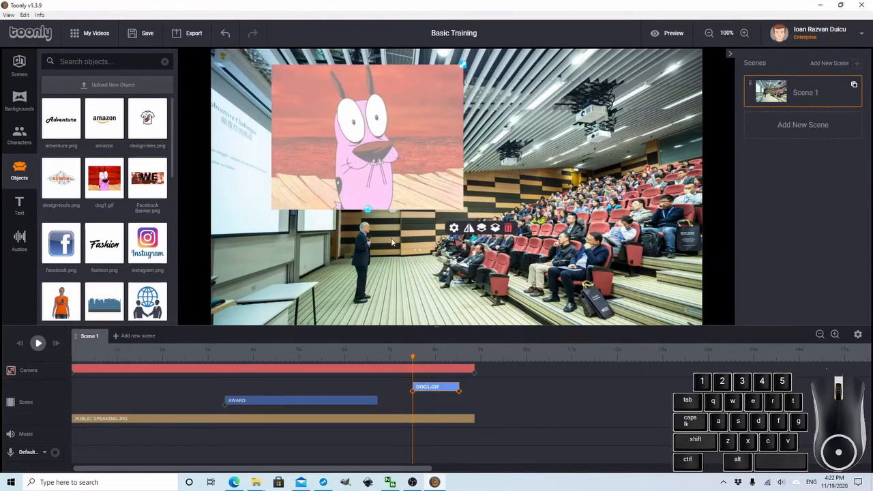
mouse_move(409, 354)
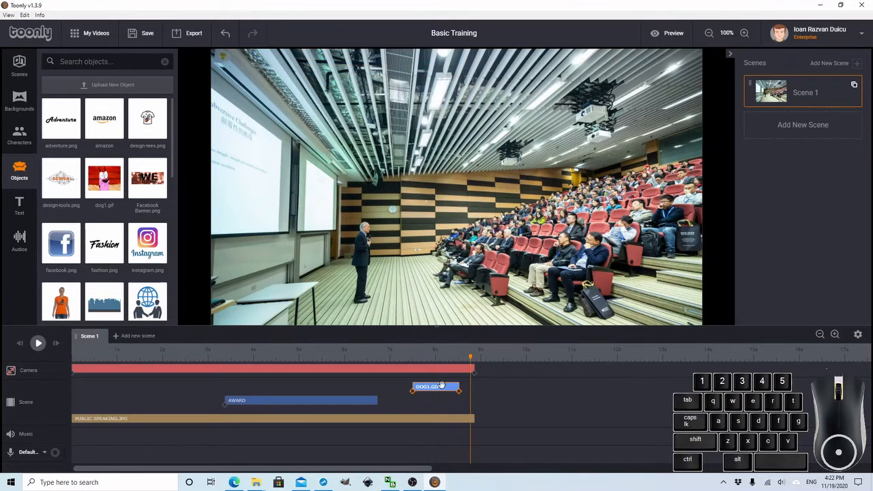
Set dog1.gif to Instant In/Out Effect, Loop animation with a chosen GIF speed, and save
left_click(435, 387)
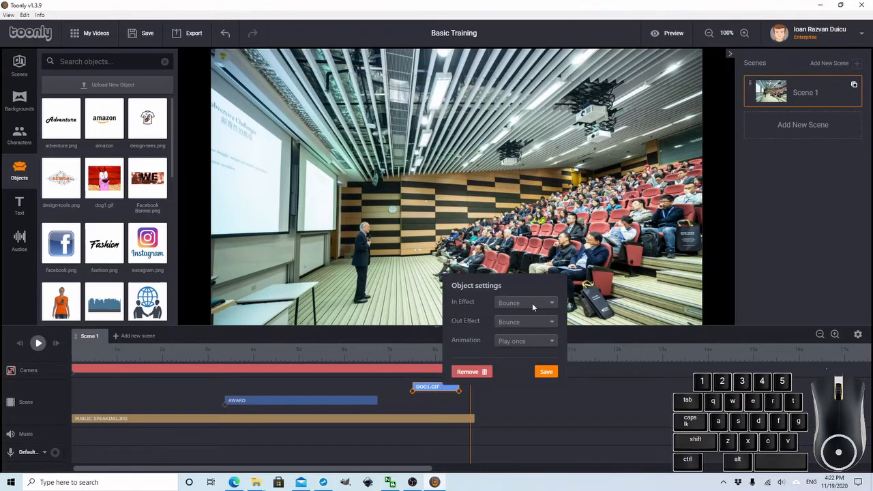
left_click(525, 322)
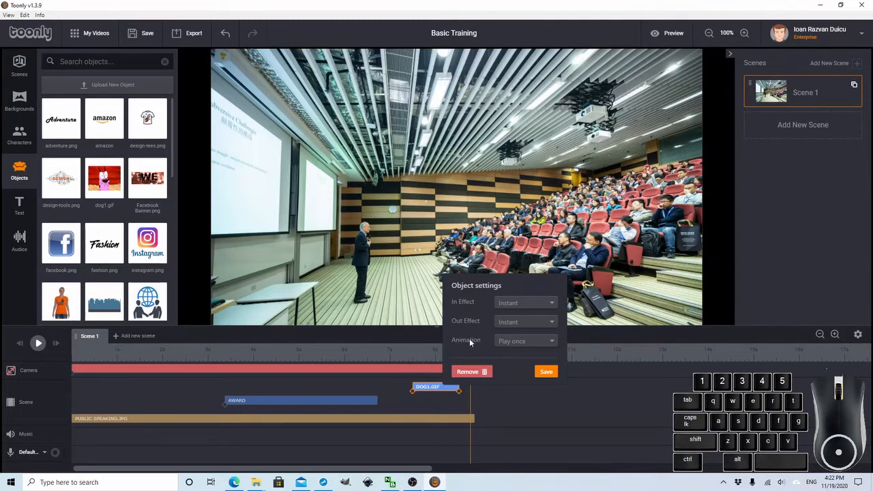
left_click(526, 341)
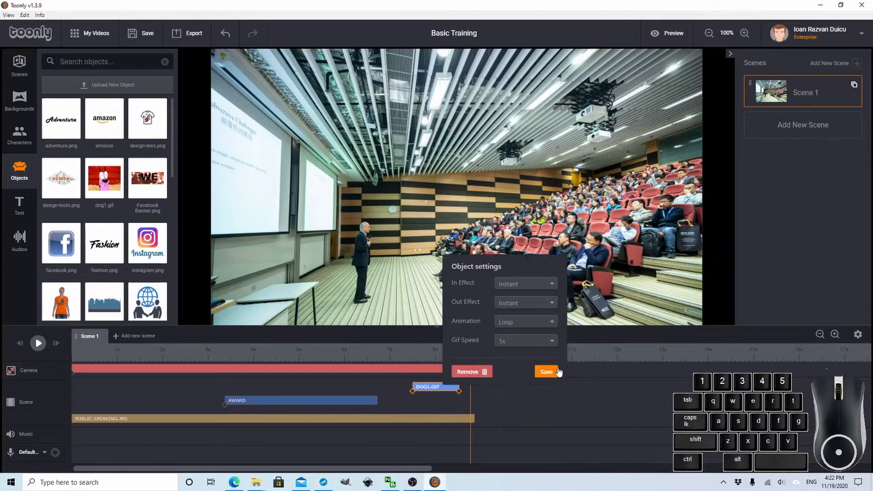
left_click(525, 342)
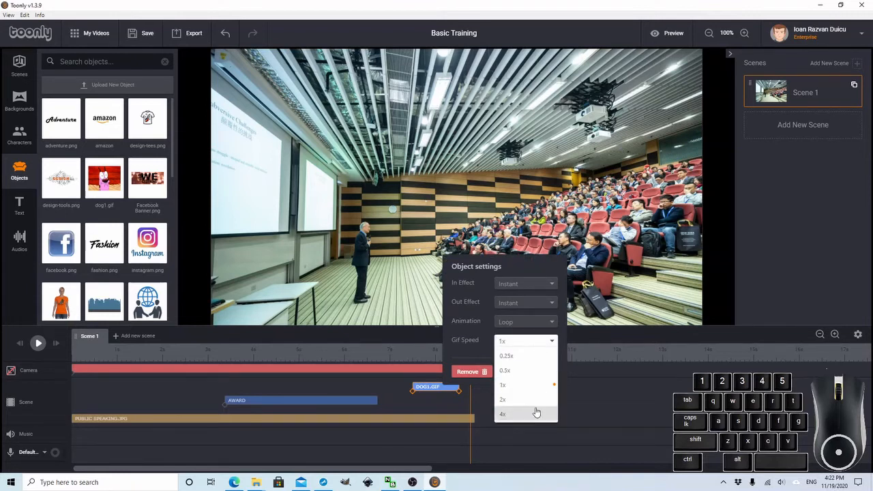
left_click(502, 341)
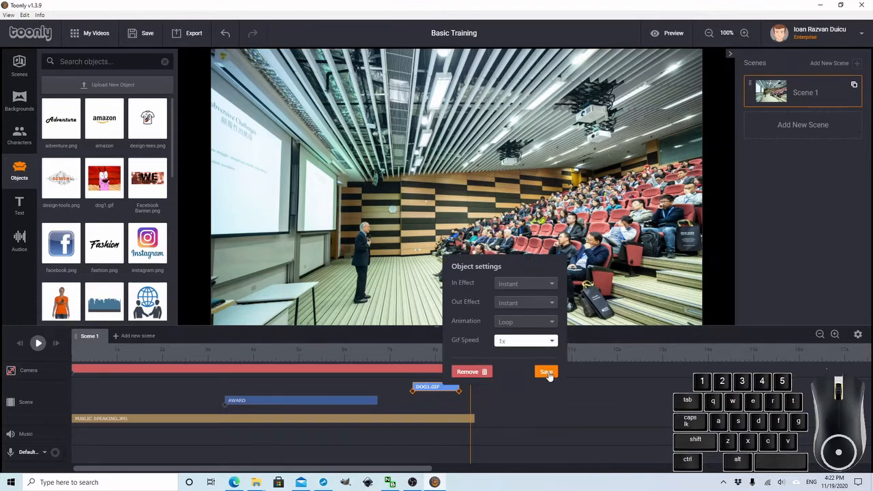
left_click(546, 371)
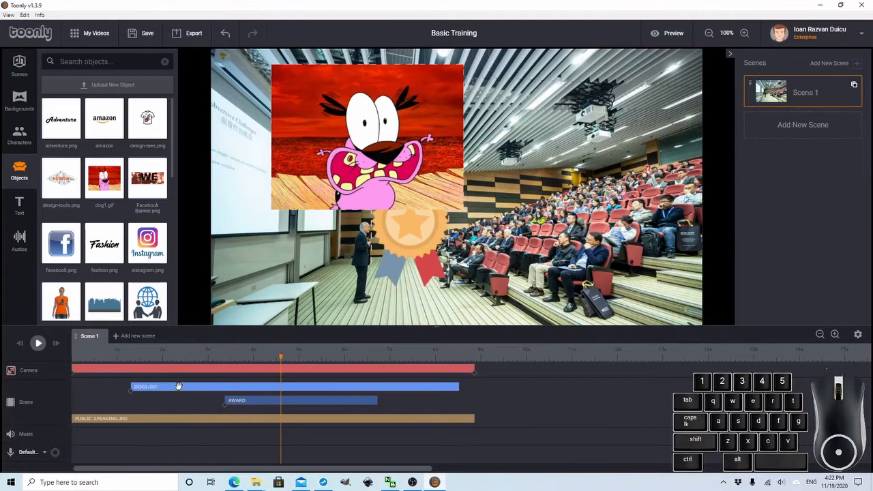
mouse_move(196, 399)
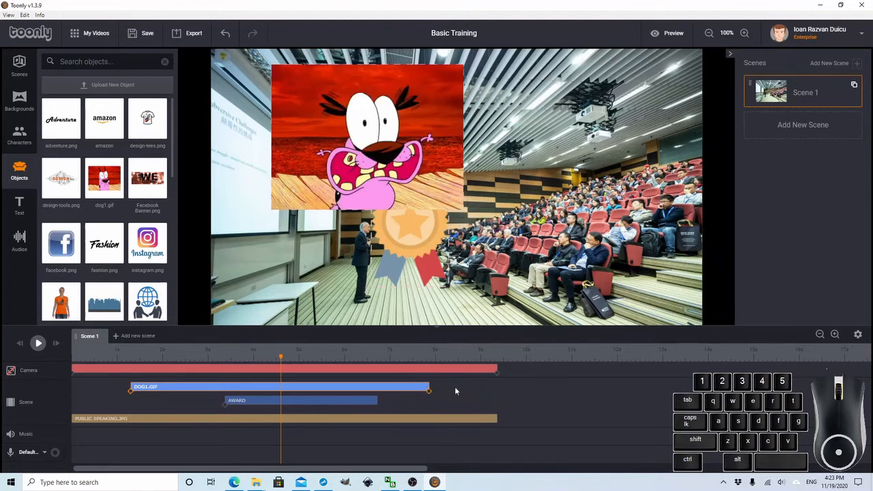
Stretch the DOGS.GIF timeline bar to the scene end and play the scene back
left_click_drag(428, 390, 494, 390)
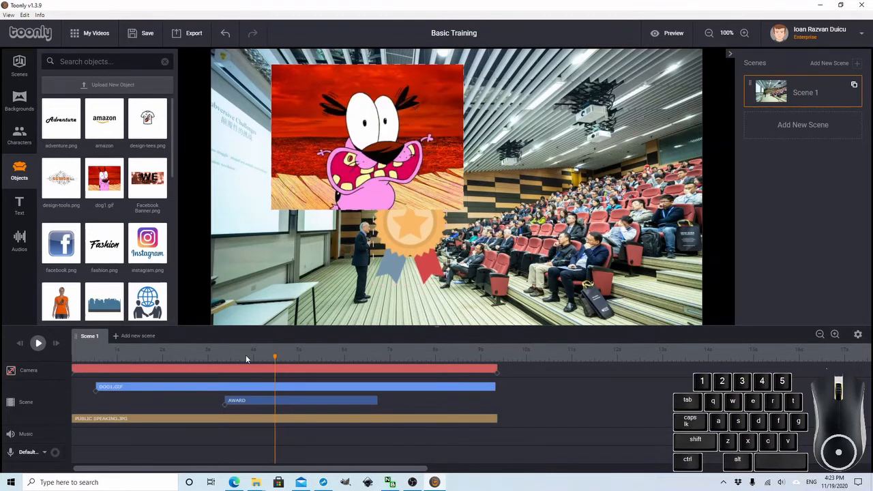
left_click(38, 344)
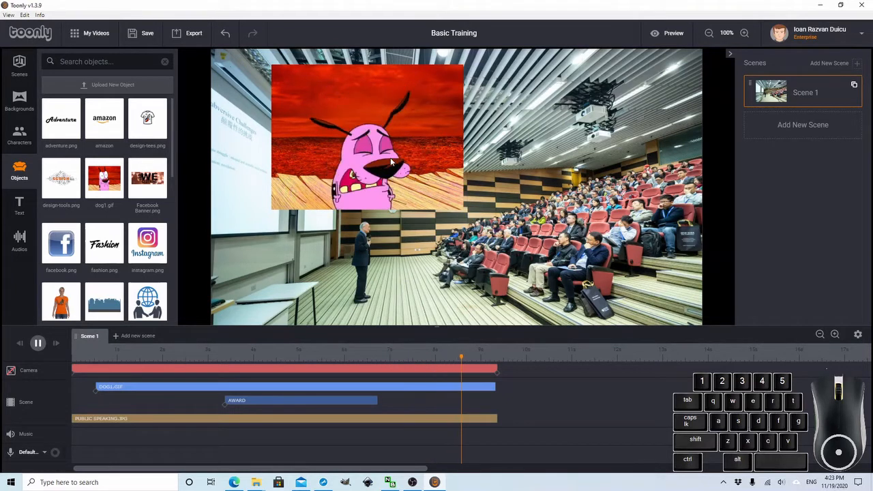
left_click(38, 344)
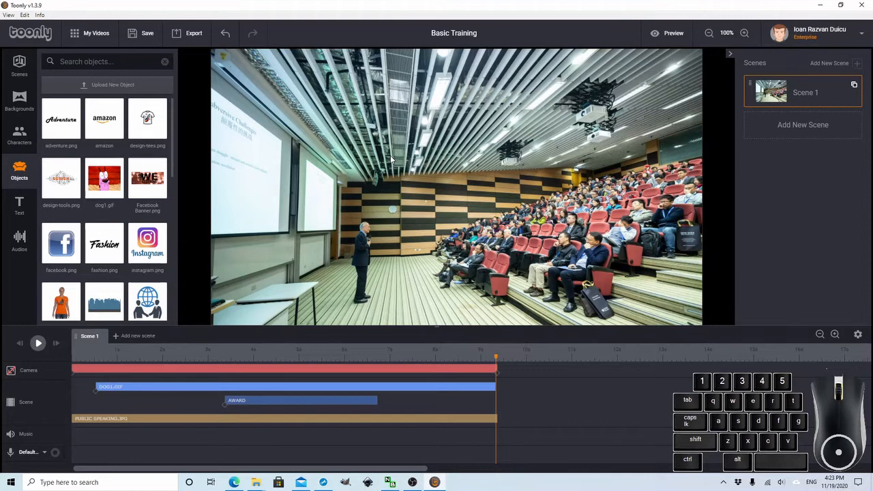
mouse_move(393, 161)
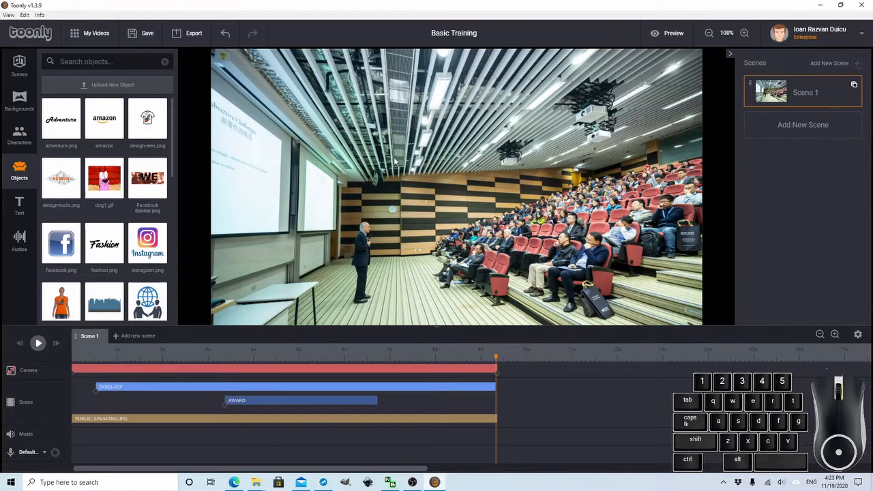
mouse_move(328, 213)
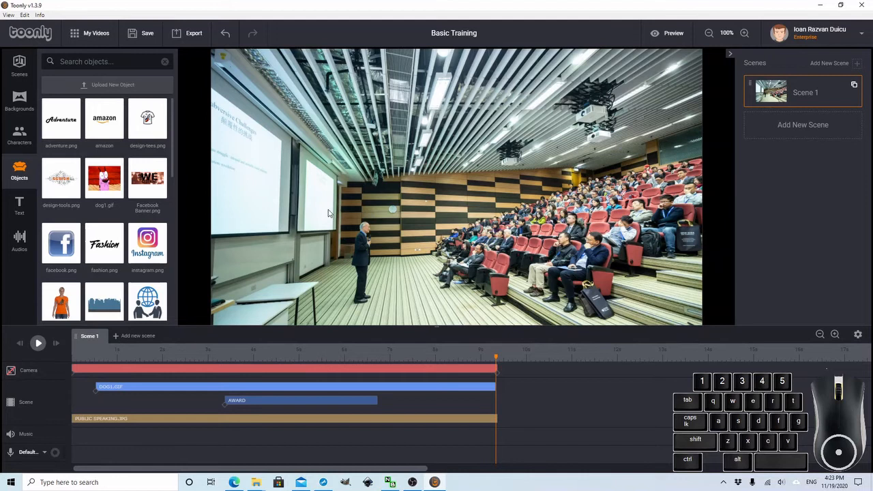
mouse_move(327, 212)
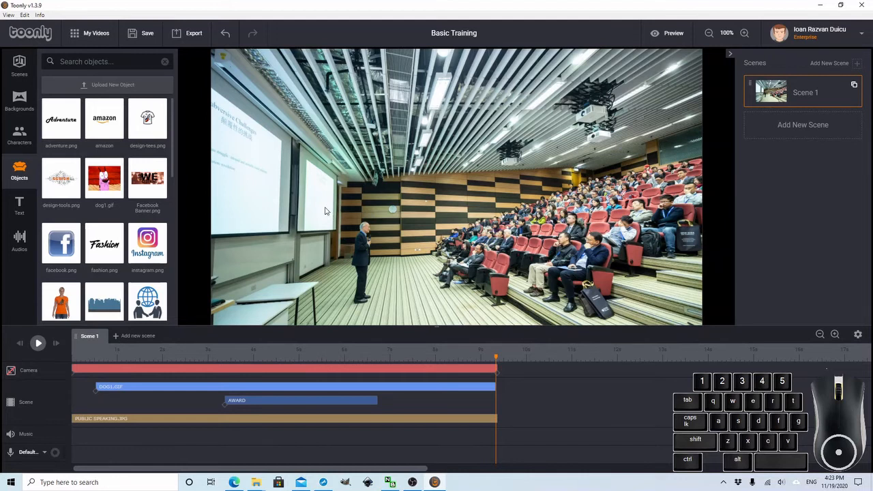
mouse_move(163, 295)
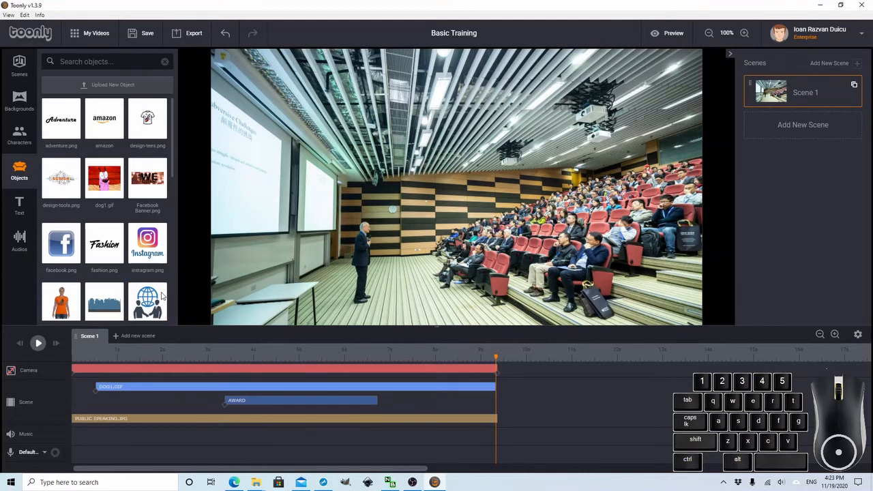
mouse_move(431, 214)
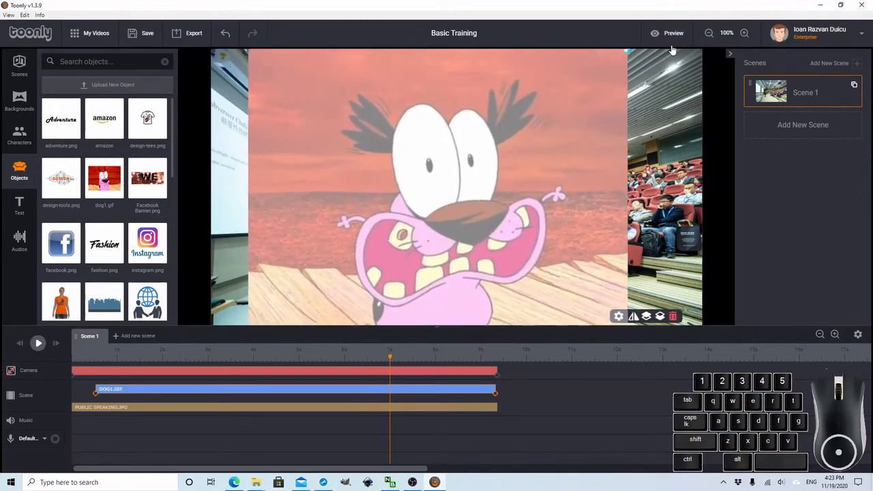
Zoom the canvas out to check the full-frame dog GIF, then zoom back to full size
left_click(710, 33)
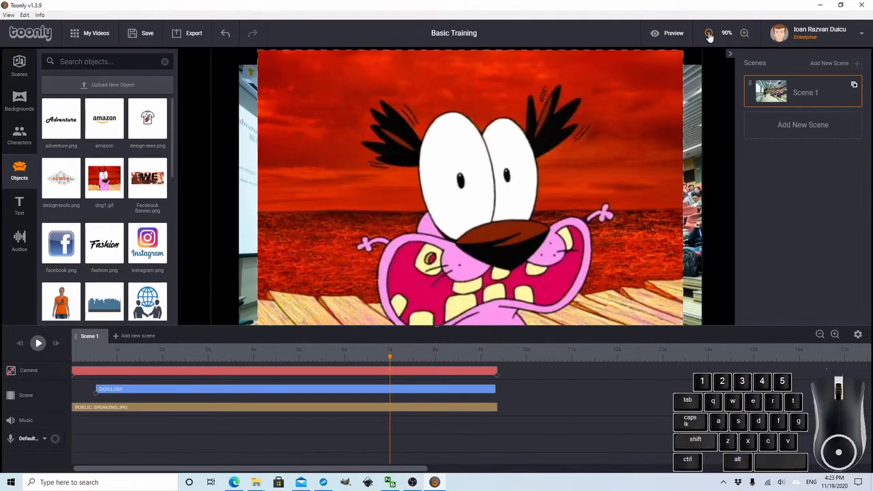
left_click(710, 33)
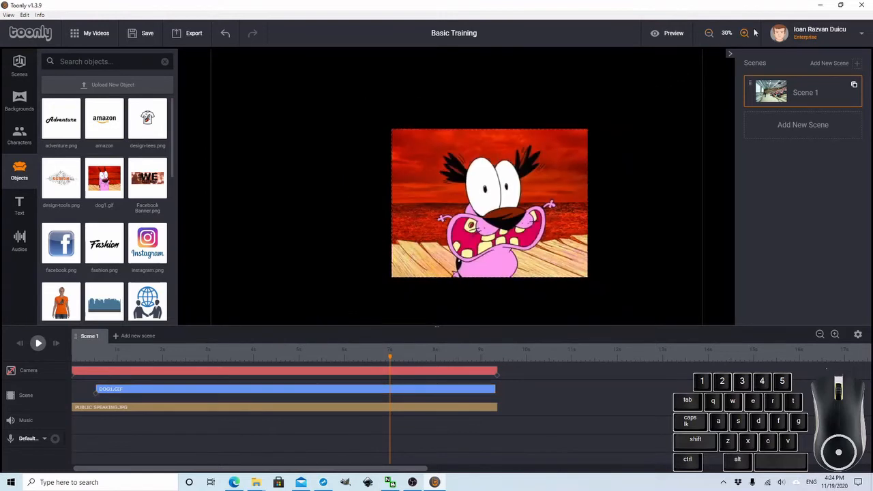
left_click(745, 32)
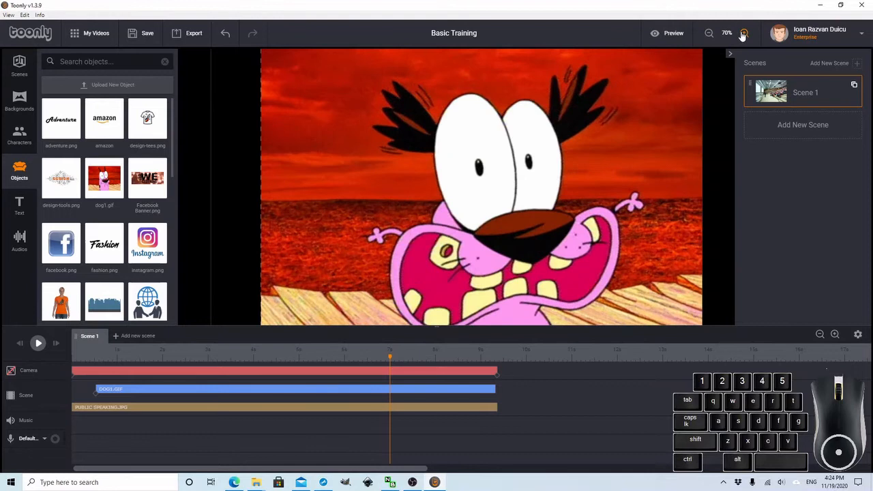
left_click(745, 33)
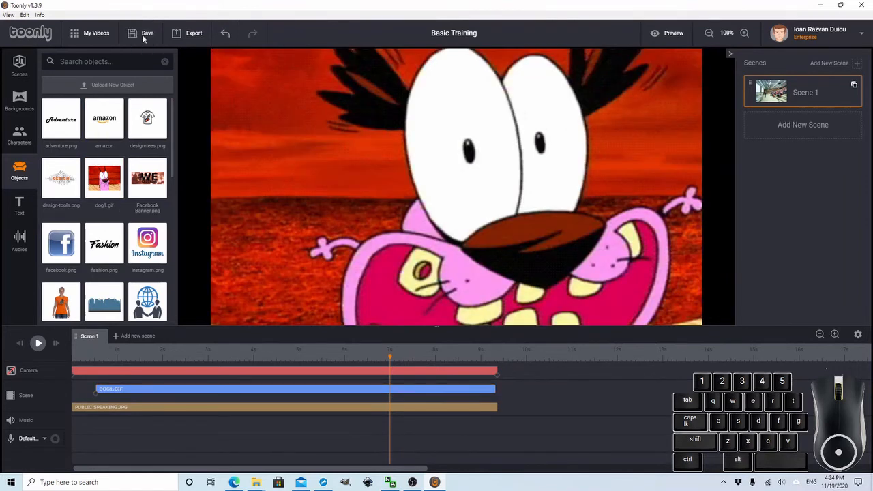
Save the Basic Training movie, confirm, then watch and close the preview
left_click(147, 33)
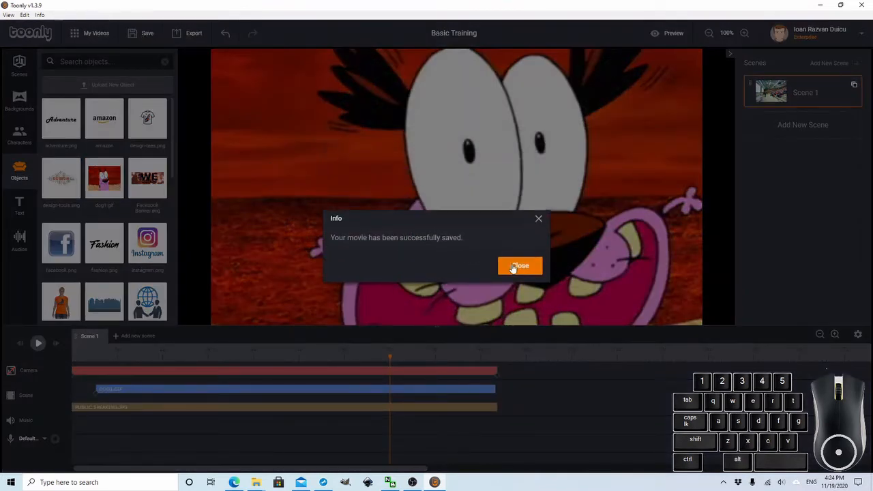
left_click(520, 266)
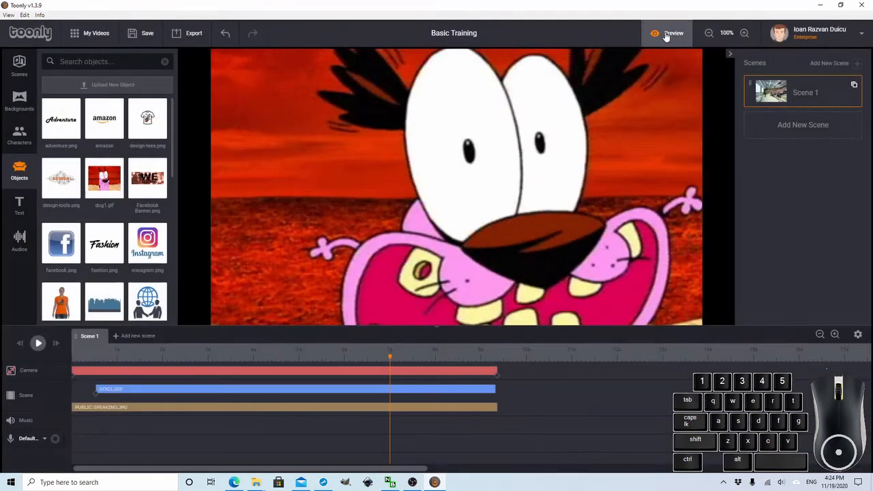
left_click(672, 33)
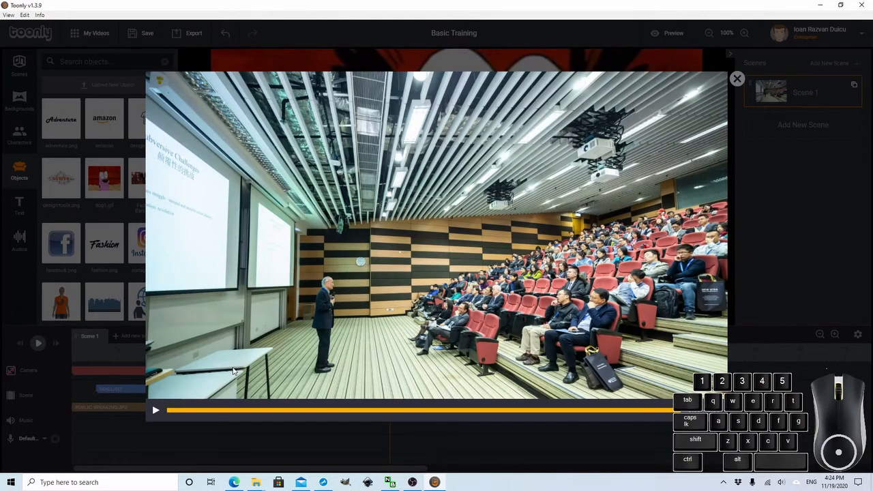
mouse_move(240, 314)
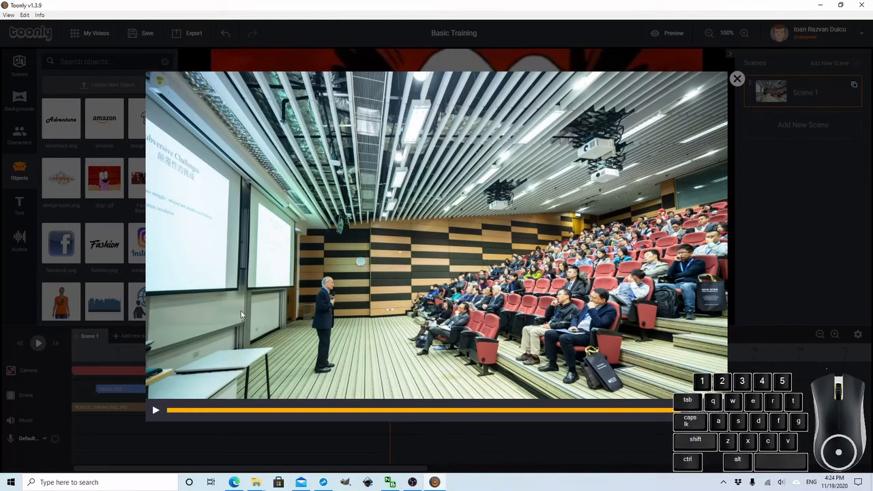
left_click(737, 78)
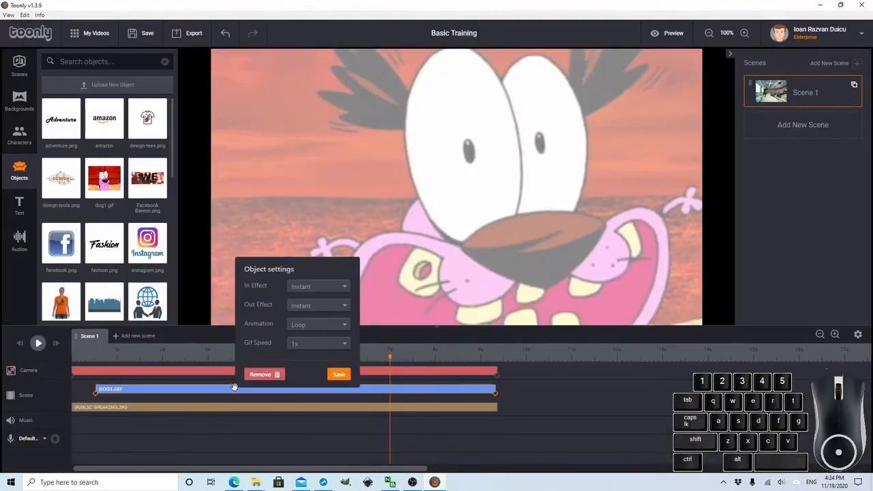
Remove the dog GIF and swap the lecture hall for the Blue_Chroma background
left_click(259, 374)
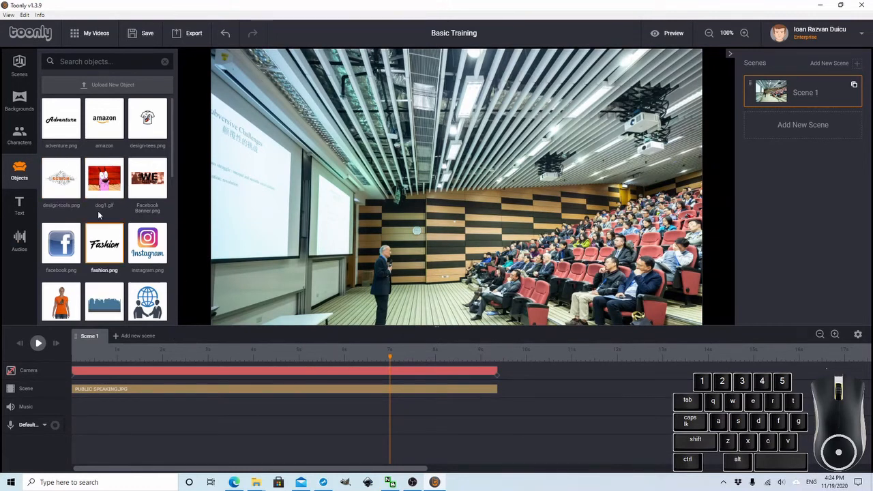
left_click(19, 98)
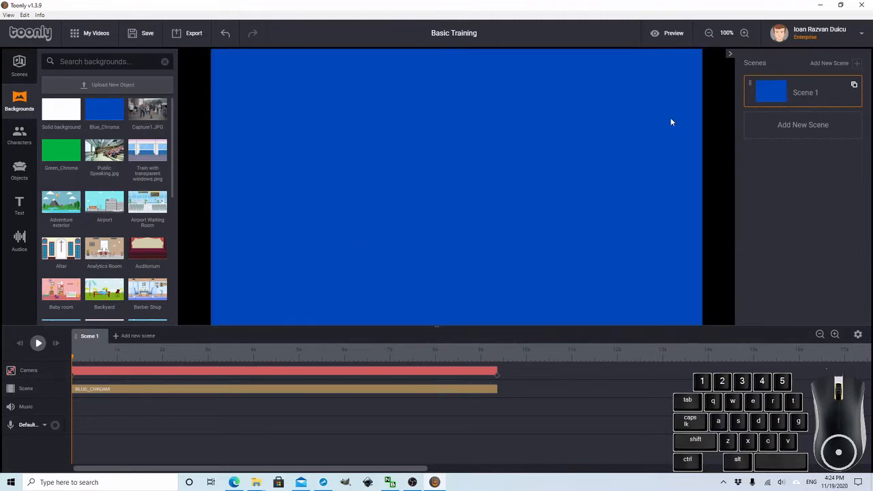
mouse_move(224, 123)
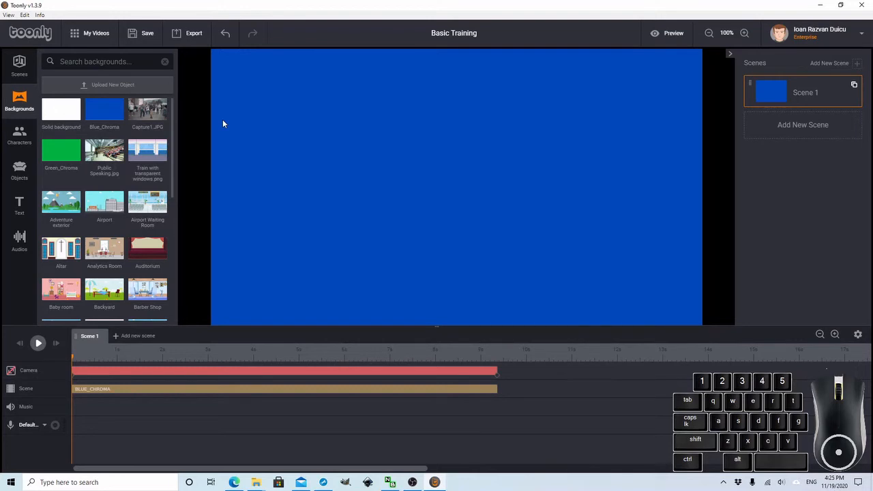
left_click(19, 205)
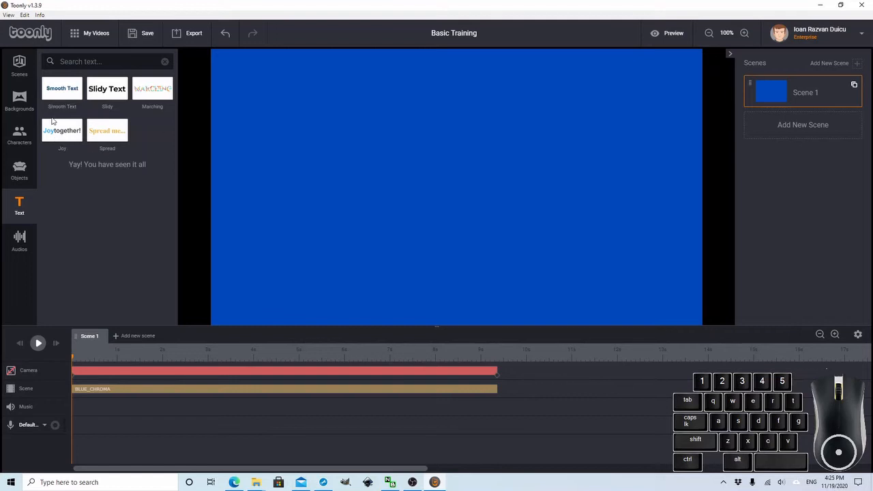
mouse_move(151, 117)
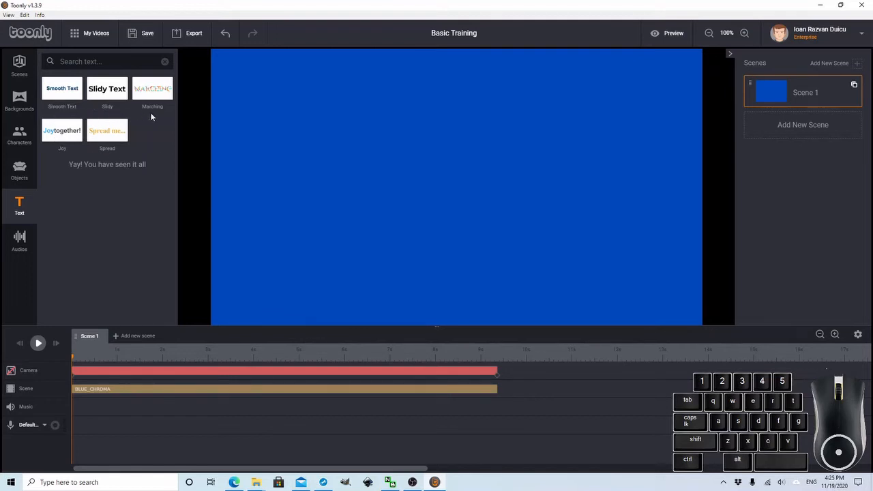
mouse_move(107, 131)
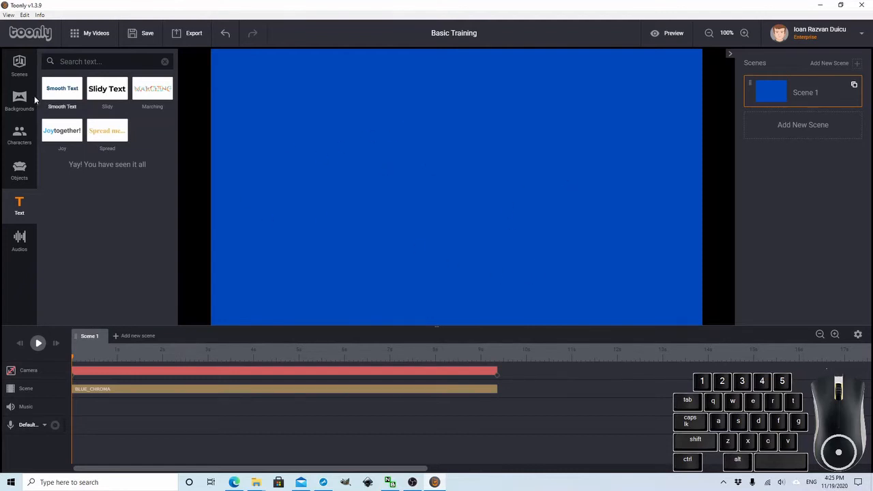
Add Smooth, Slidy, Marching, Spread and Joy text titles over the blue background
left_click(63, 88)
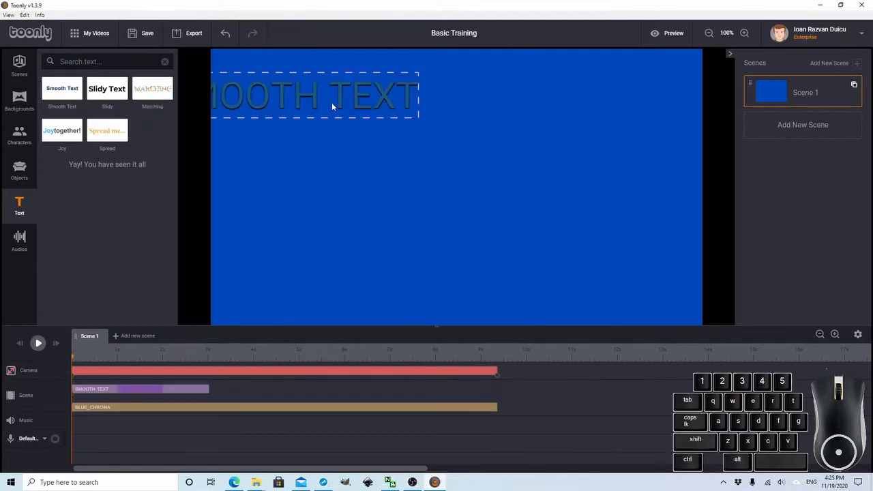
left_click(314, 95)
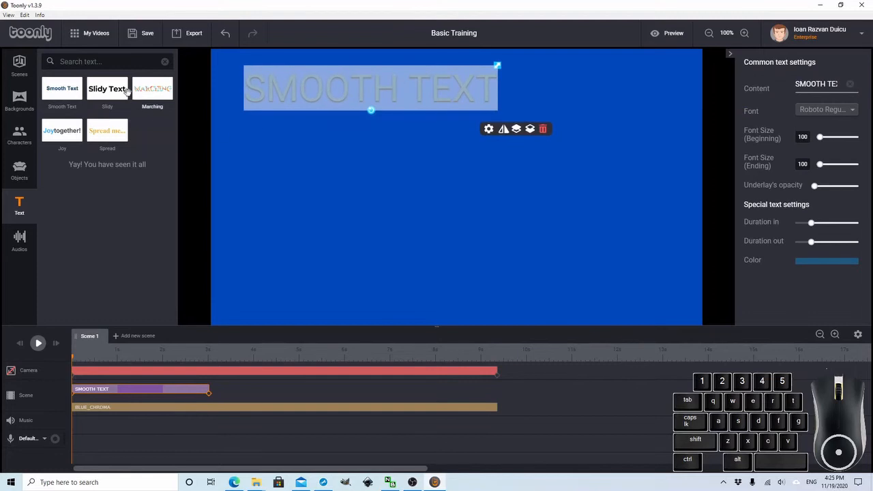
left_click(107, 89)
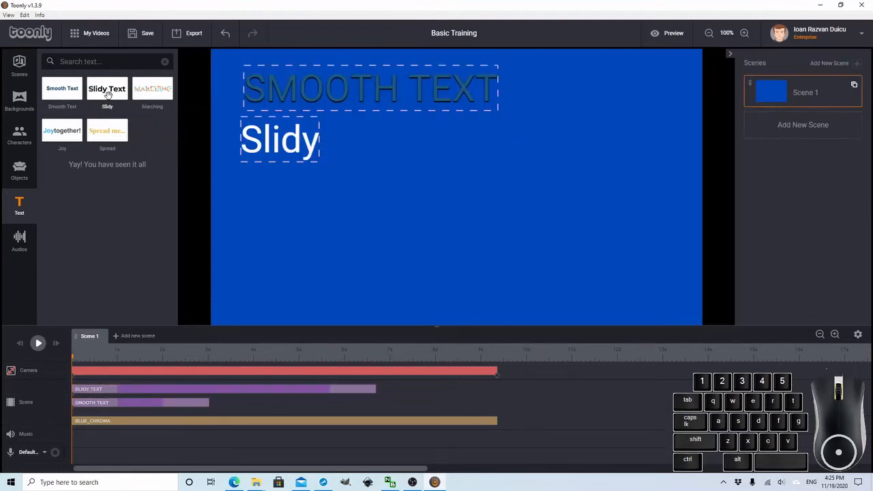
left_click(152, 89)
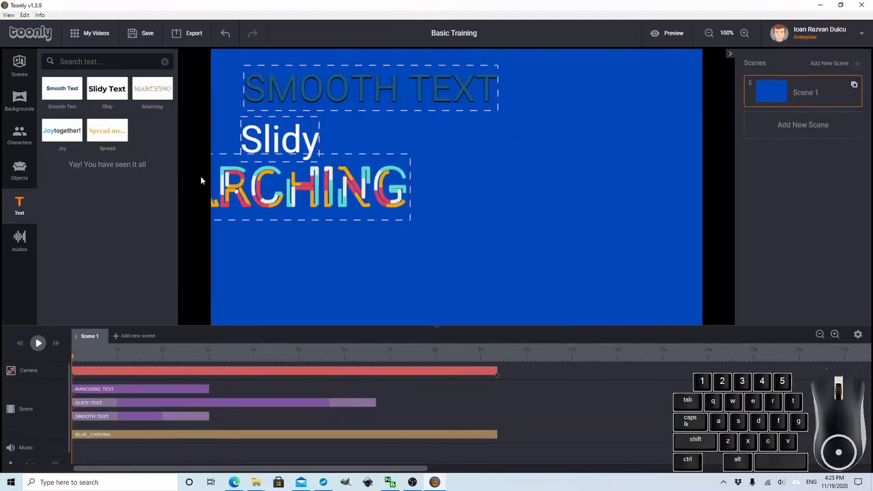
left_click(107, 131)
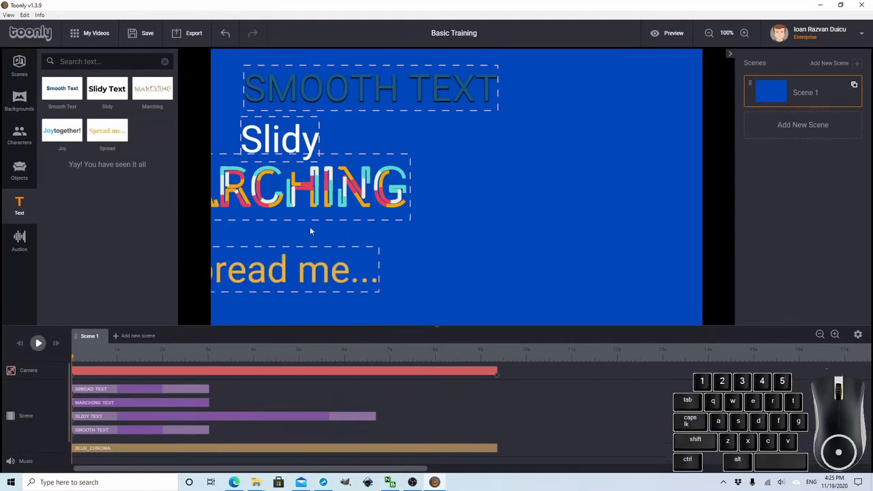
left_click(314, 189)
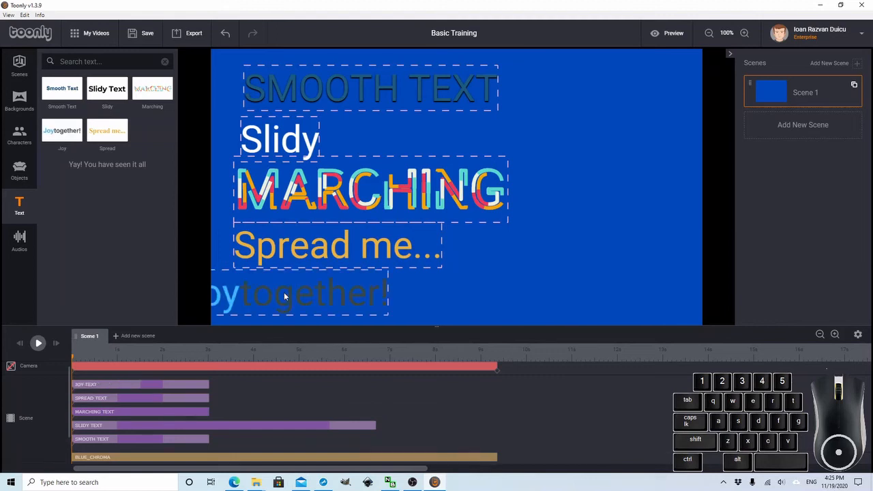
Play Scene 1 to watch the five text animations, then stop on the full view
left_click(314, 293)
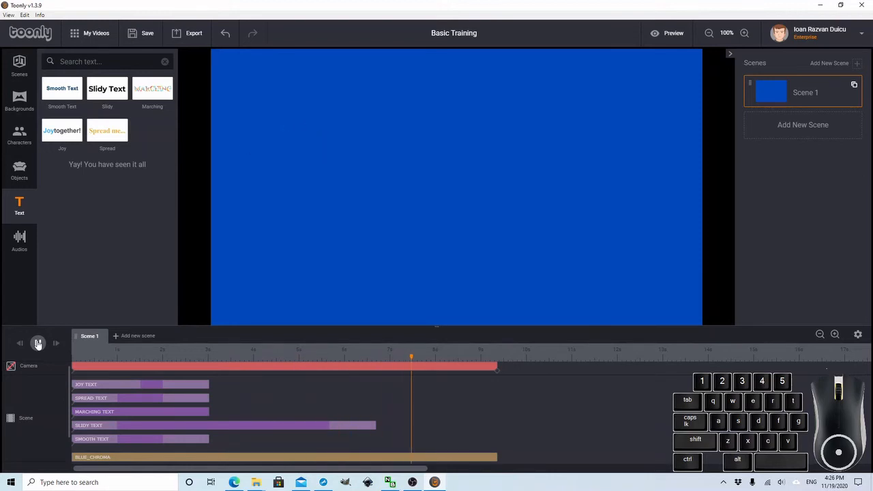
left_click(38, 344)
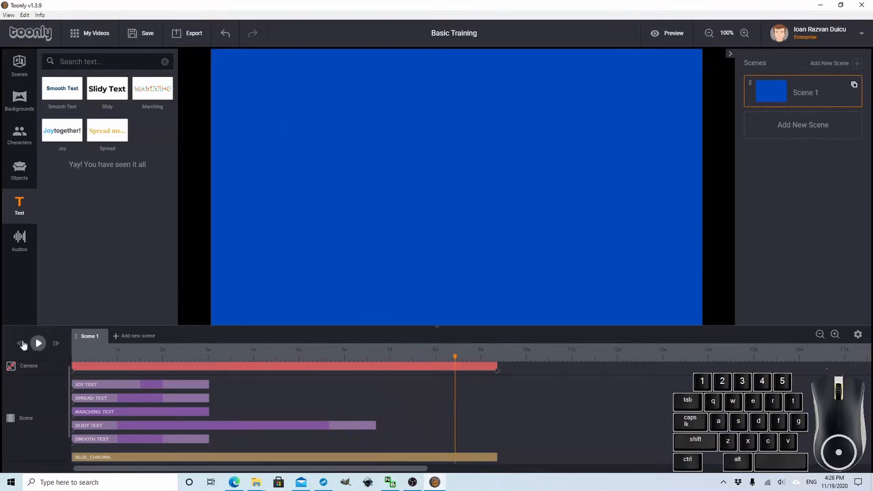
left_click(38, 344)
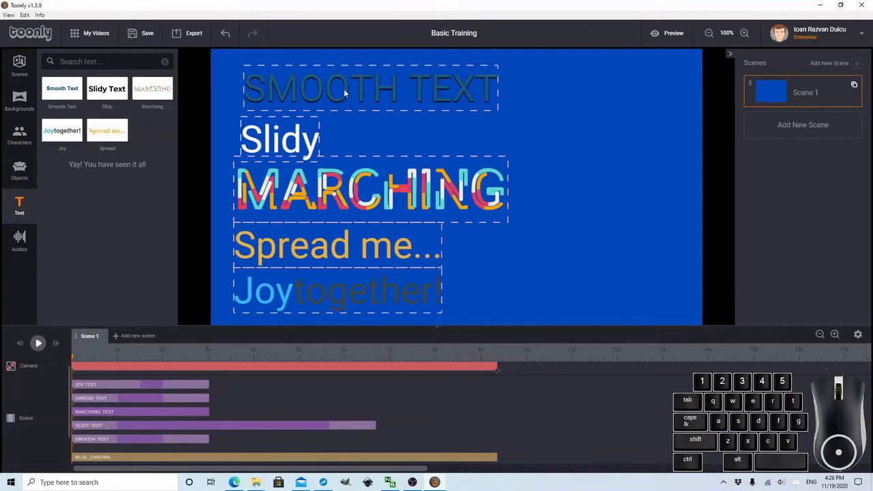
Make the top Smooth Text read 'Test 1 - Smooth' and cancel a custom font upload
left_click(371, 89)
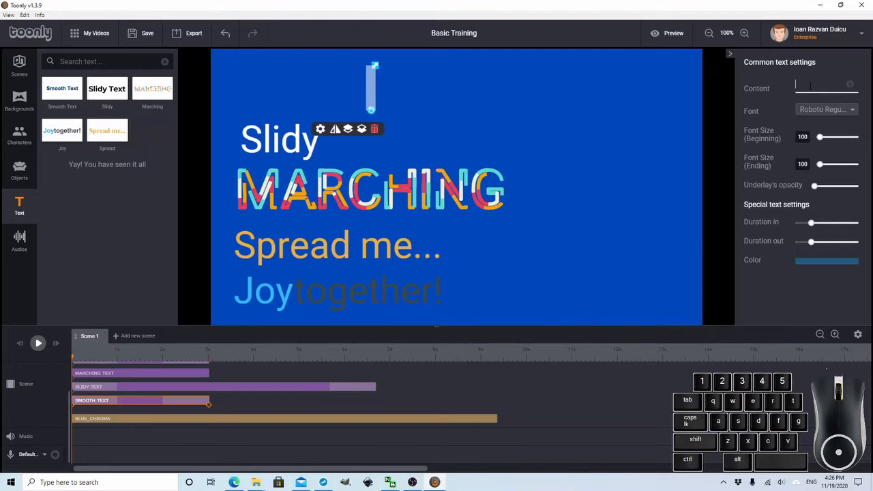
type("Test 1")
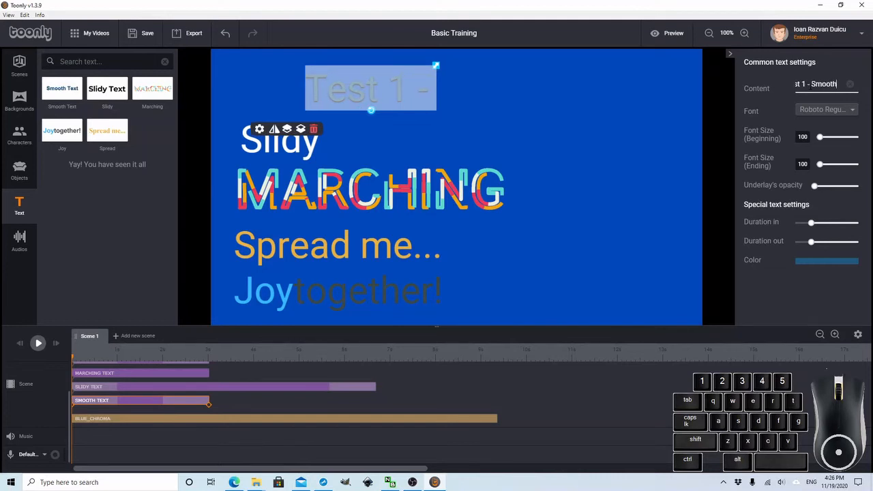
left_click(826, 110)
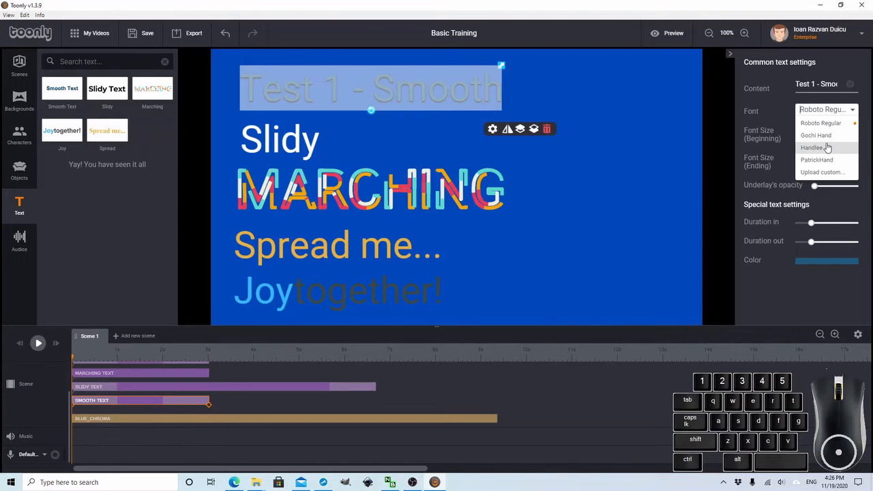
mouse_move(824, 172)
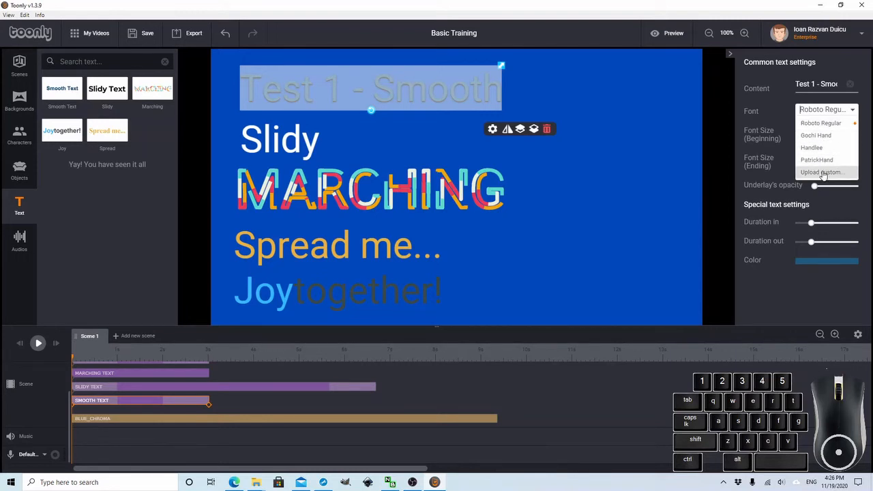
left_click(822, 172)
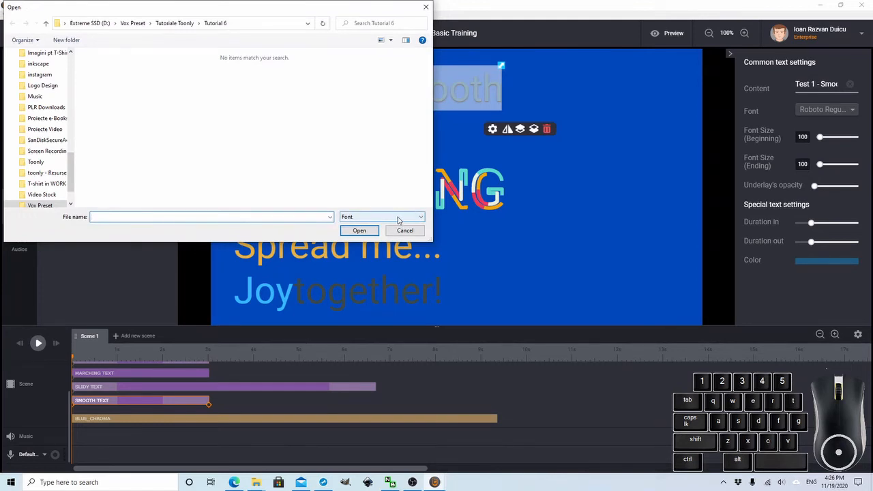
left_click(404, 229)
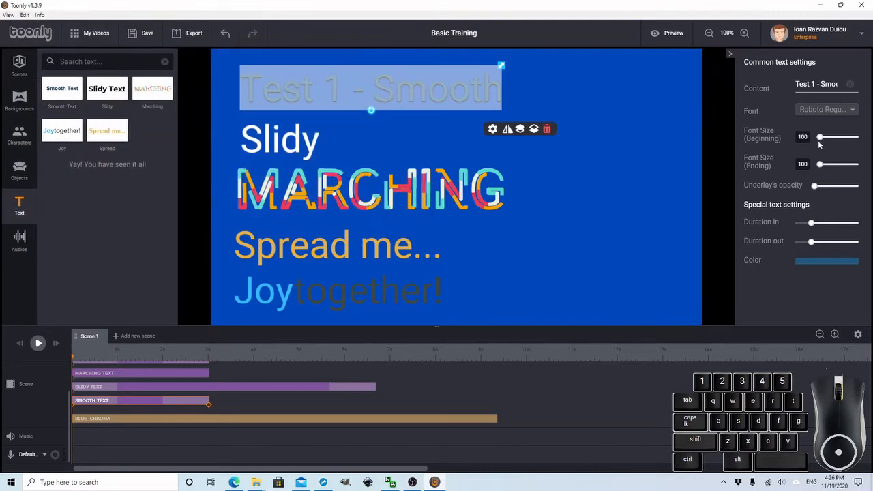
Set the title's font size to start at 10 and end near 999, then preview it
left_click_drag(819, 137, 816, 136)
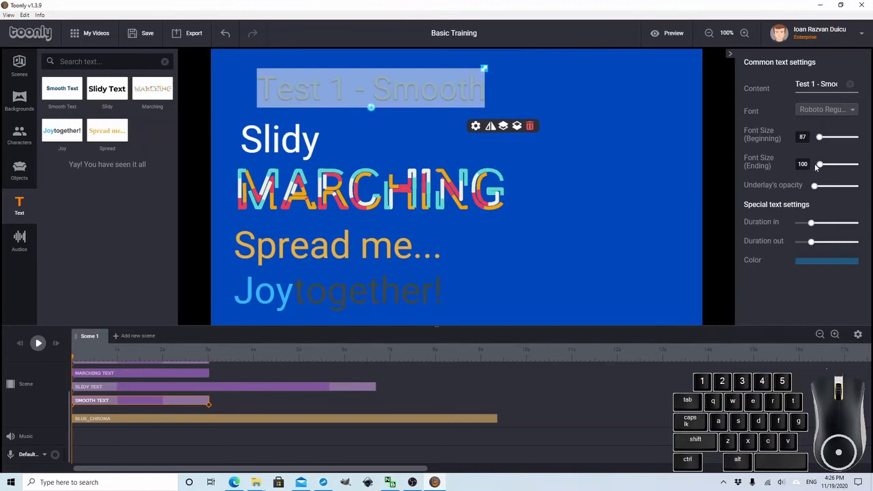
left_click_drag(819, 164, 831, 164)
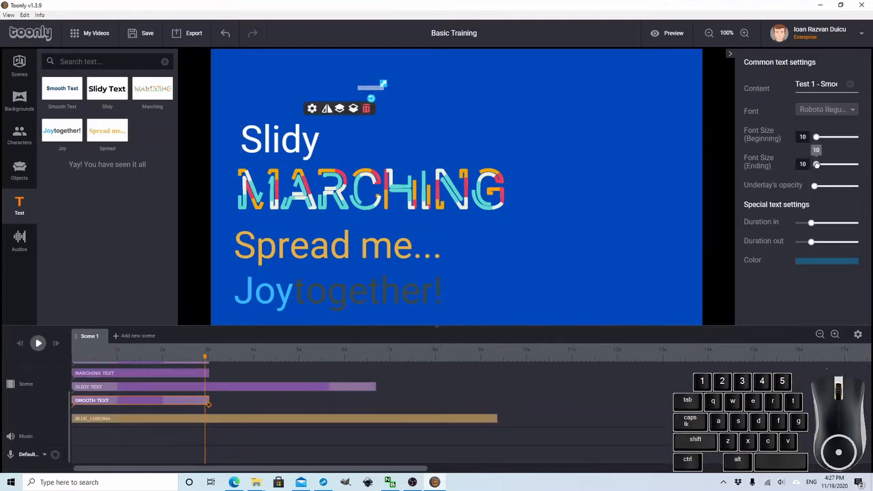
left_click_drag(815, 163, 841, 163)
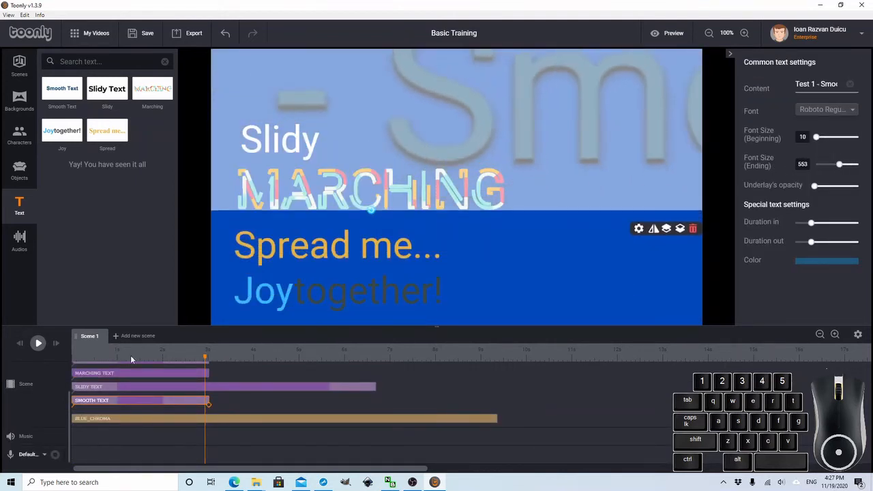
left_click(38, 344)
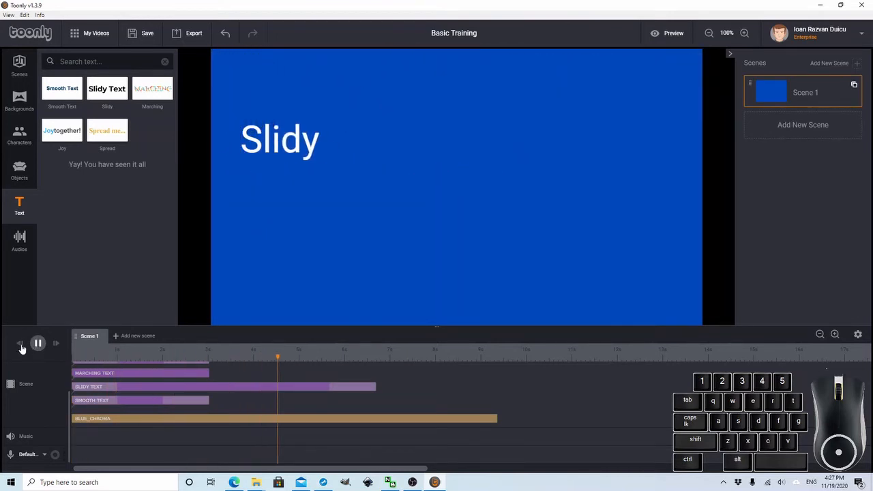
left_click(38, 343)
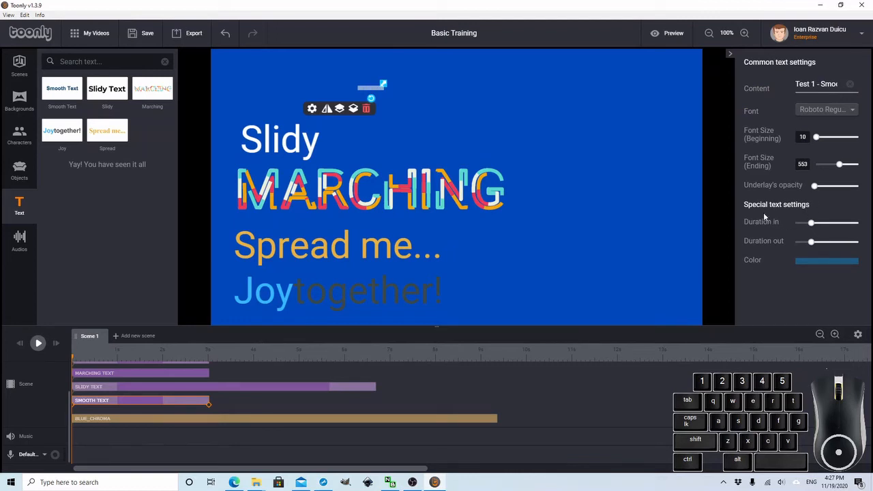
mouse_move(791, 232)
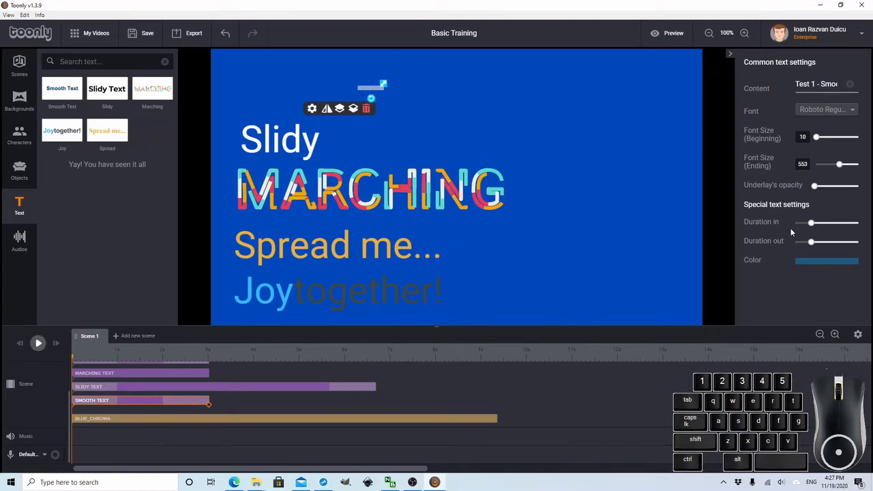
mouse_move(799, 237)
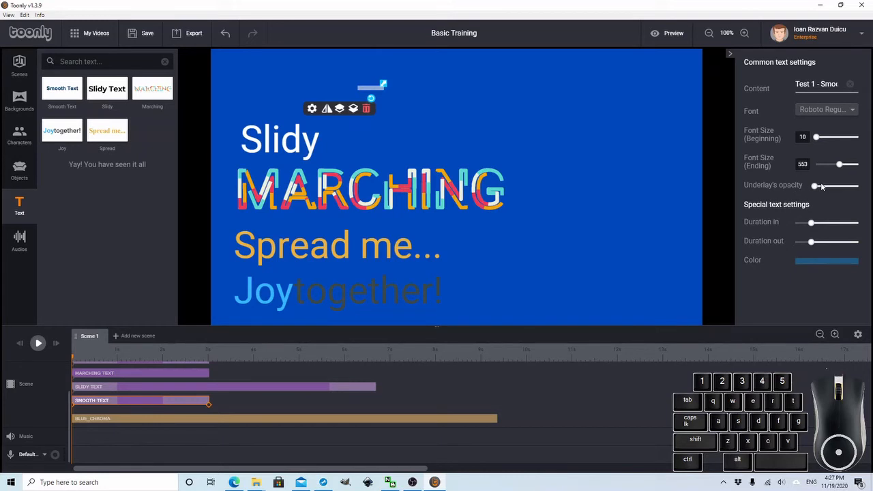
Add an opaque underlay, set both font sizes to 97 and preview the result
left_click_drag(813, 185, 858, 186)
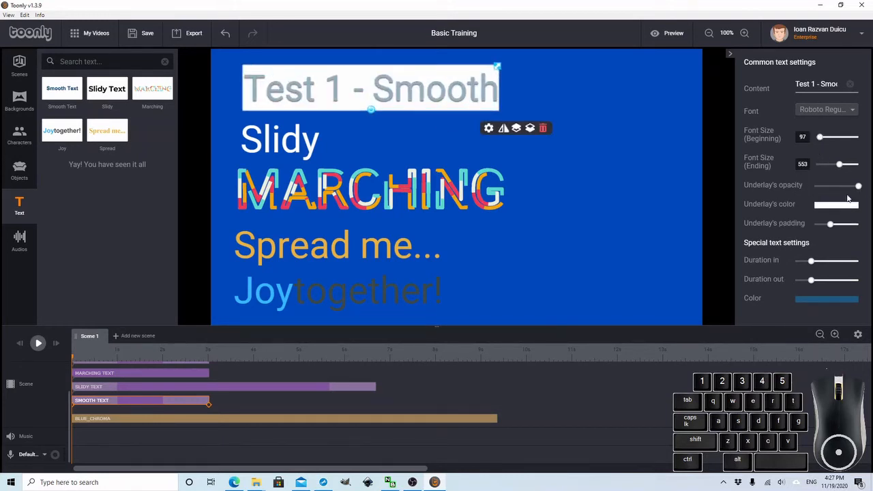
left_click_drag(839, 164, 822, 164)
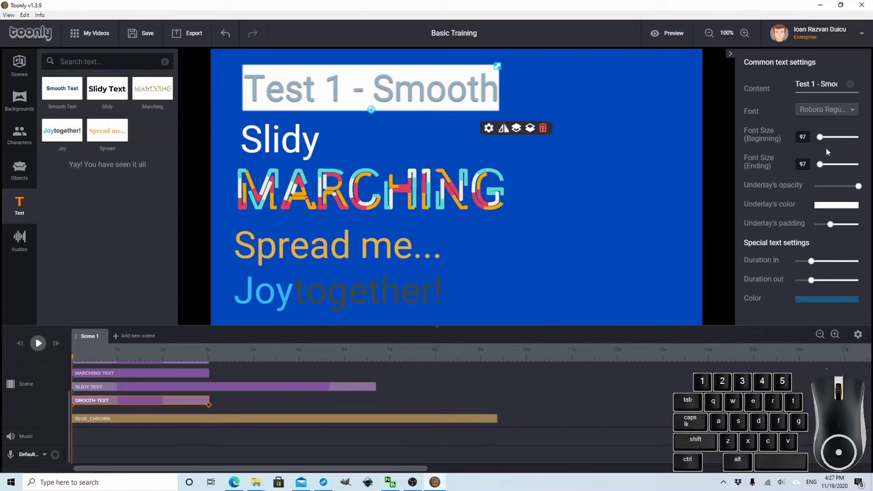
left_click(39, 344)
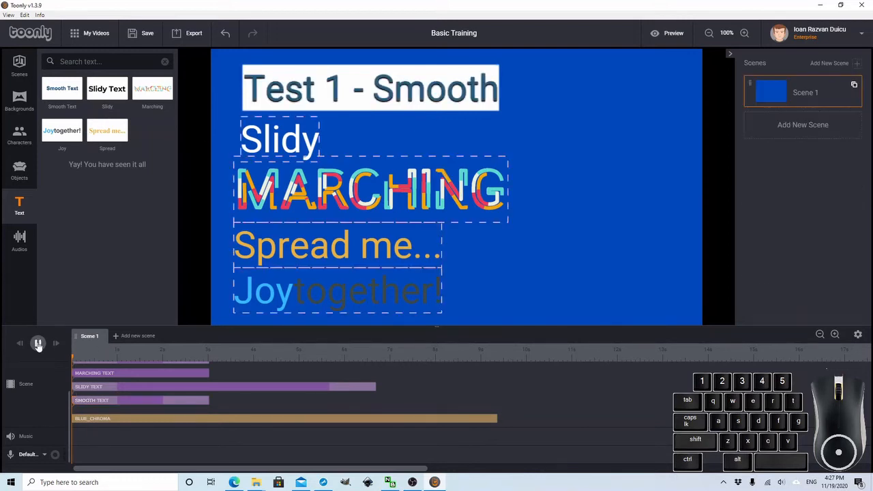
left_click(38, 344)
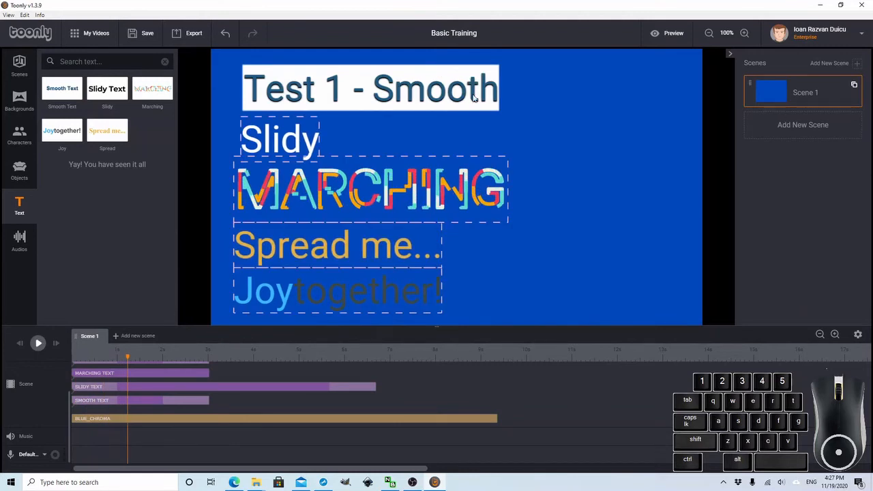
Make the Test 1 - Smooth underlay red and semi-transparent, then select Slidy
left_click(371, 88)
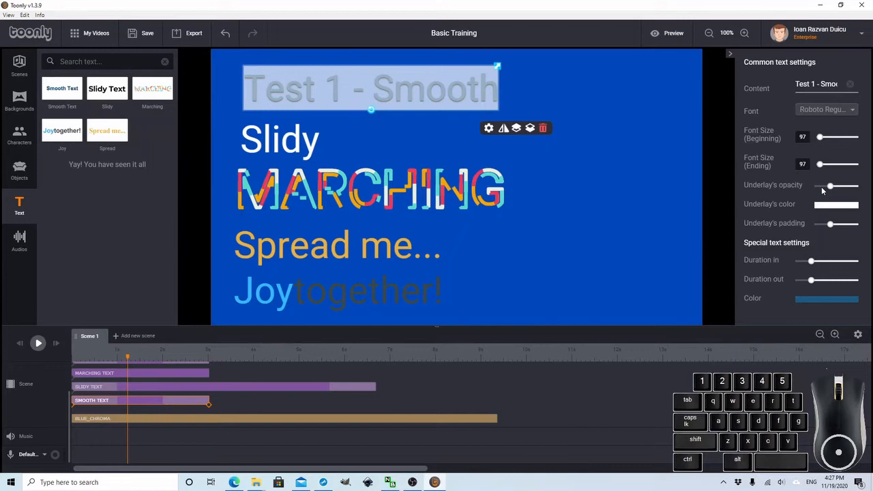
mouse_move(831, 213)
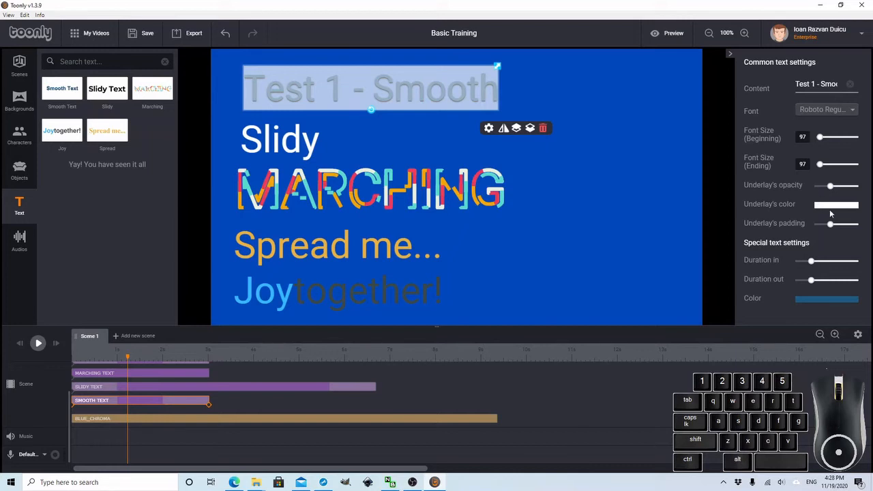
left_click(836, 205)
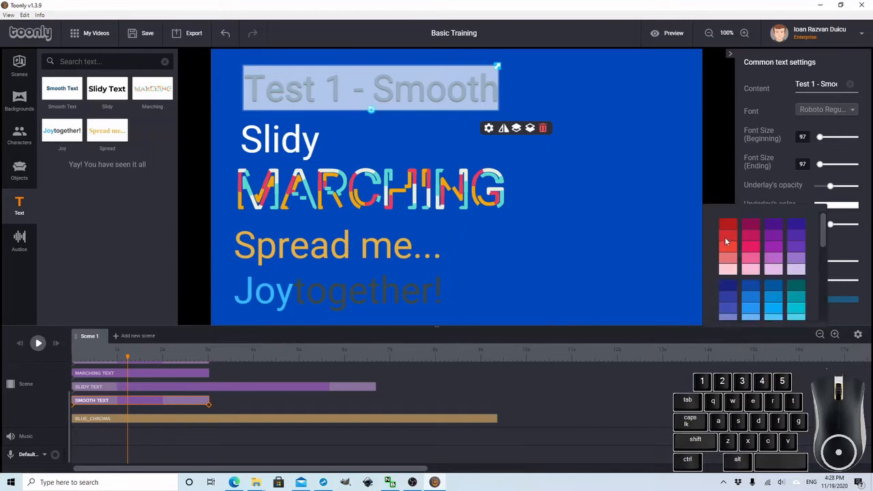
left_click(729, 225)
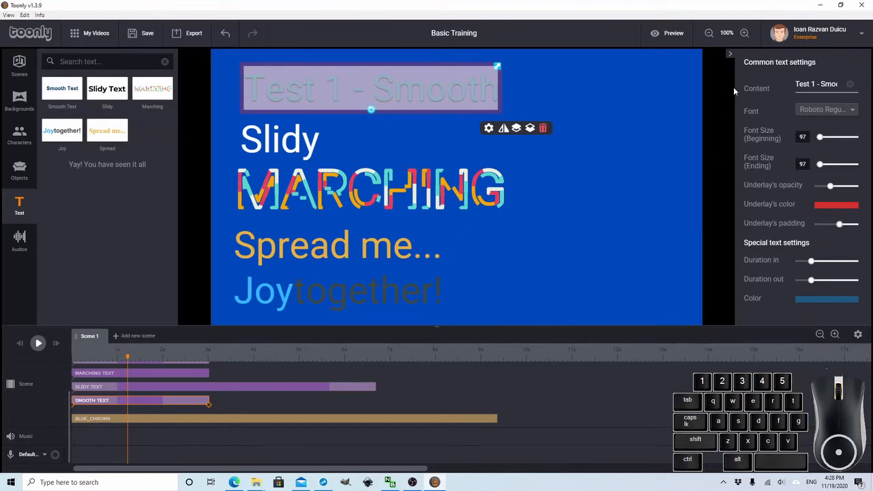
mouse_move(600, 251)
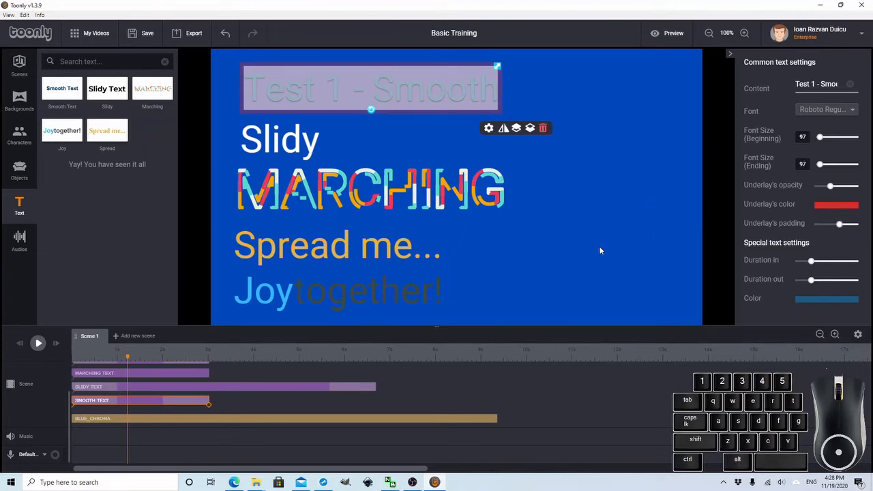
left_click(280, 139)
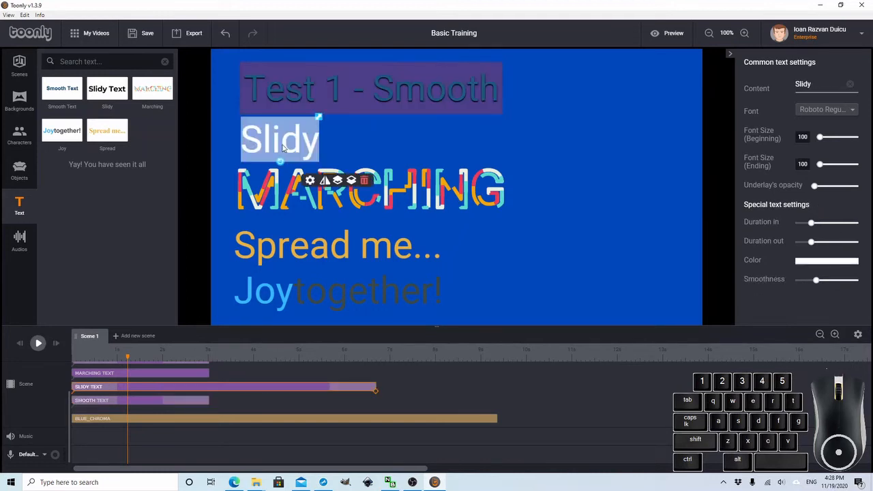
mouse_move(767, 138)
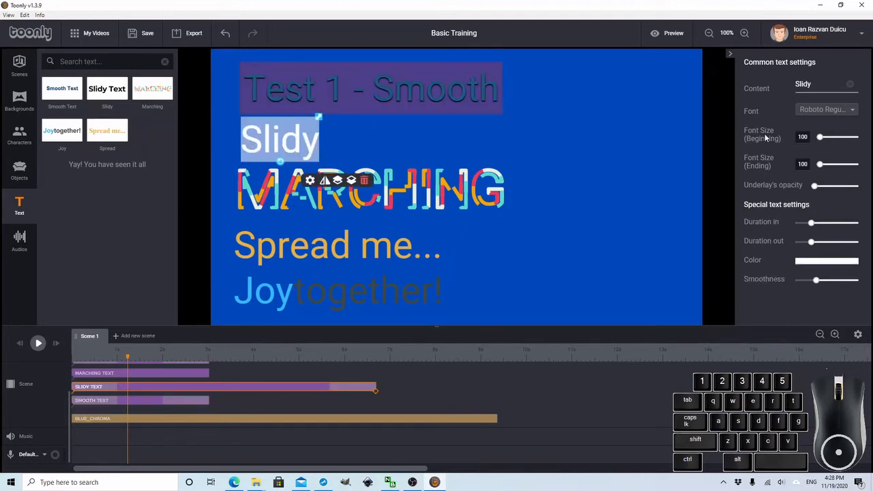
Remove the Slidy, Joy together and Test 1 - Smooth text items from Scene 1
left_click(371, 188)
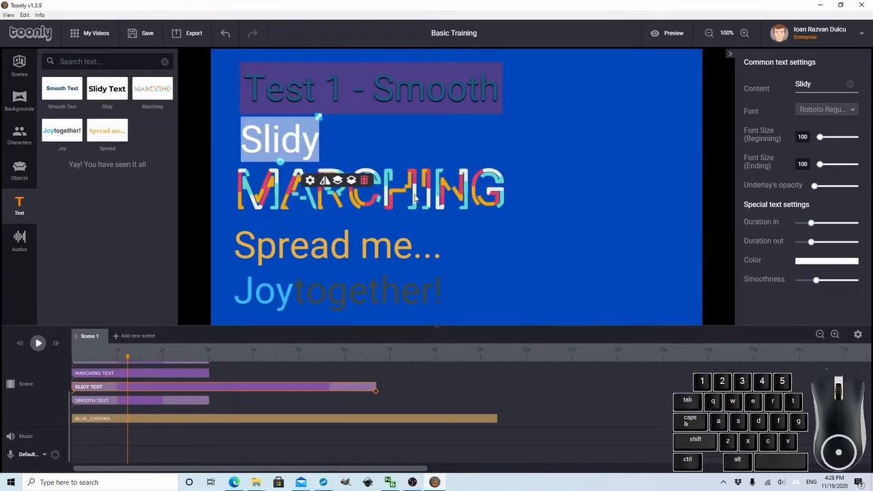
left_click(371, 188)
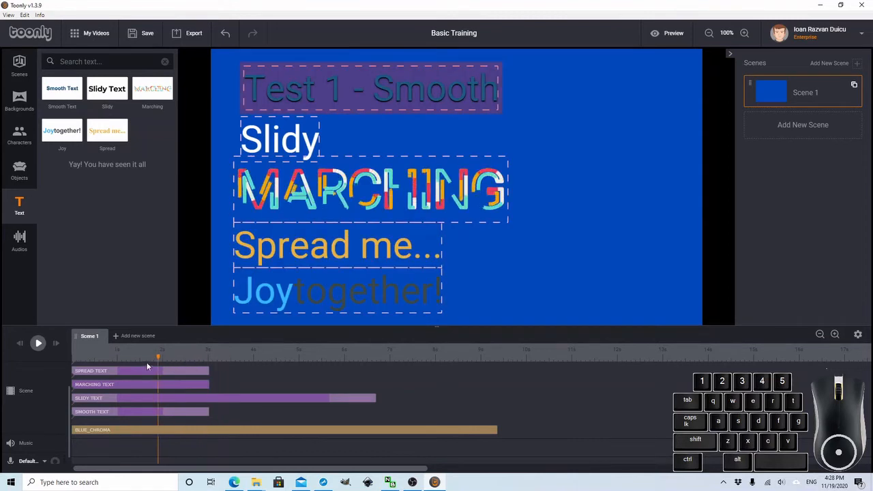
left_click(338, 245)
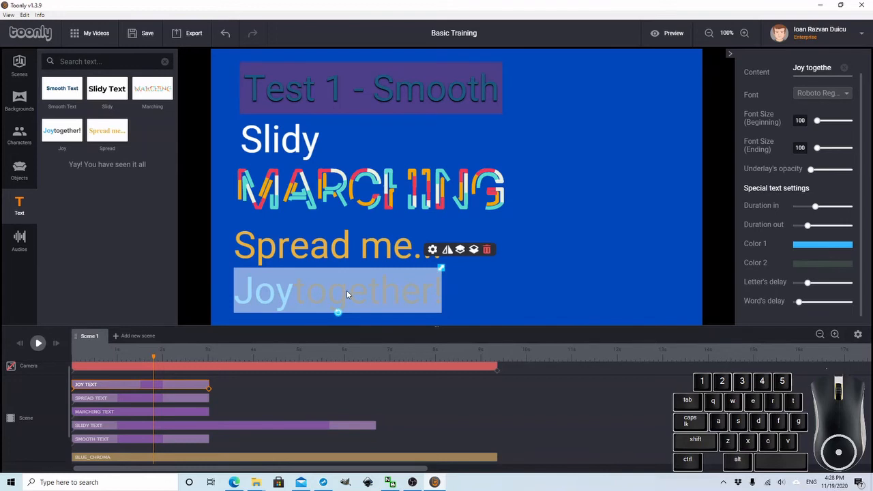
mouse_move(309, 289)
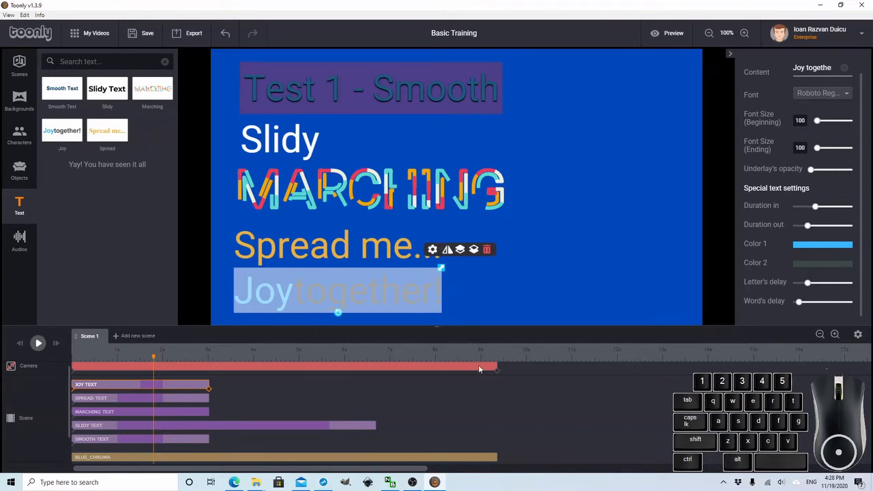
mouse_move(478, 289)
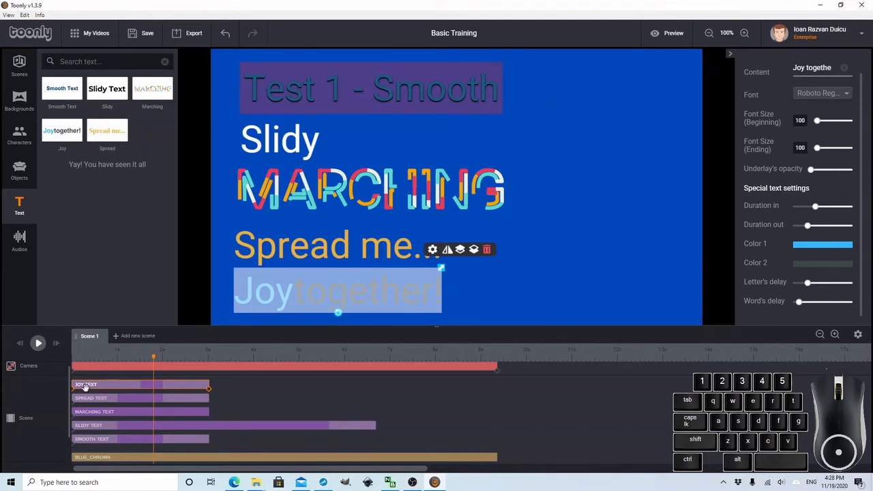
mouse_move(239, 399)
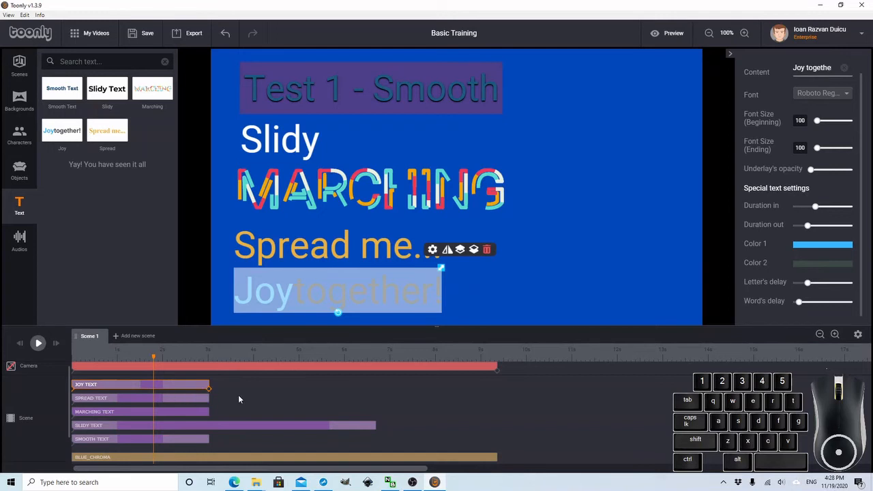
mouse_move(250, 404)
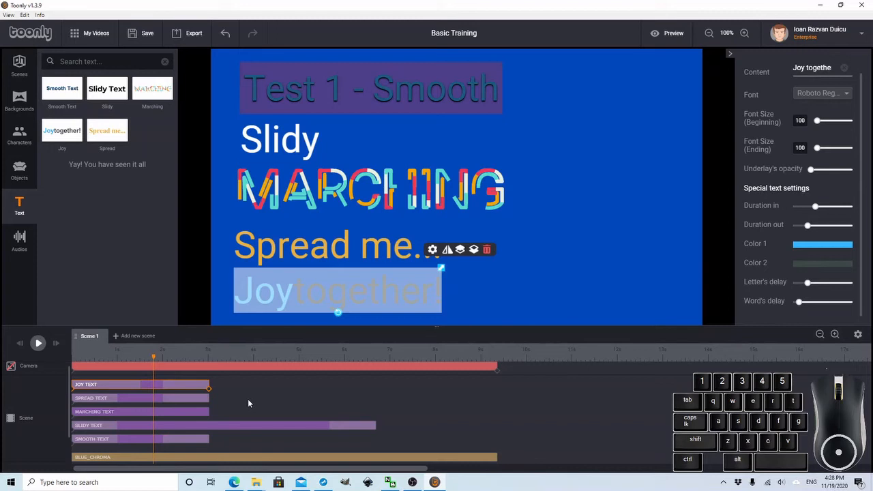
mouse_move(185, 379)
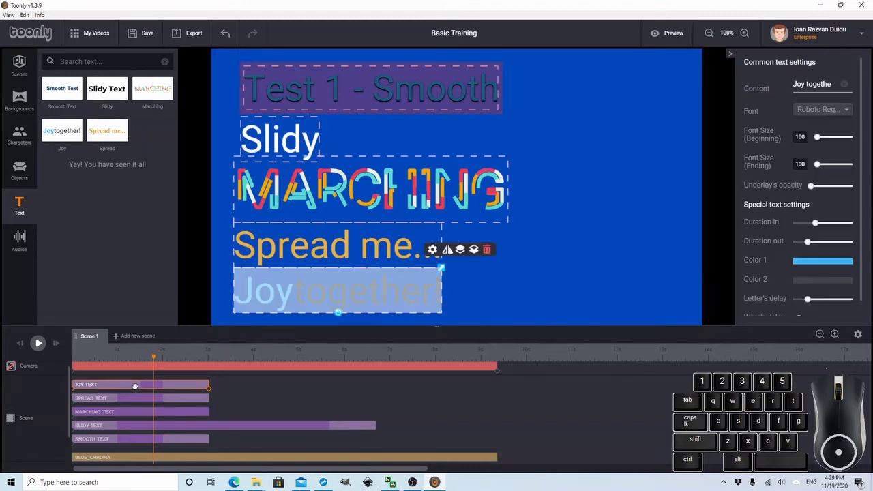
left_click(336, 245)
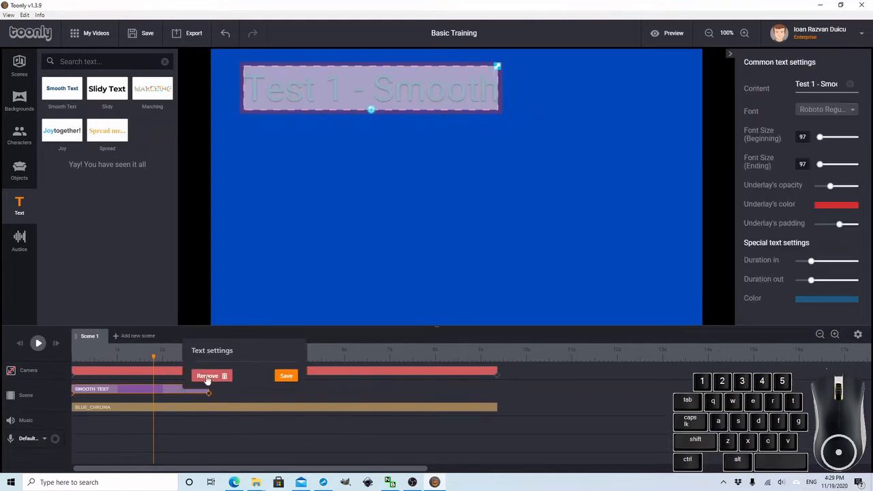
left_click(207, 377)
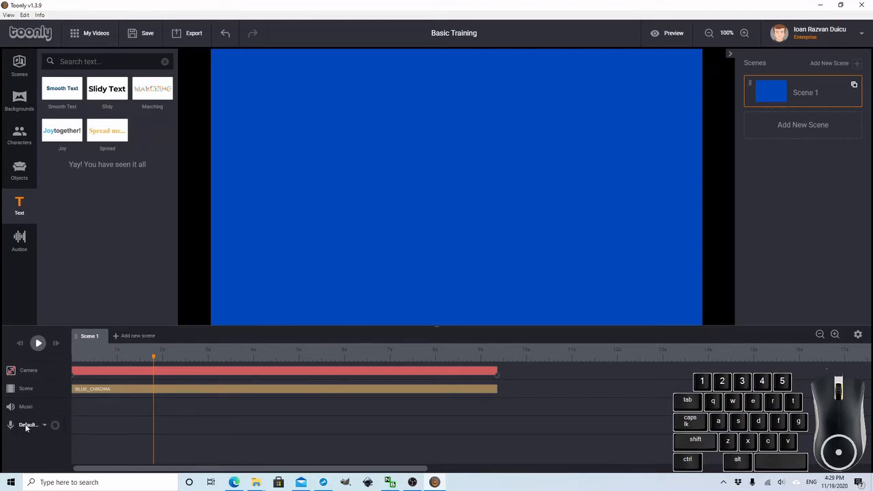
left_click(30, 424)
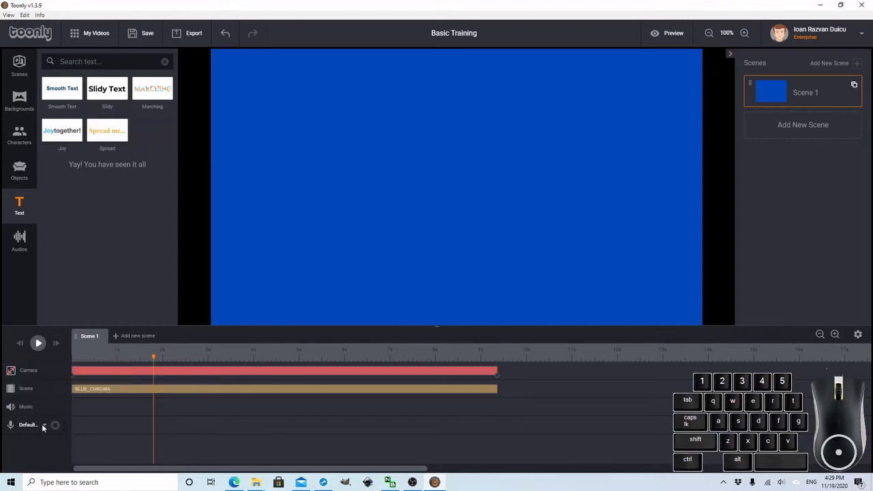
left_click(28, 424)
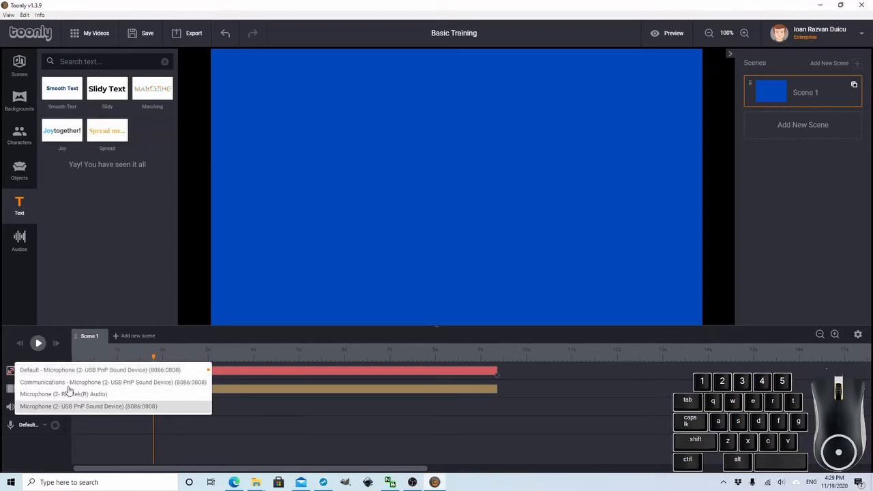
mouse_move(79, 412)
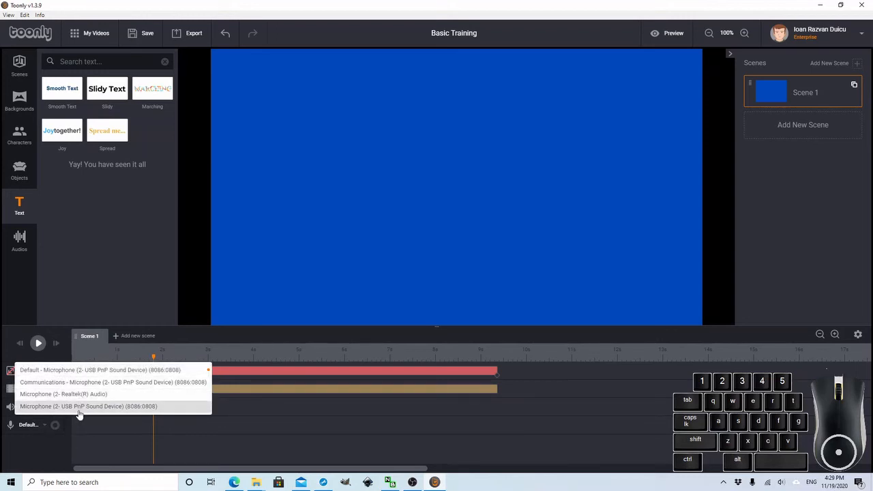
mouse_move(79, 394)
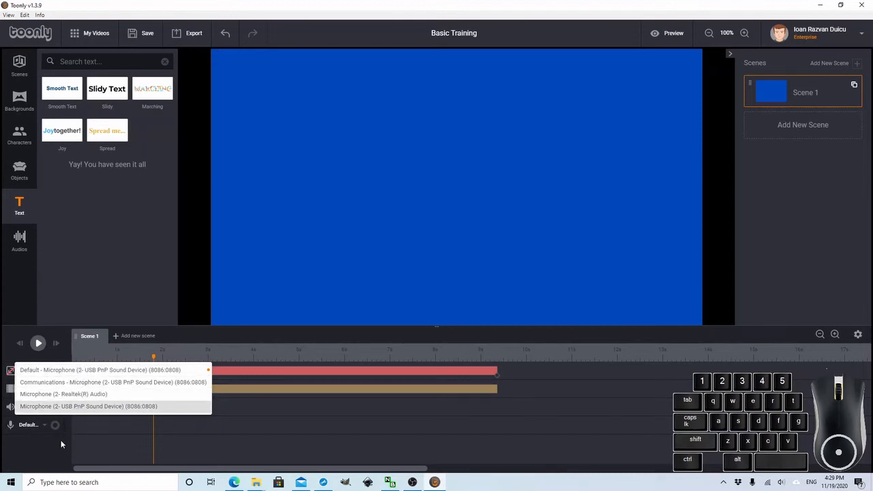
mouse_move(87, 395)
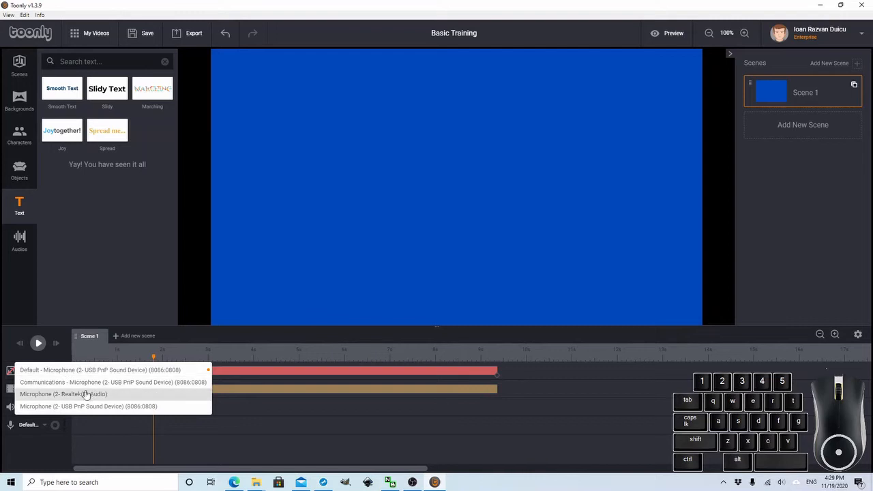
mouse_move(33, 399)
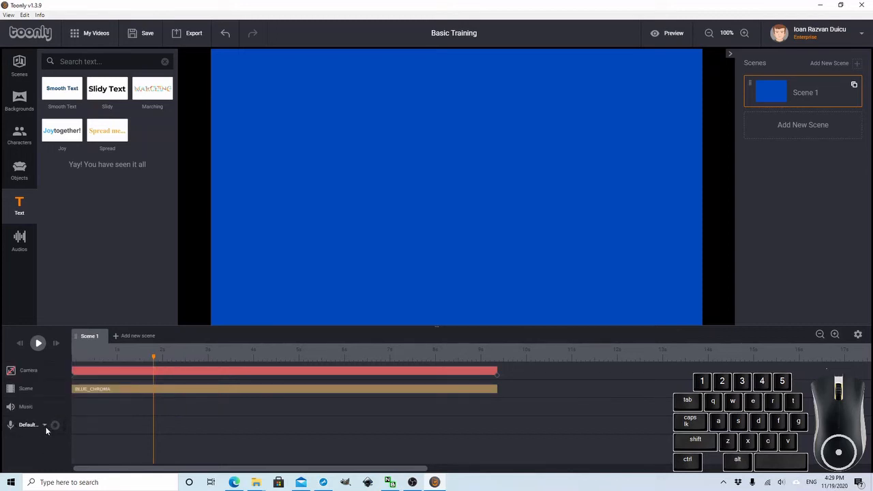
mouse_move(48, 430)
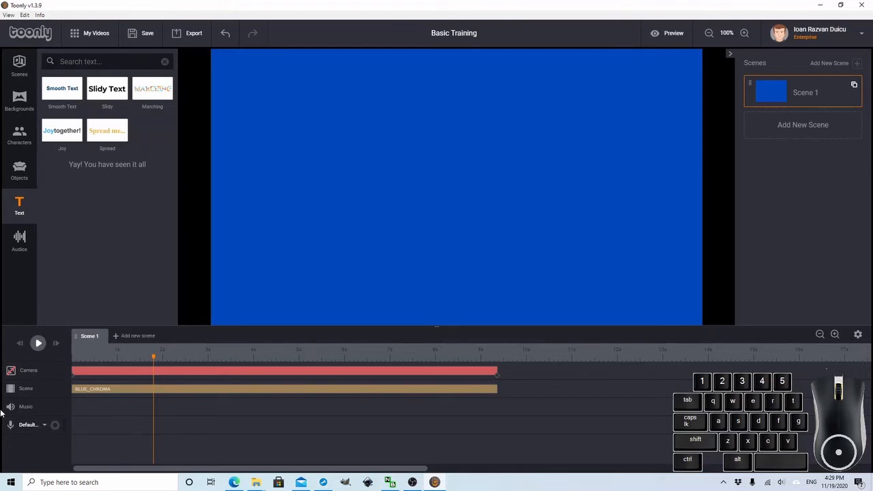
mouse_move(30, 397)
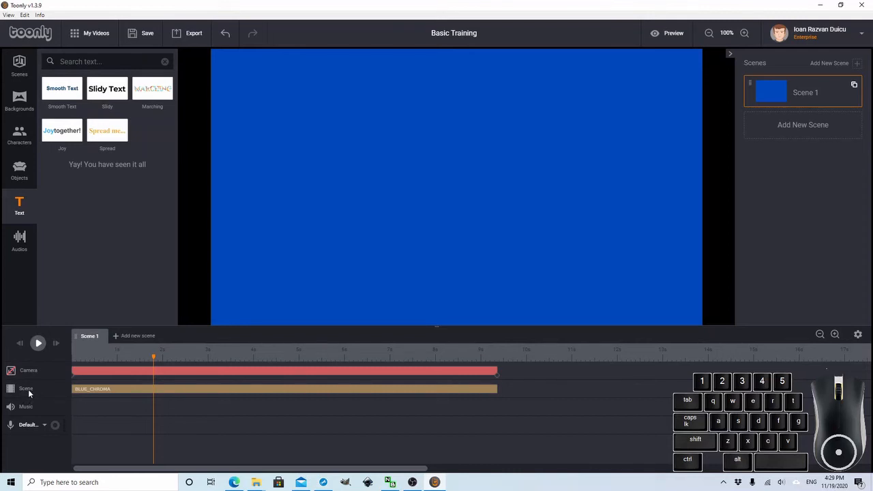
mouse_move(73, 410)
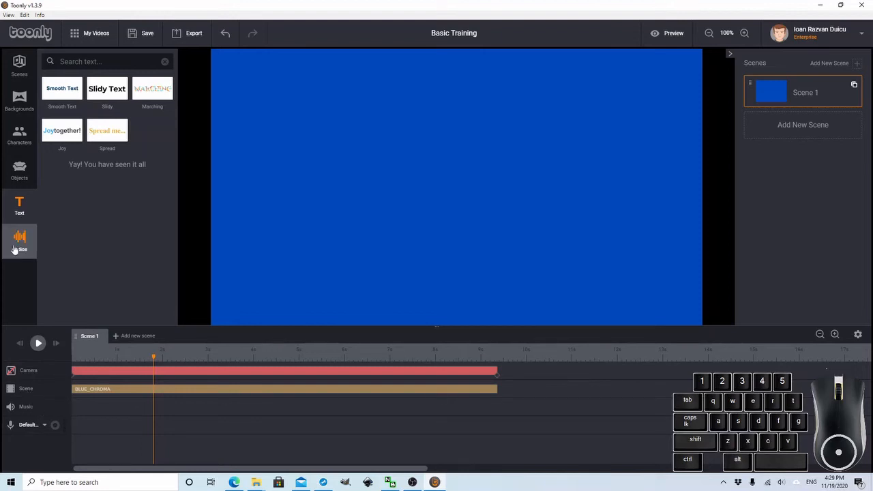
Add a music track from the sound library onto the Music row of Scene 1
left_click(19, 240)
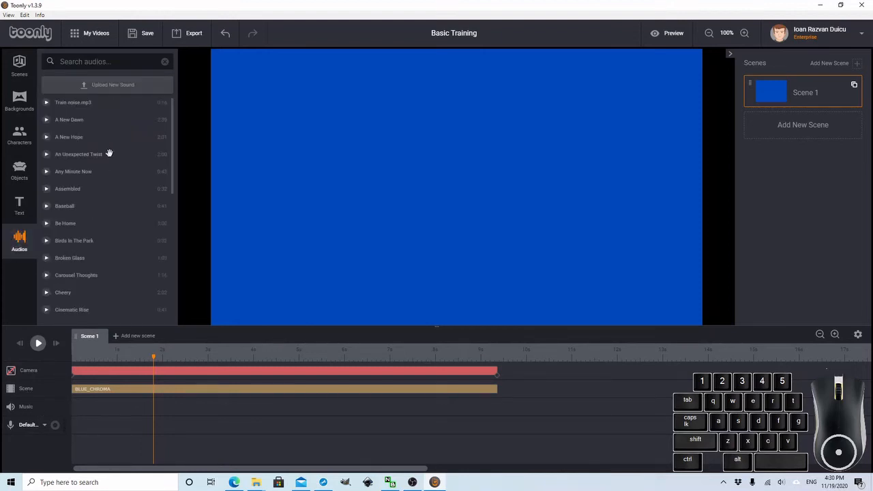
mouse_move(94, 207)
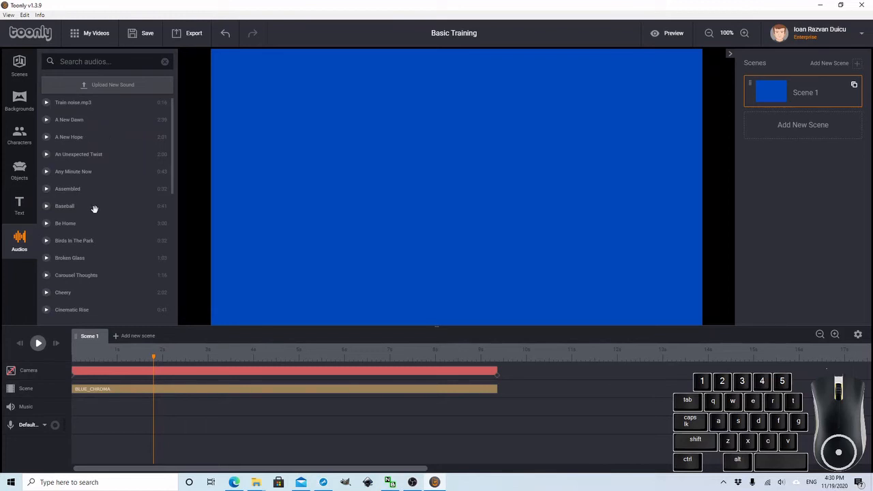
scroll("down", 3)
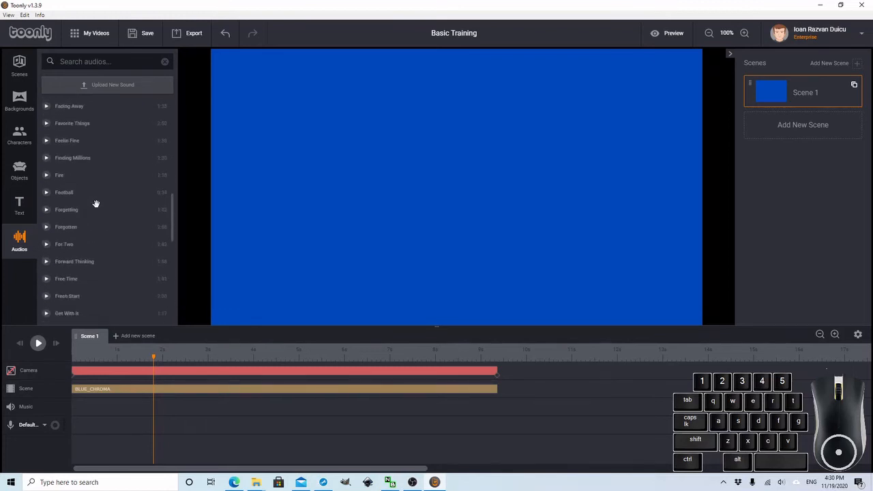
scroll("down", 3)
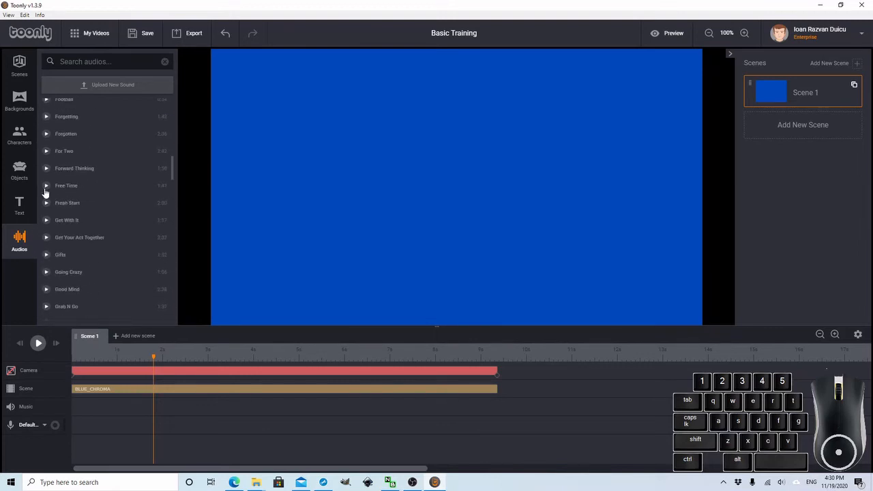
left_click(46, 185)
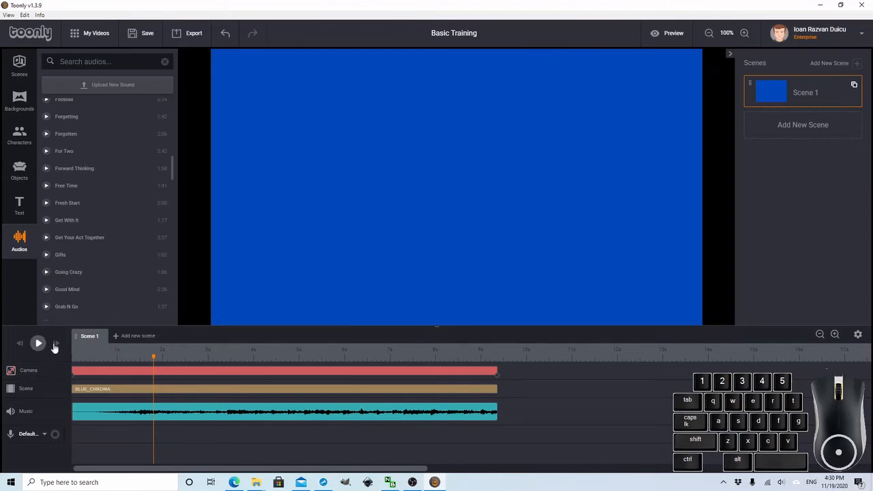
mouse_move(34, 309)
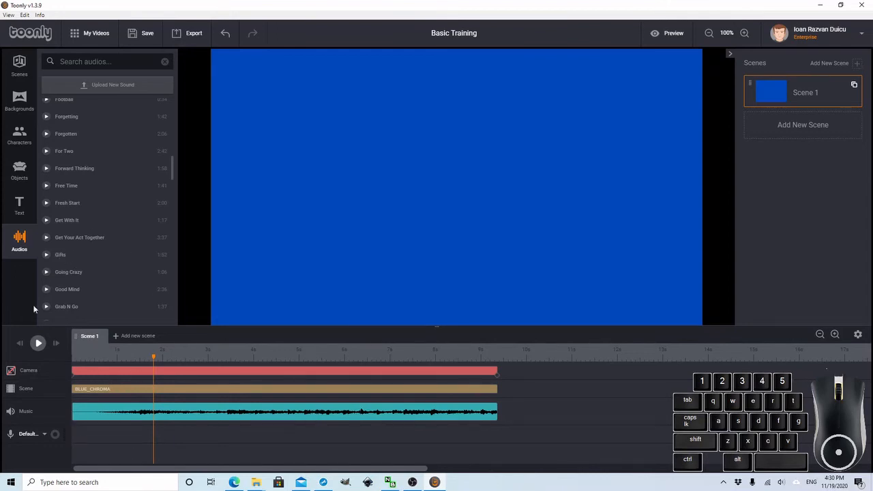
Add a second sound clip to the lower audio row and briefly preview the scene
scroll("down", 3)
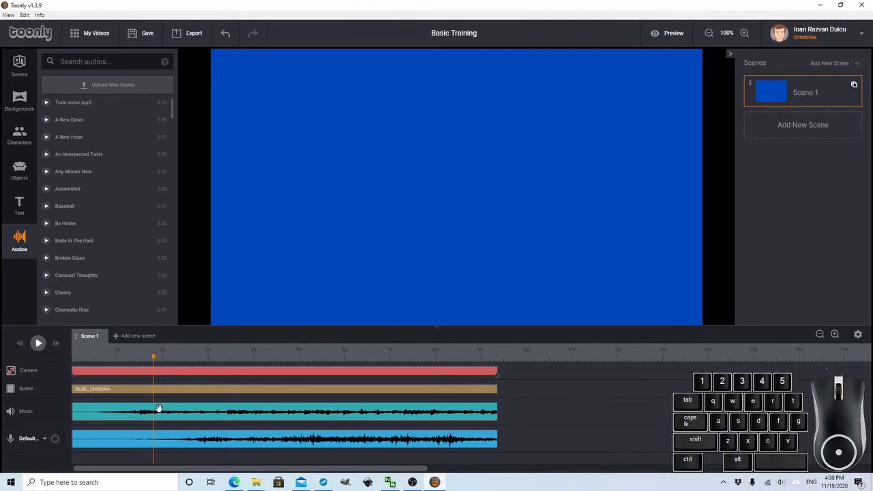
left_click(74, 240)
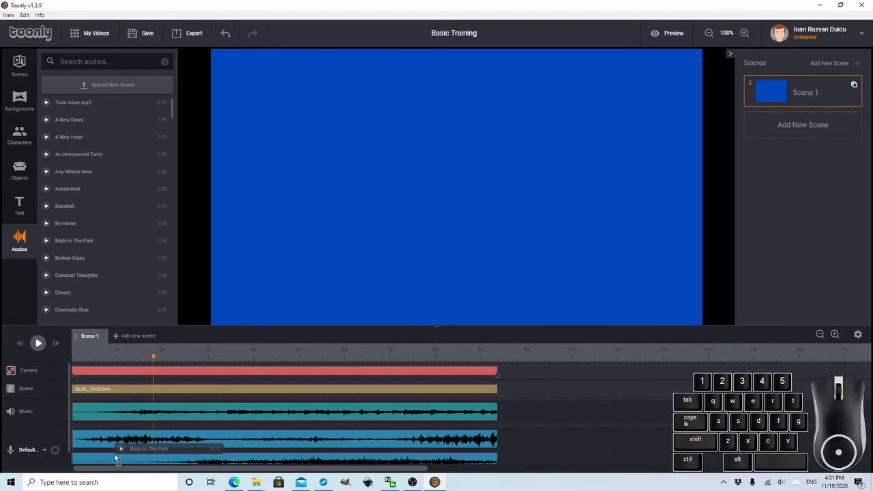
left_click(112, 457)
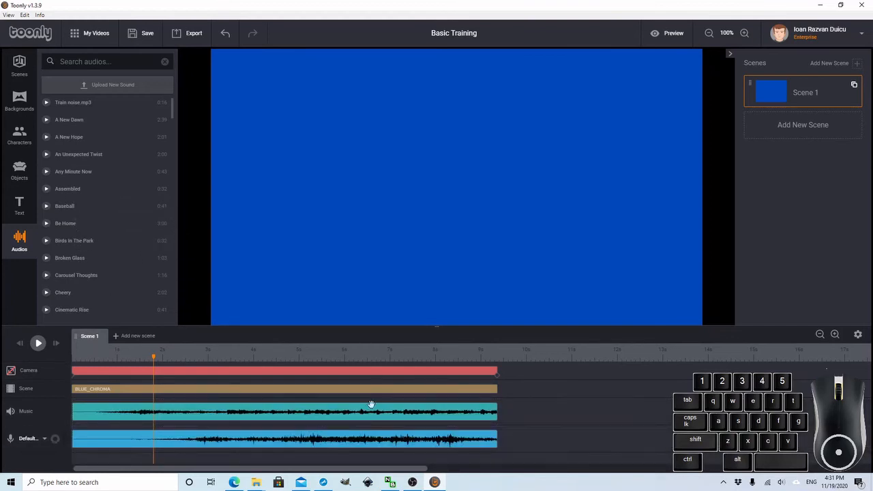
left_click(38, 344)
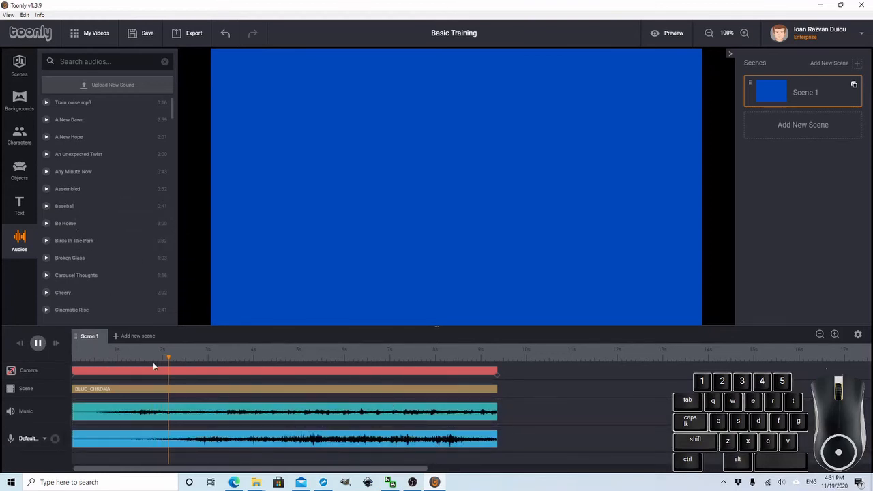
left_click(38, 343)
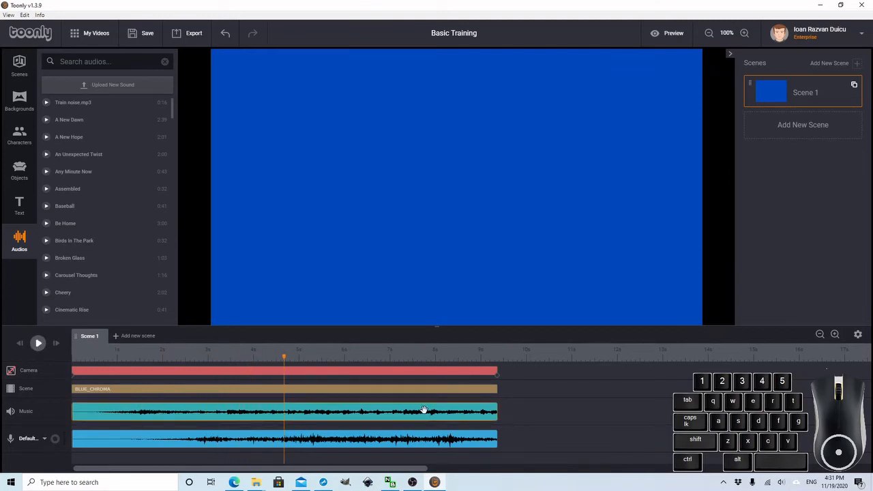
Set the music clip's volume to 20% and save the change
left_click(423, 409)
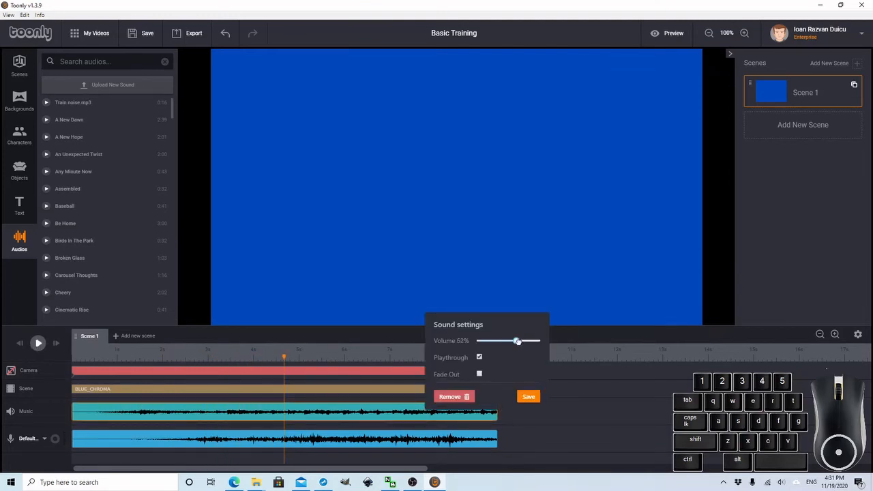
left_click_drag(516, 341, 520, 341)
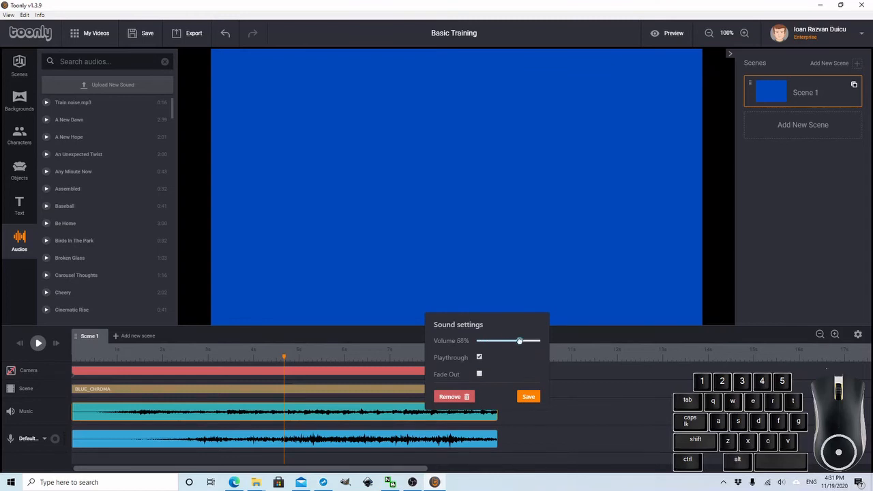
left_click_drag(520, 341, 540, 341)
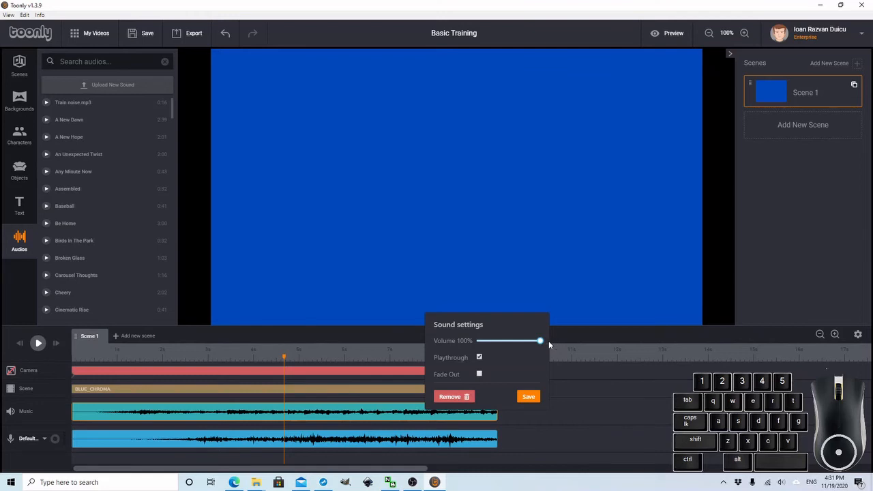
left_click_drag(540, 341, 493, 341)
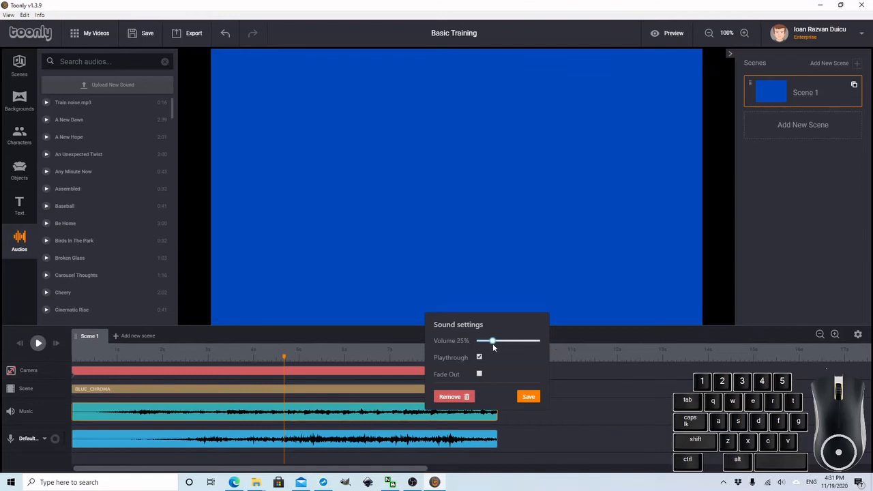
left_click_drag(494, 341, 488, 341)
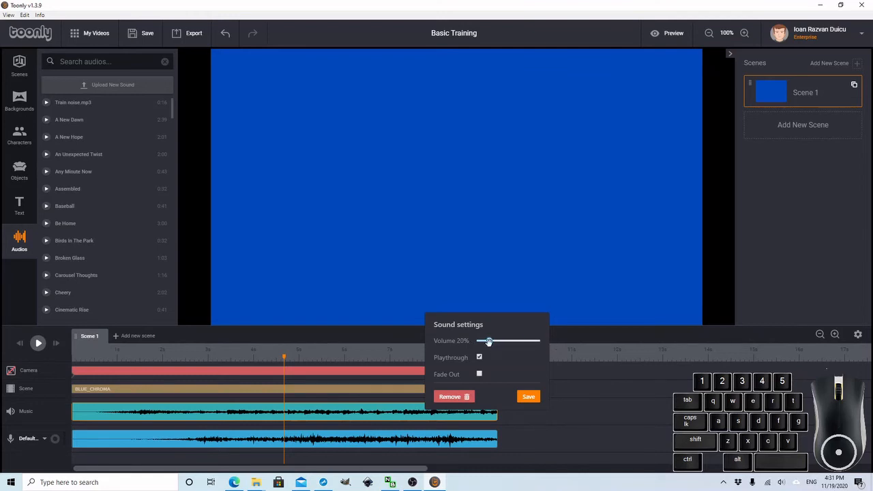
left_click(529, 396)
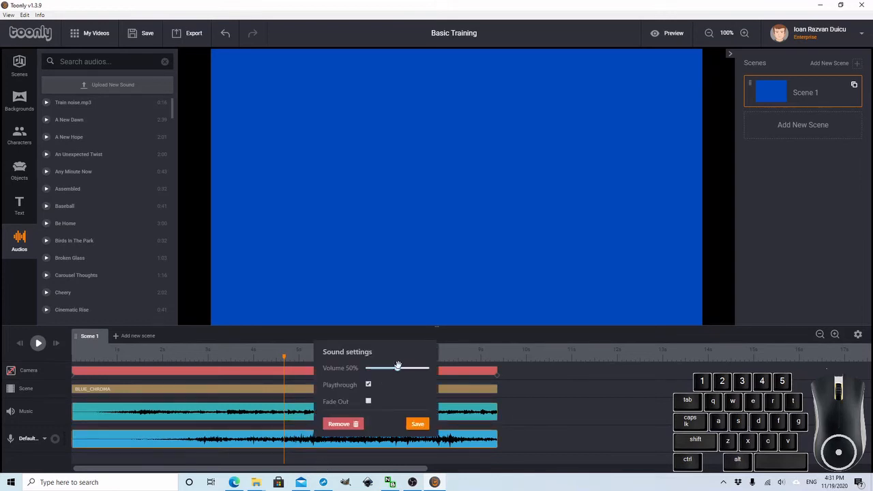
Set the second sound clip's volume to 75% and save it
left_click_drag(399, 369, 416, 369)
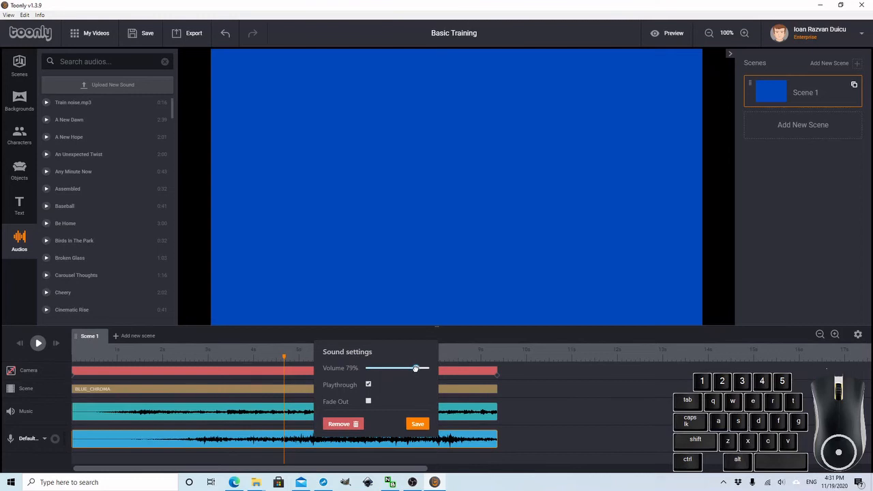
left_click(418, 423)
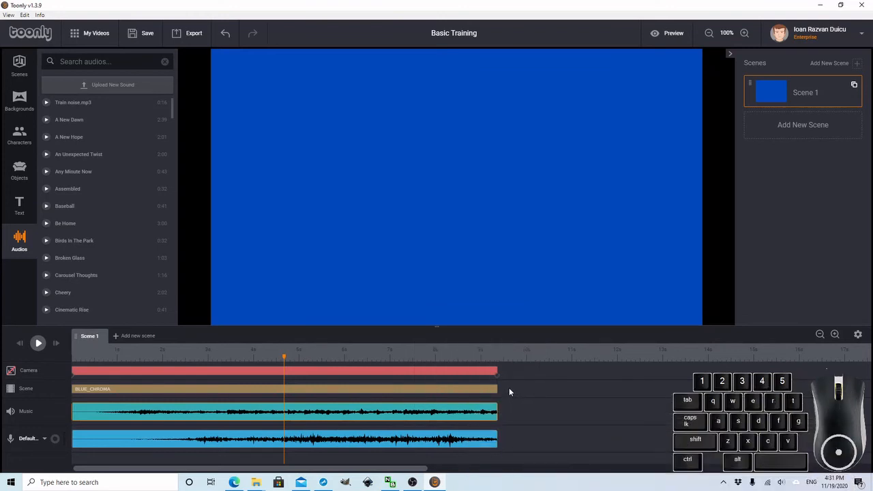
mouse_move(508, 390)
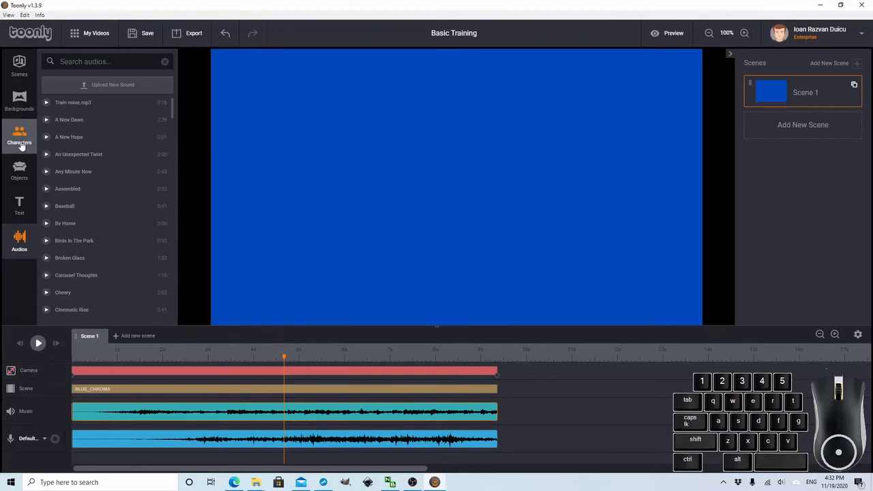
Give the woman character a Lip sync animation tied to Train noise.mp3 and save it
left_click(19, 137)
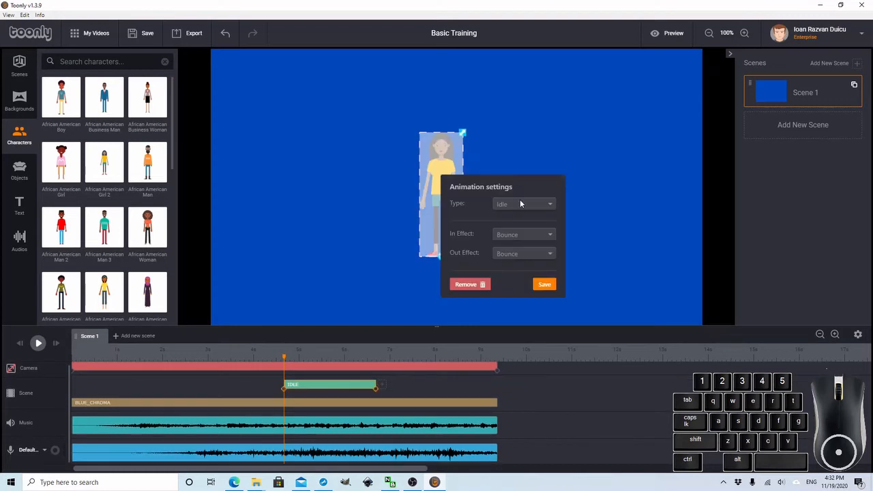
left_click(523, 204)
type("li")
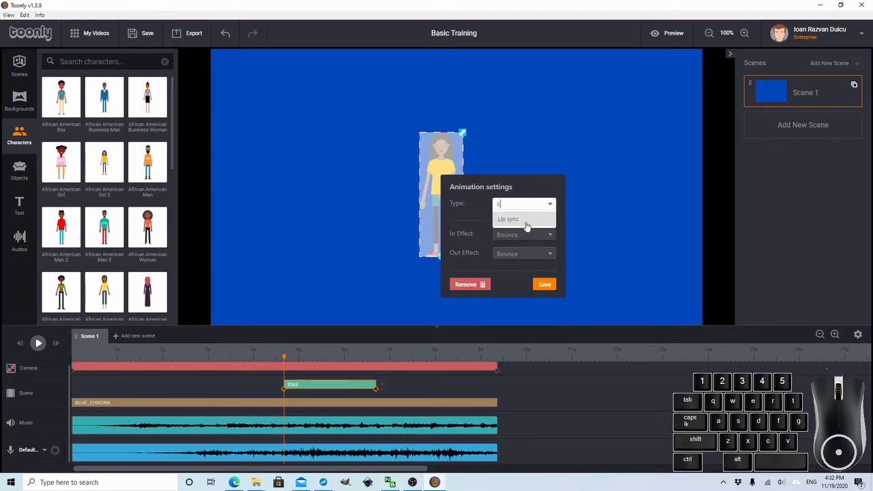
left_click(508, 218)
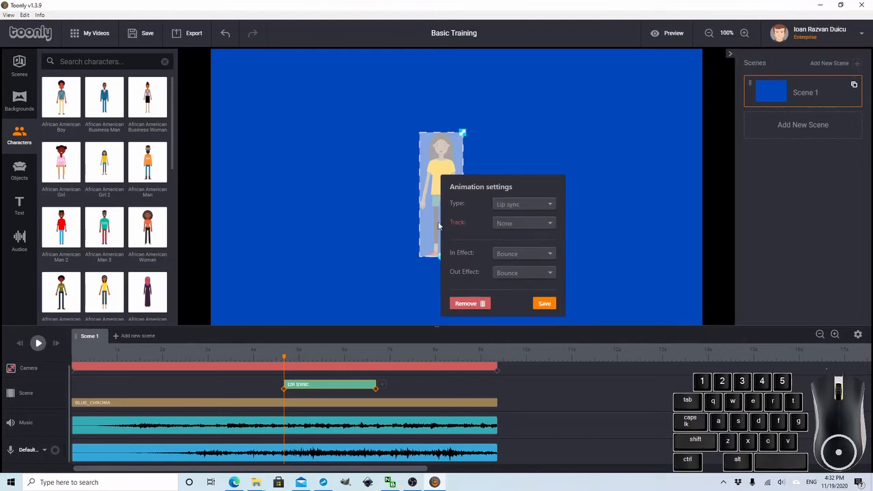
mouse_move(464, 225)
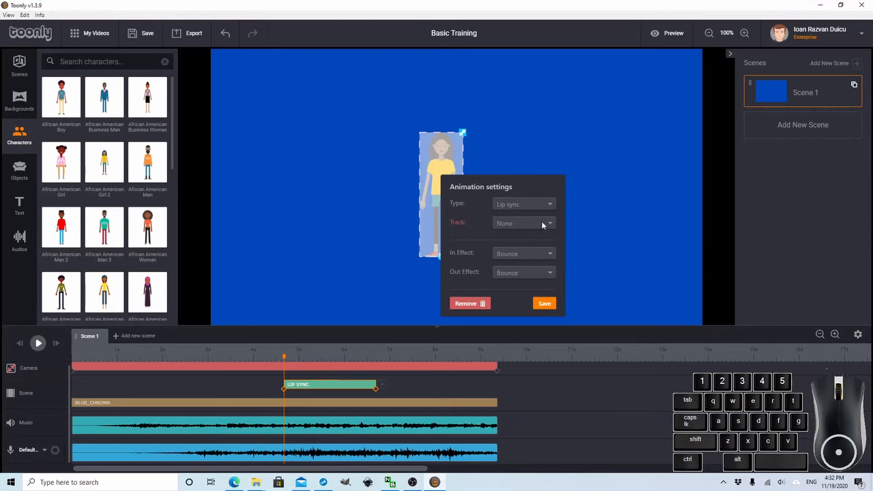
left_click(524, 224)
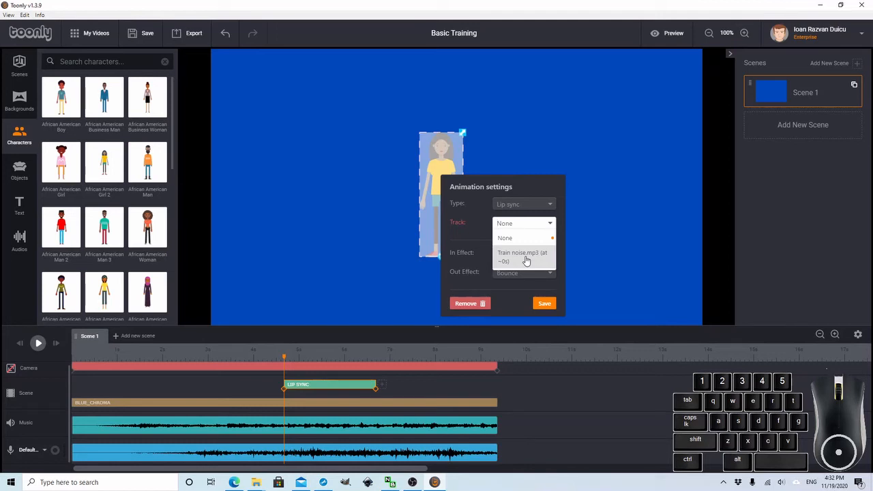
left_click(521, 257)
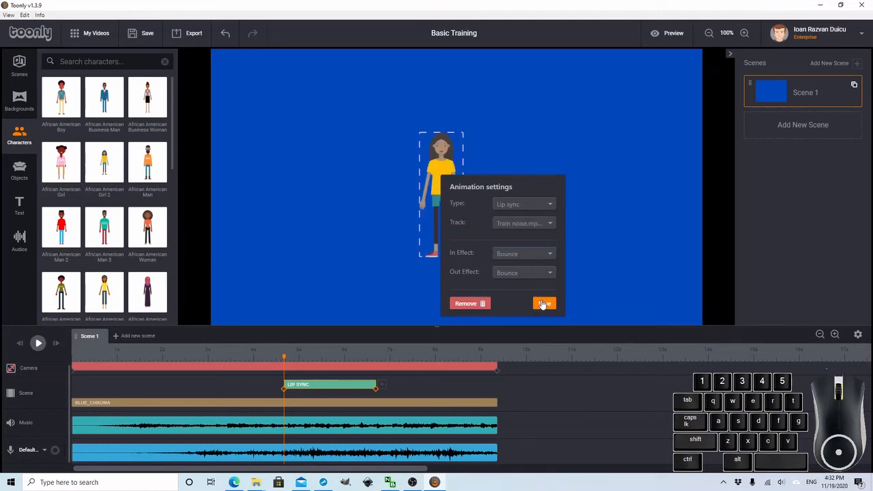
left_click(543, 303)
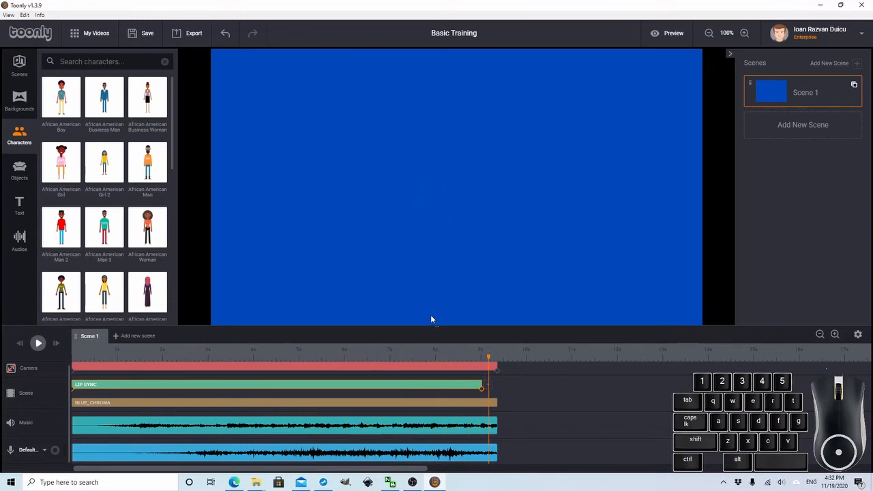
mouse_move(383, 379)
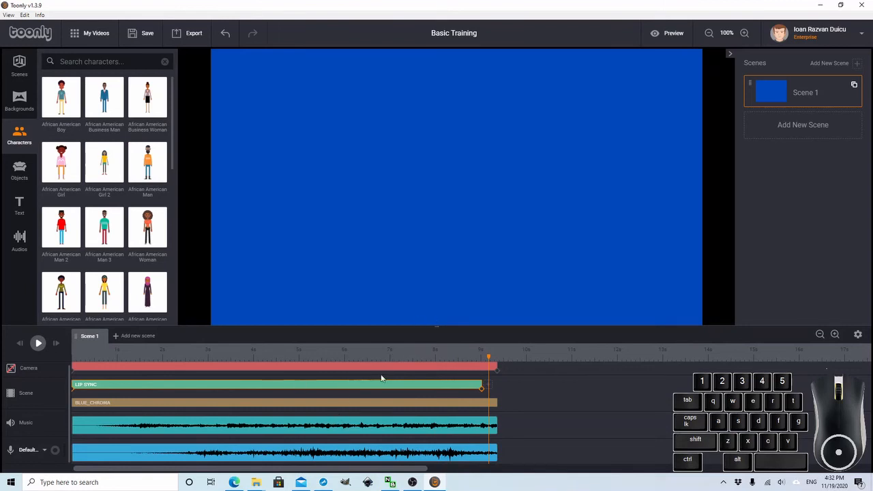
mouse_move(276, 329)
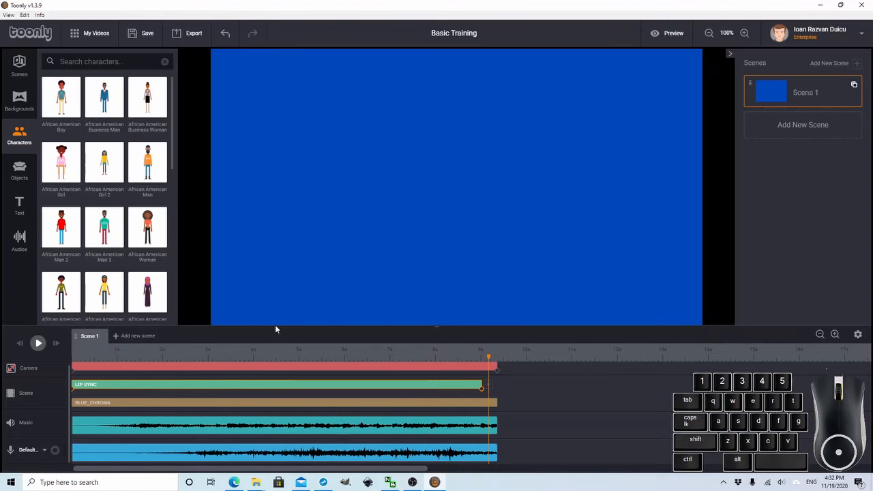
mouse_move(832, 211)
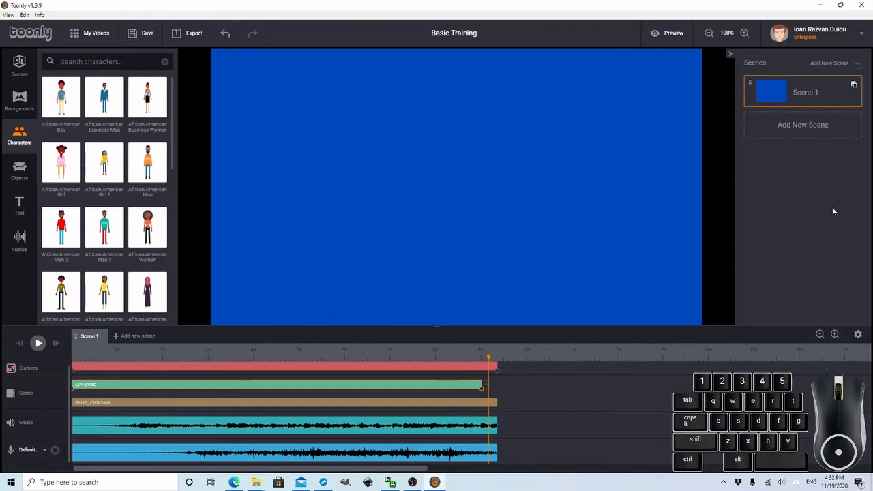
mouse_move(543, 285)
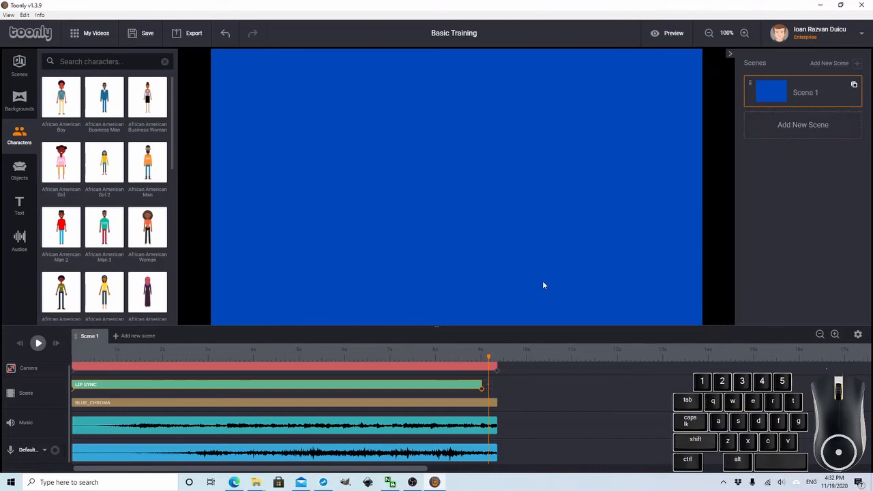
mouse_move(545, 449)
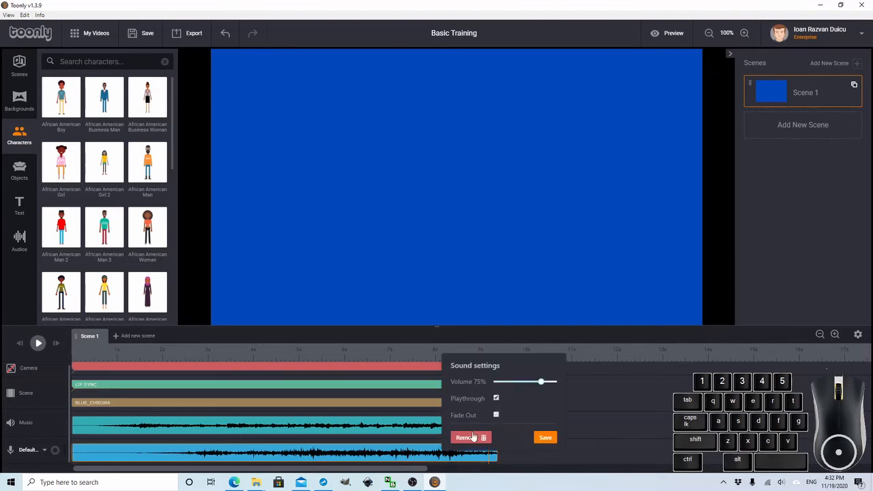
Remove the sound clip and bring up the ready-made scene presets
left_click(464, 437)
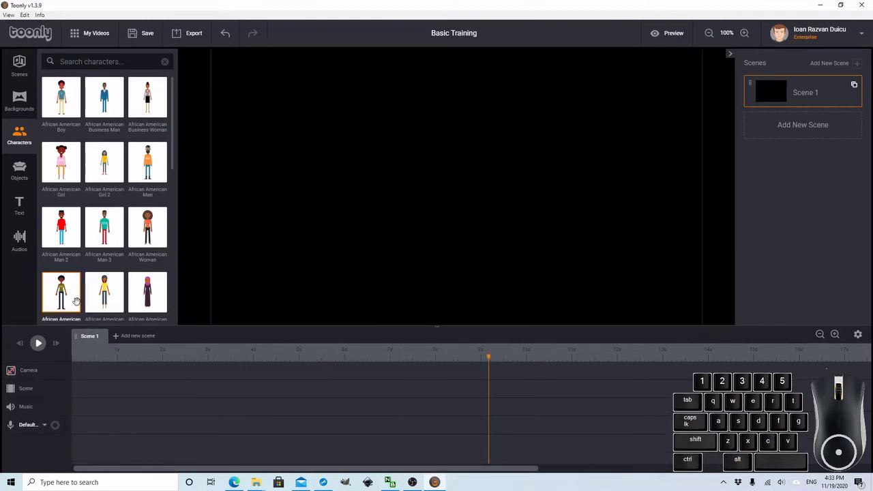
left_click(19, 66)
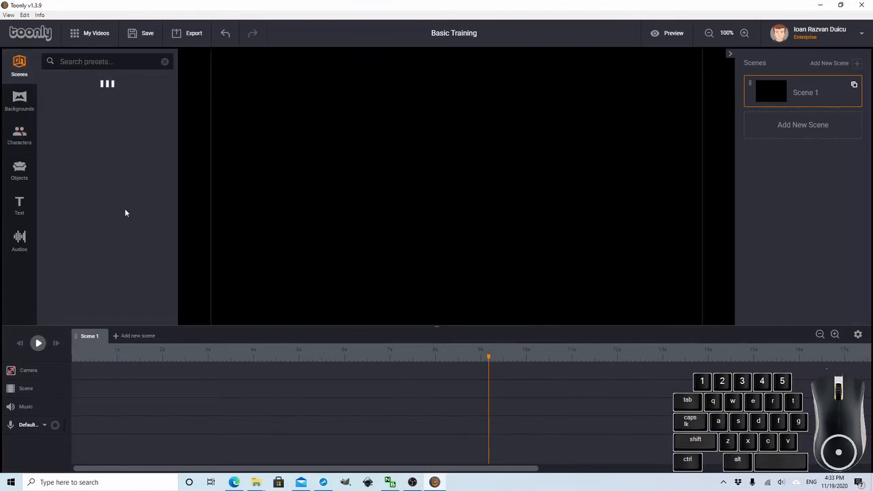
mouse_move(116, 200)
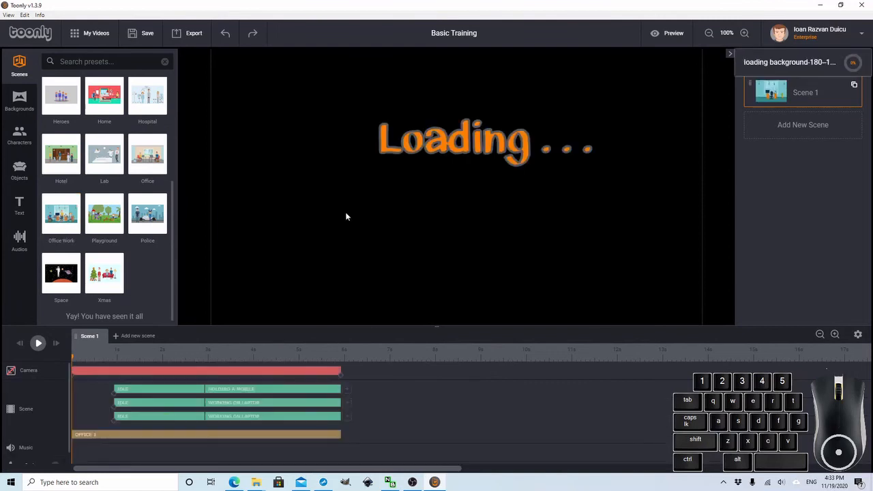
mouse_move(393, 281)
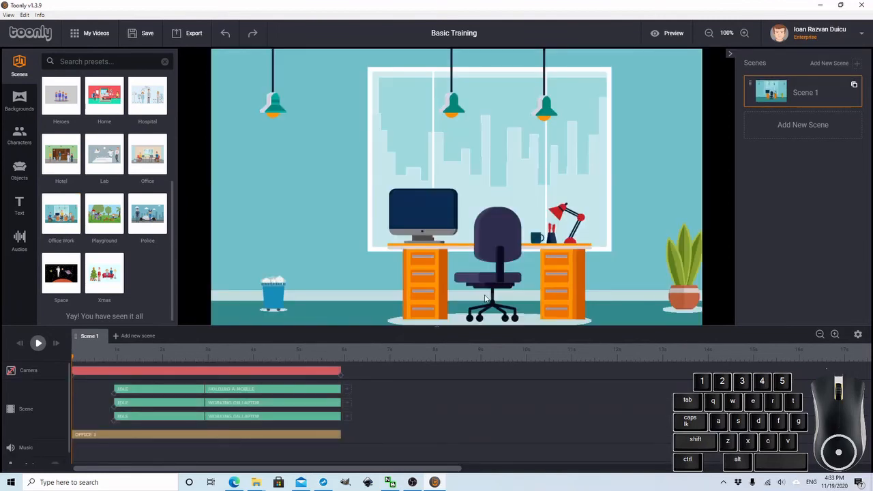
mouse_move(802, 125)
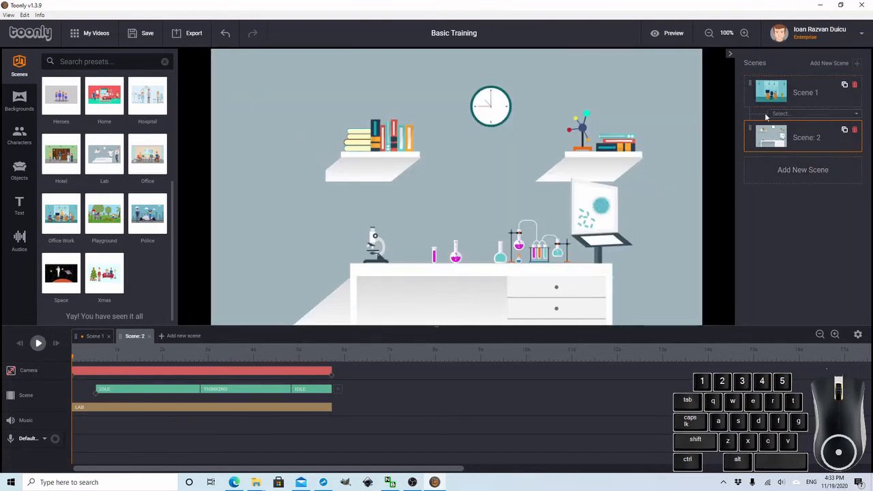
Choose Slide Down as the transition between Scene 1 and Scene 2 and dismiss the saved notice
left_click(816, 113)
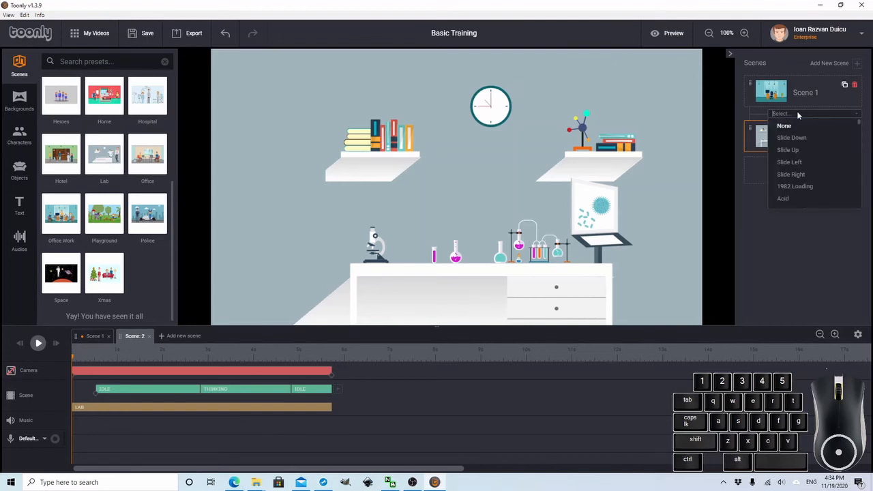
mouse_move(797, 133)
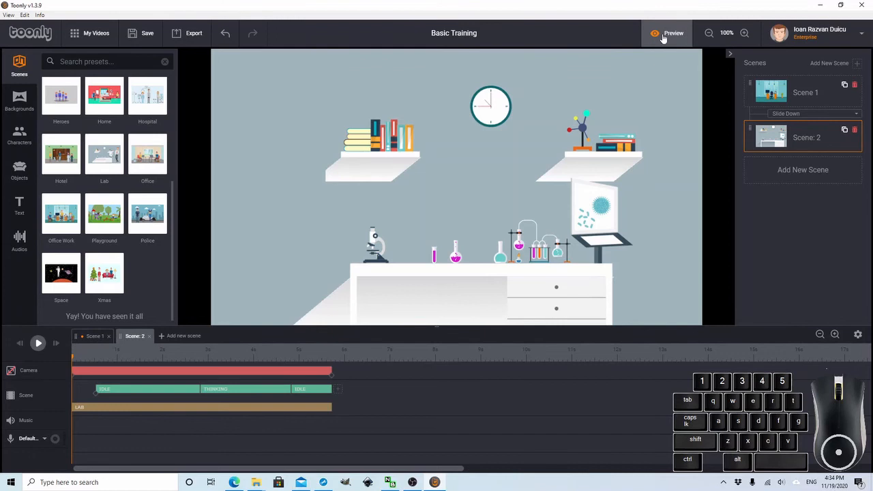
left_click(147, 32)
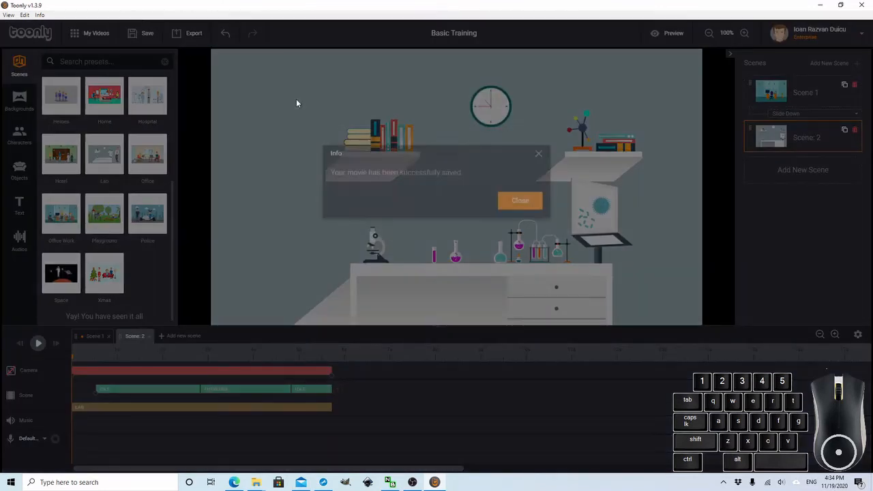
left_click(520, 199)
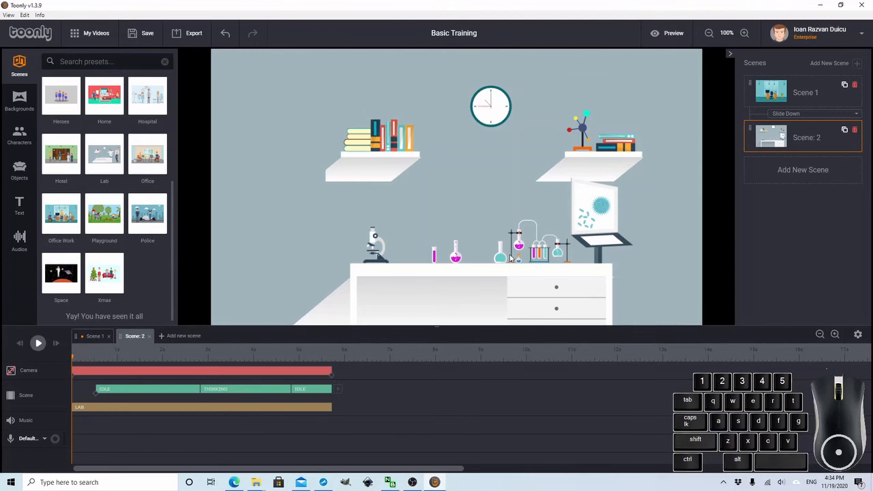
mouse_move(623, 38)
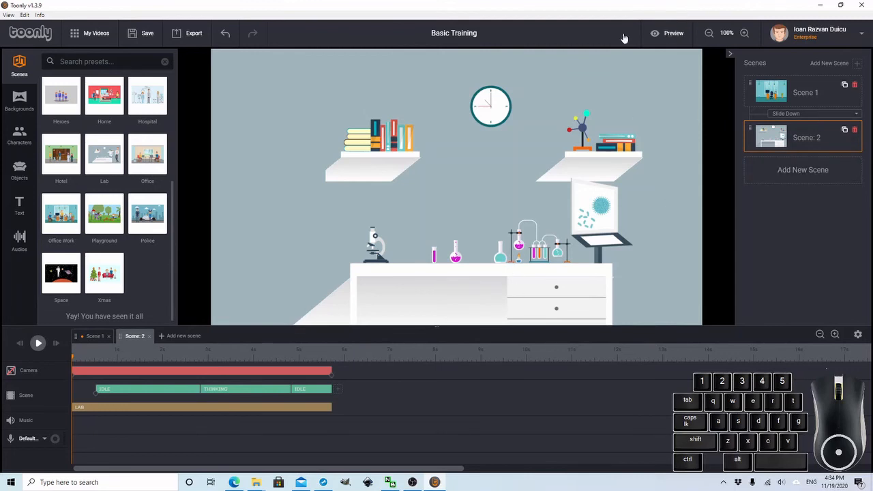
Preview the movie through the office and lab scenes, then leave the preview
left_click(674, 32)
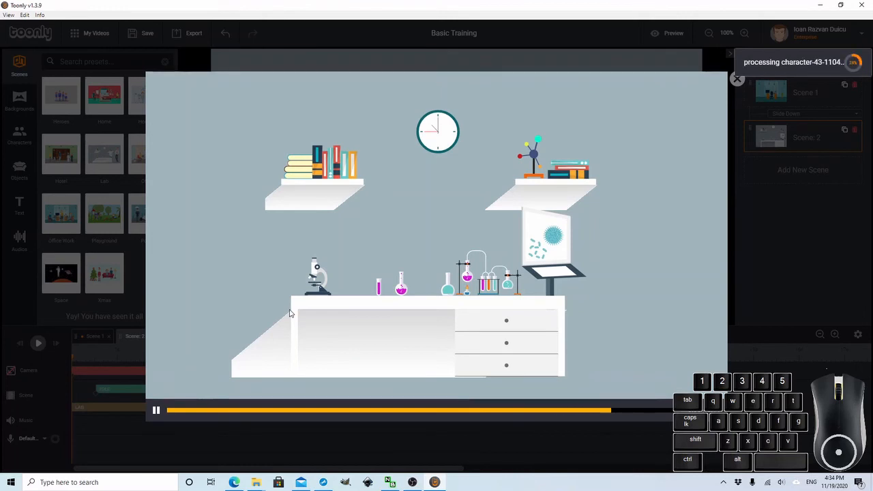
left_click(155, 410)
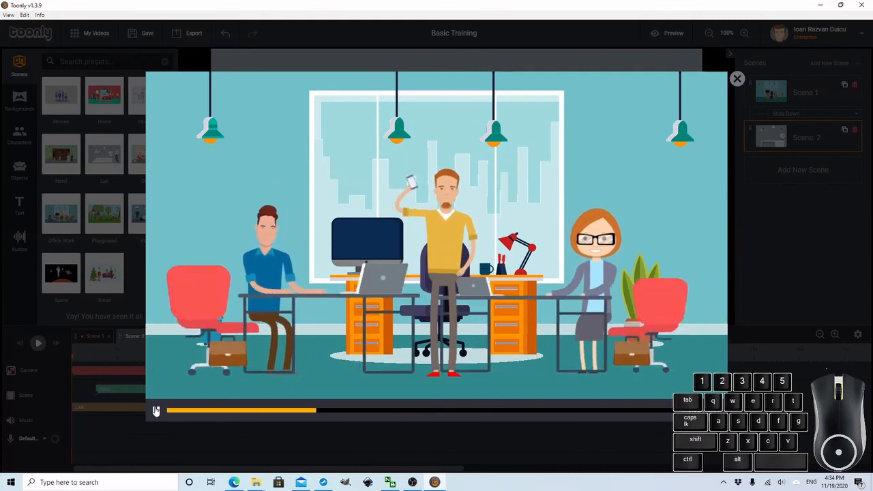
left_click(156, 409)
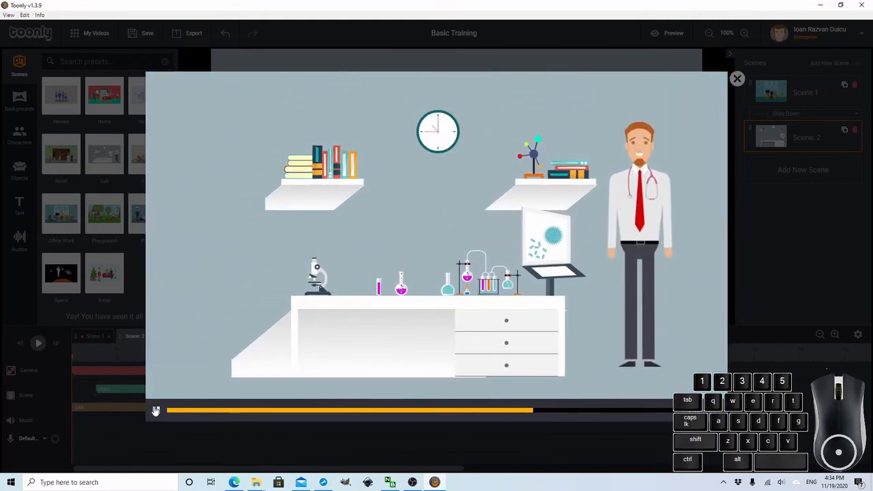
left_click(155, 409)
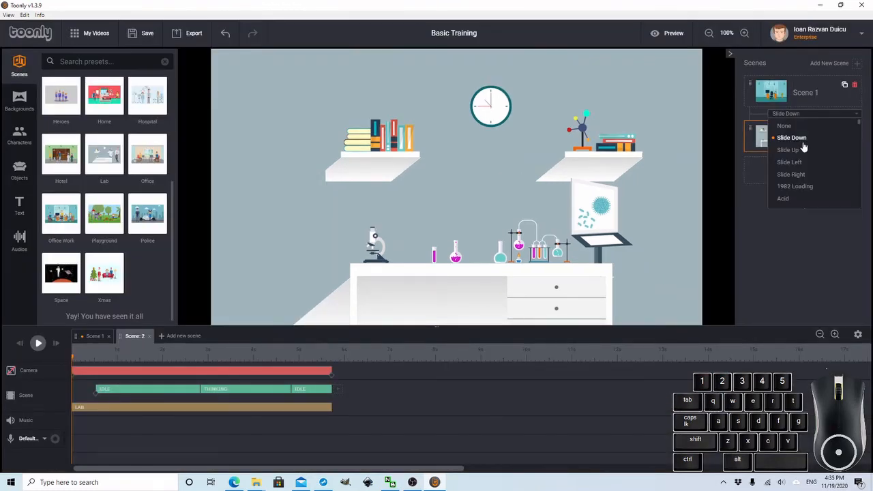
Change the scene transition to Slide Up, save the movie and close the confirmation
left_click(788, 148)
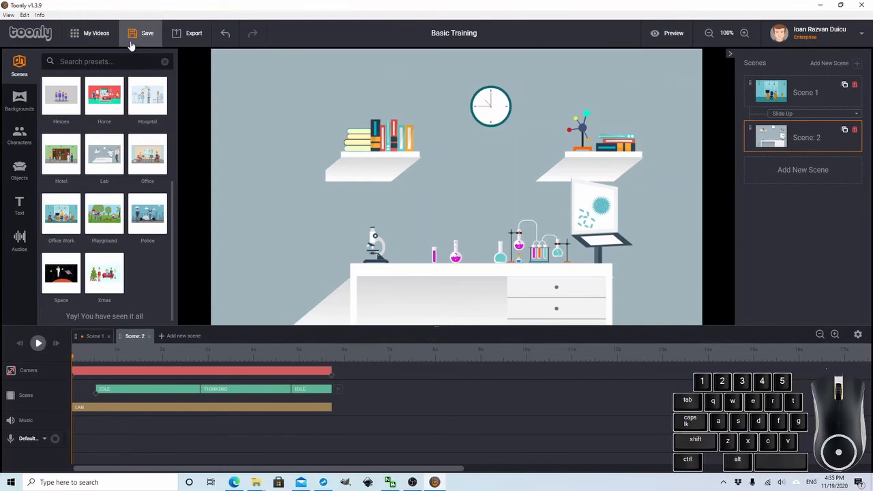
left_click(147, 33)
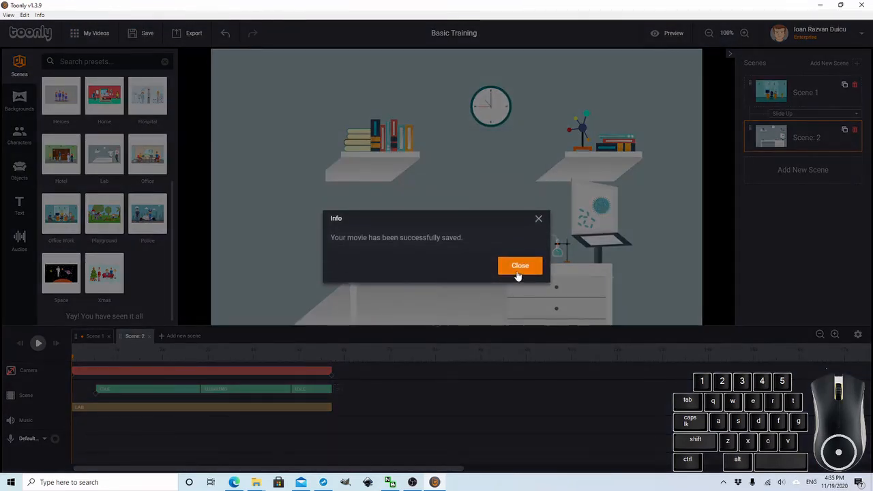
left_click(520, 265)
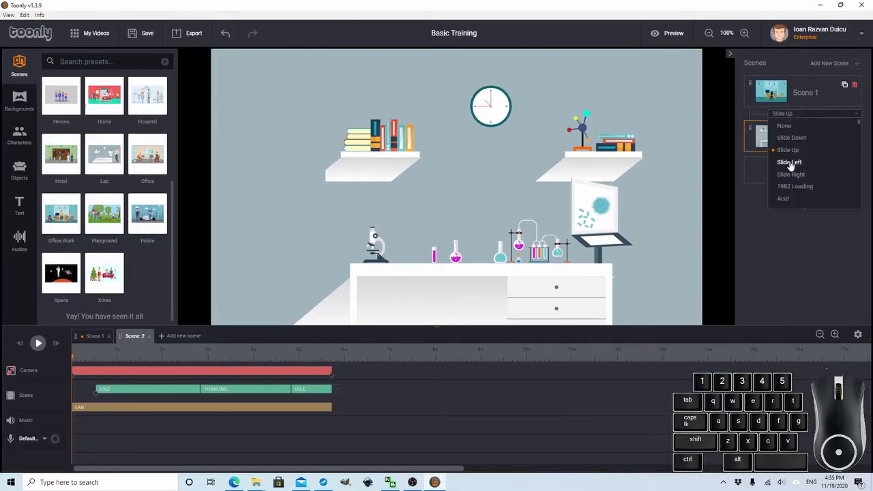
Try Slide Left, the loading style and Acid as the scene transition
left_click(674, 32)
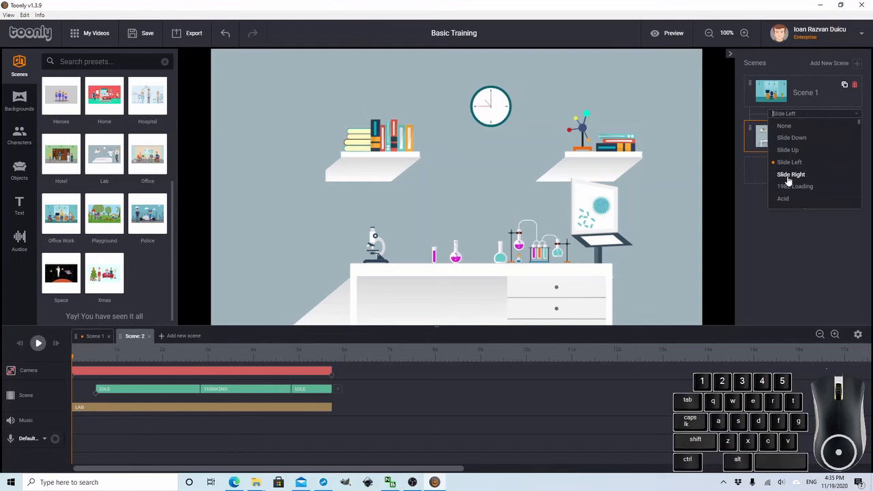
left_click(795, 186)
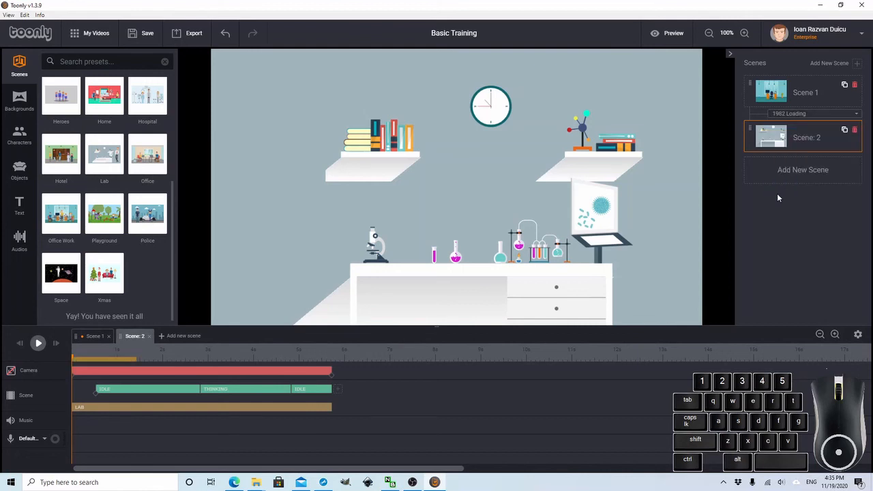
left_click(673, 33)
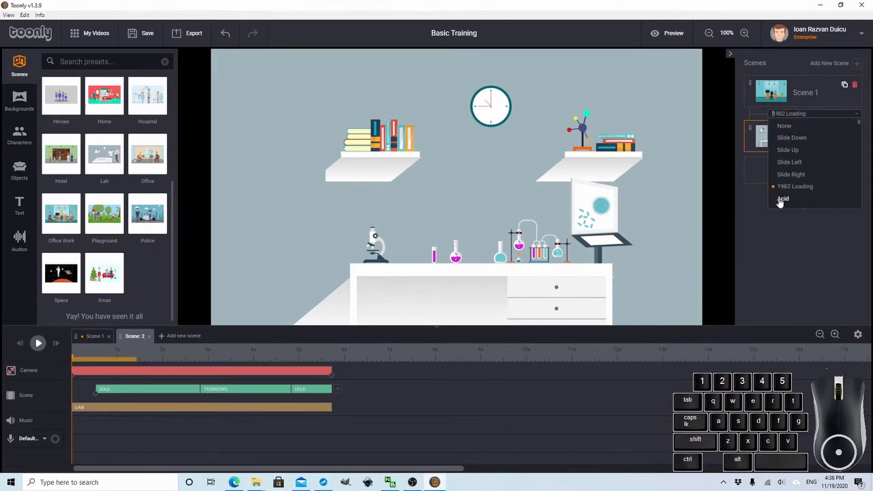
left_click(783, 199)
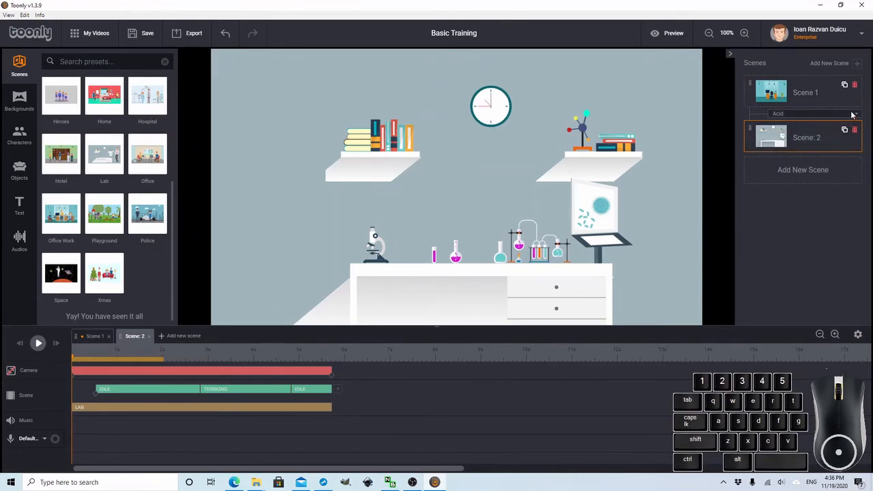
Settle on Moving bars 3 as the transition between the office and lab scenes
left_click(812, 113)
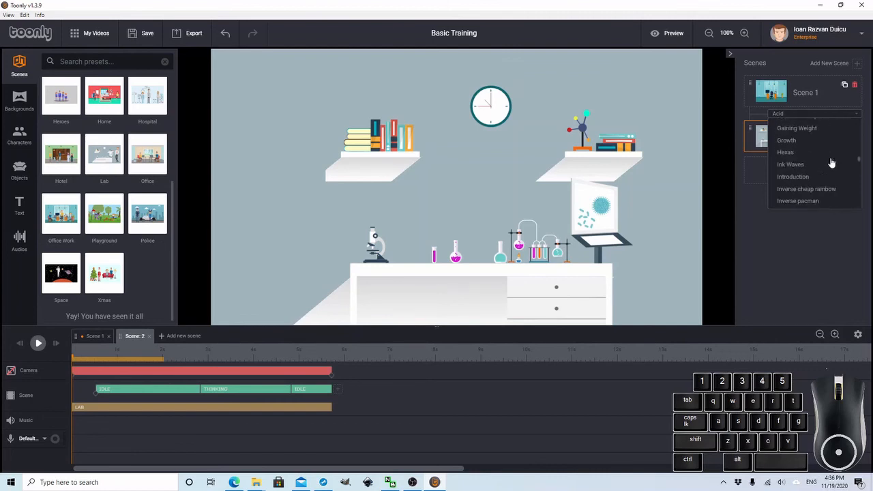
scroll("down", 3)
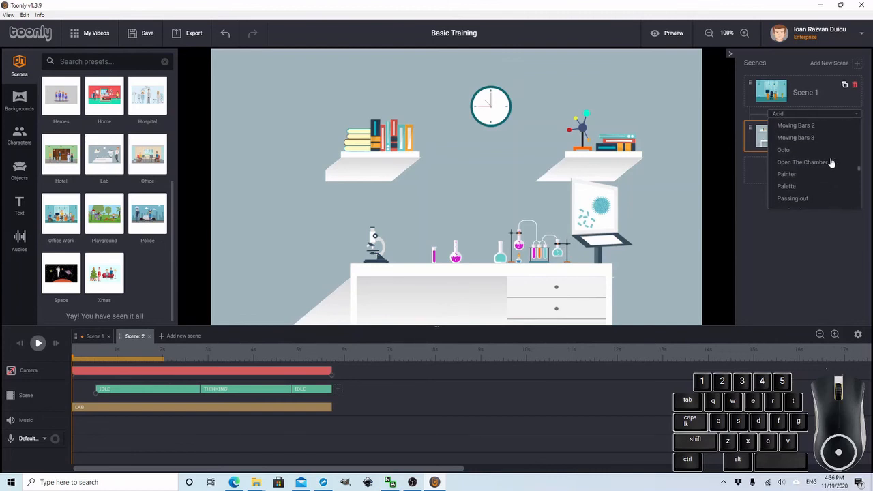
left_click(796, 136)
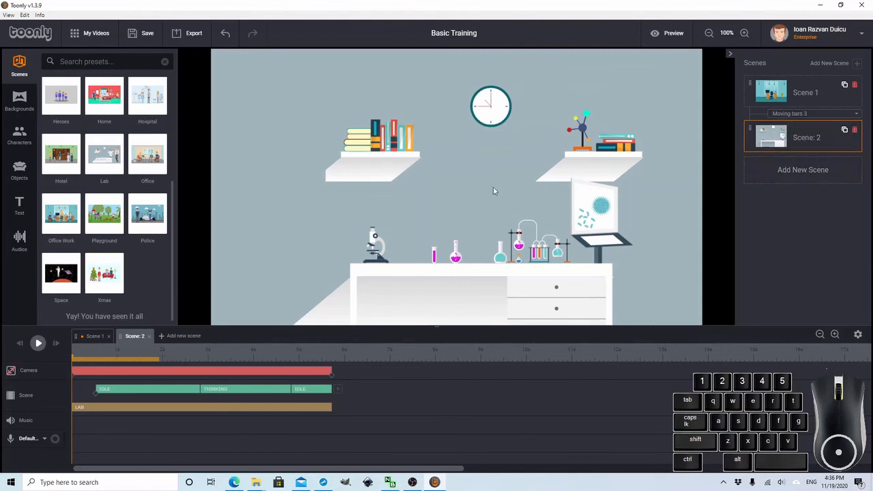
Preview the Basic Training movie with its transition, then save it and dismiss the confirmation
left_click(674, 33)
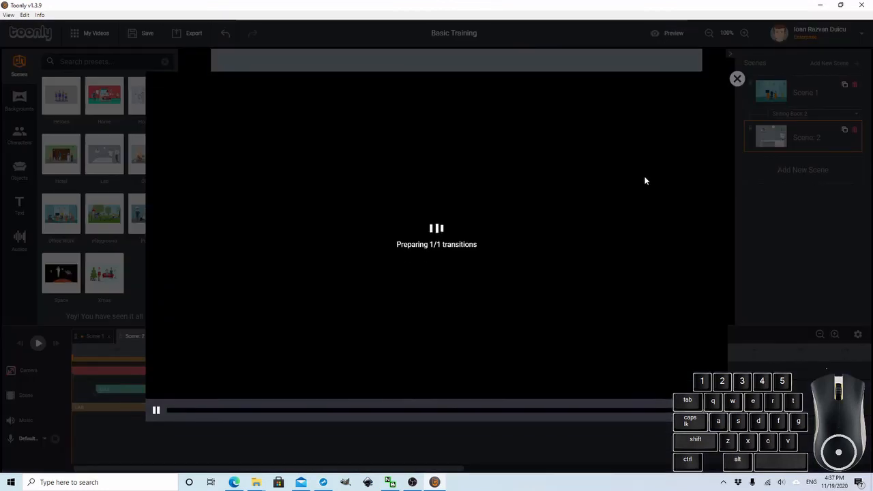
mouse_move(347, 376)
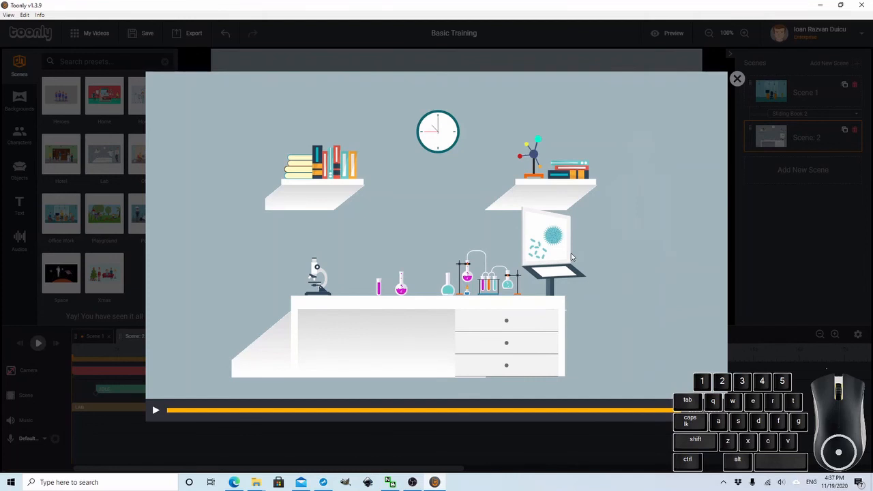
mouse_move(717, 82)
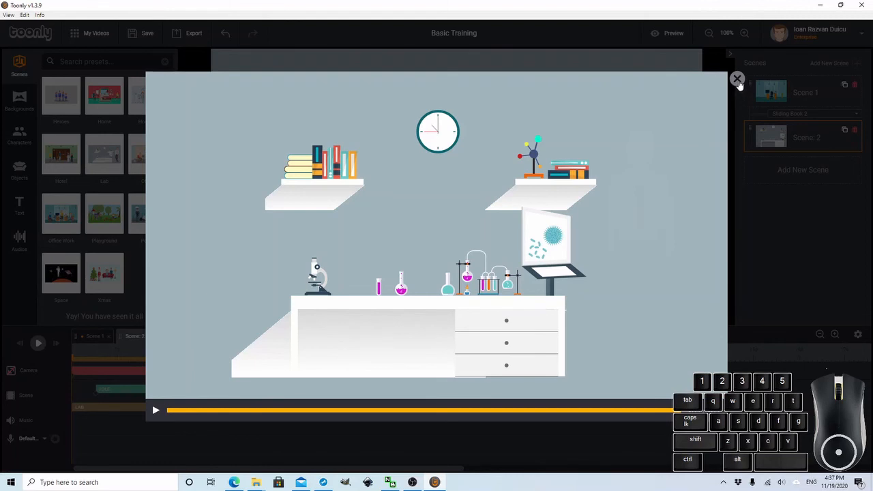
left_click(737, 79)
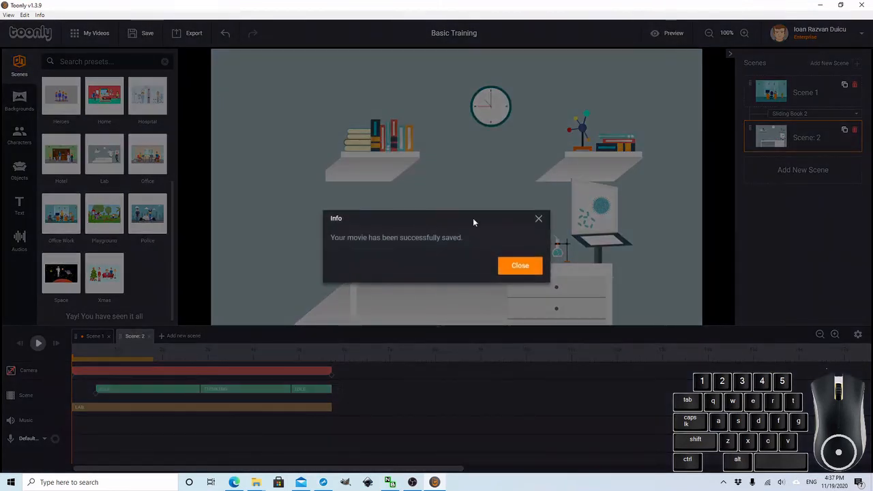
left_click(520, 264)
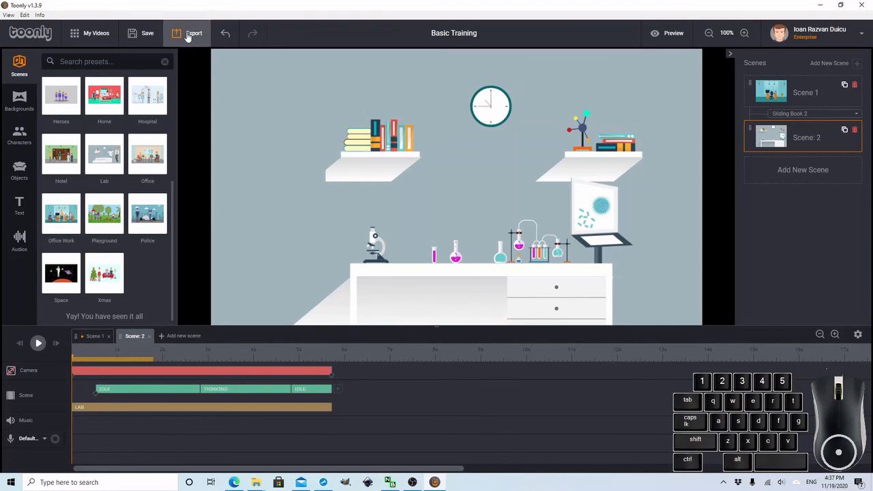
Bring up Export video and change the destination to the Tutorial 6 folder on drive D
left_click(193, 32)
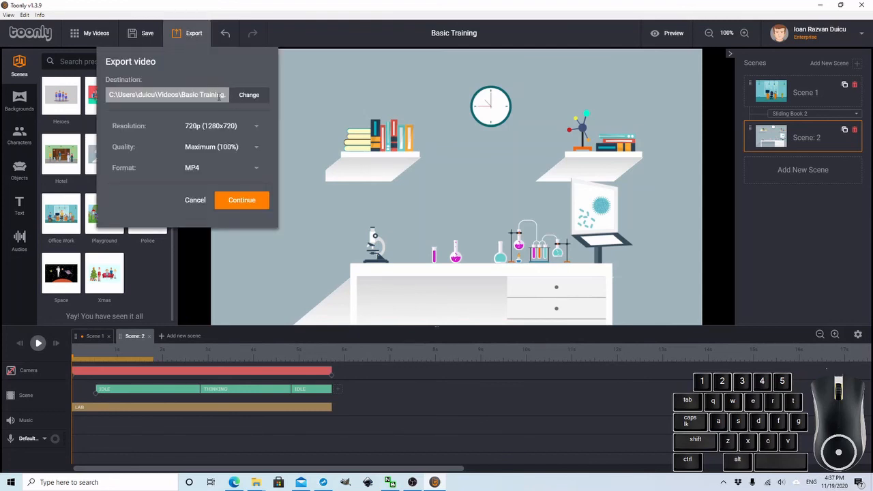
left_click(241, 199)
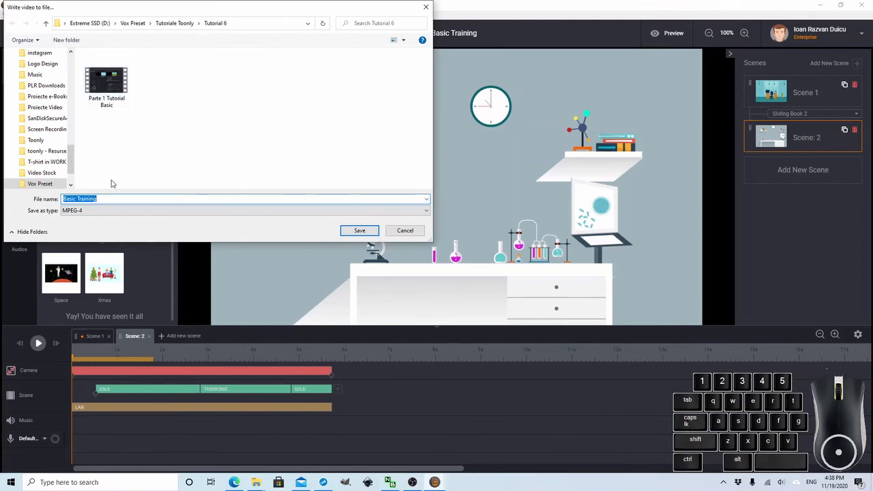
mouse_move(175, 147)
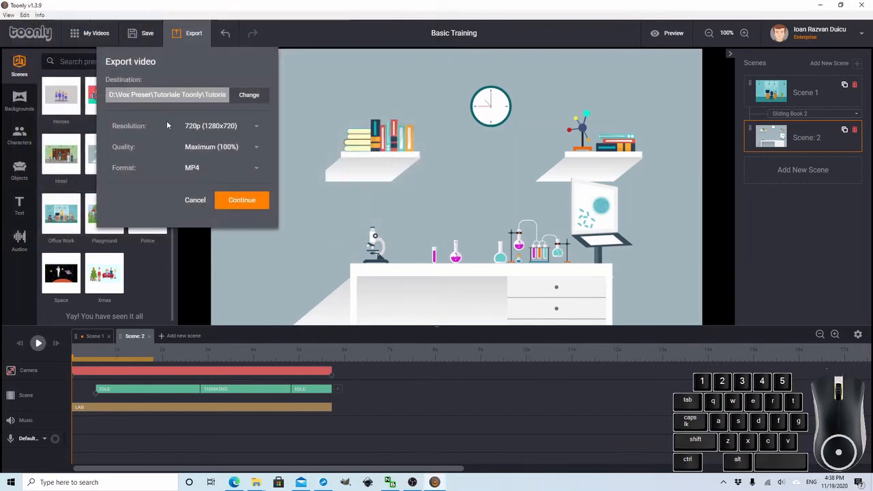
mouse_move(246, 140)
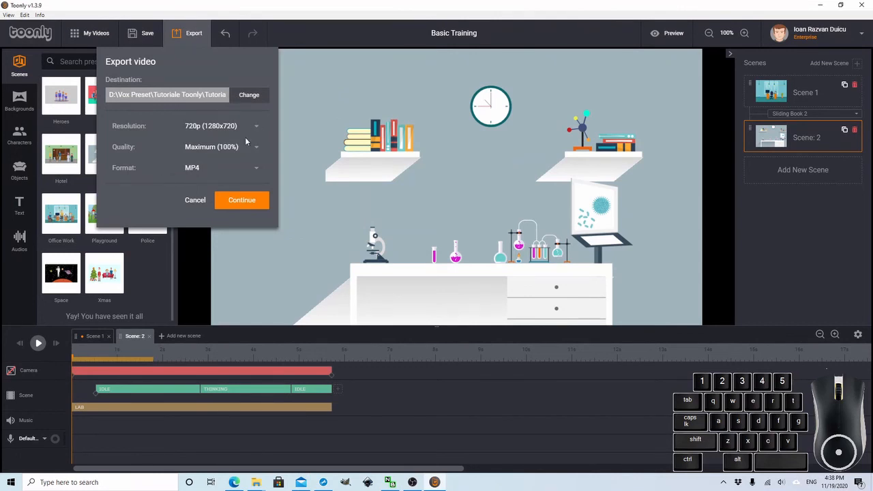
mouse_move(256, 129)
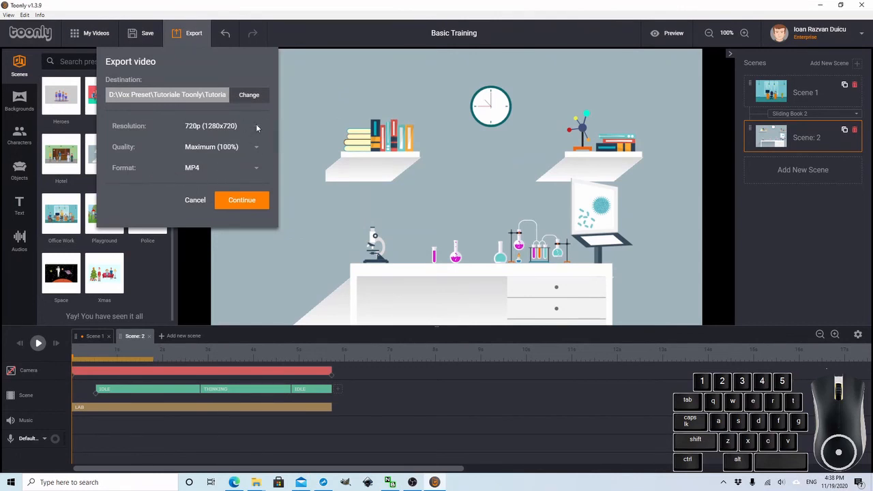
Keep the export resolution at 720p and the quality at Maximum
left_click(221, 125)
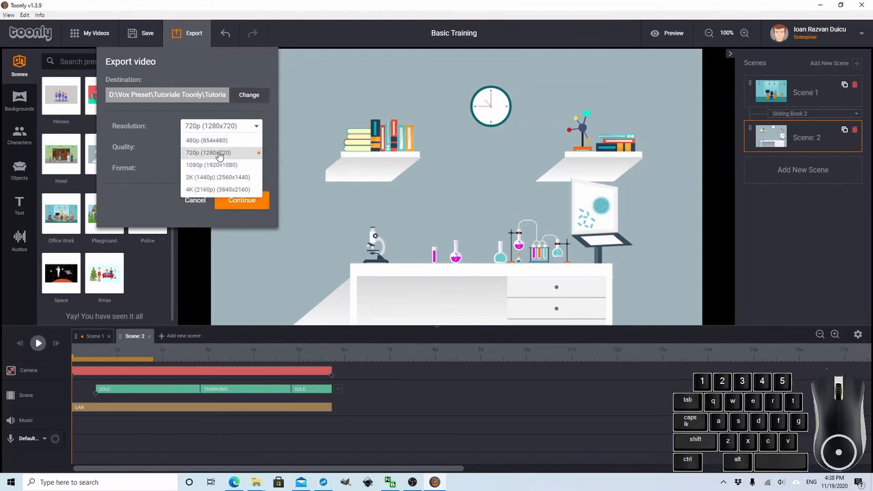
left_click(208, 153)
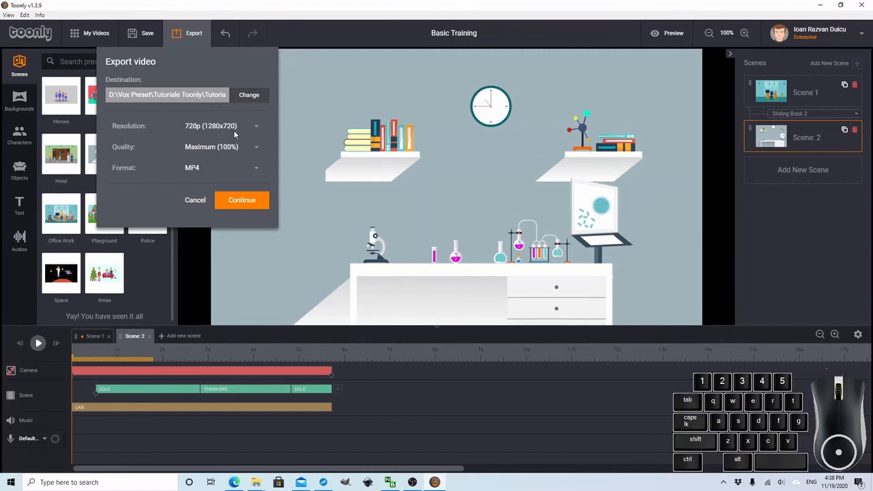
left_click(221, 148)
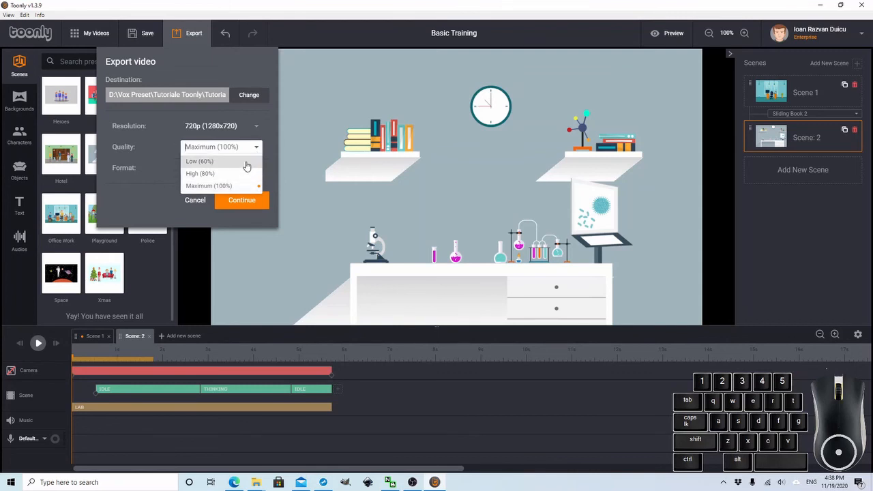
mouse_move(247, 173)
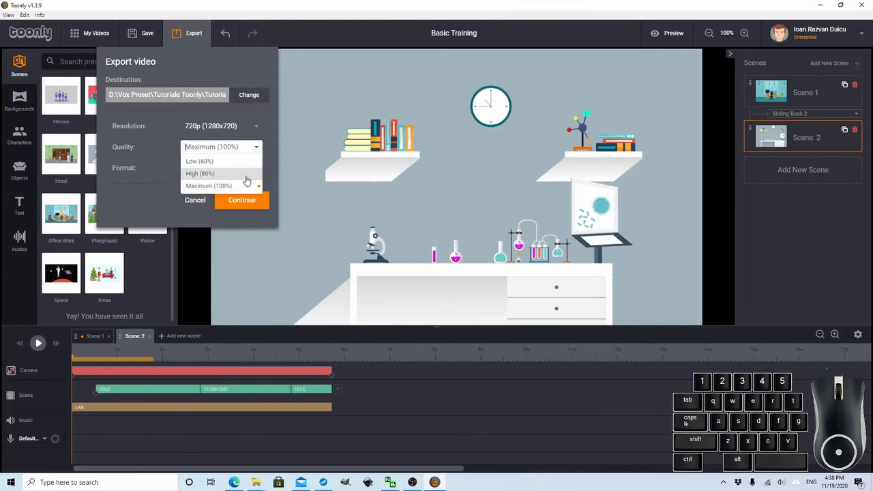
left_click(208, 186)
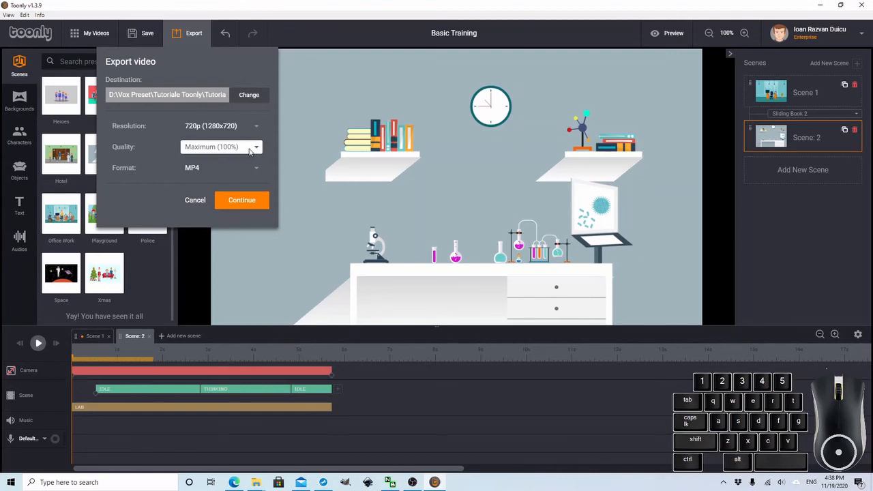
Set the format to MP4 after trying WebM and start rendering the export
left_click(221, 166)
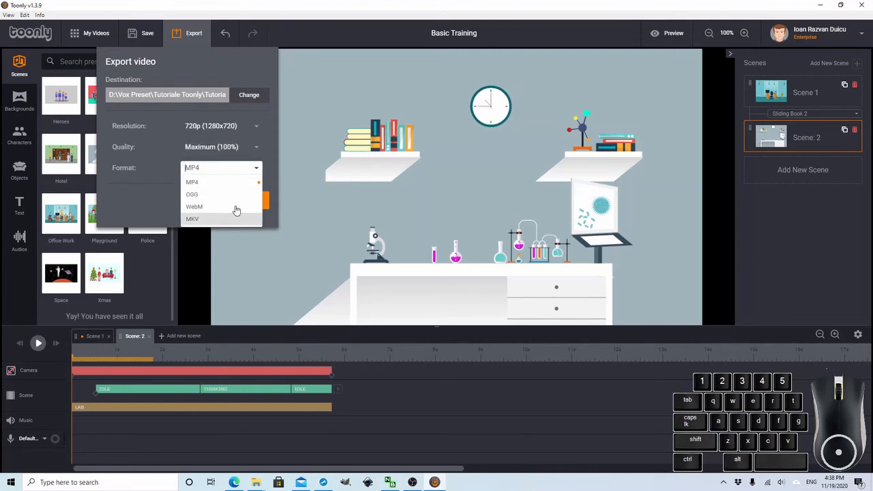
left_click(193, 193)
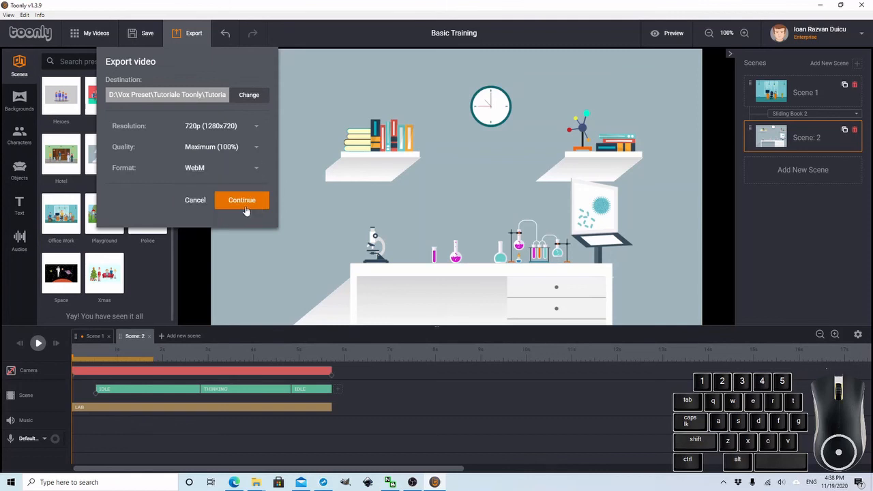
left_click(221, 168)
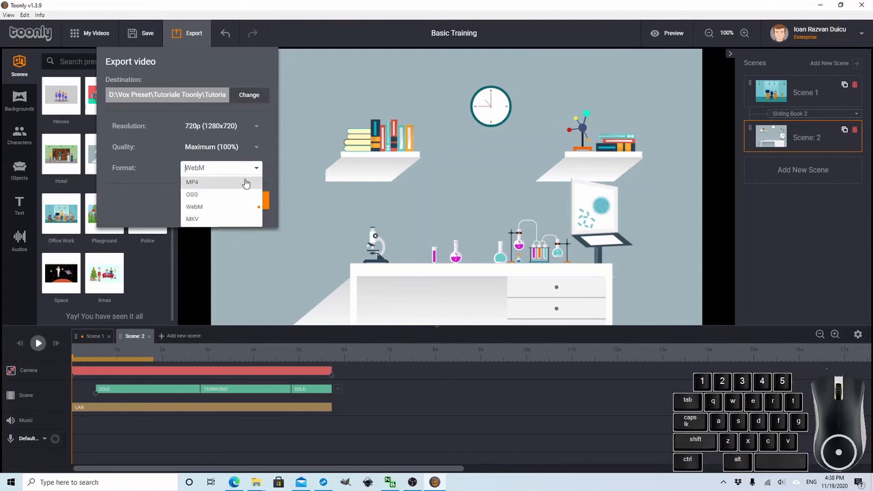
left_click(191, 182)
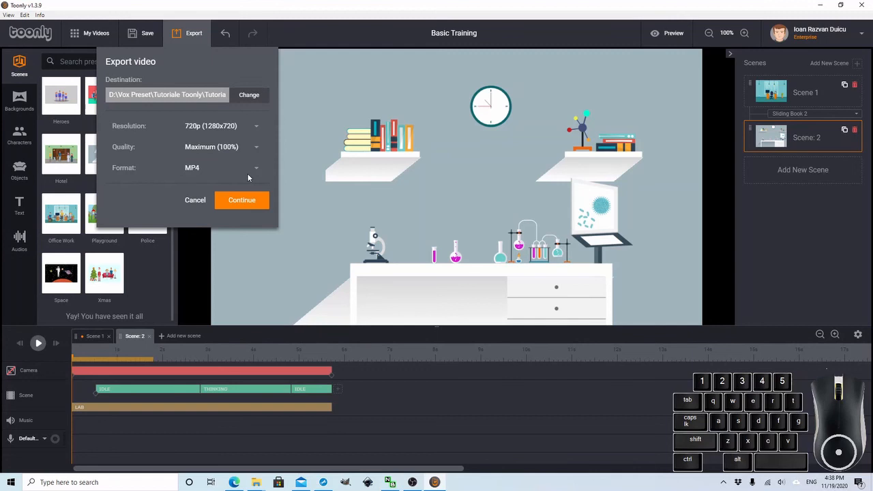
mouse_move(258, 172)
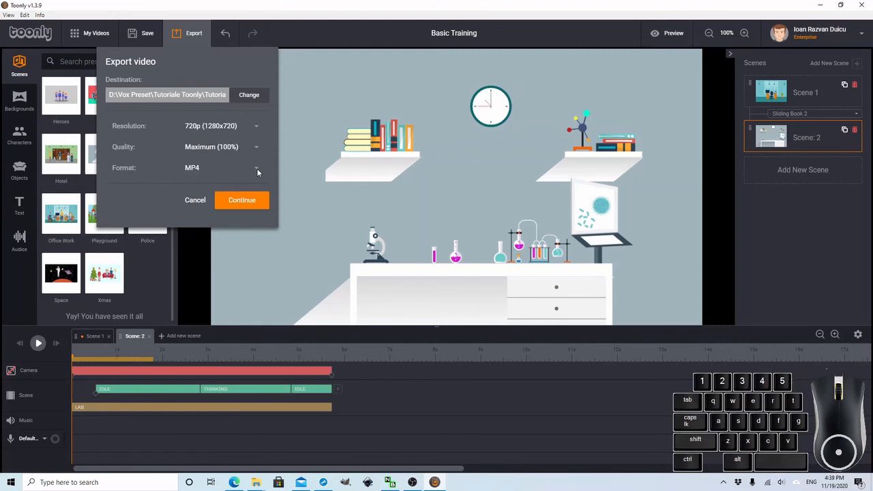
left_click(241, 199)
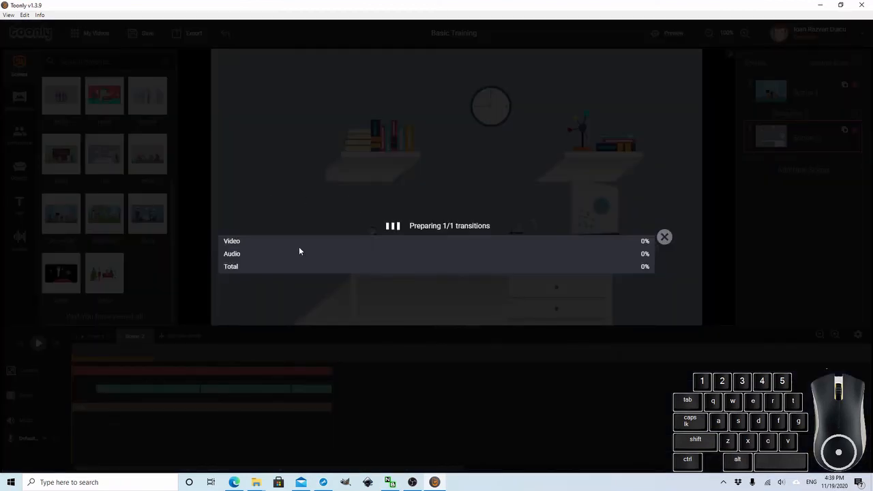